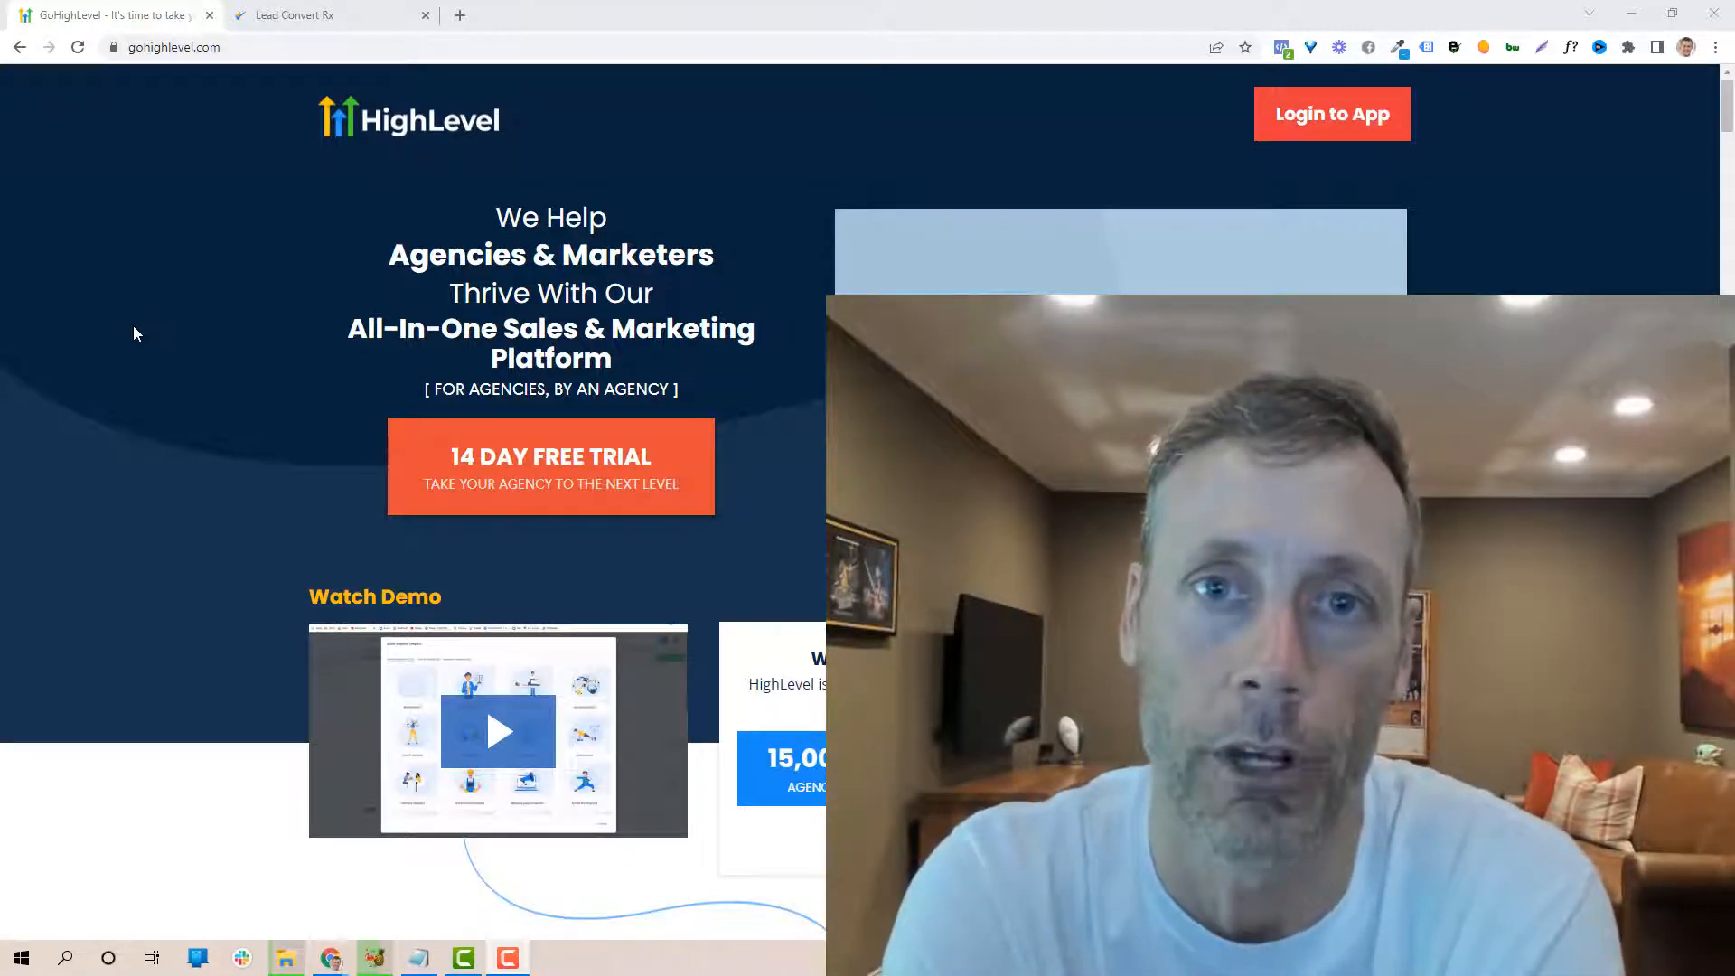
Step: Scroll the homepage down to the features-vs-other-tools table and the $97/$297 agency plans
scroll("down", 3)
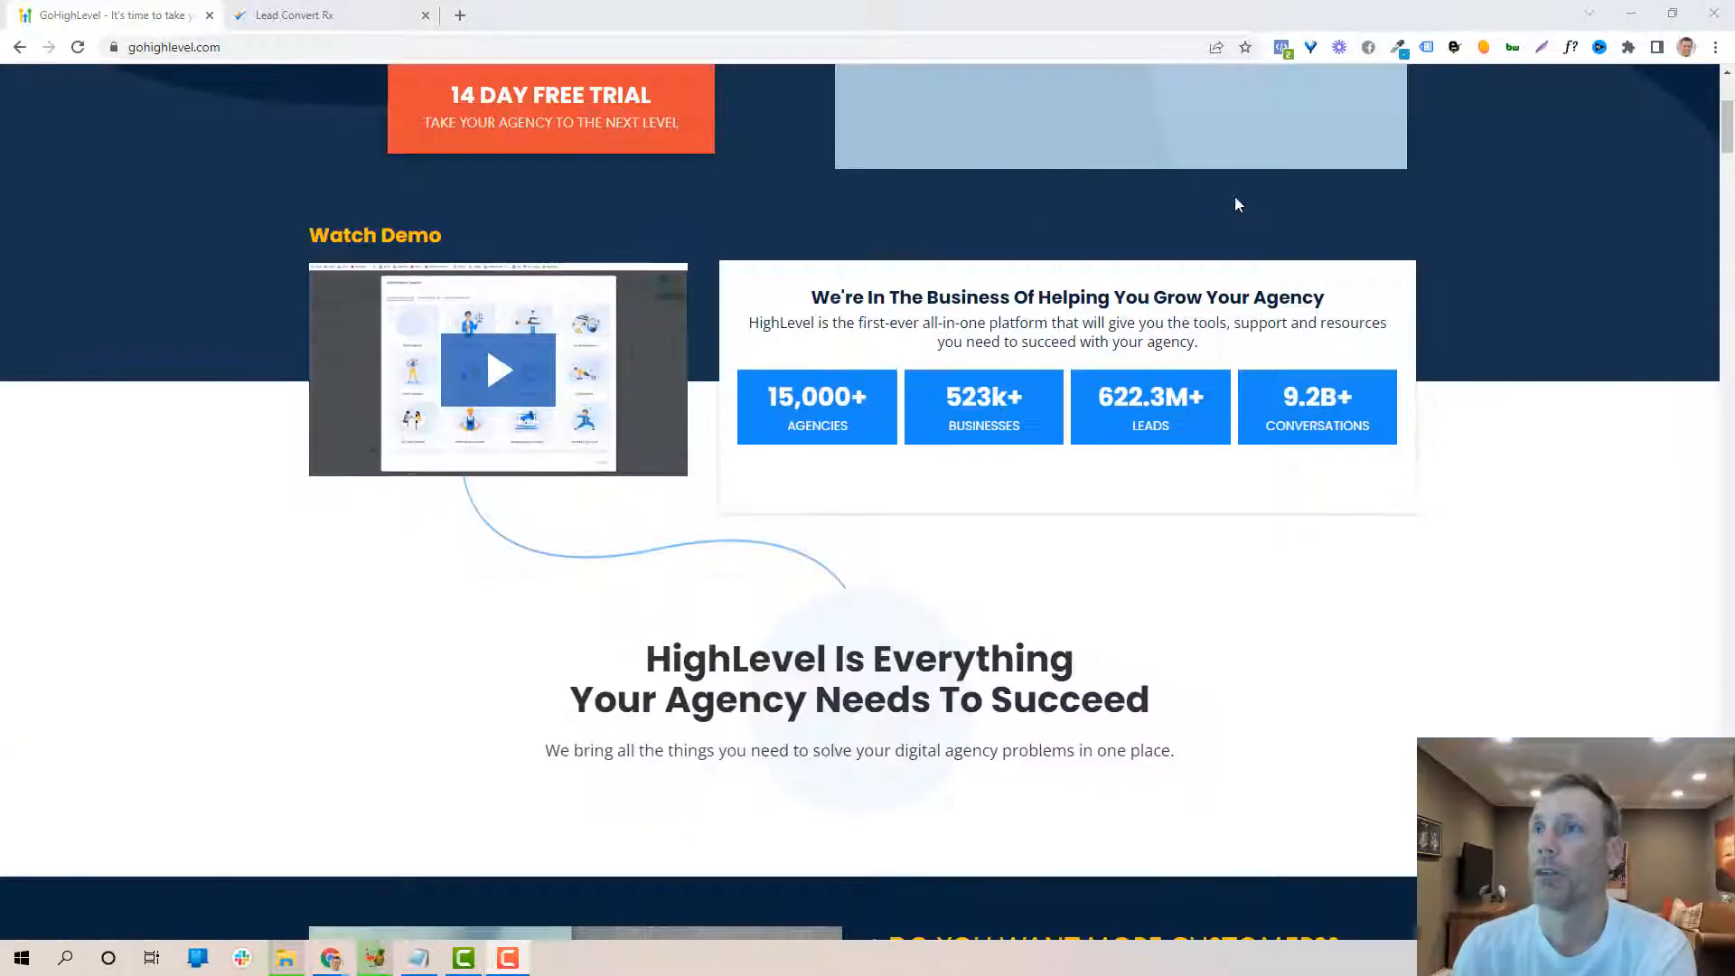
scroll("up", 3)
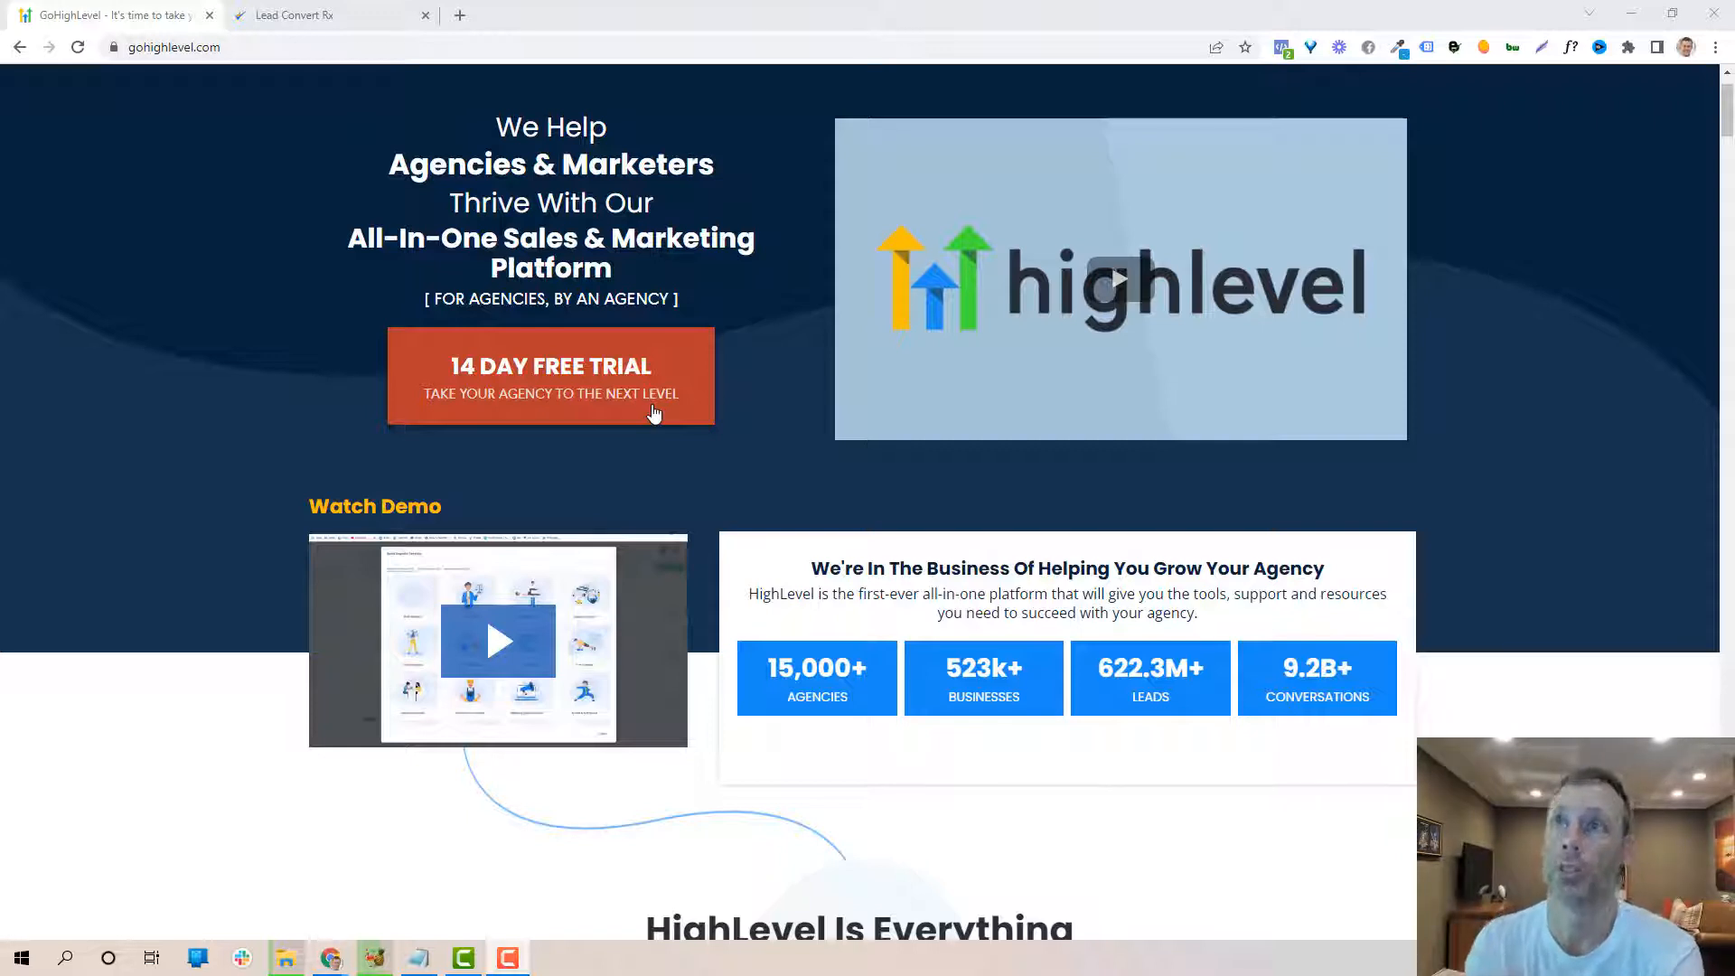
mouse_move(614, 410)
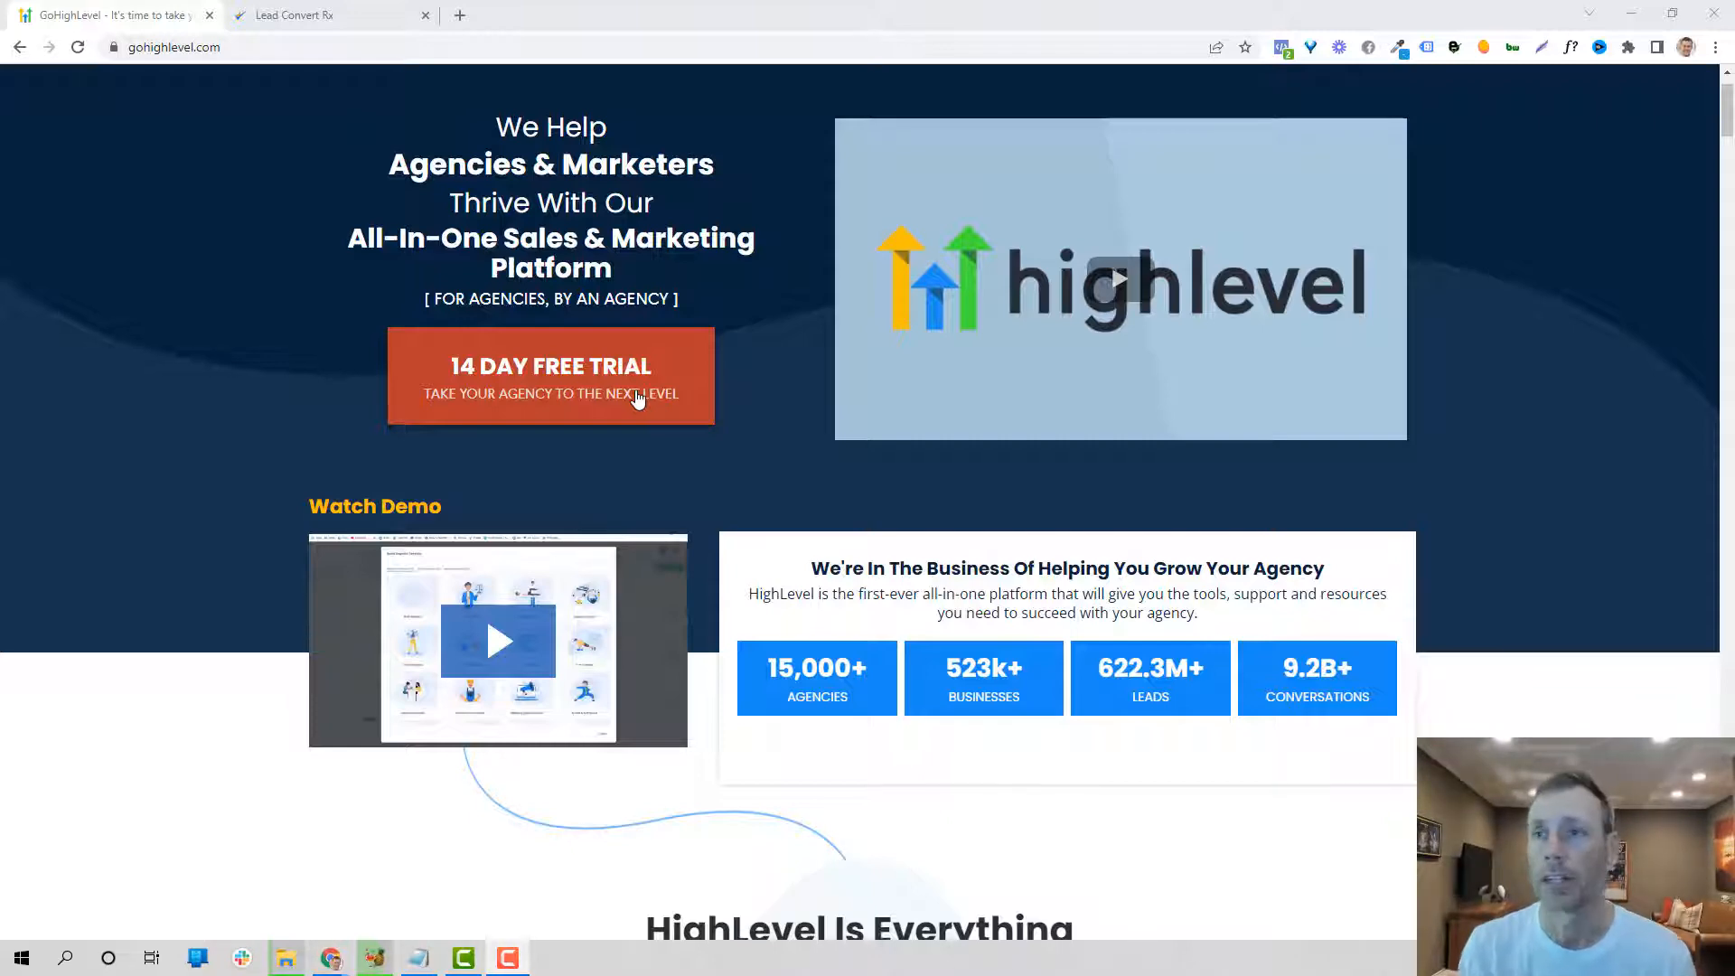
scroll("down", 3)
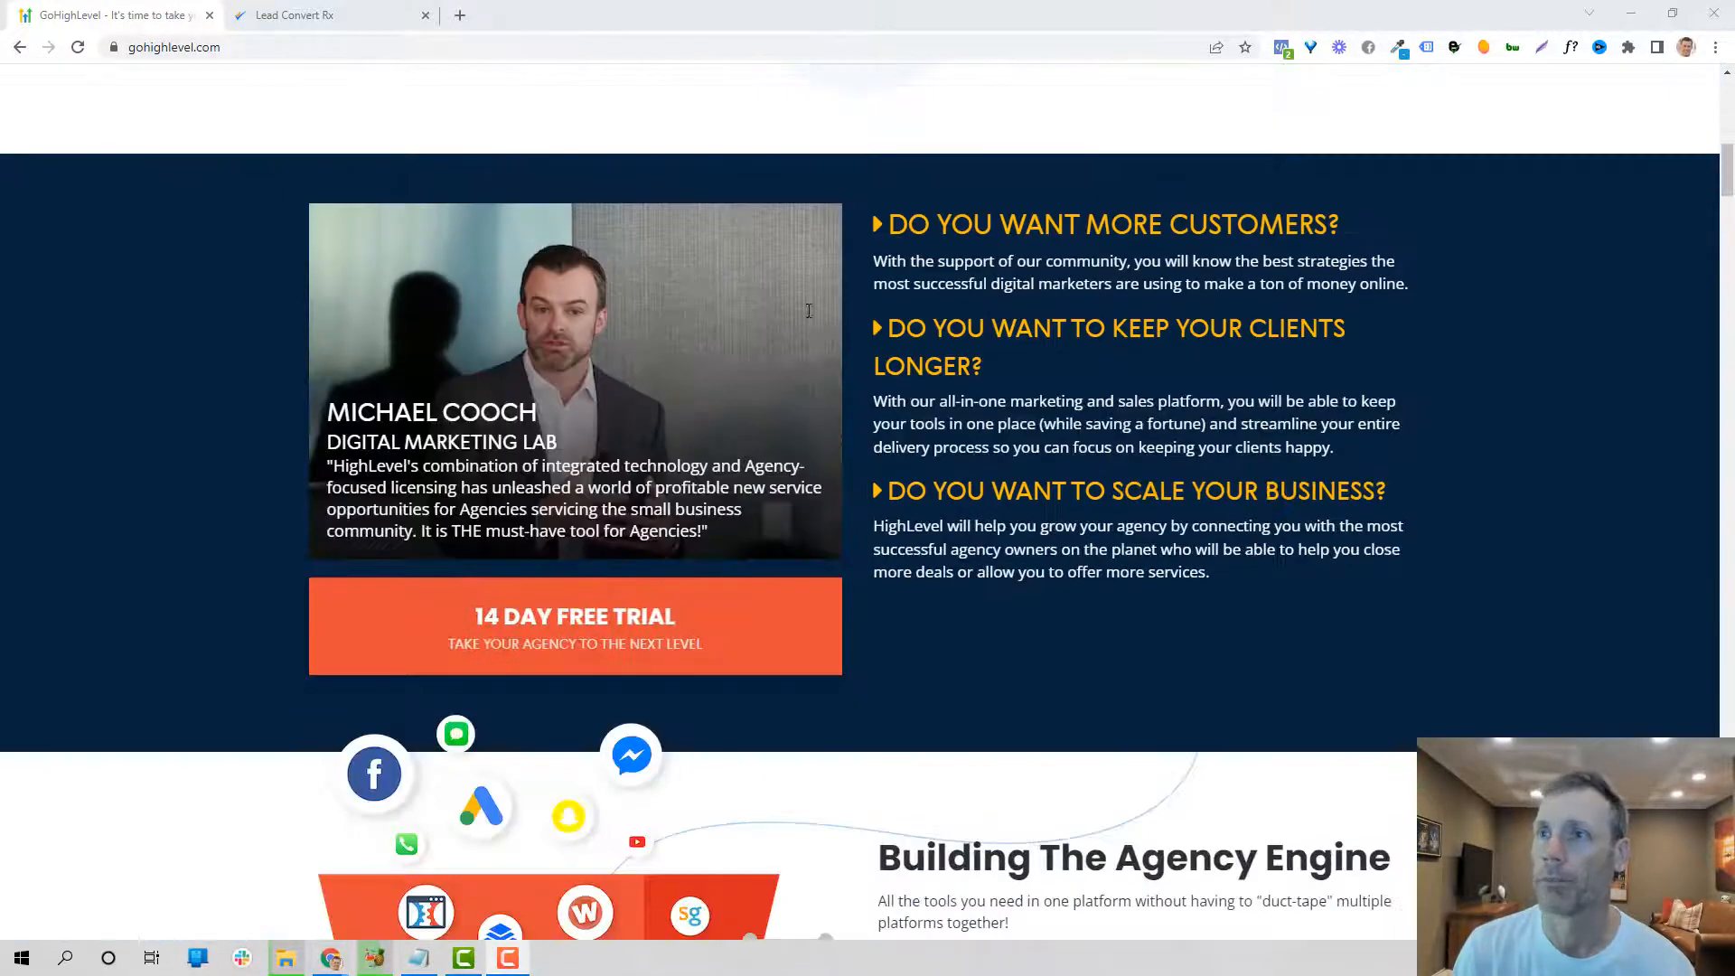
scroll("down", 3)
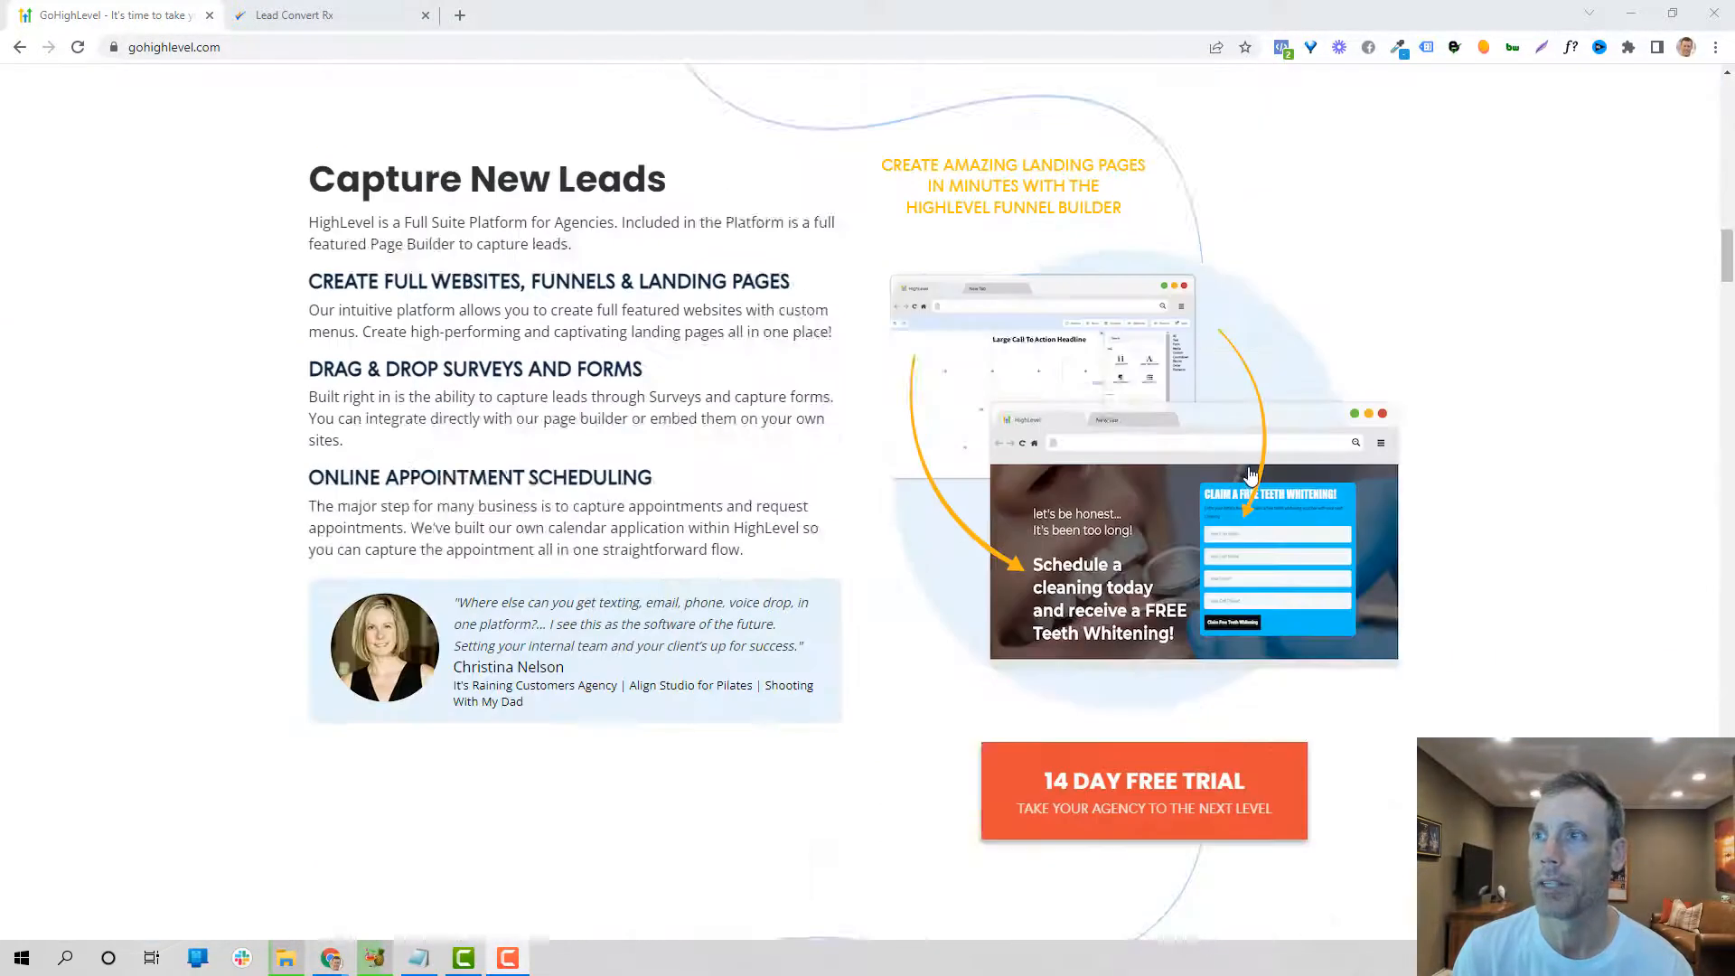
scroll("down", 3)
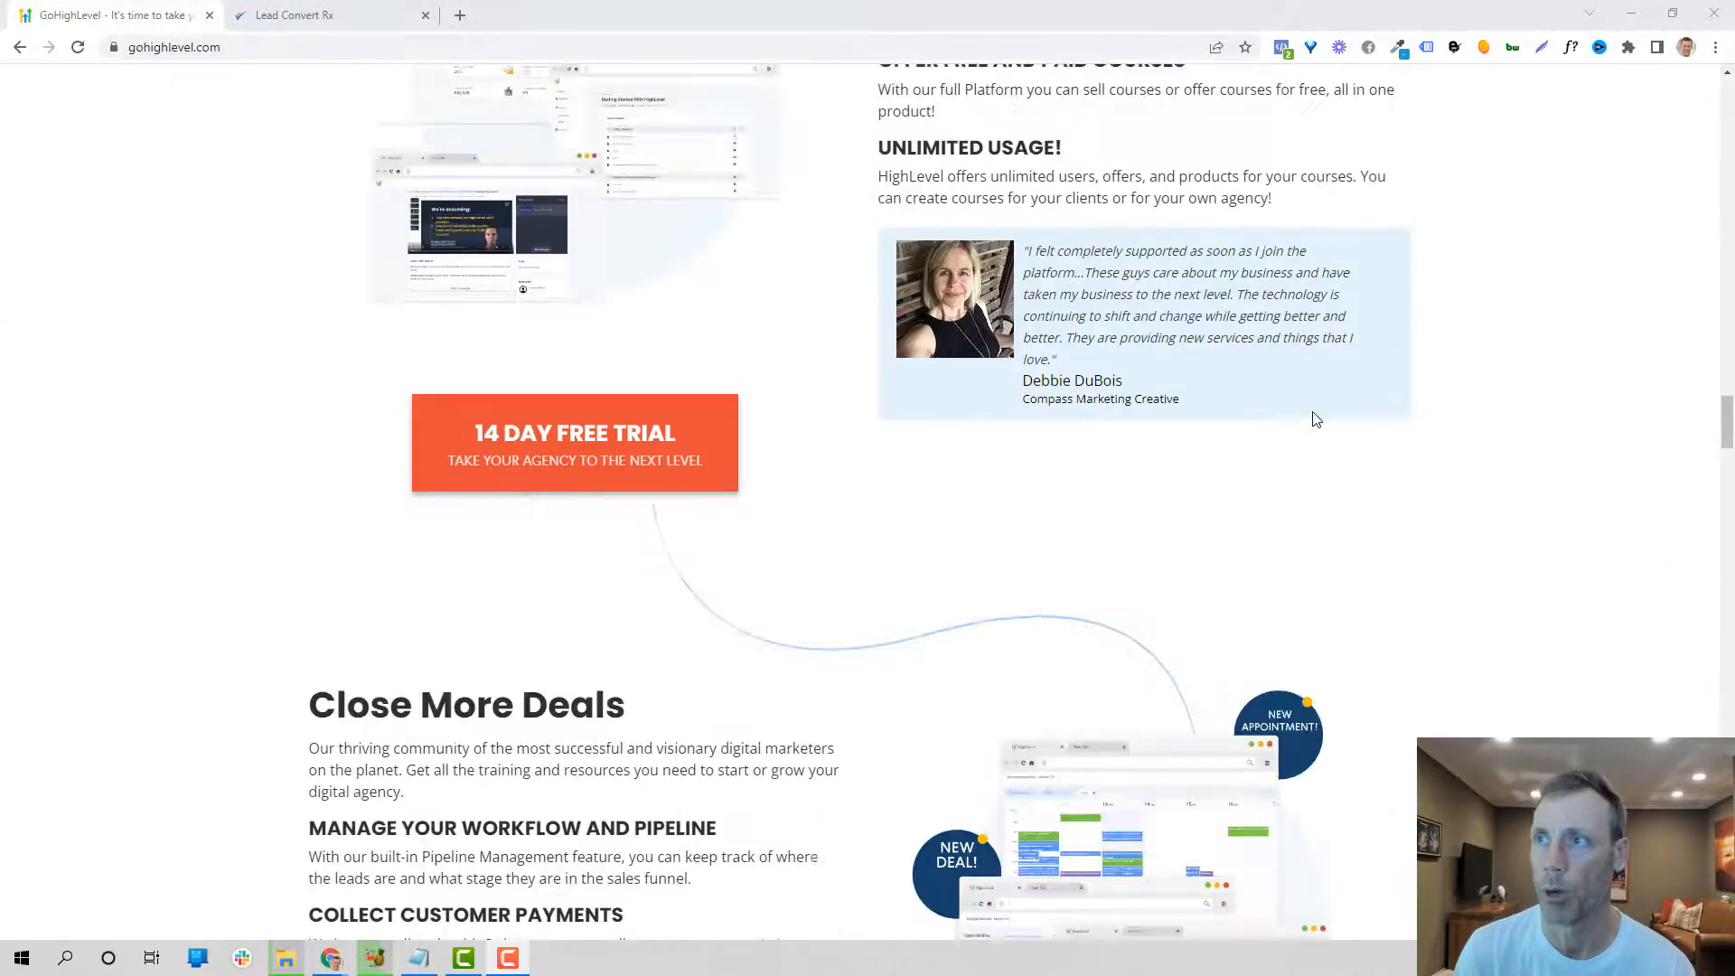
scroll("down", 3)
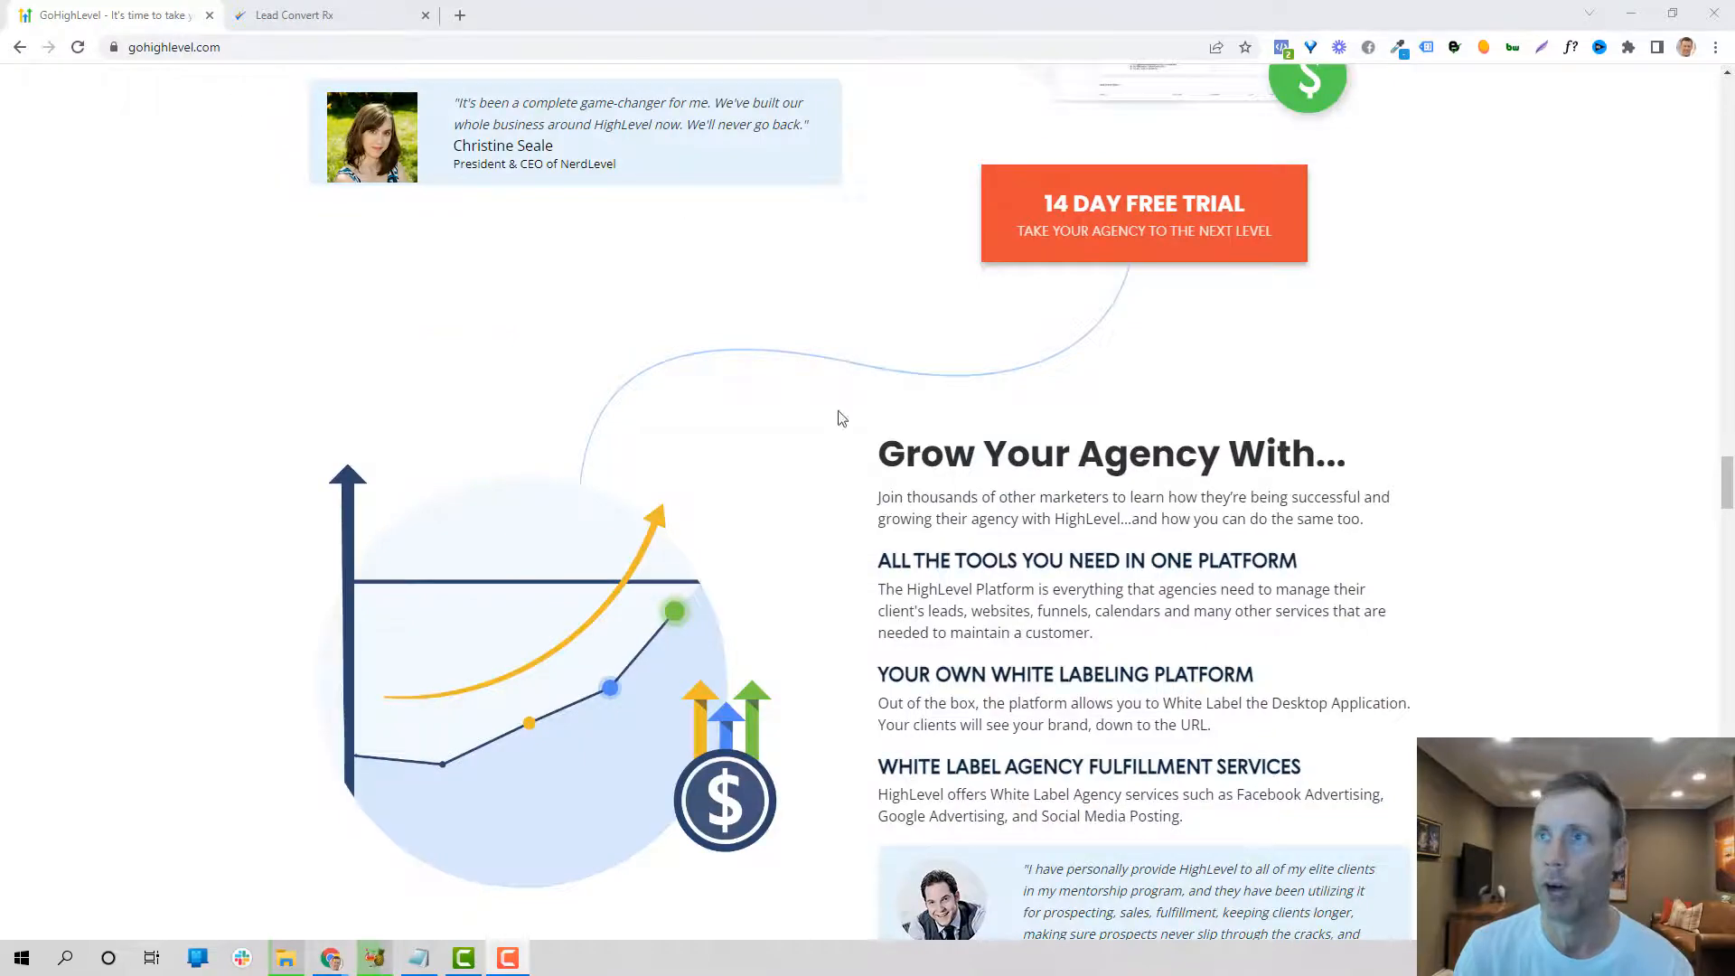
scroll("down", 3)
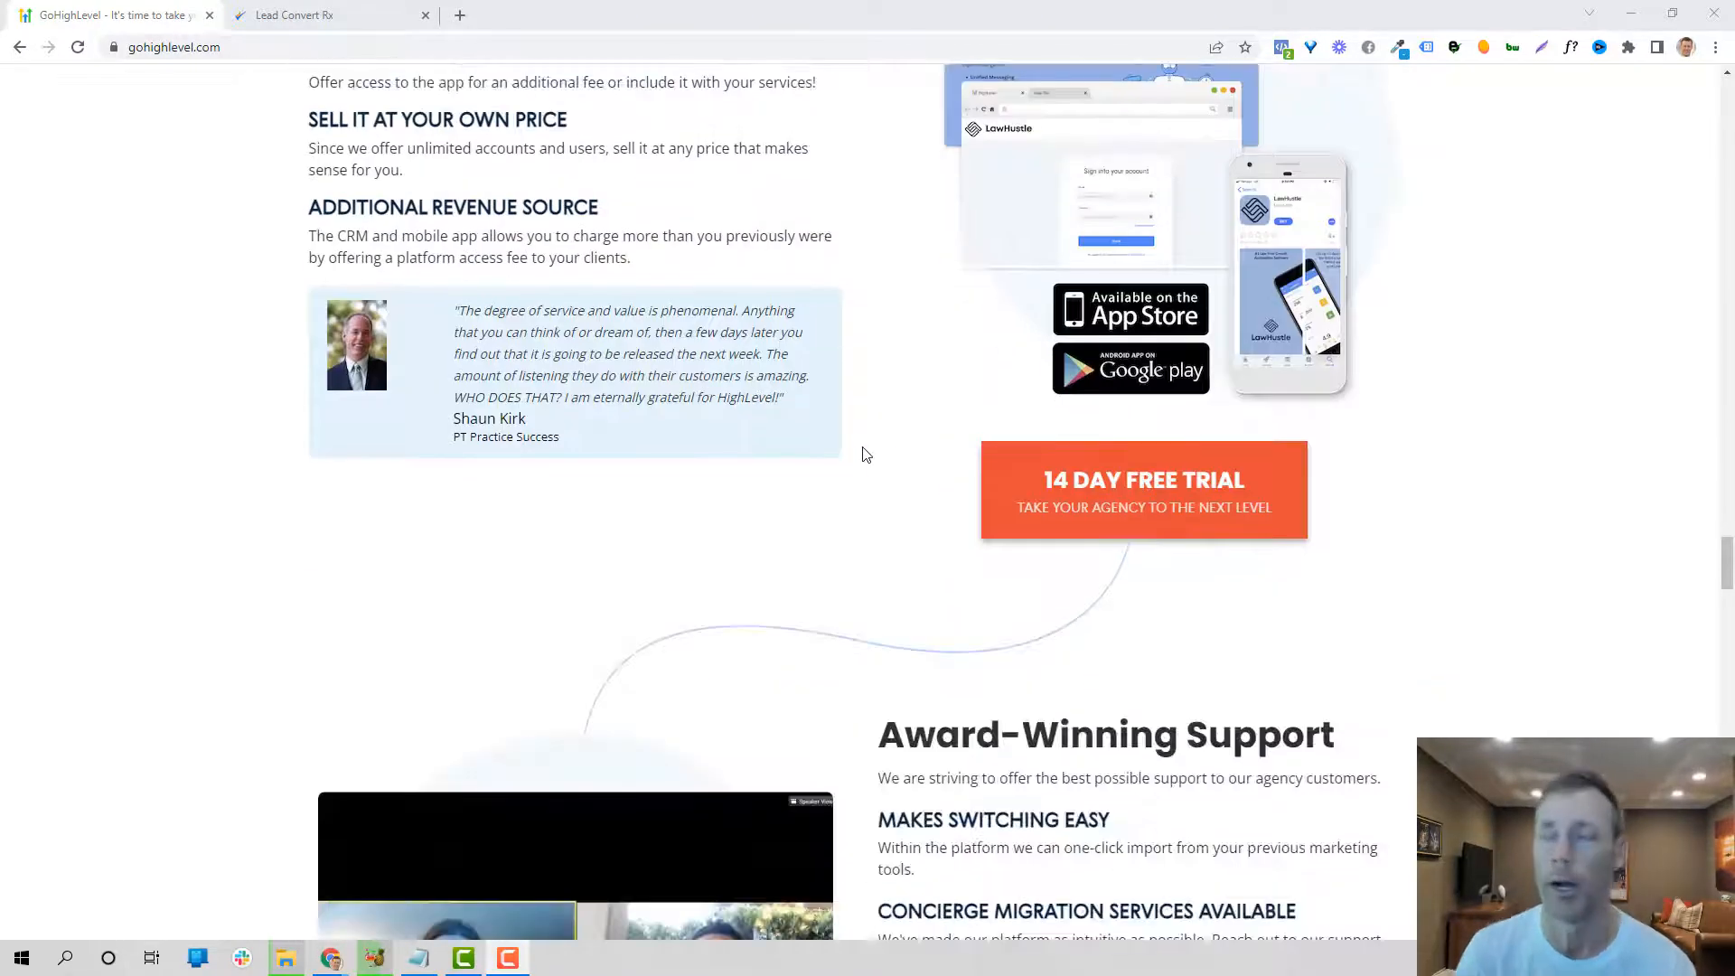
scroll("down", 3)
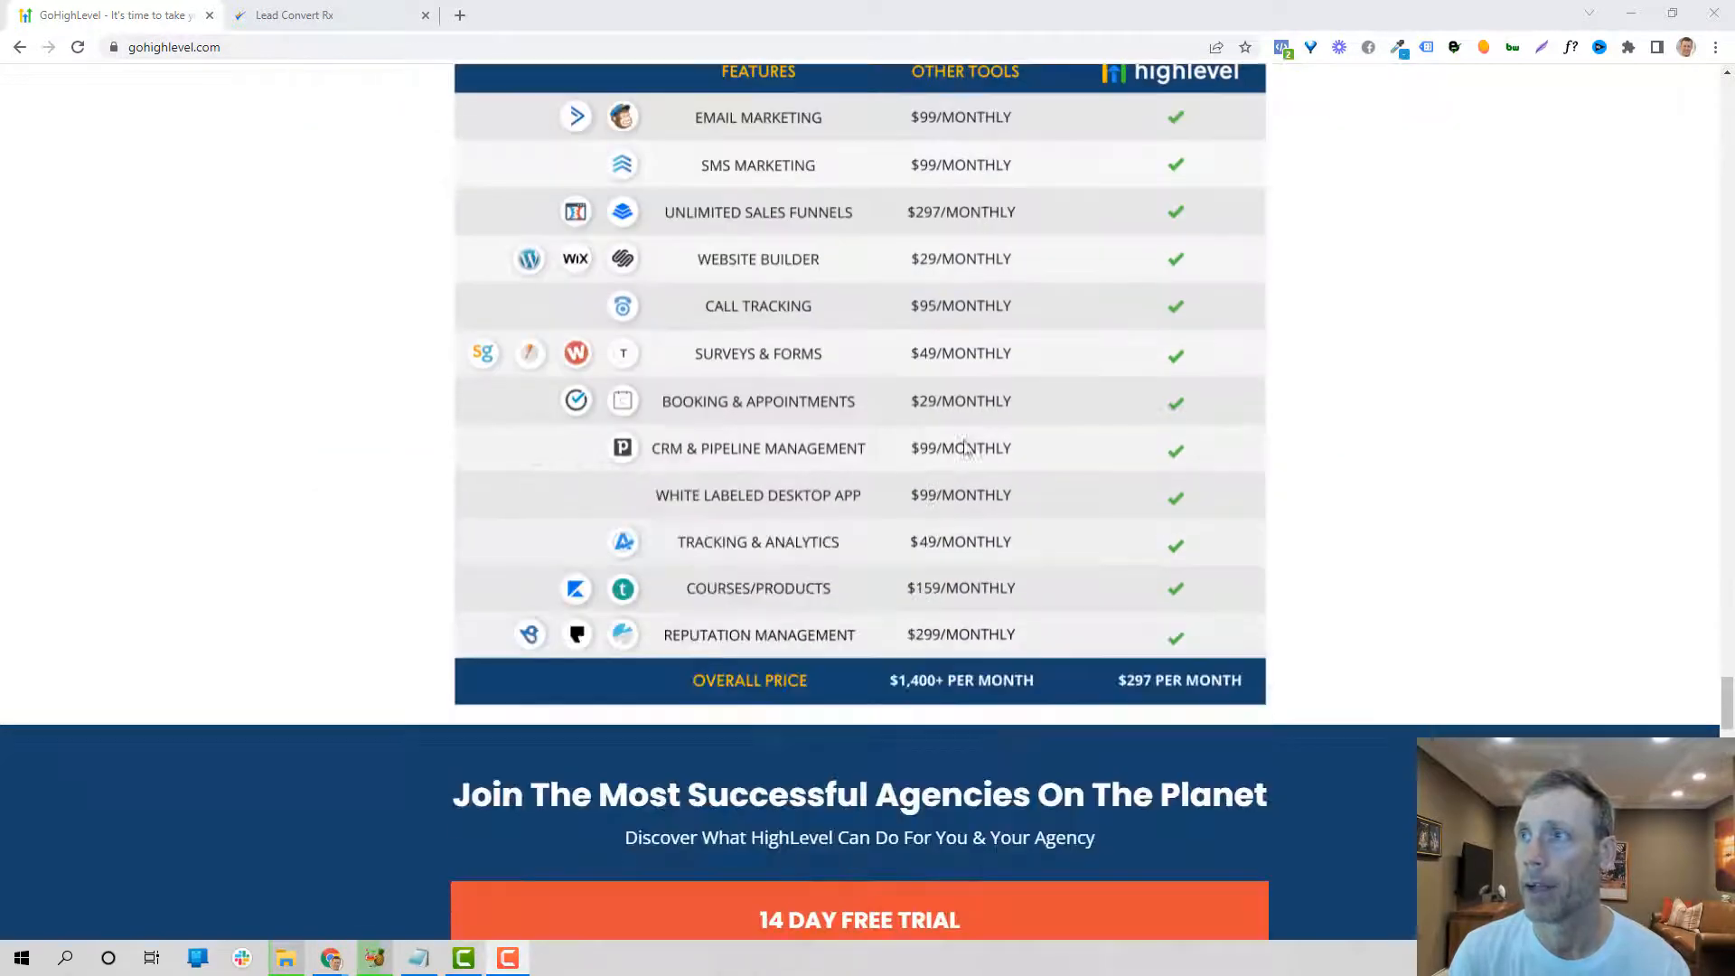
scroll("up", 3)
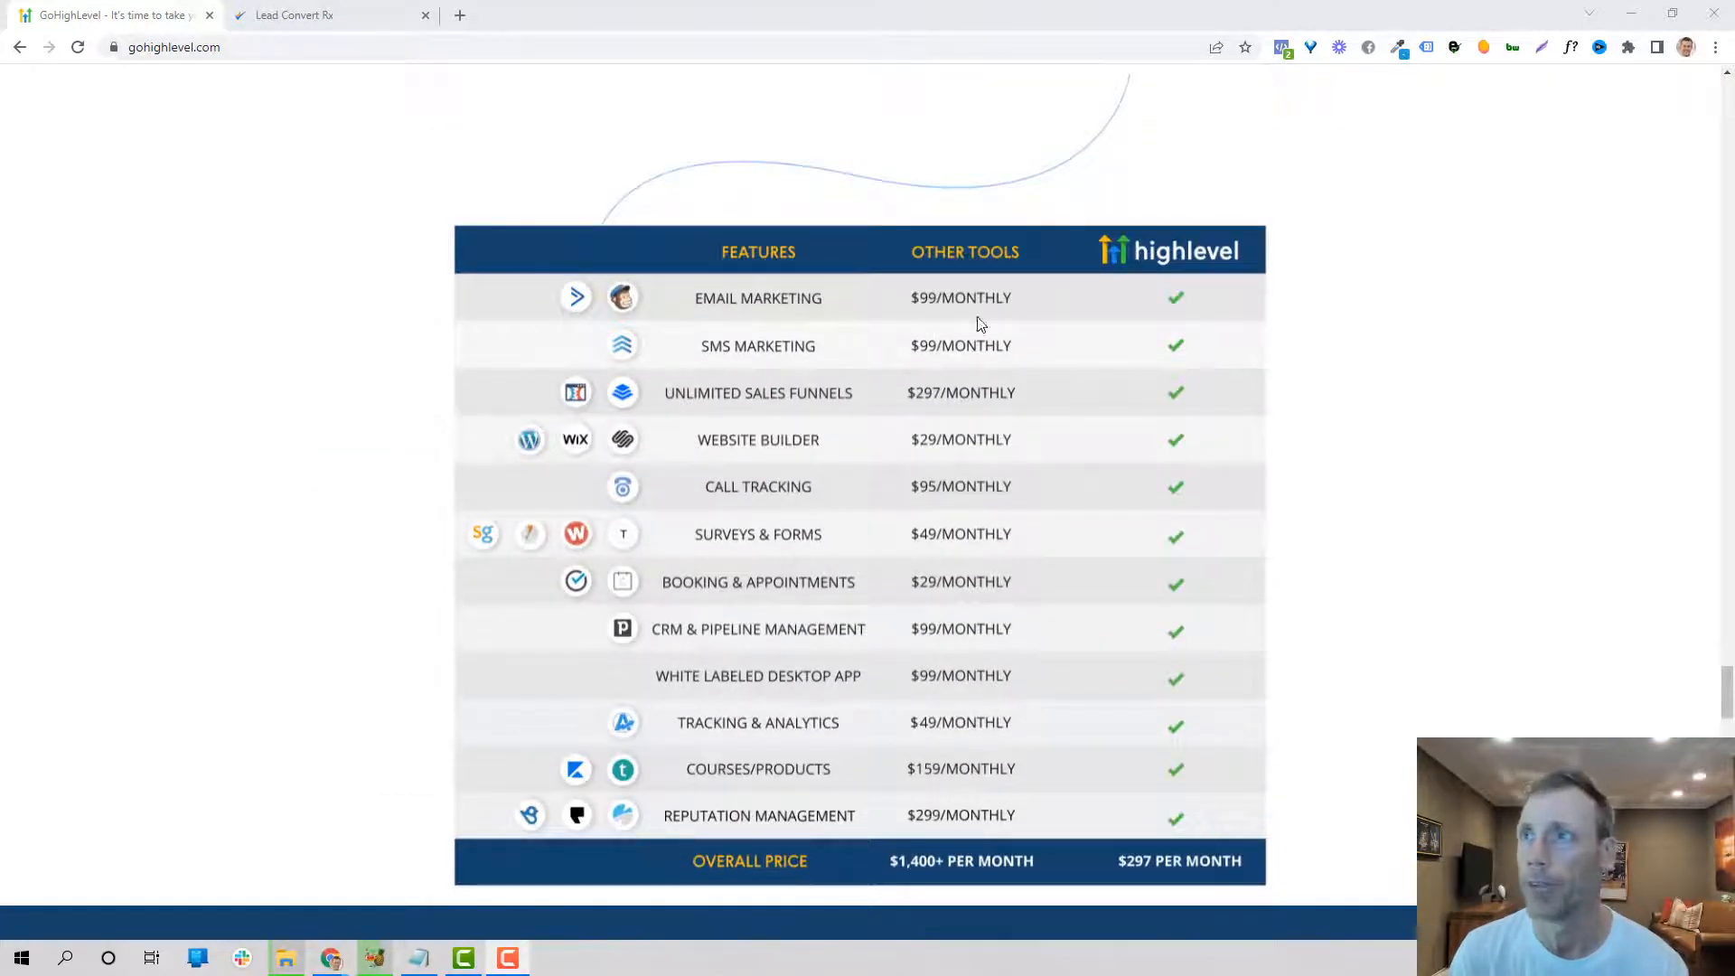
scroll("down", 3)
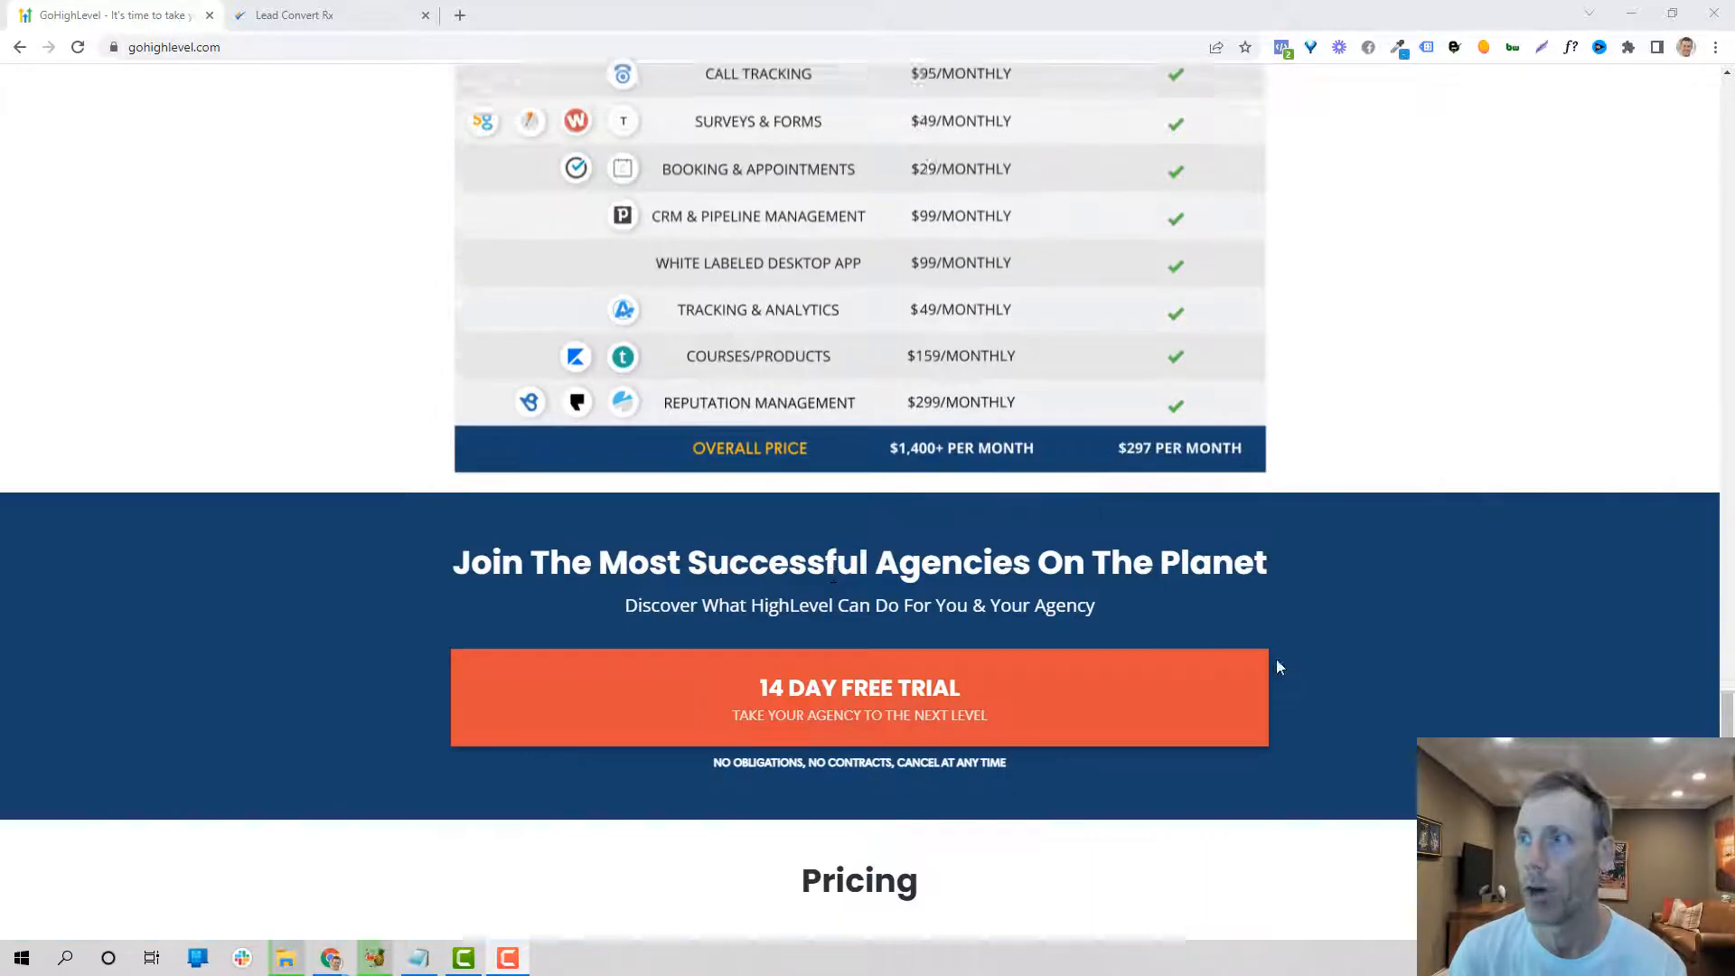
scroll("down", 3)
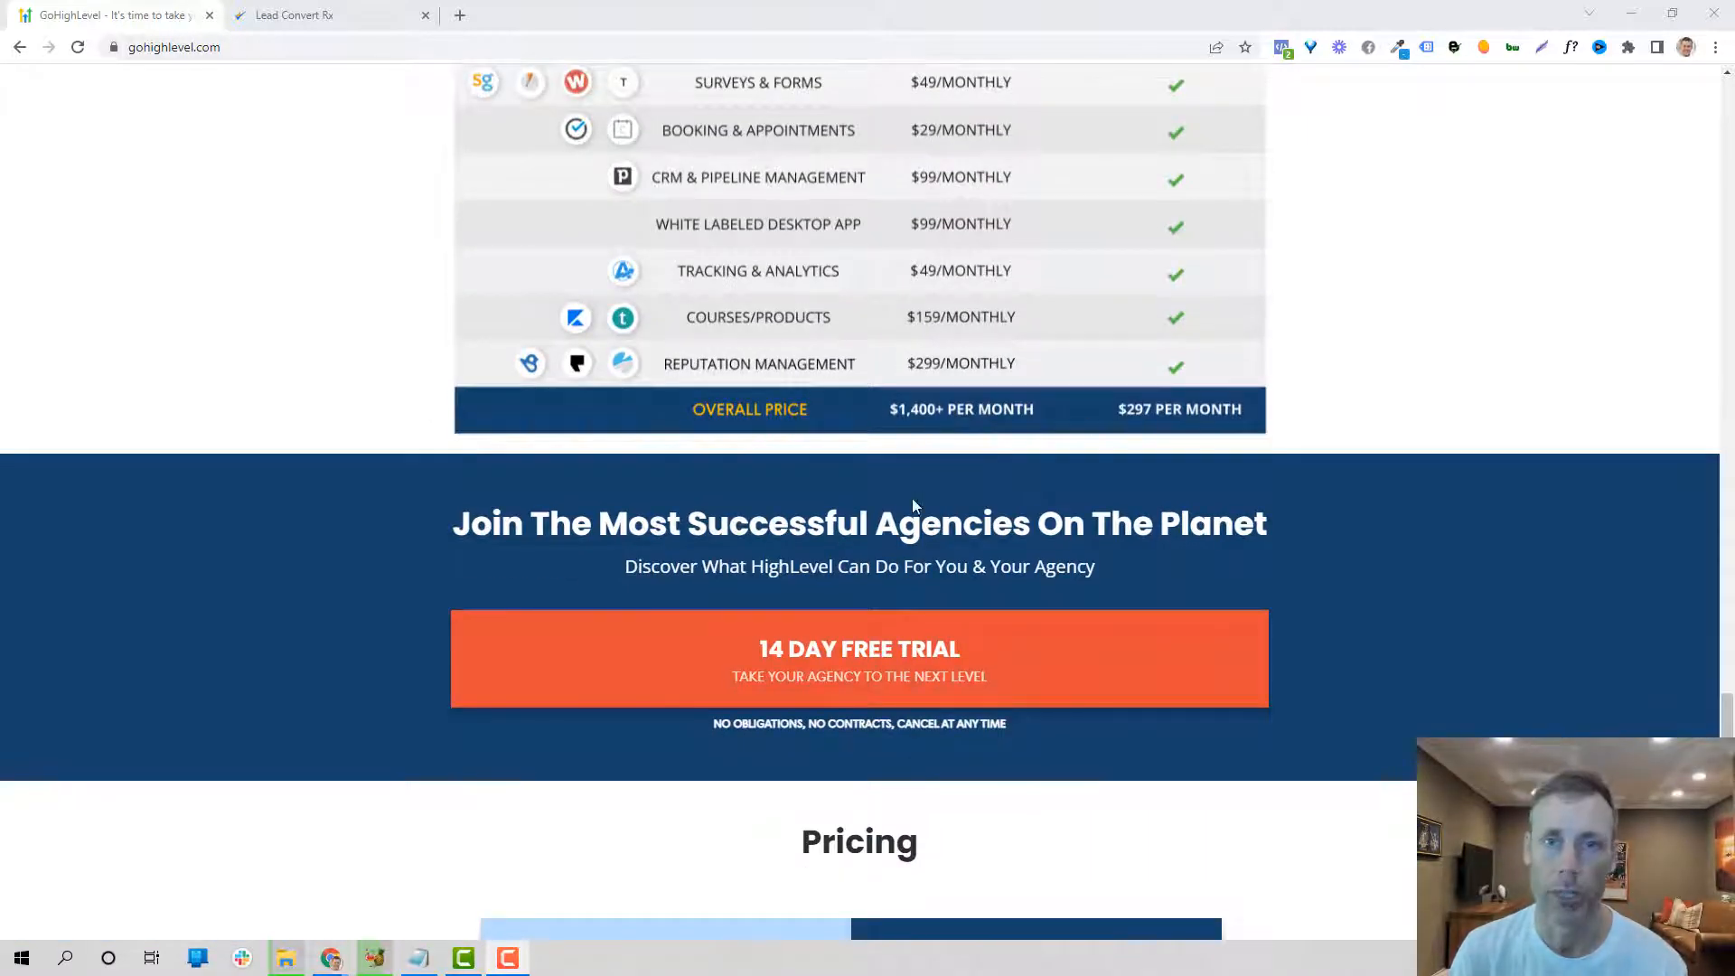
scroll("down", 3)
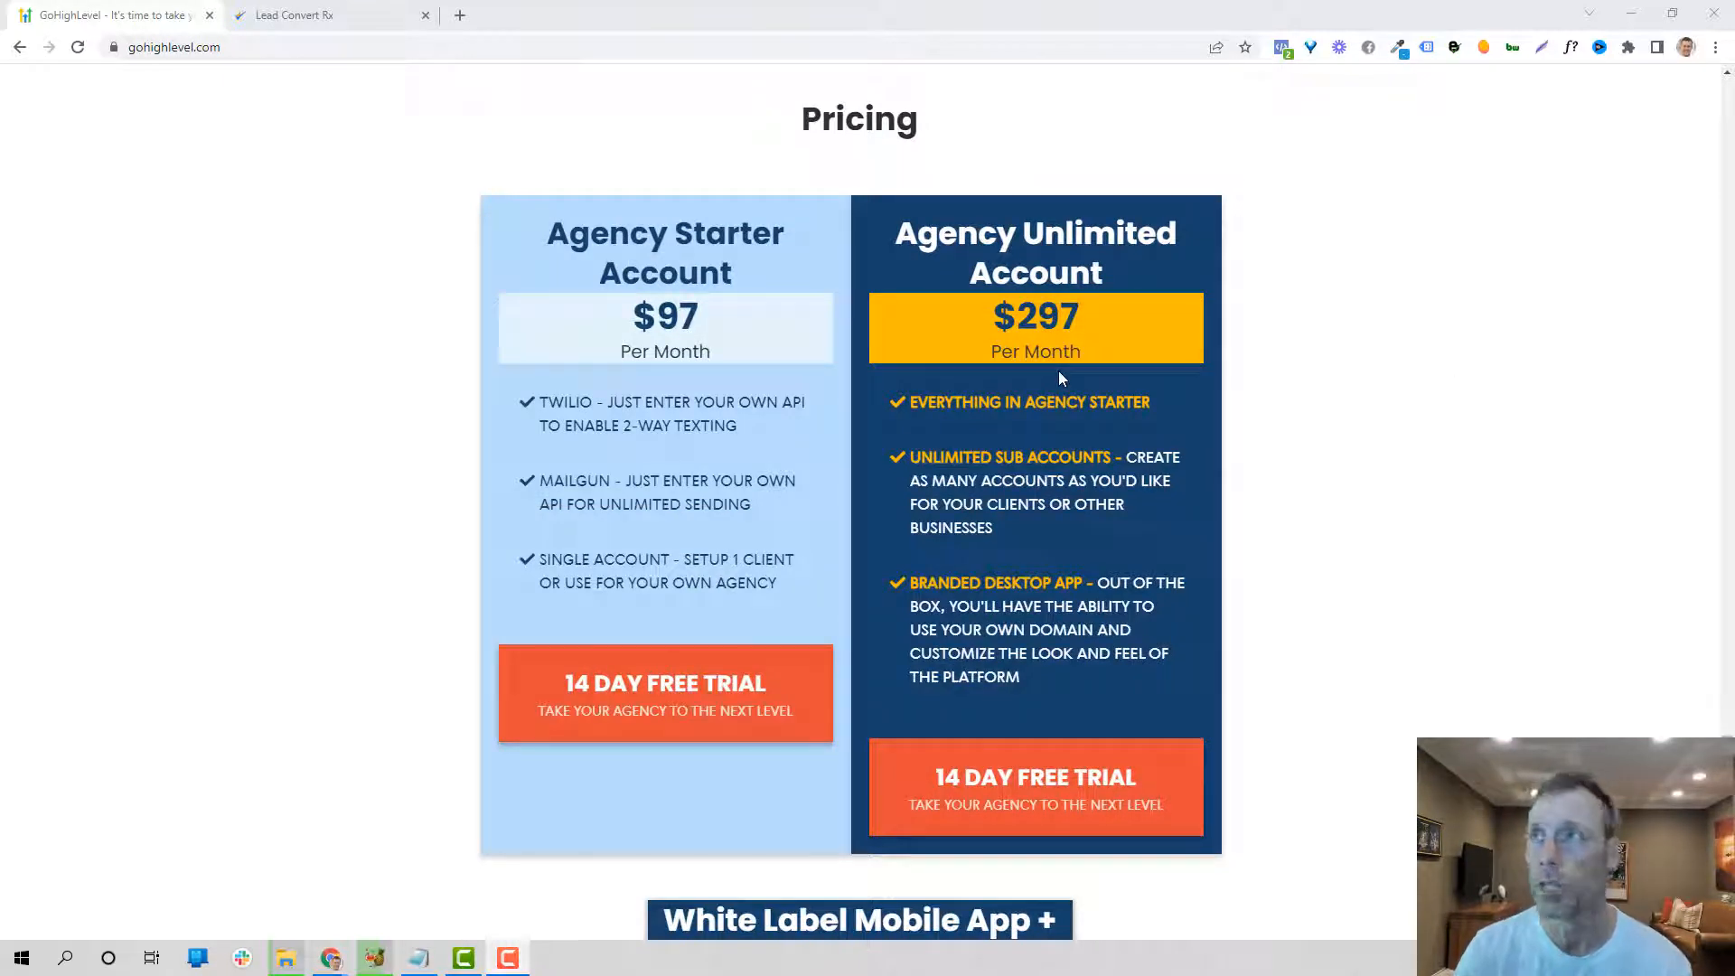
scroll("down", 3)
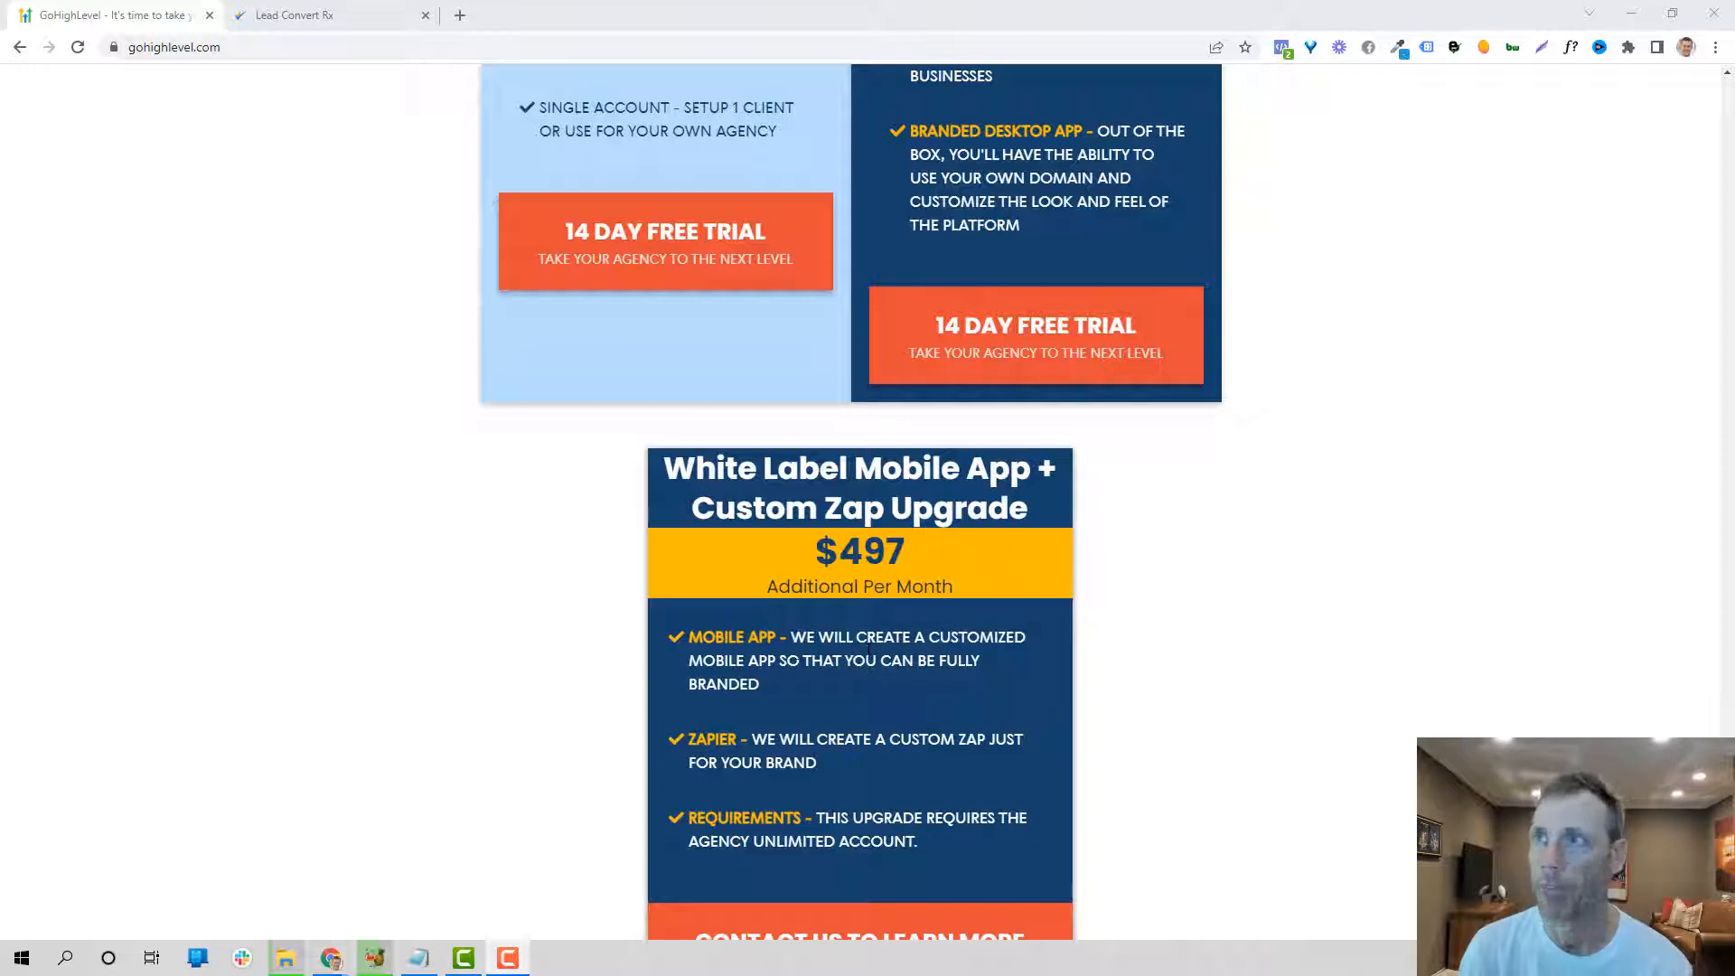
scroll("up", 3)
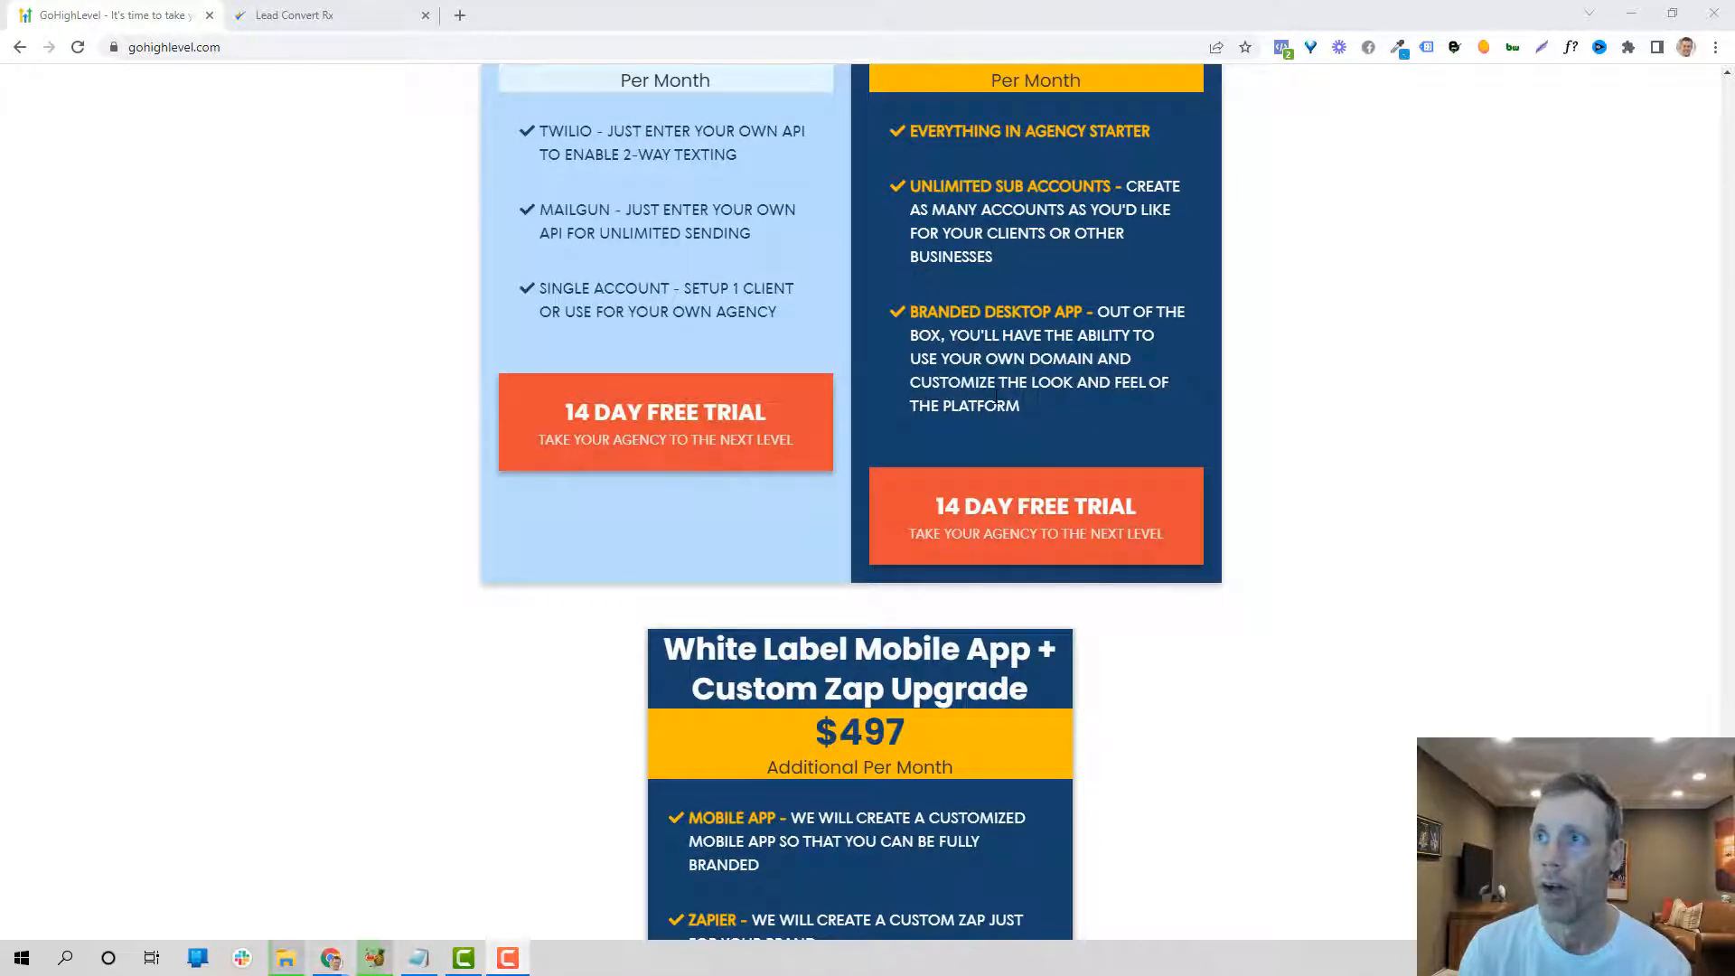
scroll("down", 3)
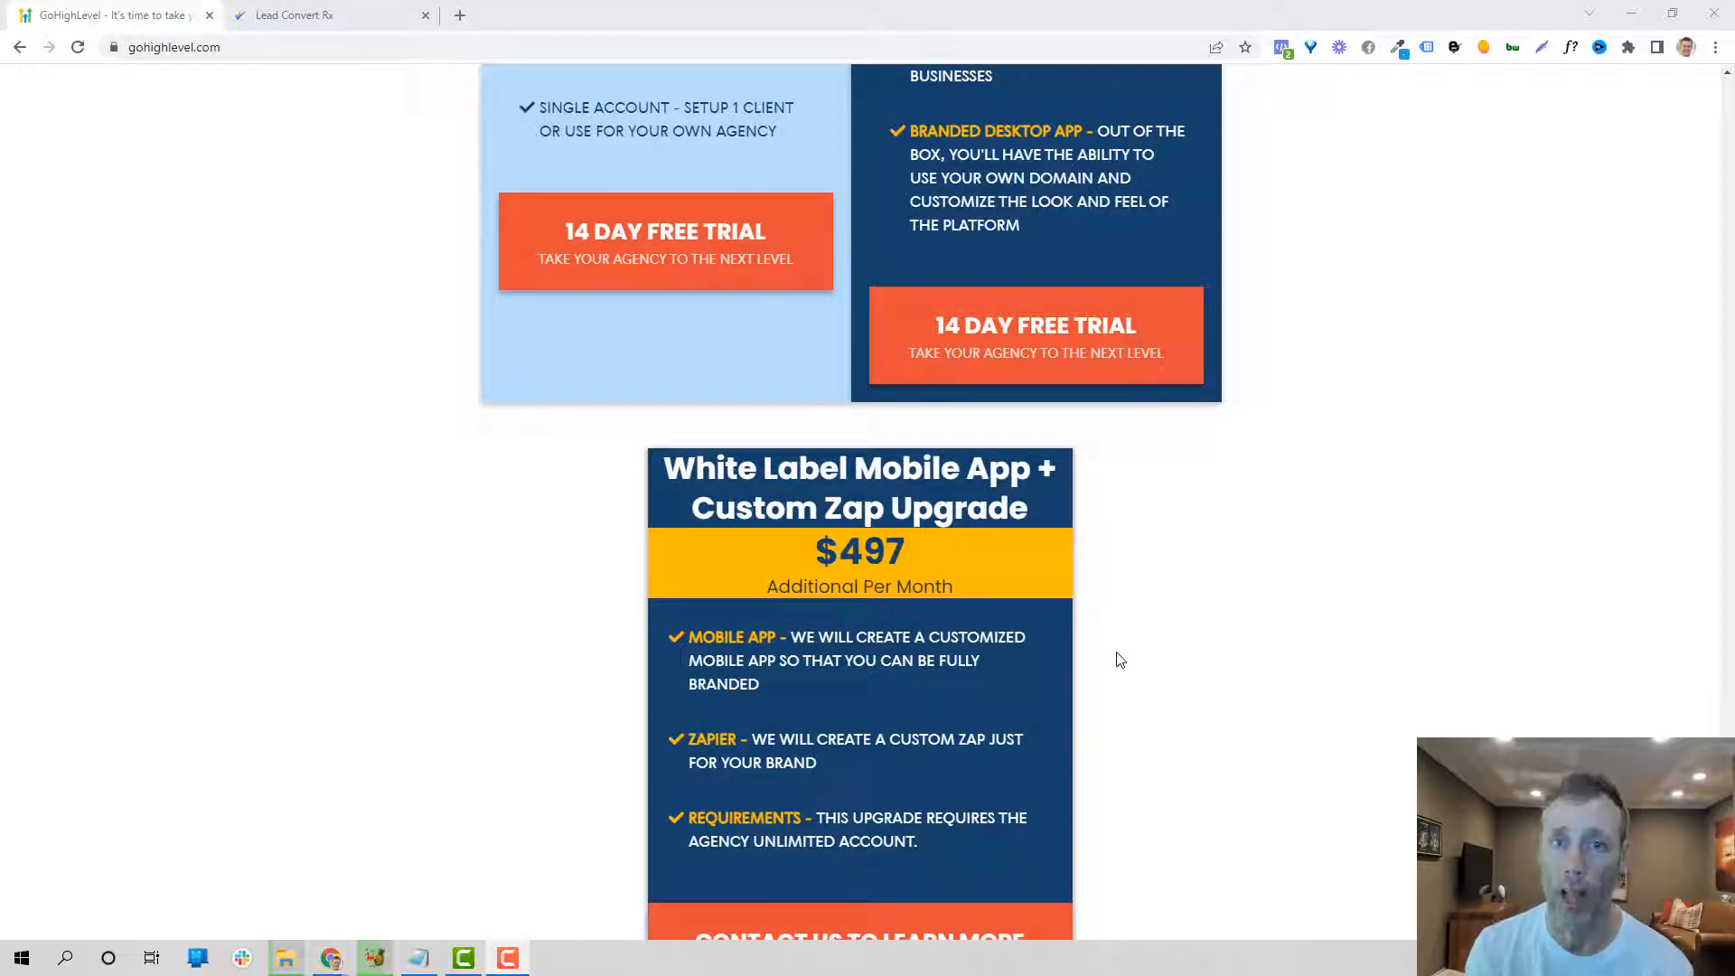
mouse_move(1032, 659)
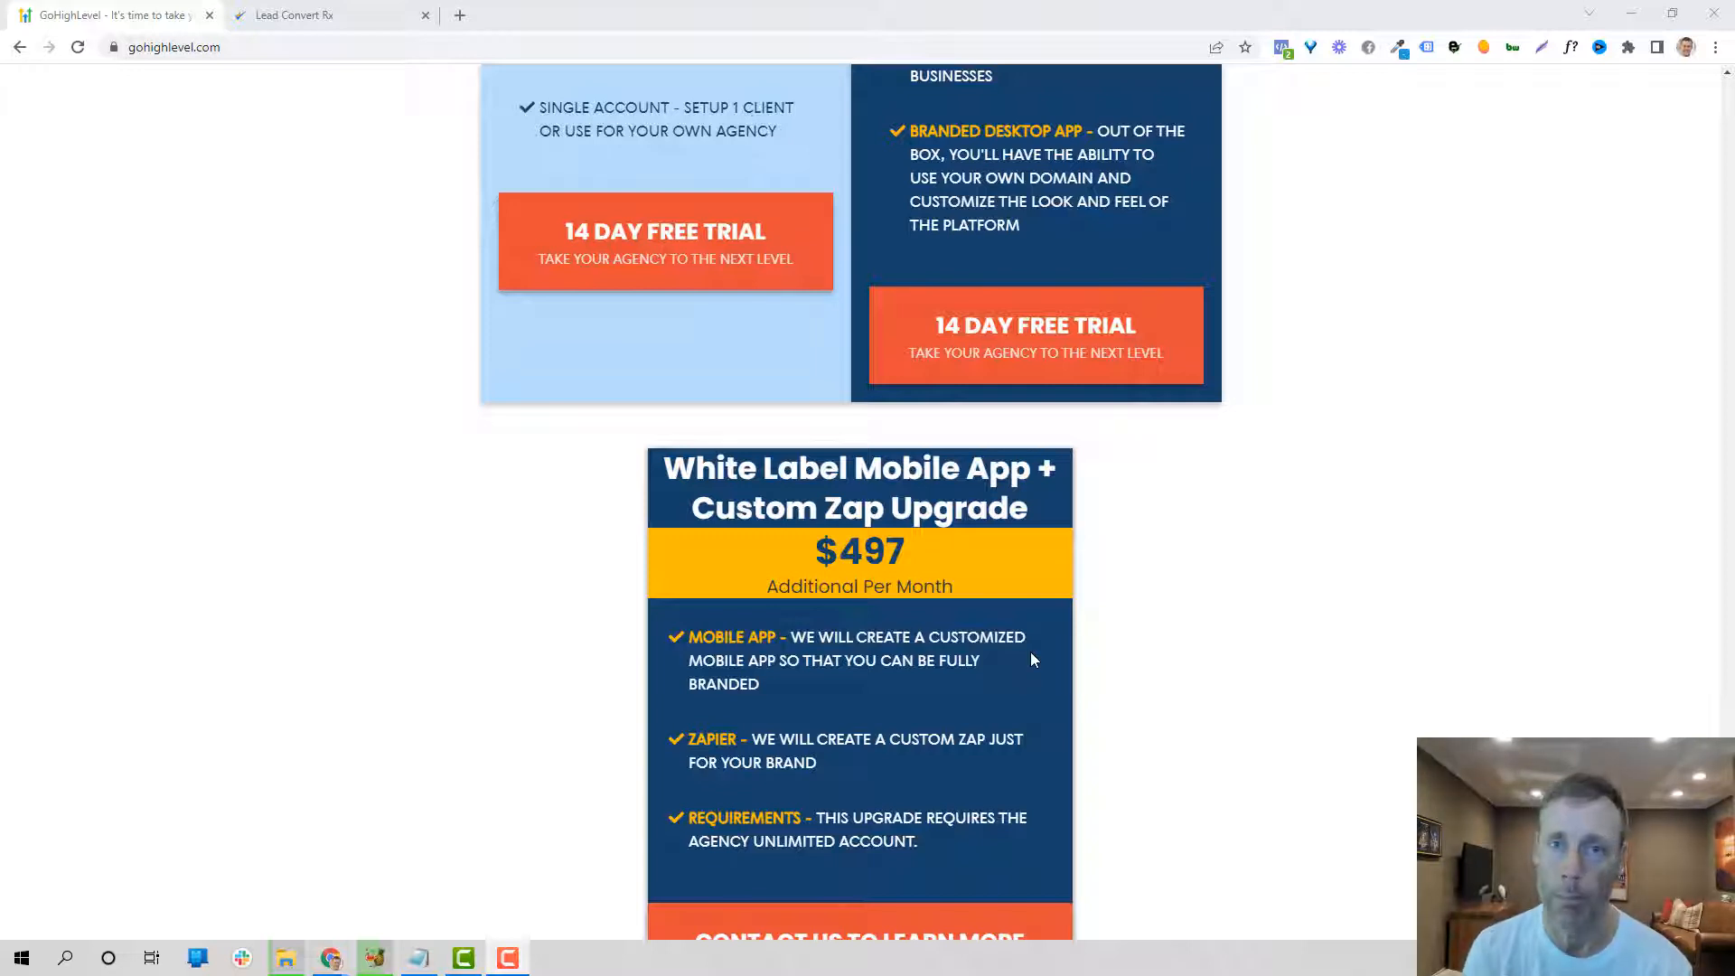
scroll("down", 3)
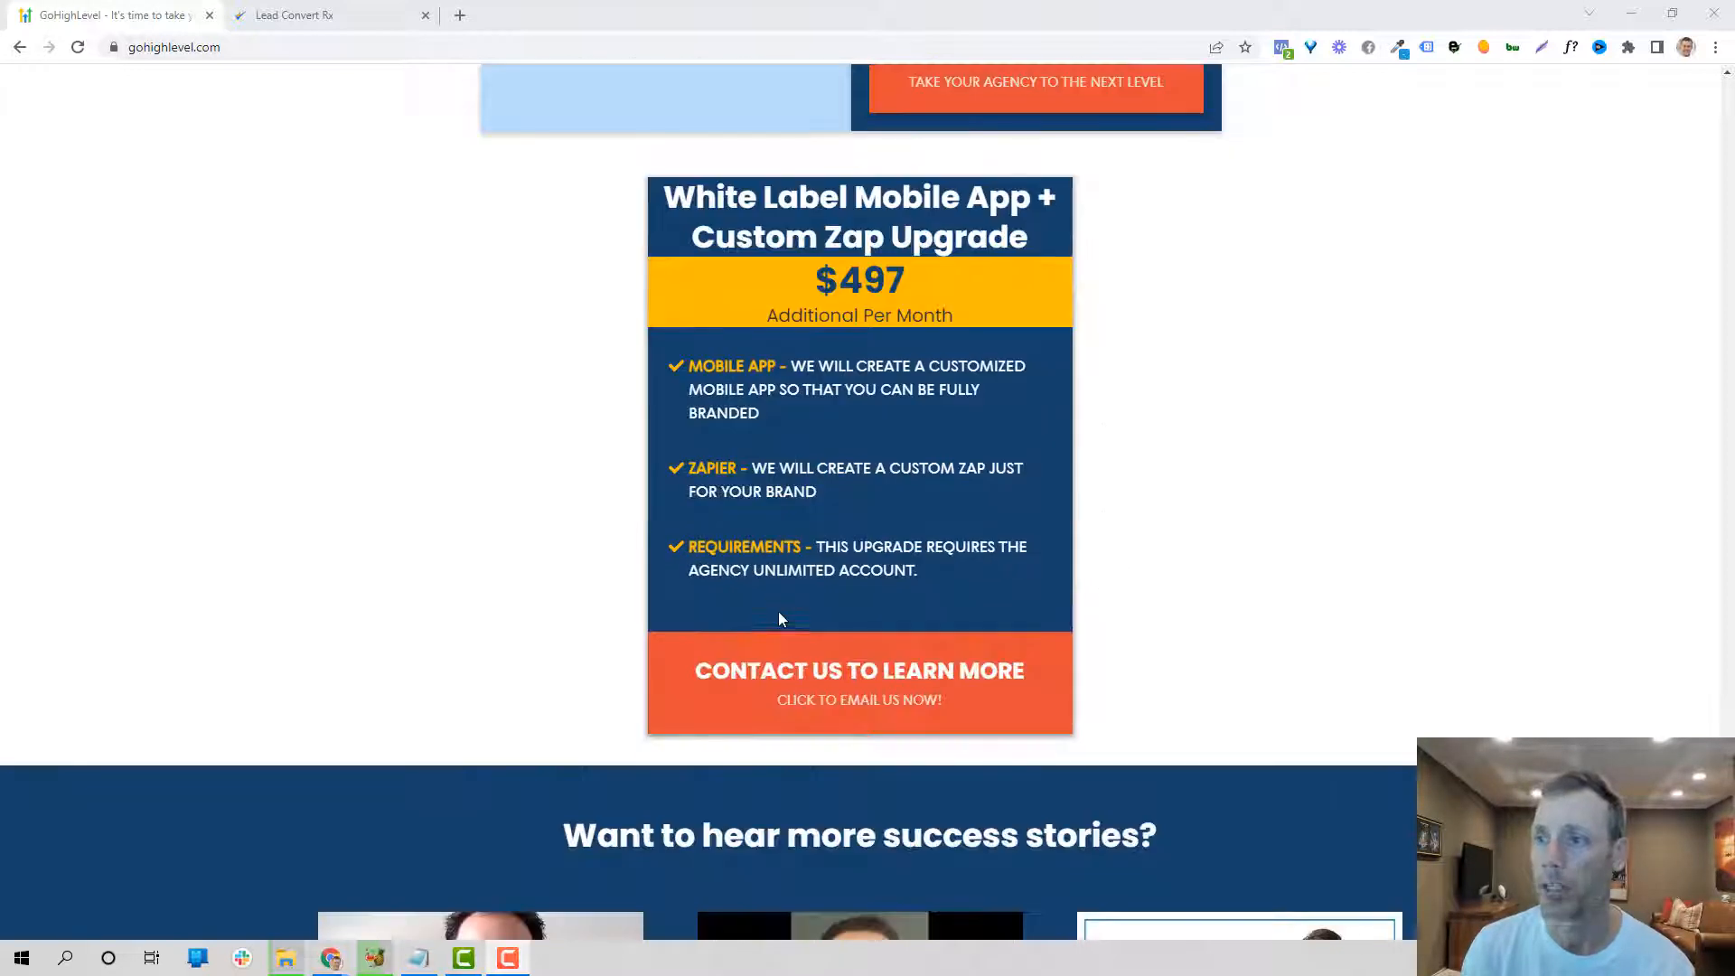
scroll("up", 3)
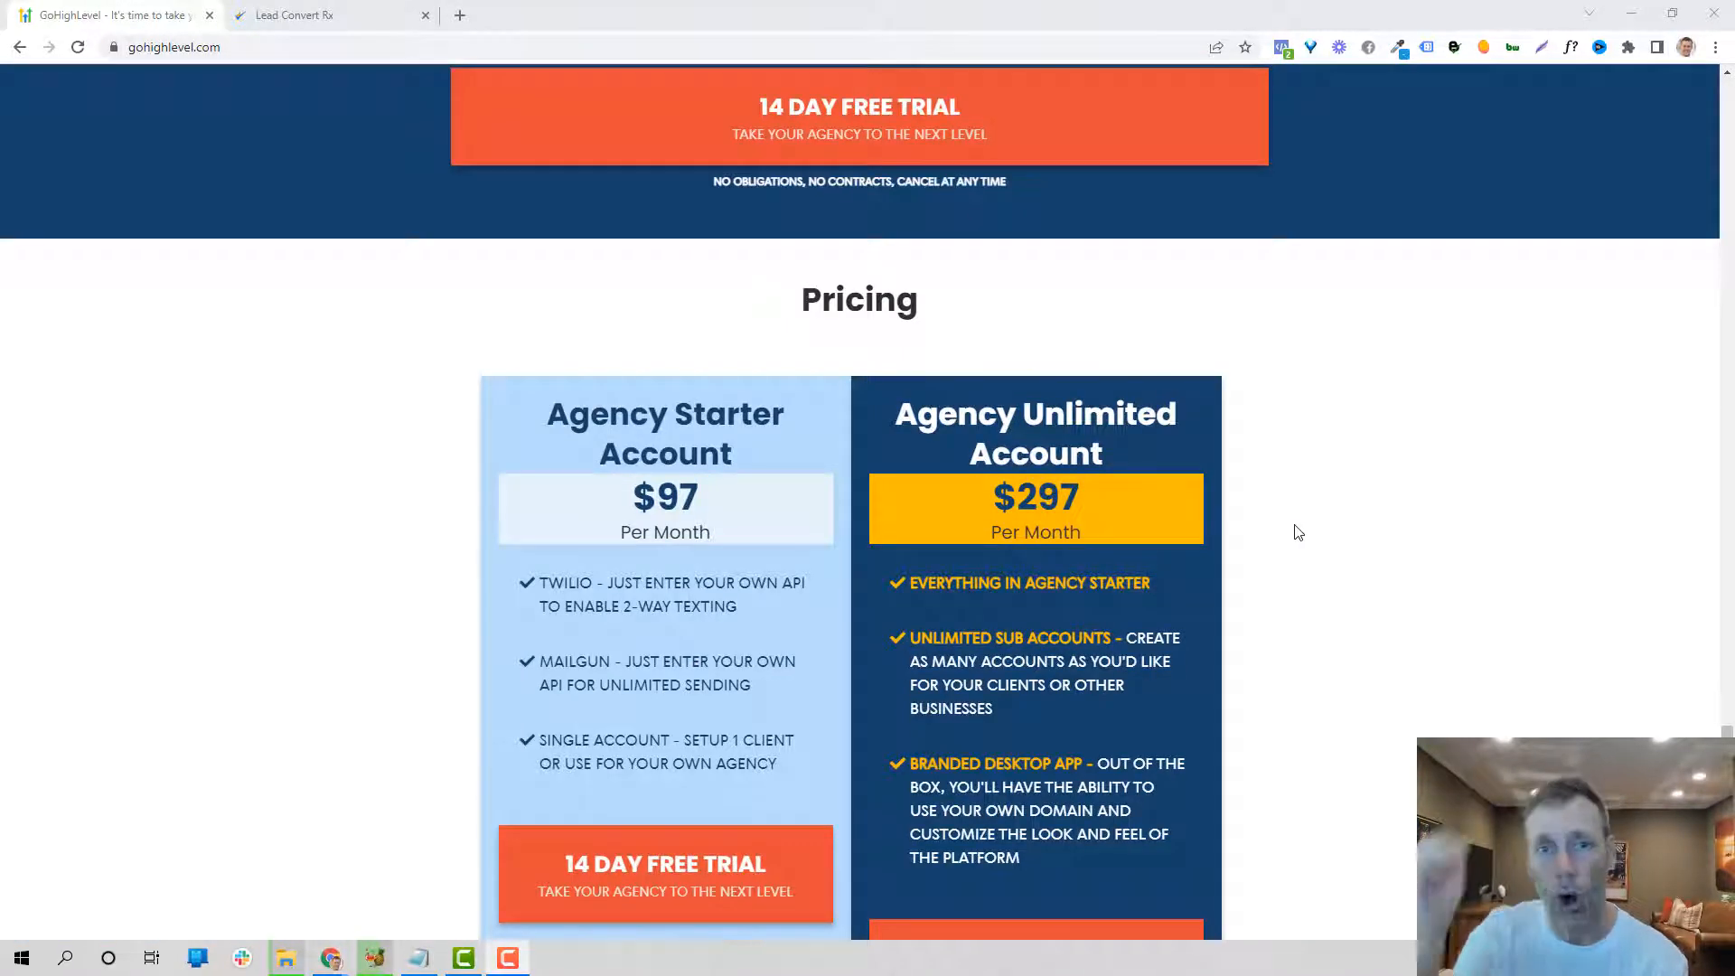
mouse_move(1356, 629)
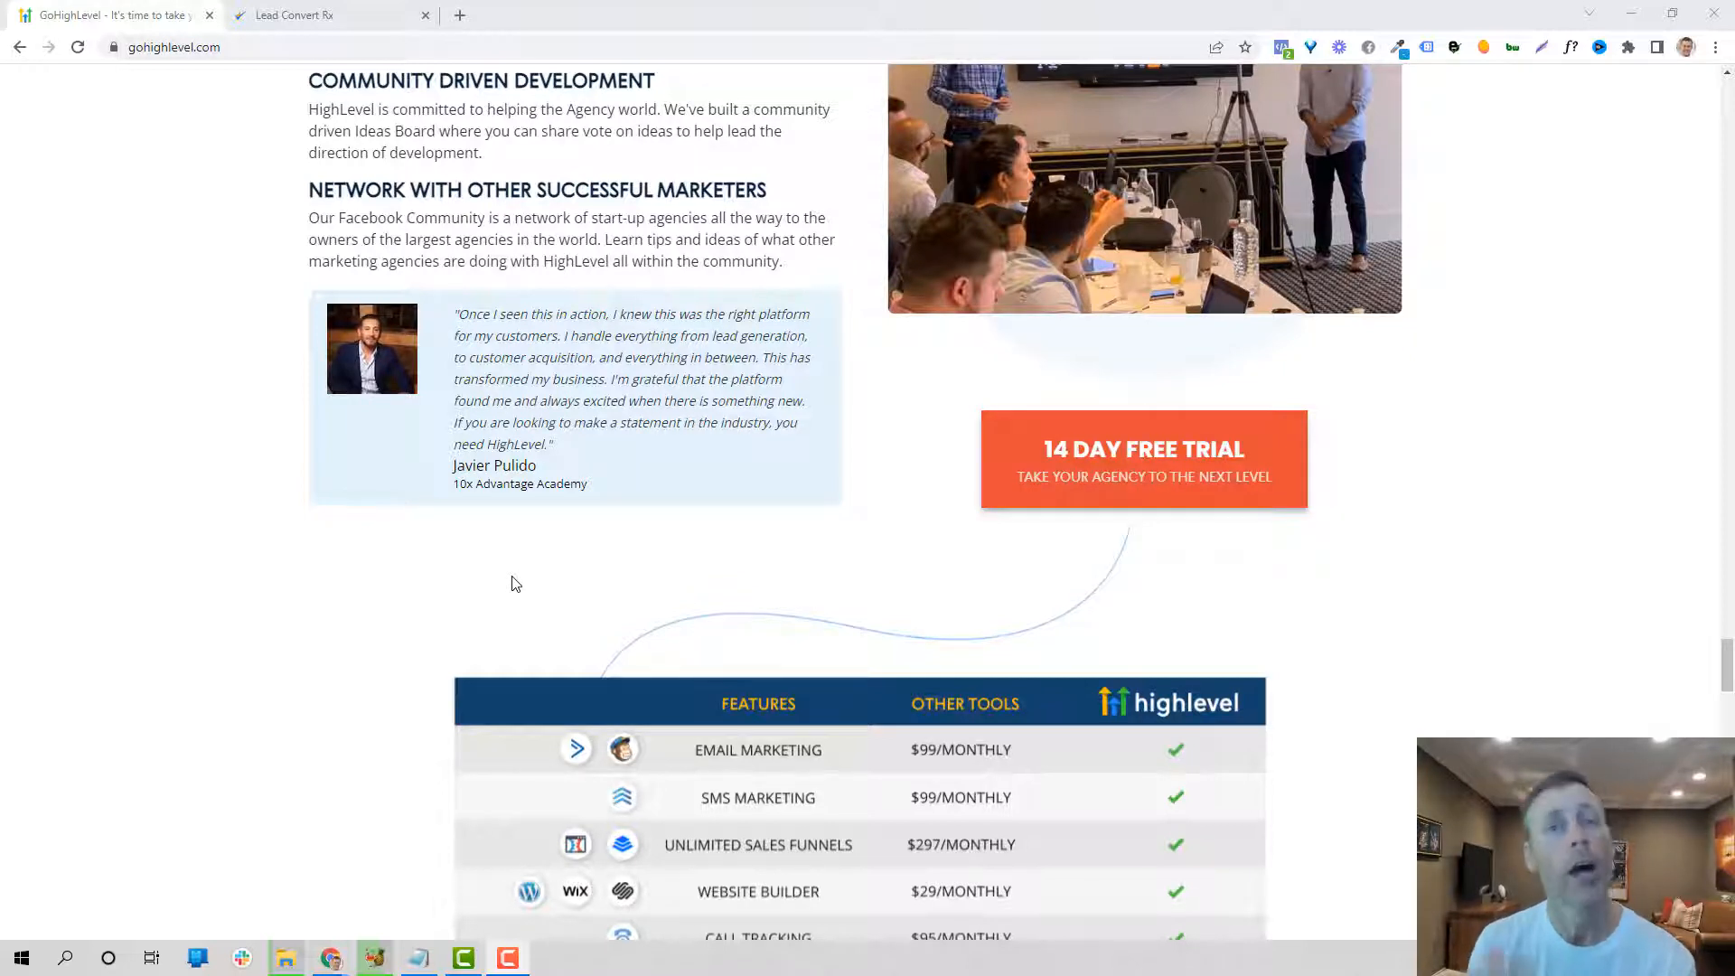
Step: Switch to the Lead Convert Rx tab showing the Smile Direct Club – Penn Valley dashboard
left_click(293, 16)
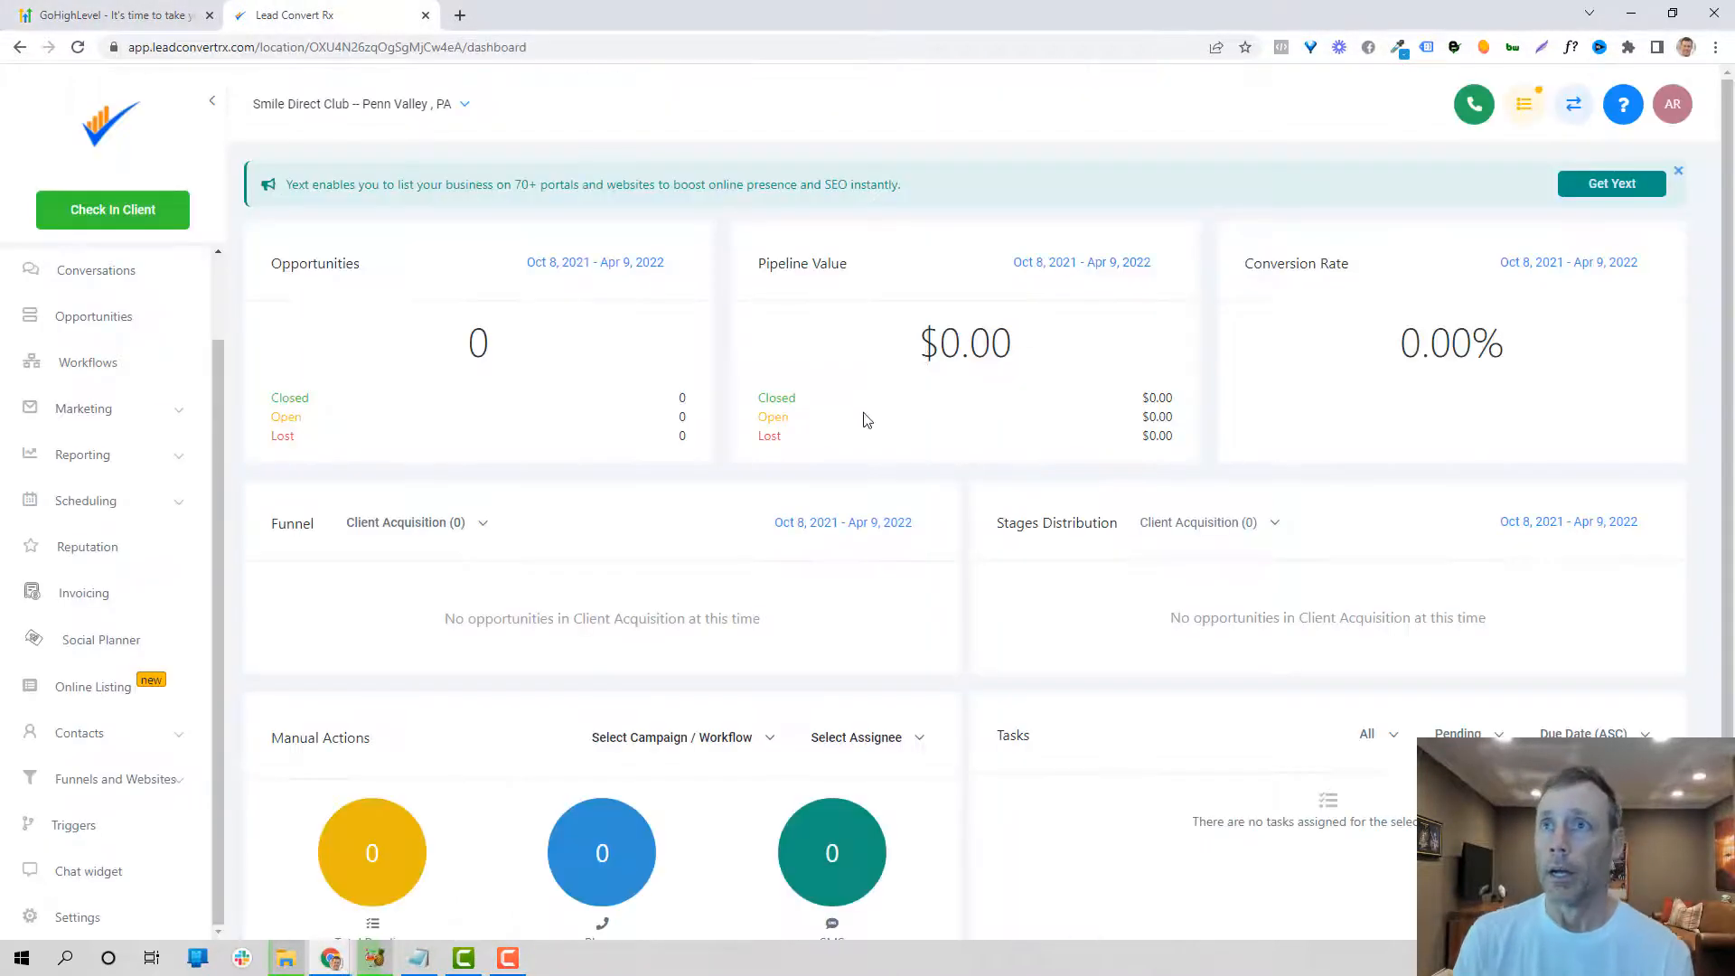
mouse_move(1088, 423)
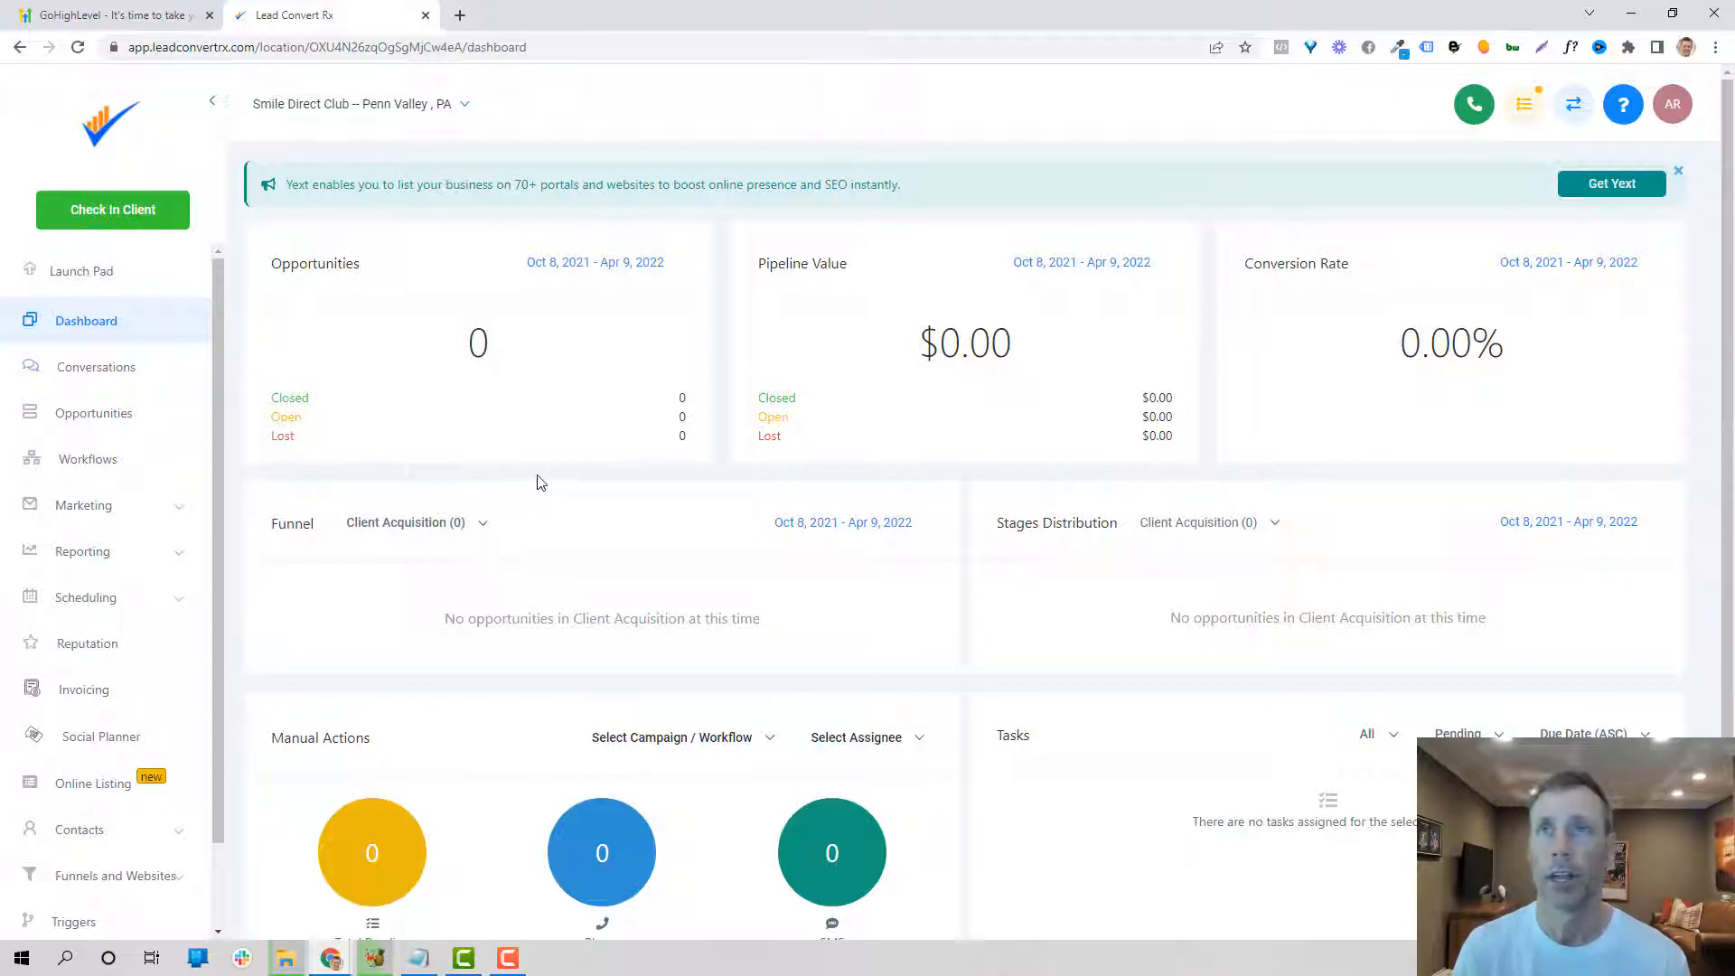
mouse_move(470, 432)
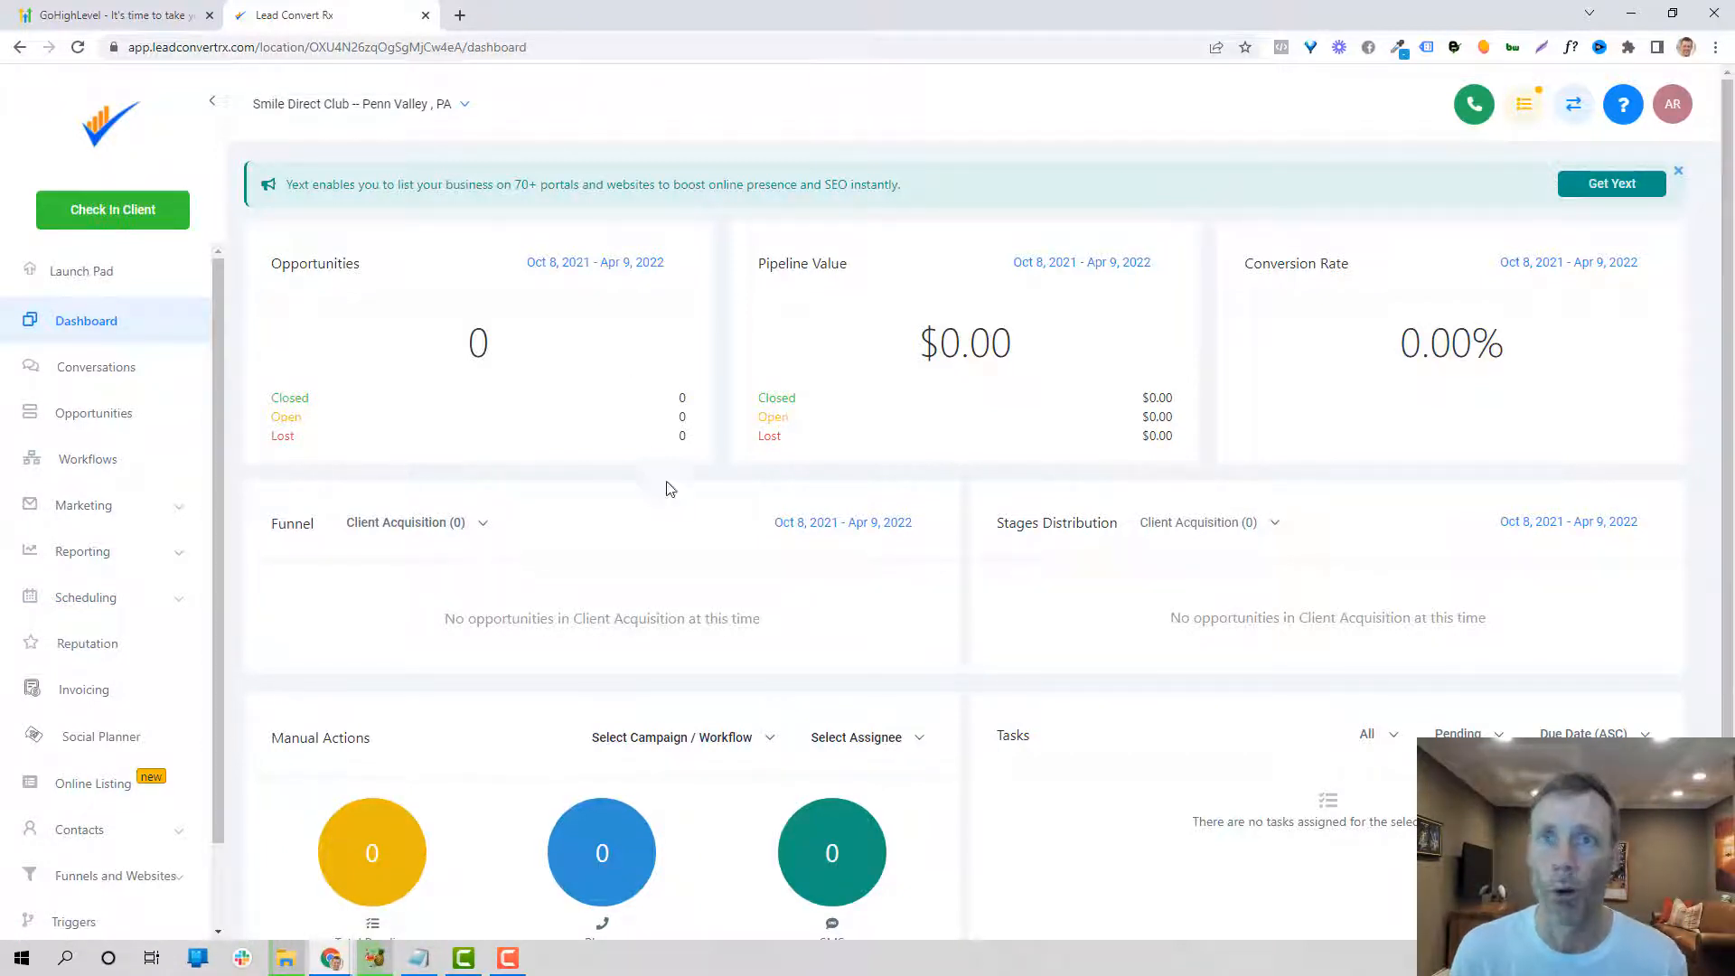
mouse_move(132, 625)
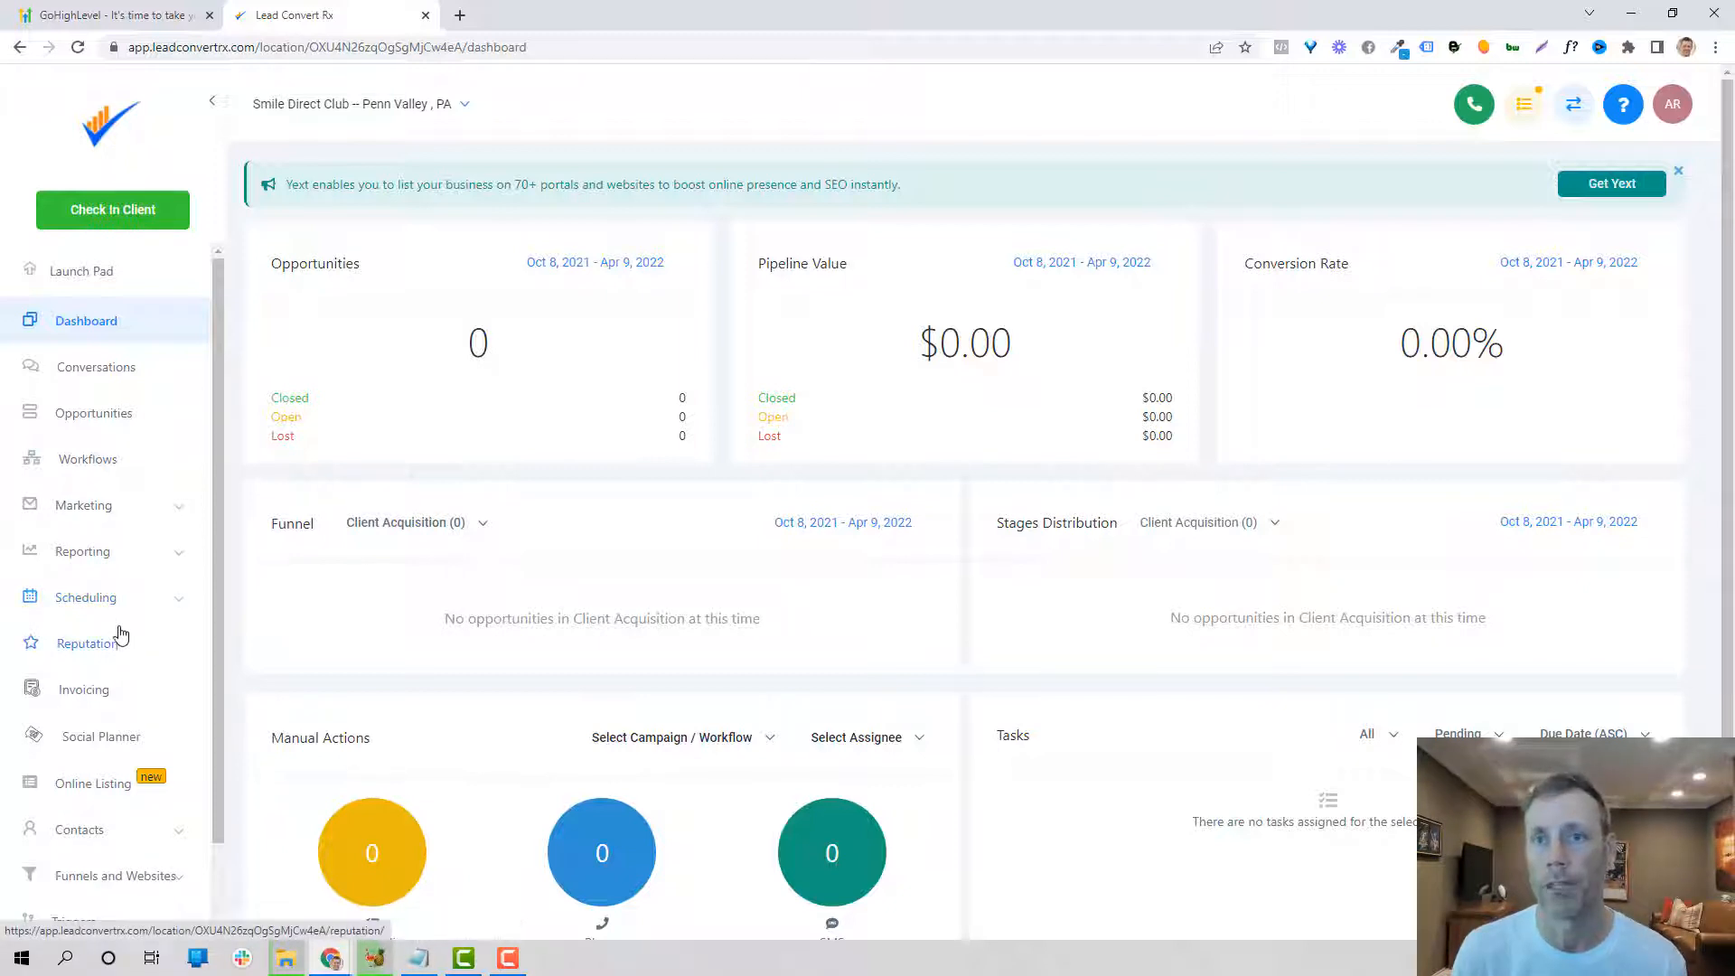
Step: Show the Funnels list under Funnels and Websites, with its 15 live funnels
left_click(110, 785)
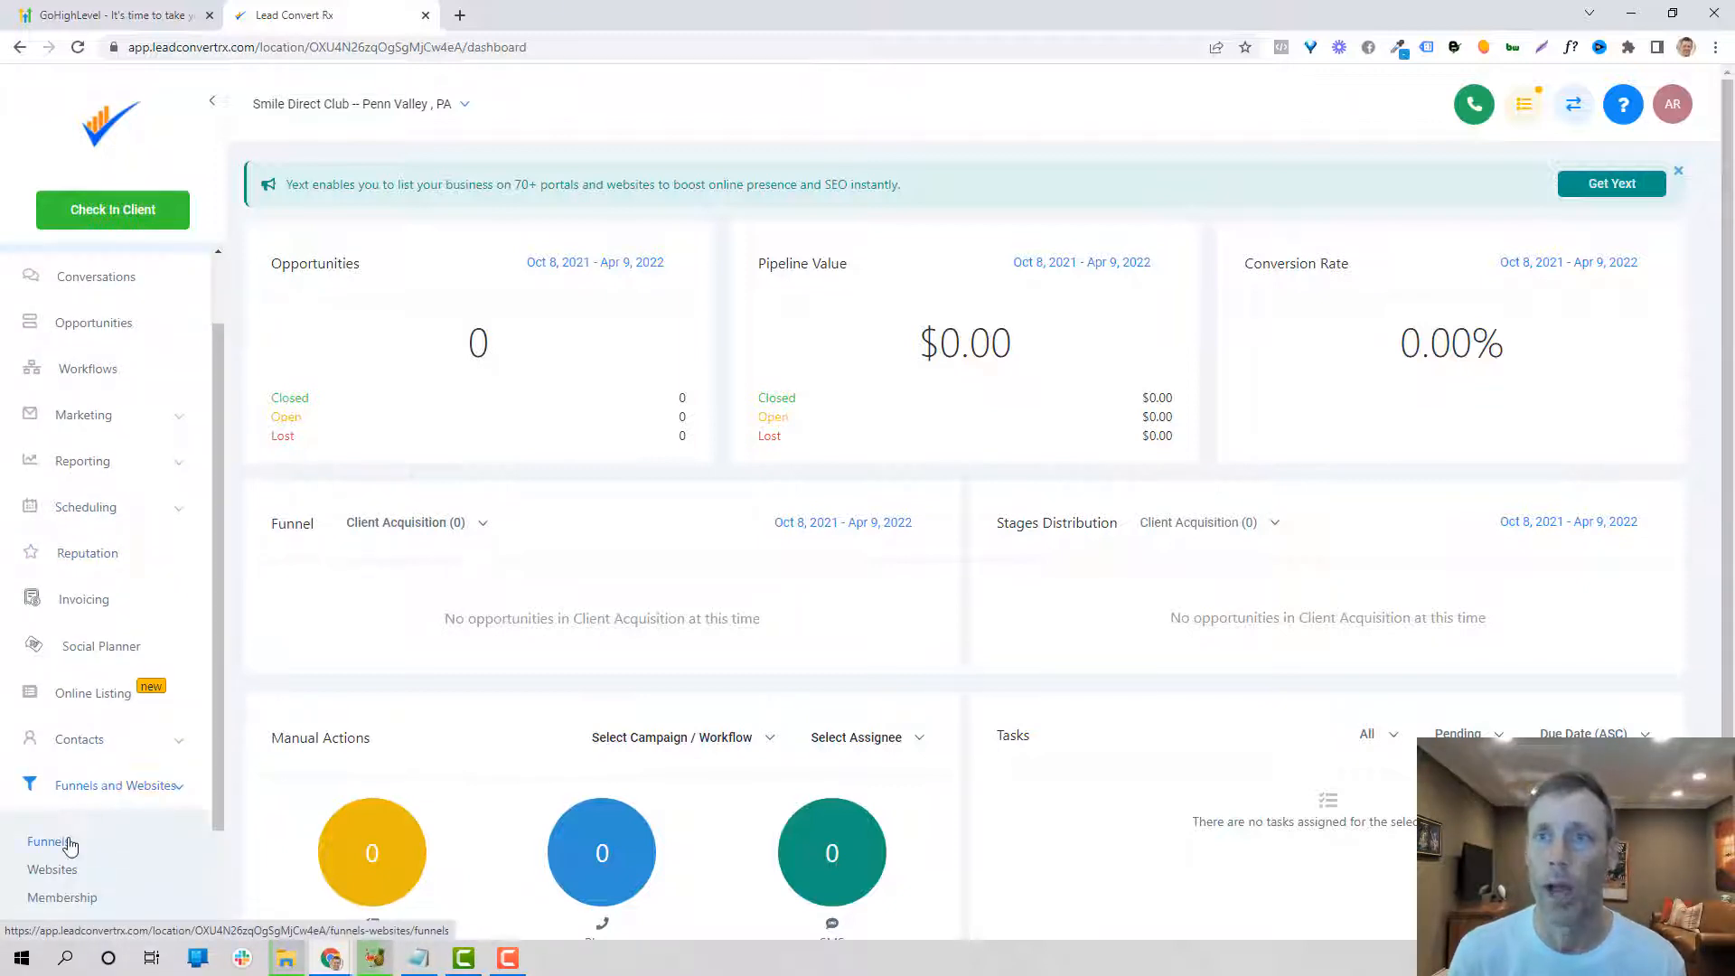
left_click(47, 841)
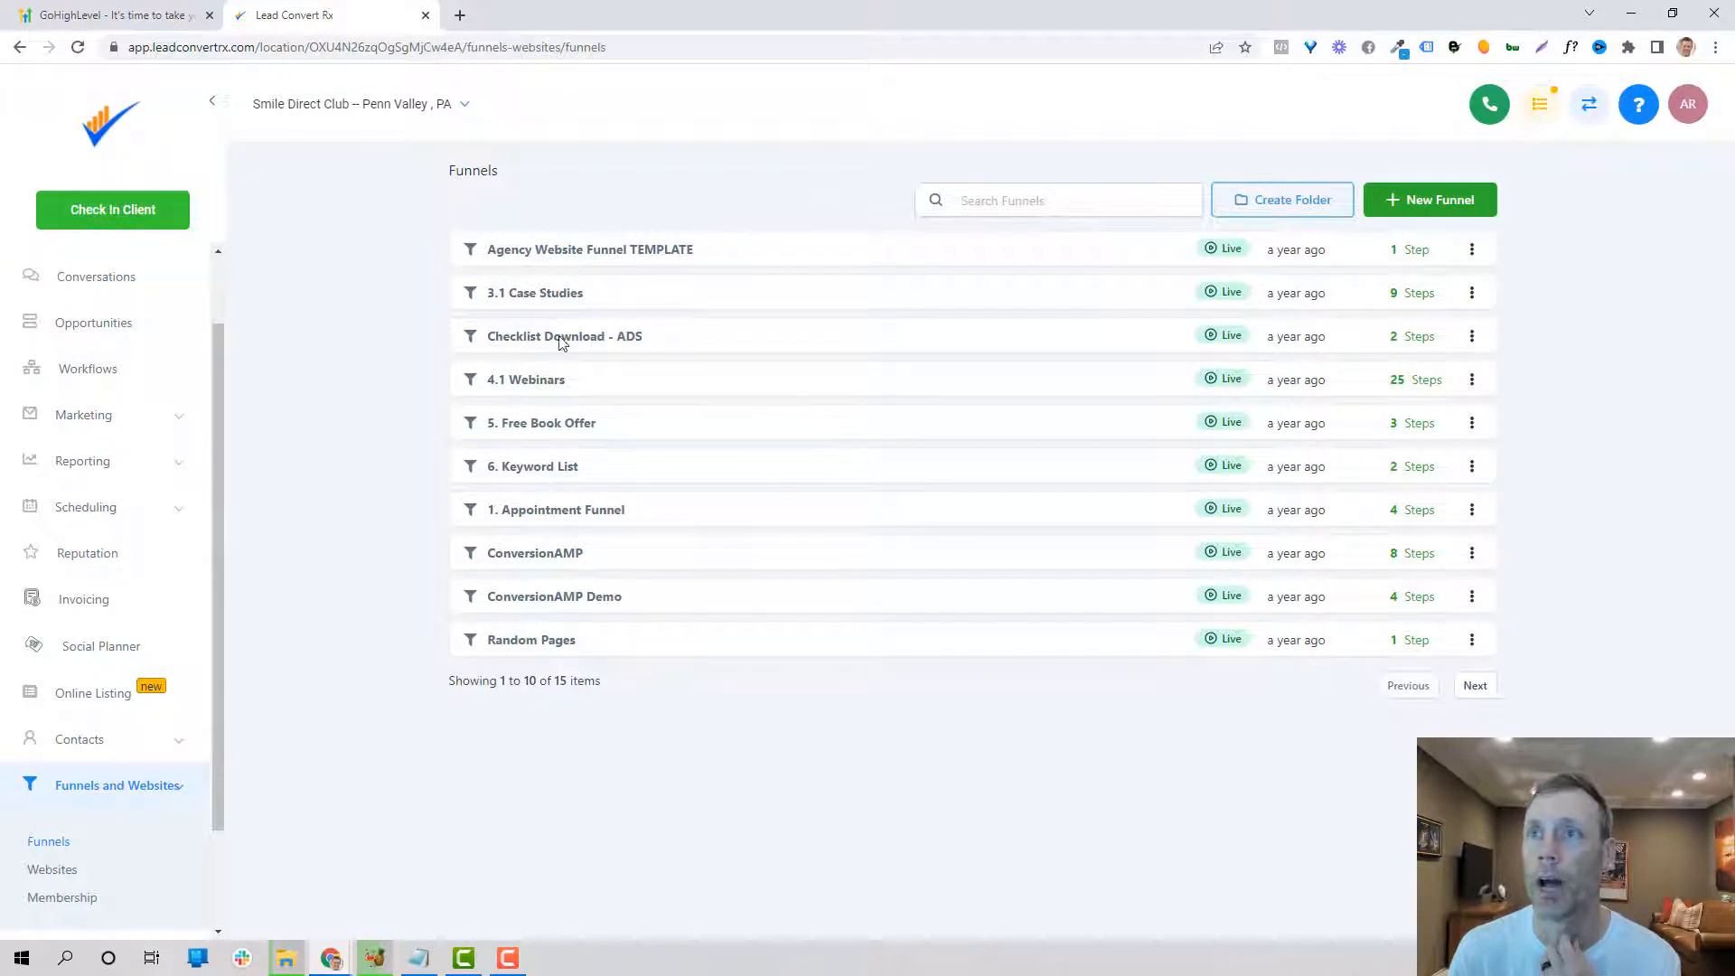
mouse_move(603, 485)
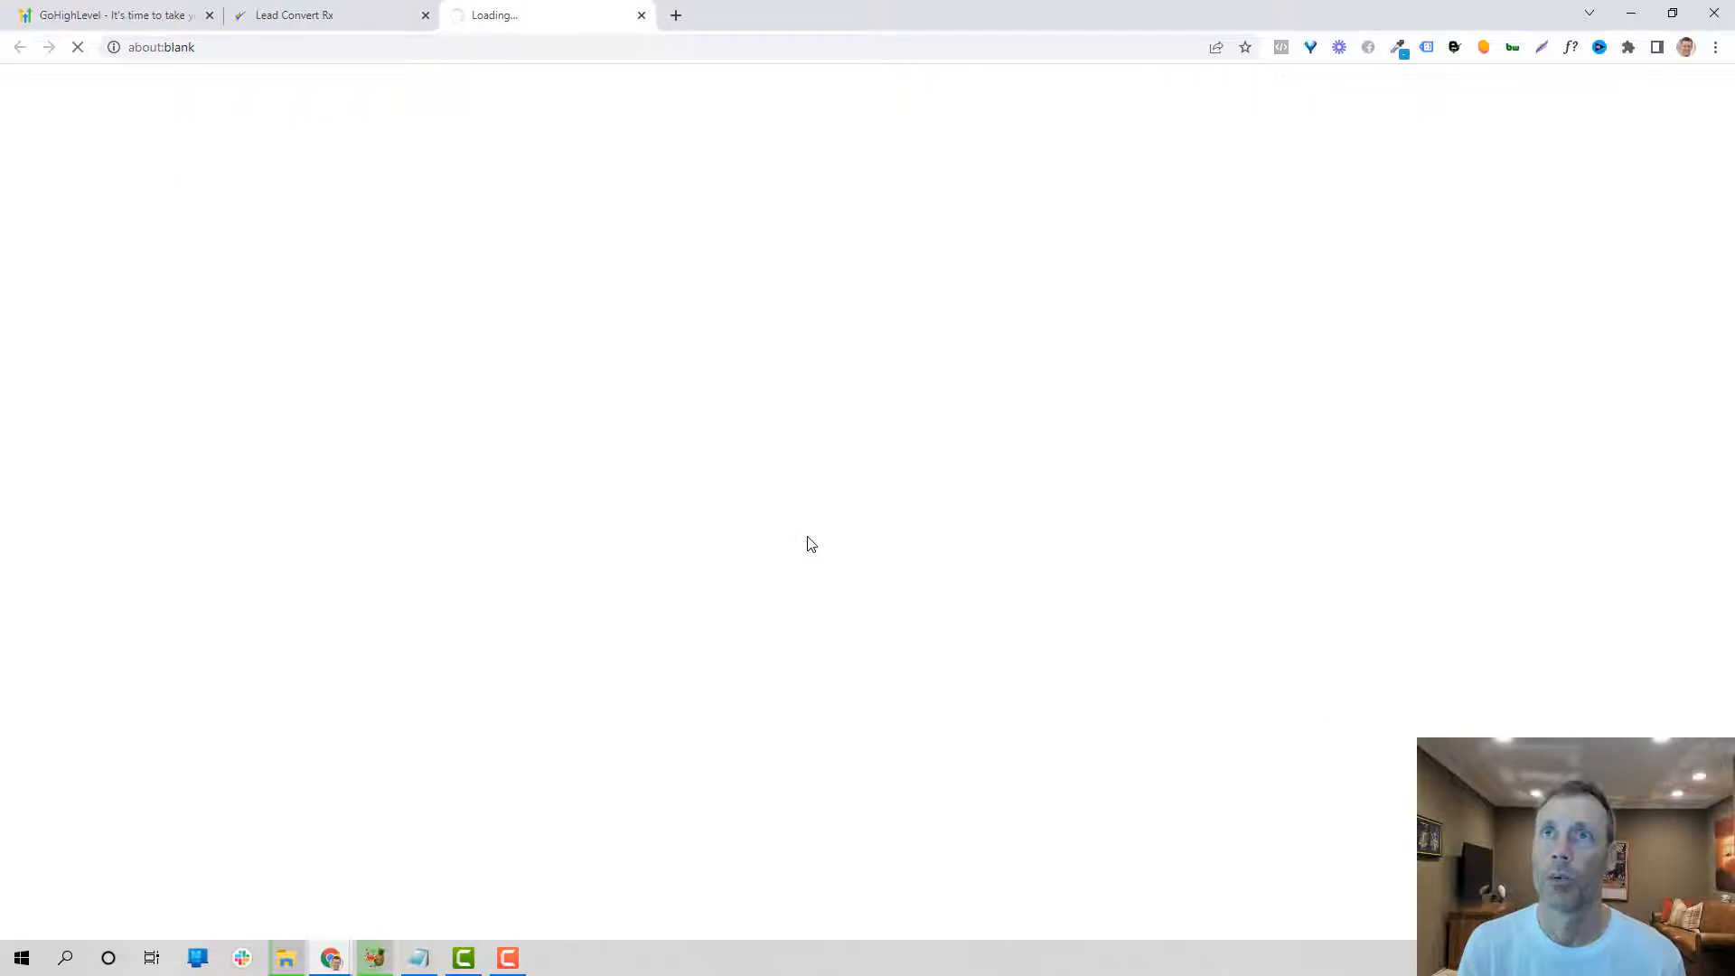
mouse_move(698, 468)
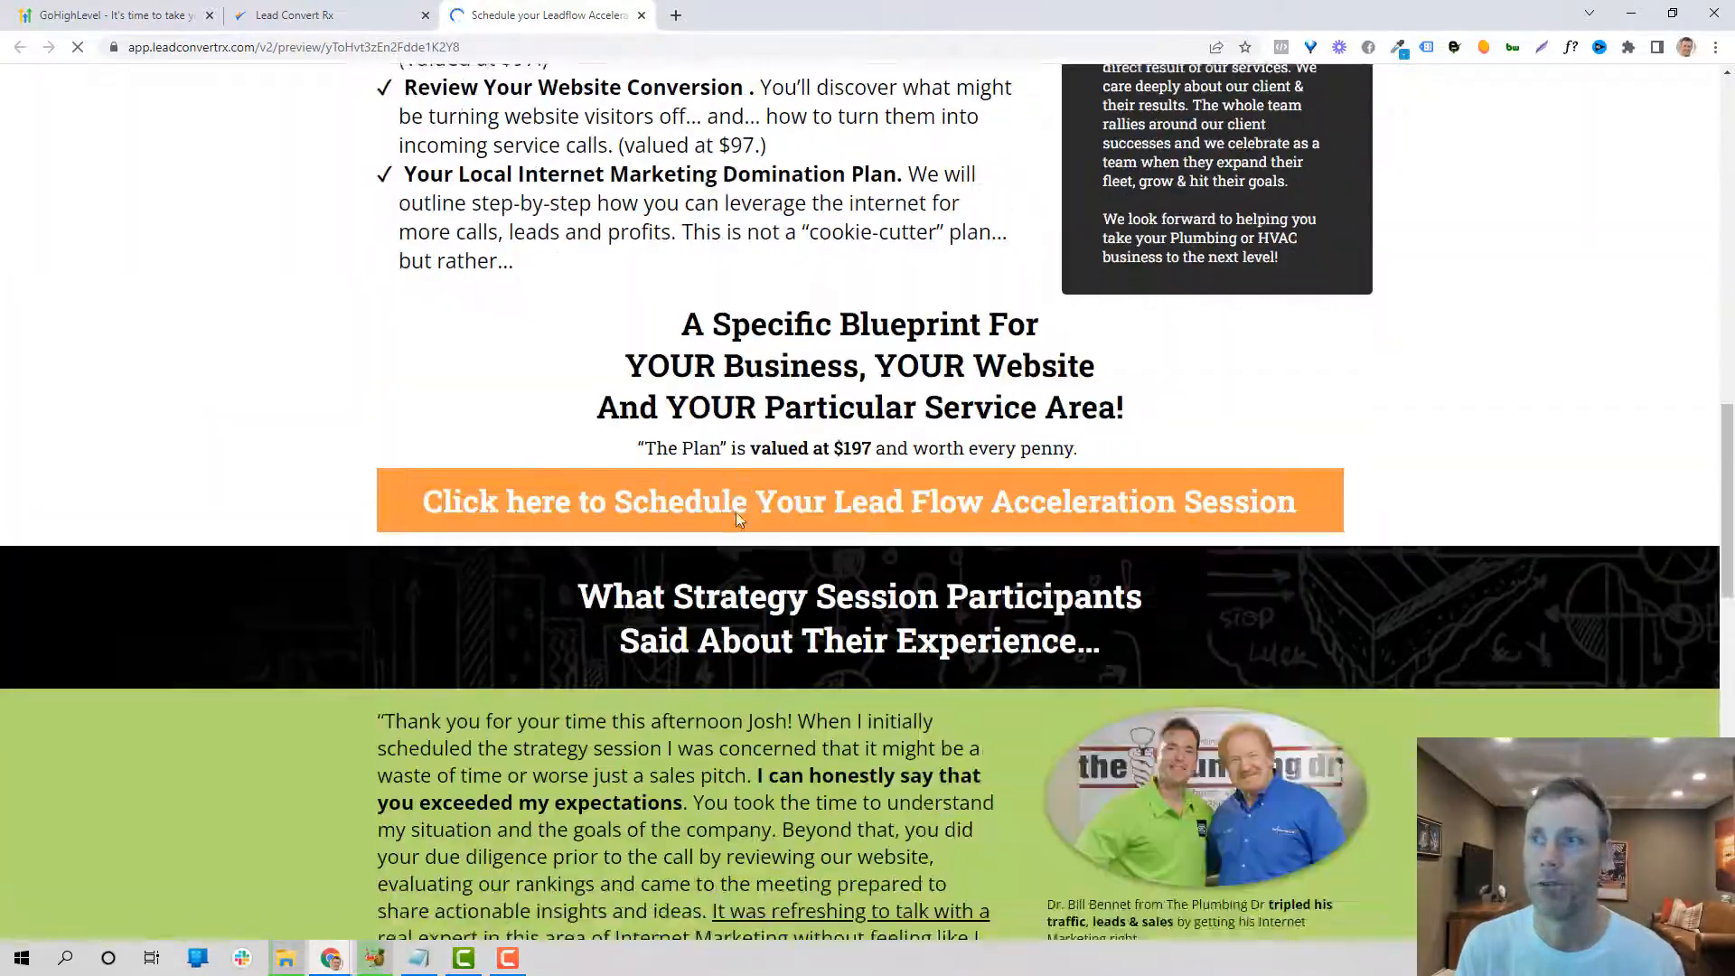
Step: Scroll the Lead Flow Acceleration Session preview, then return to the Appointment Funnel steps
scroll("down", 3)
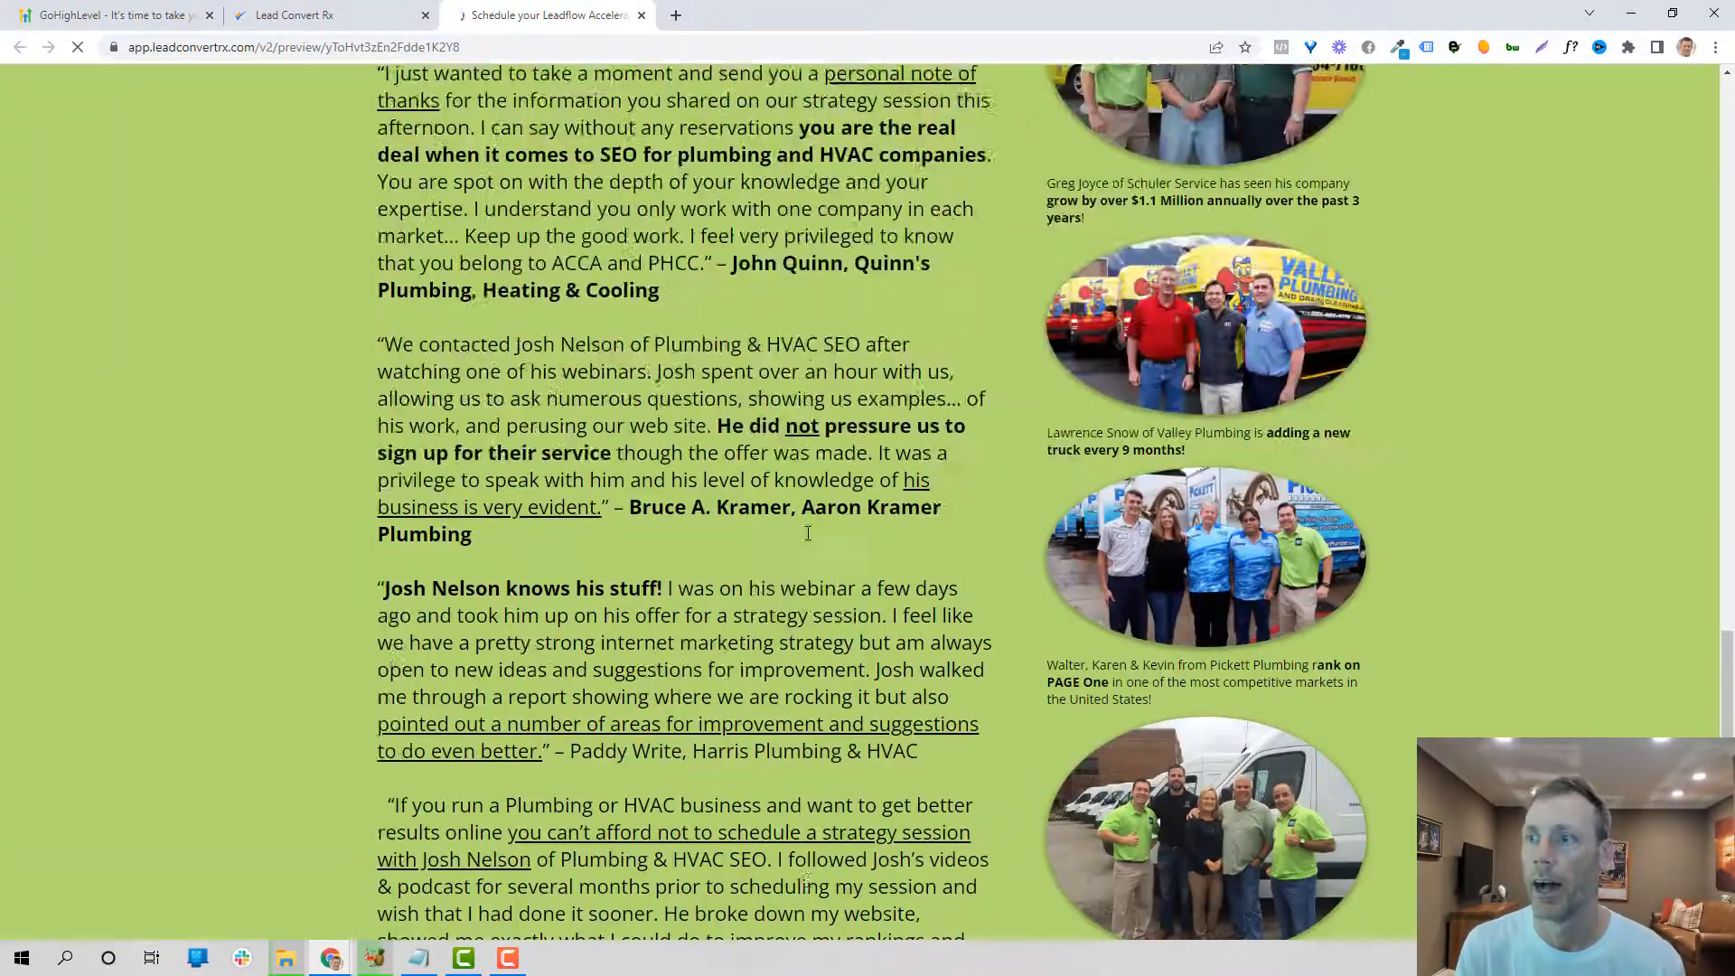
left_click(295, 14)
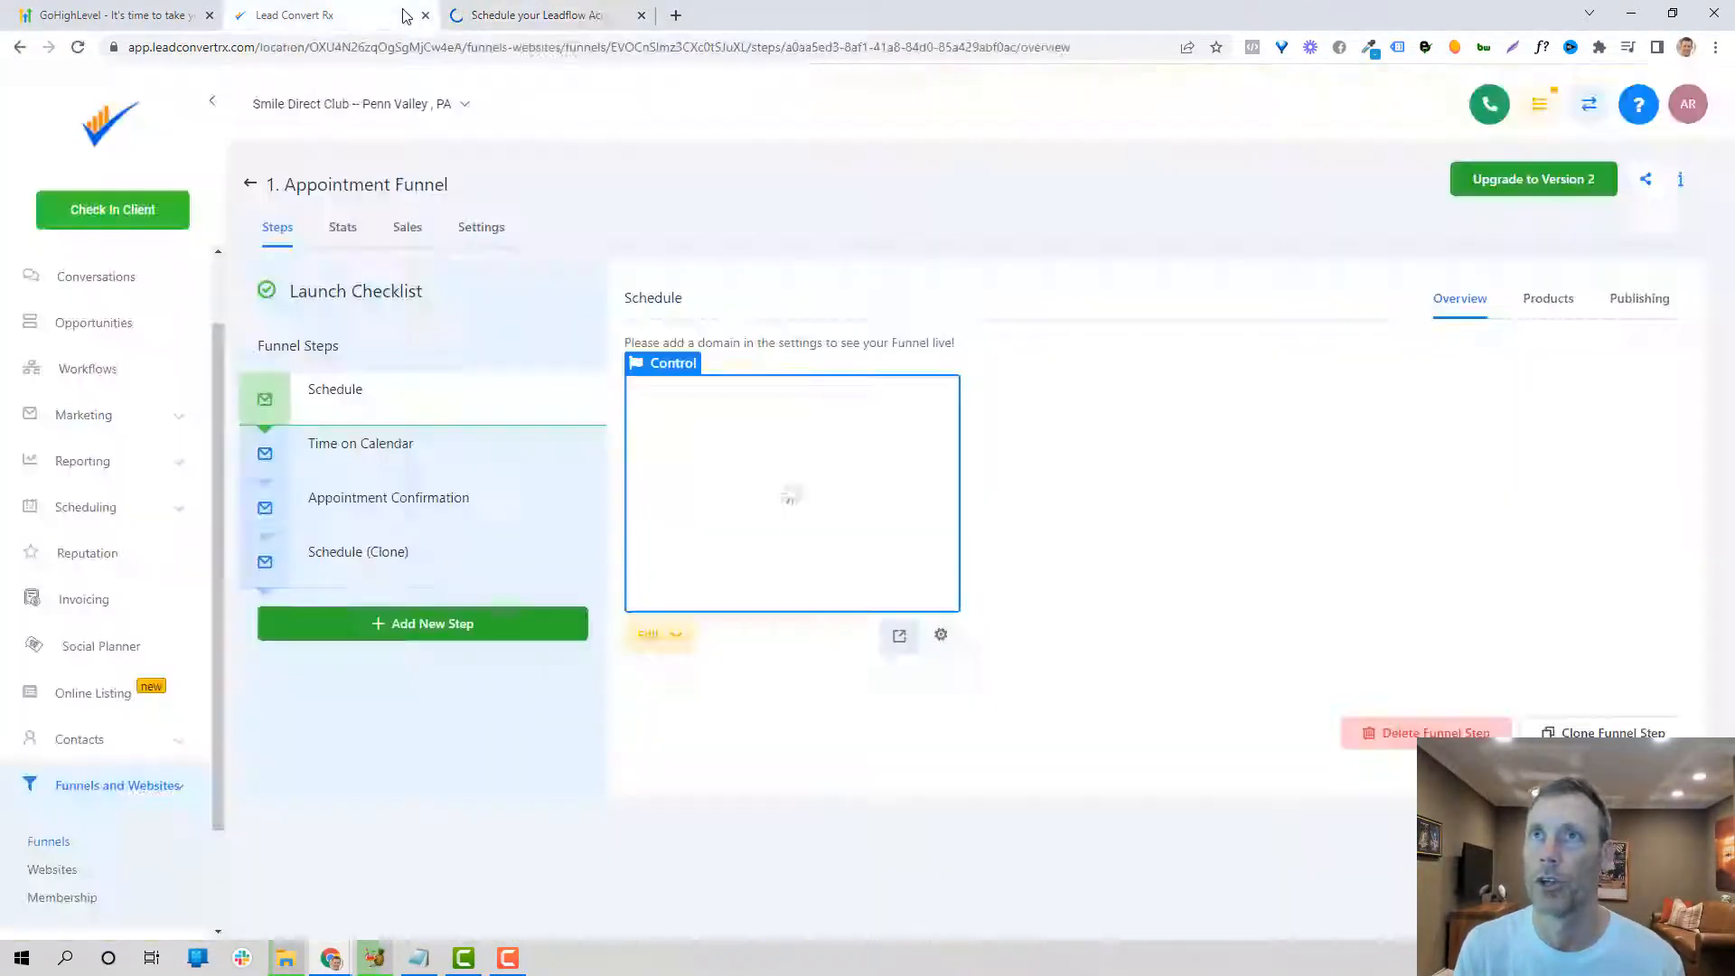
Step: View the Time on Calendar step and the Free Book Offer funnel, then return to Funnels
left_click(360, 443)
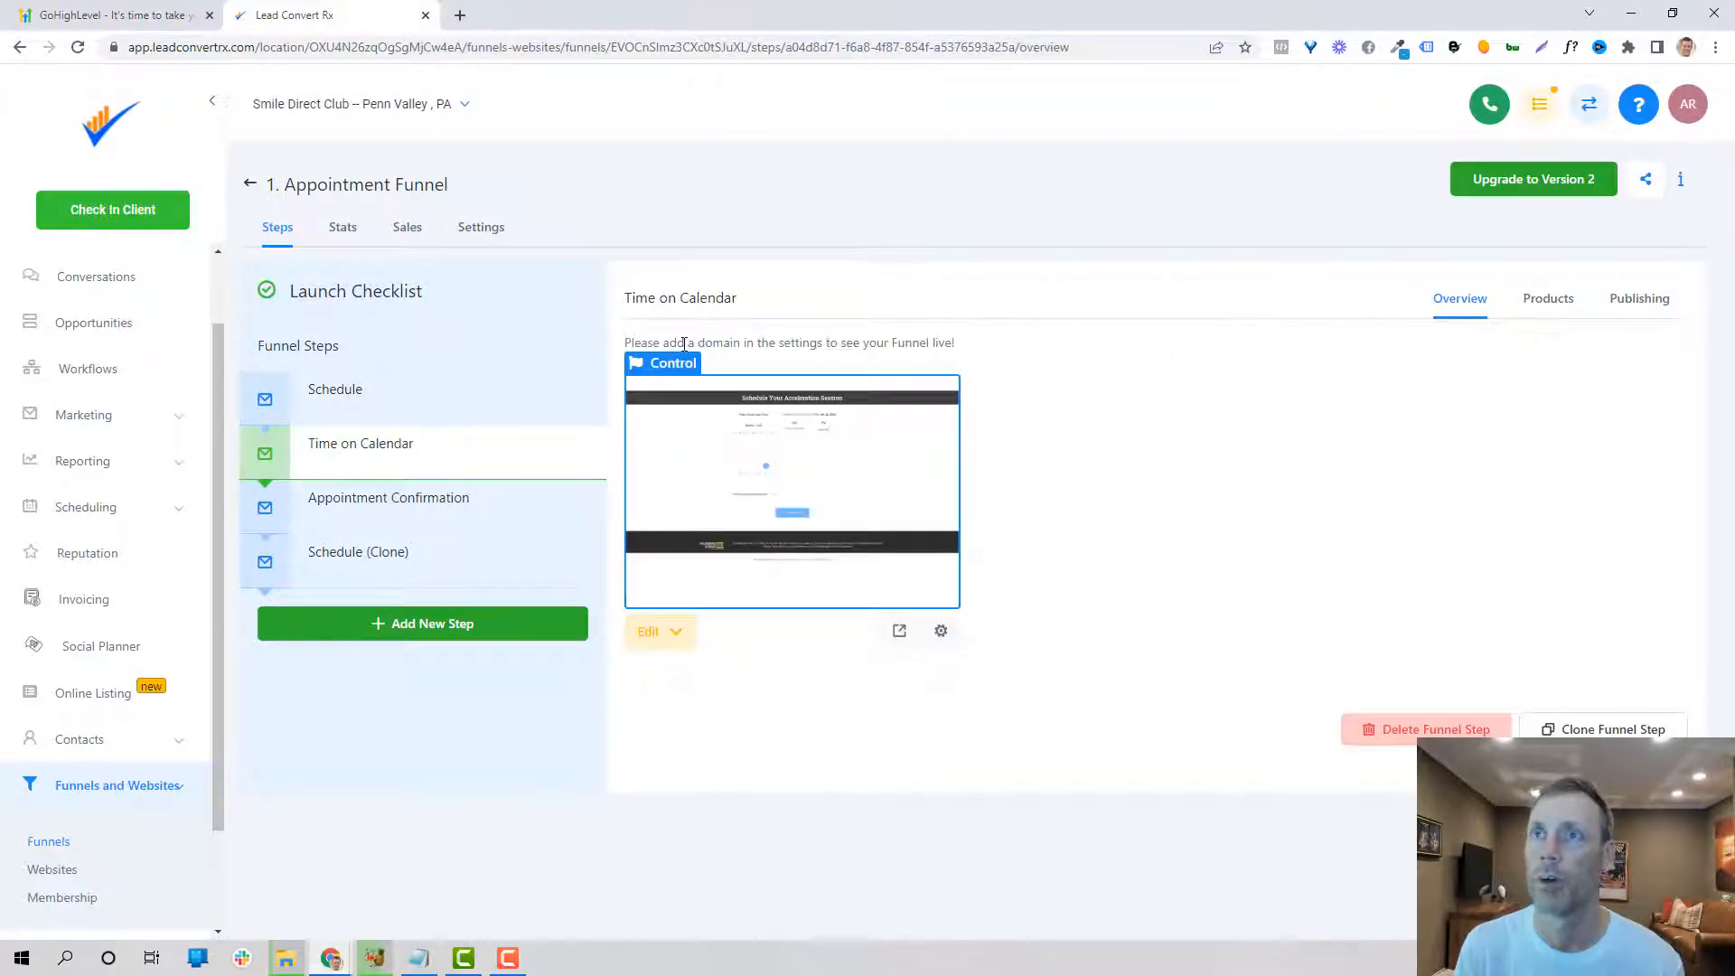
mouse_move(389, 497)
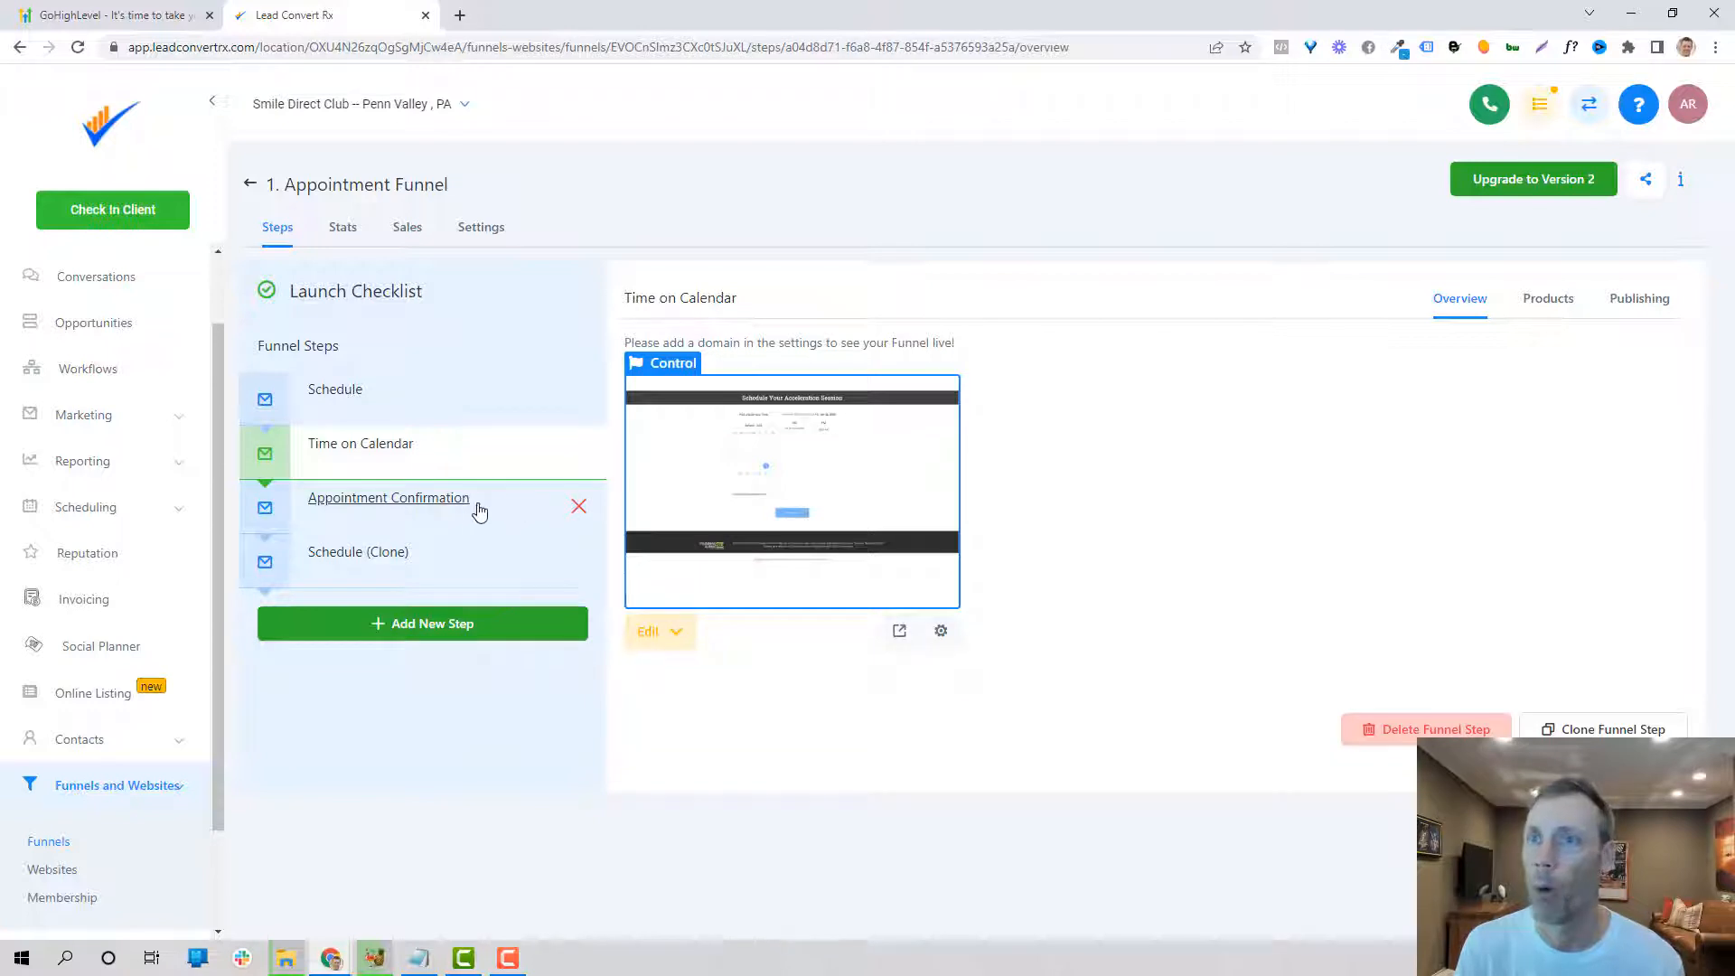
mouse_move(249, 188)
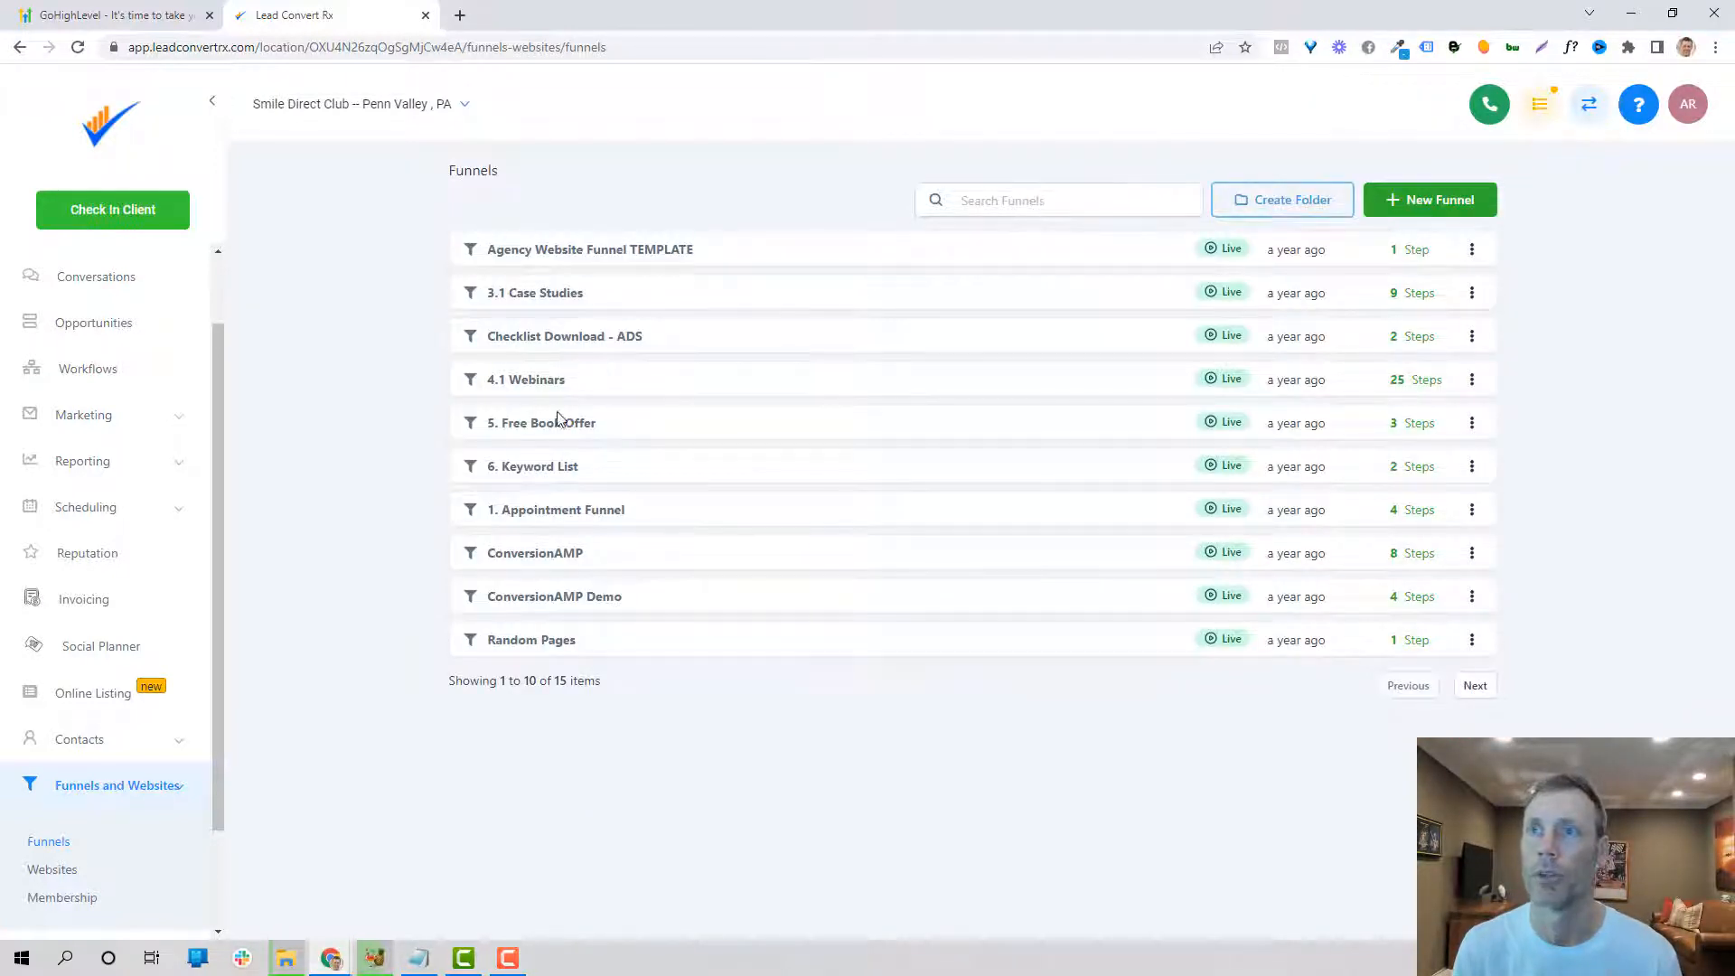
left_click(541, 422)
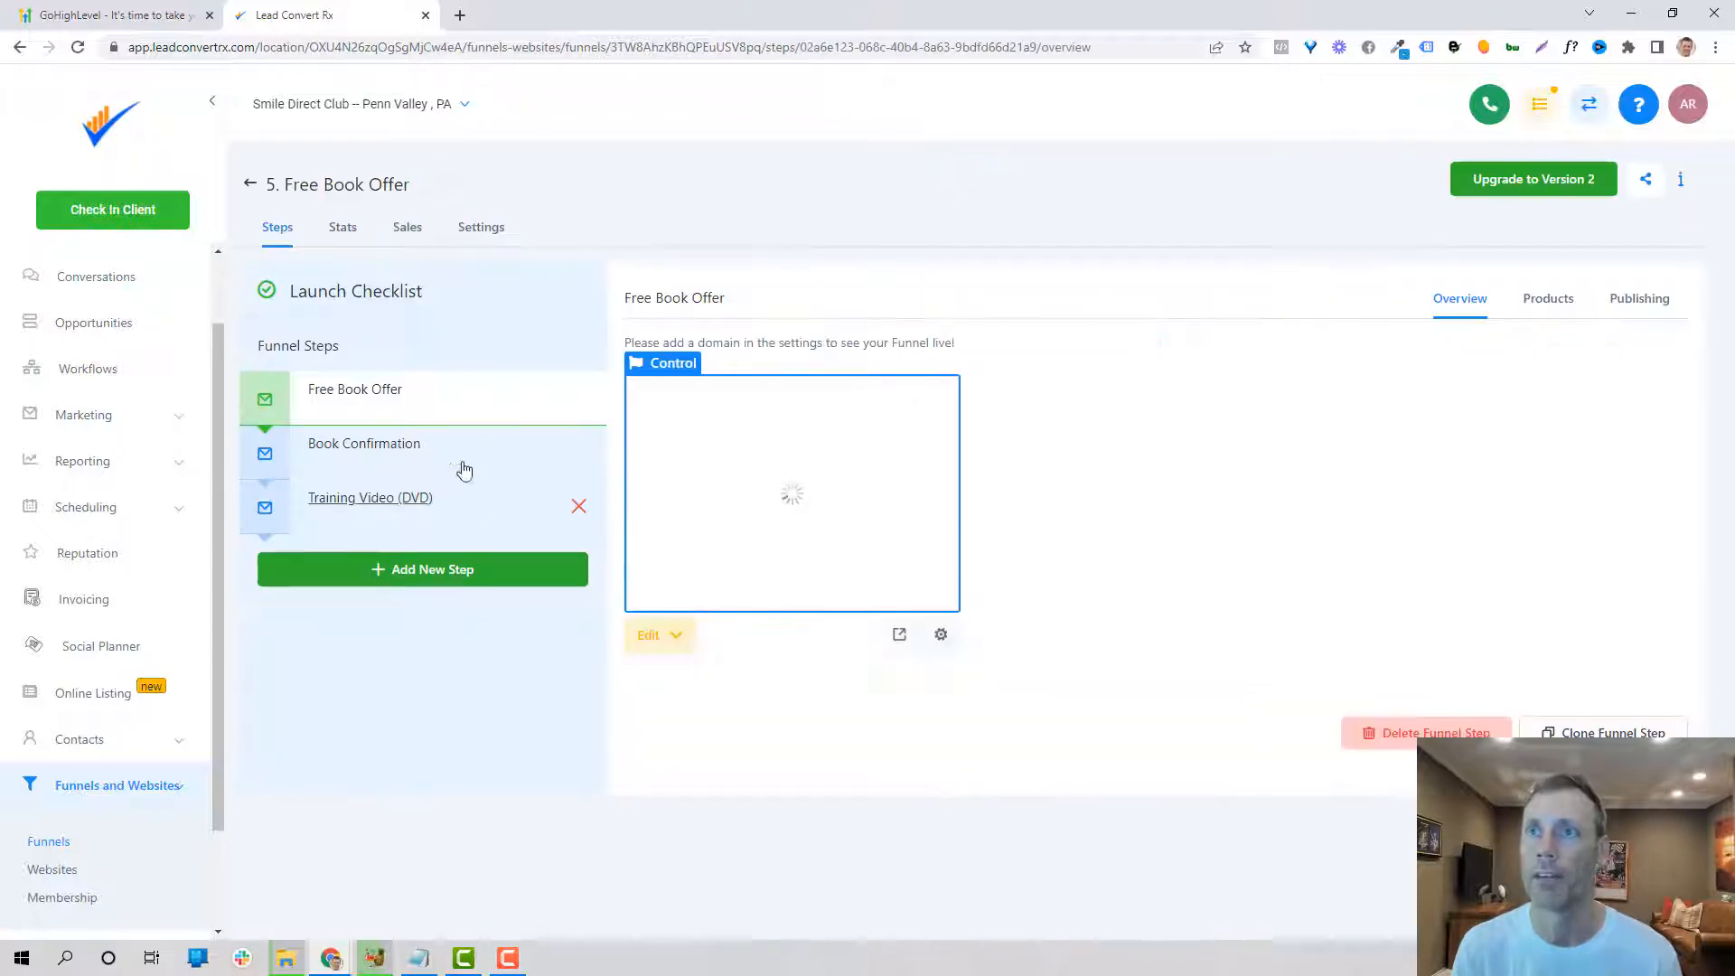
left_click(250, 183)
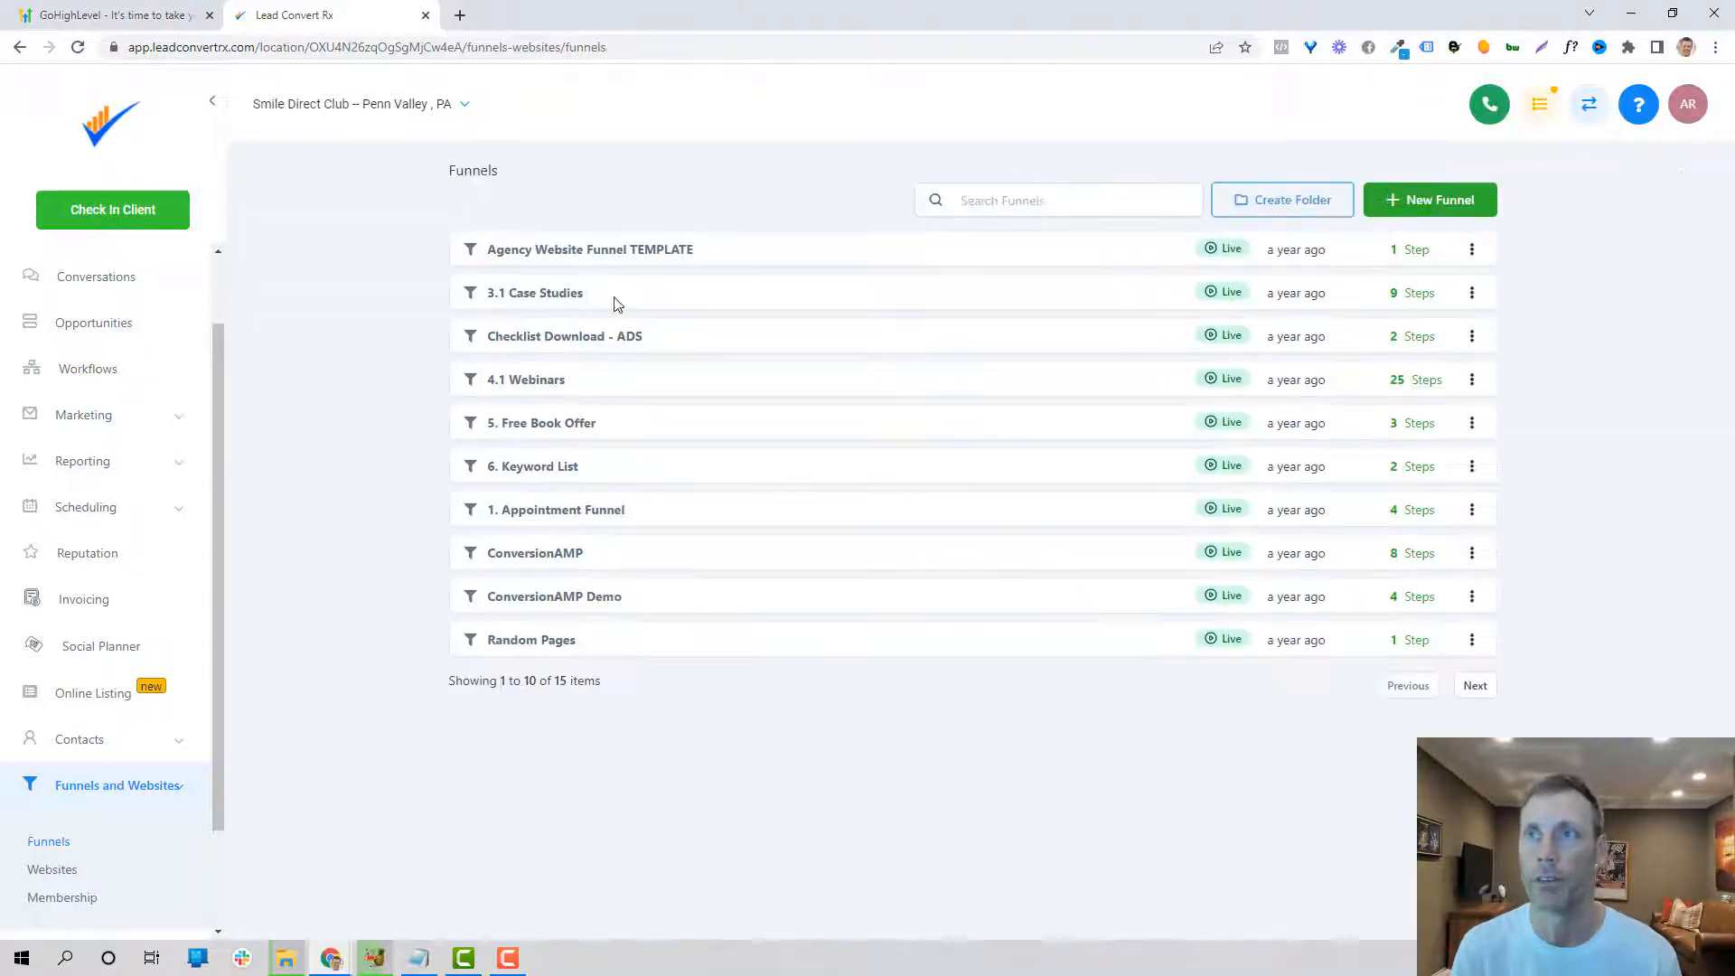
mouse_move(522, 520)
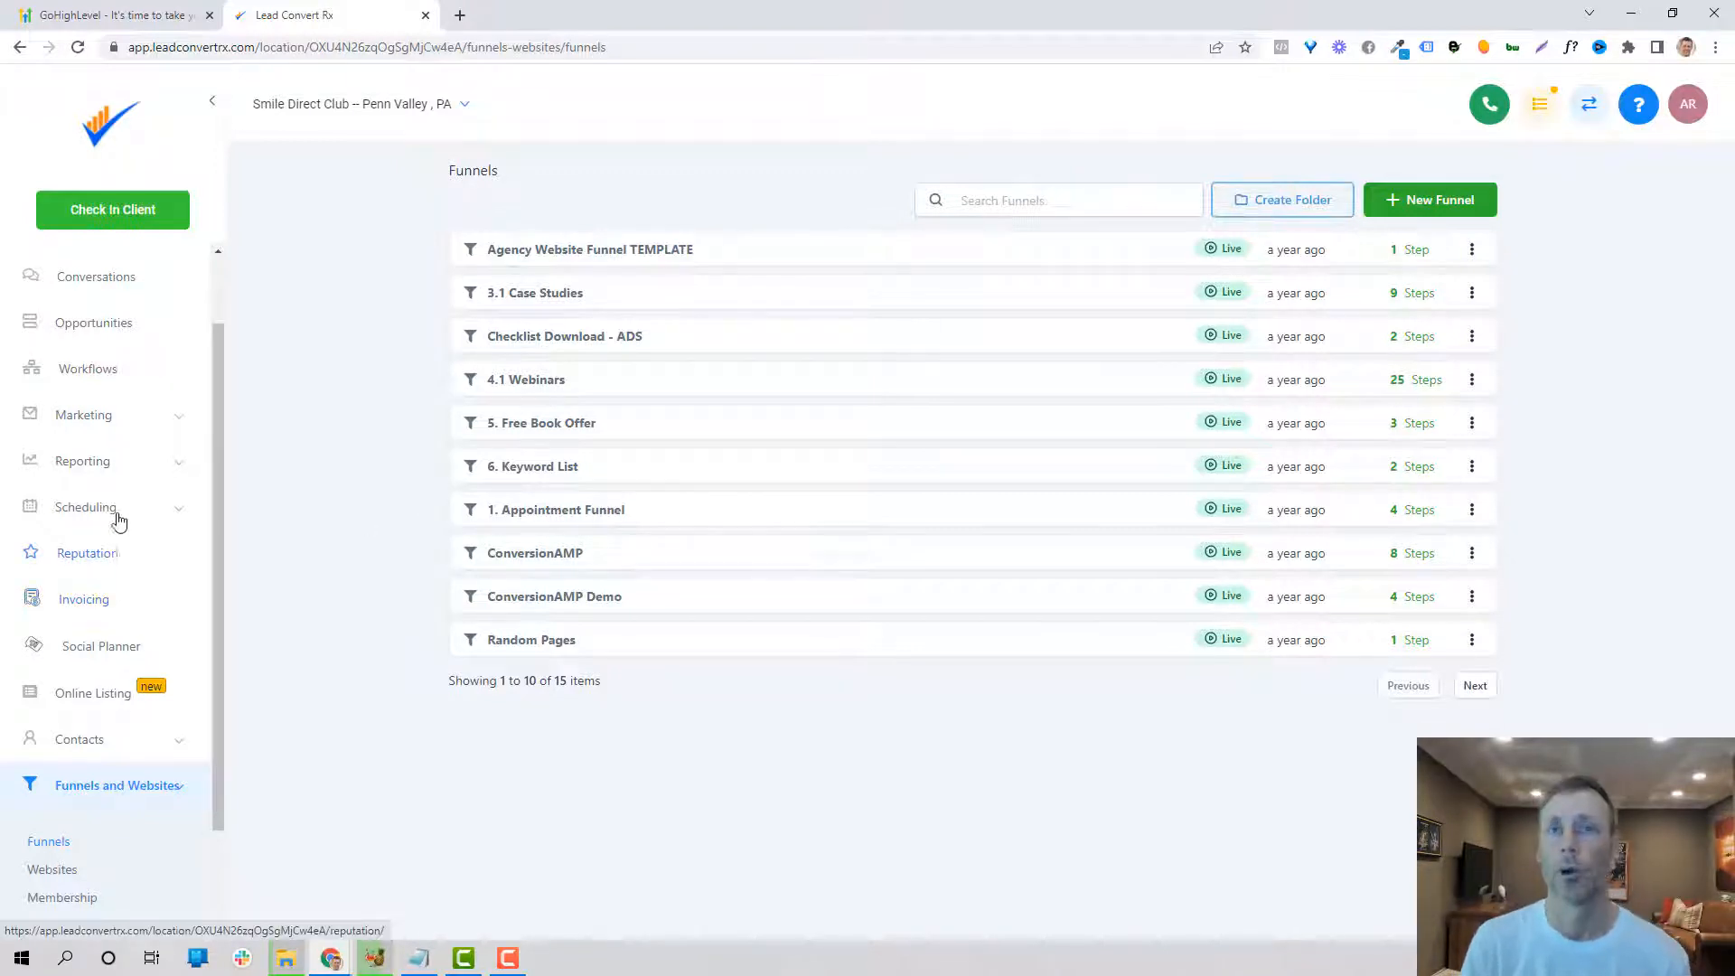
Step: Show Marketing Campaigns and scroll down to the Webinars campaign folder
left_click(83, 414)
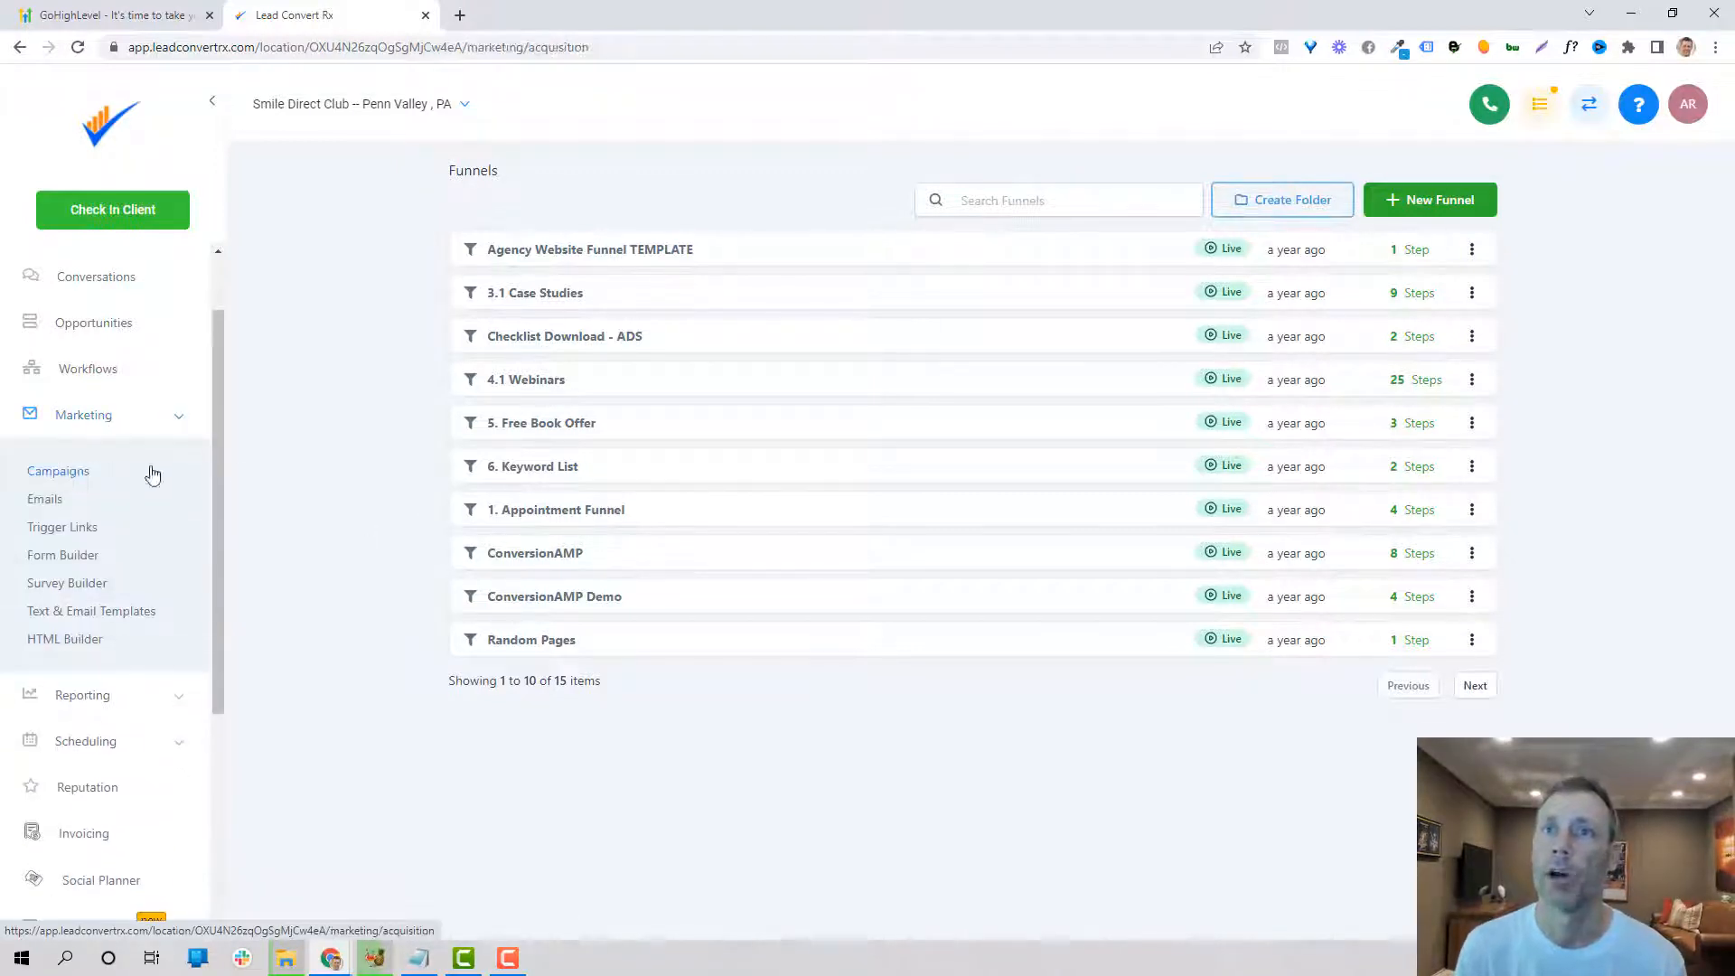
left_click(58, 470)
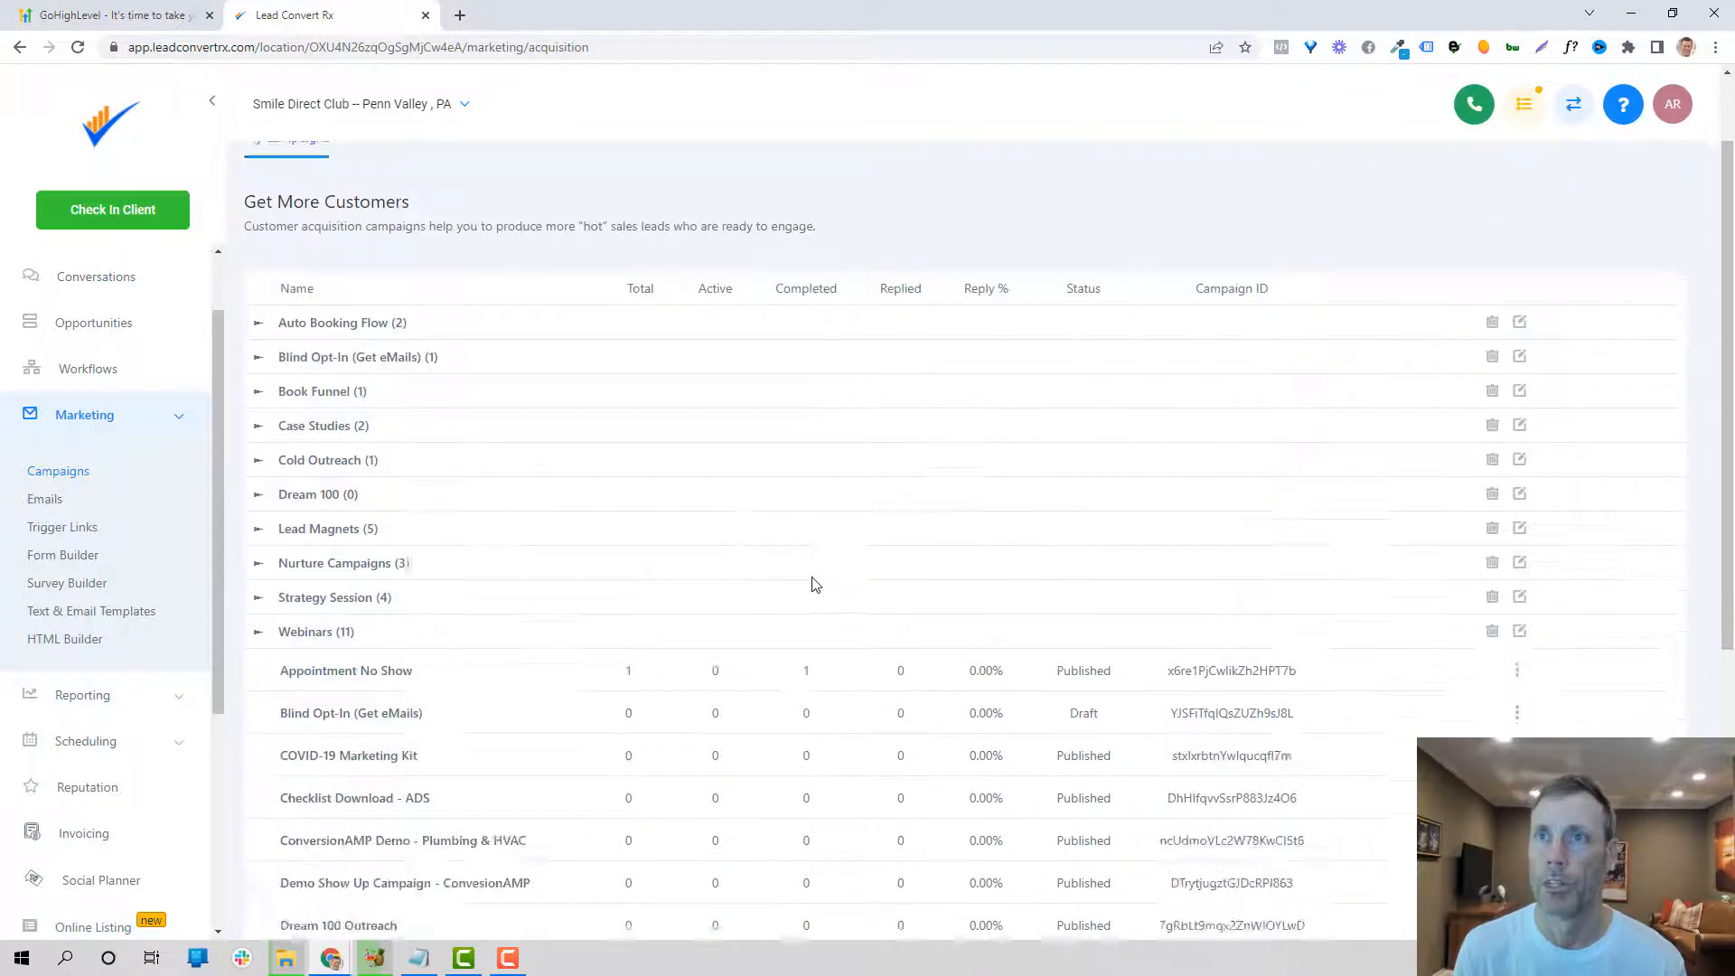
scroll("down", 3)
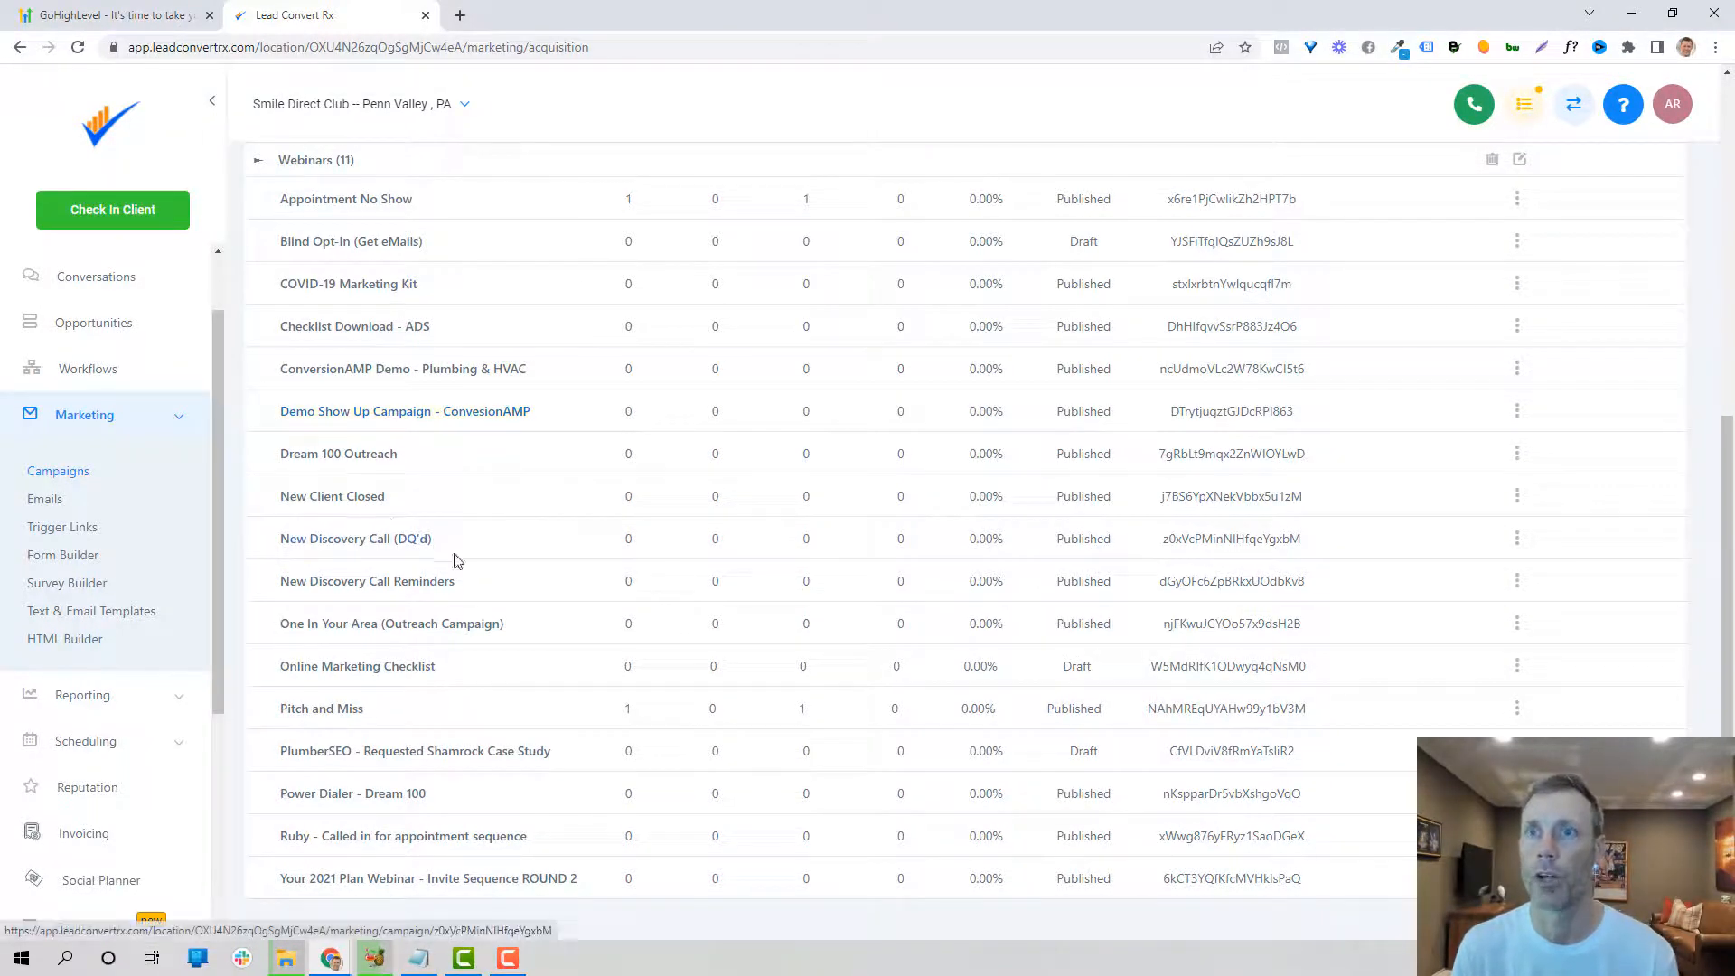
Step: Review the Dream 100 Outreach campaign's timed email steps, case studies and interviews
left_click(338, 454)
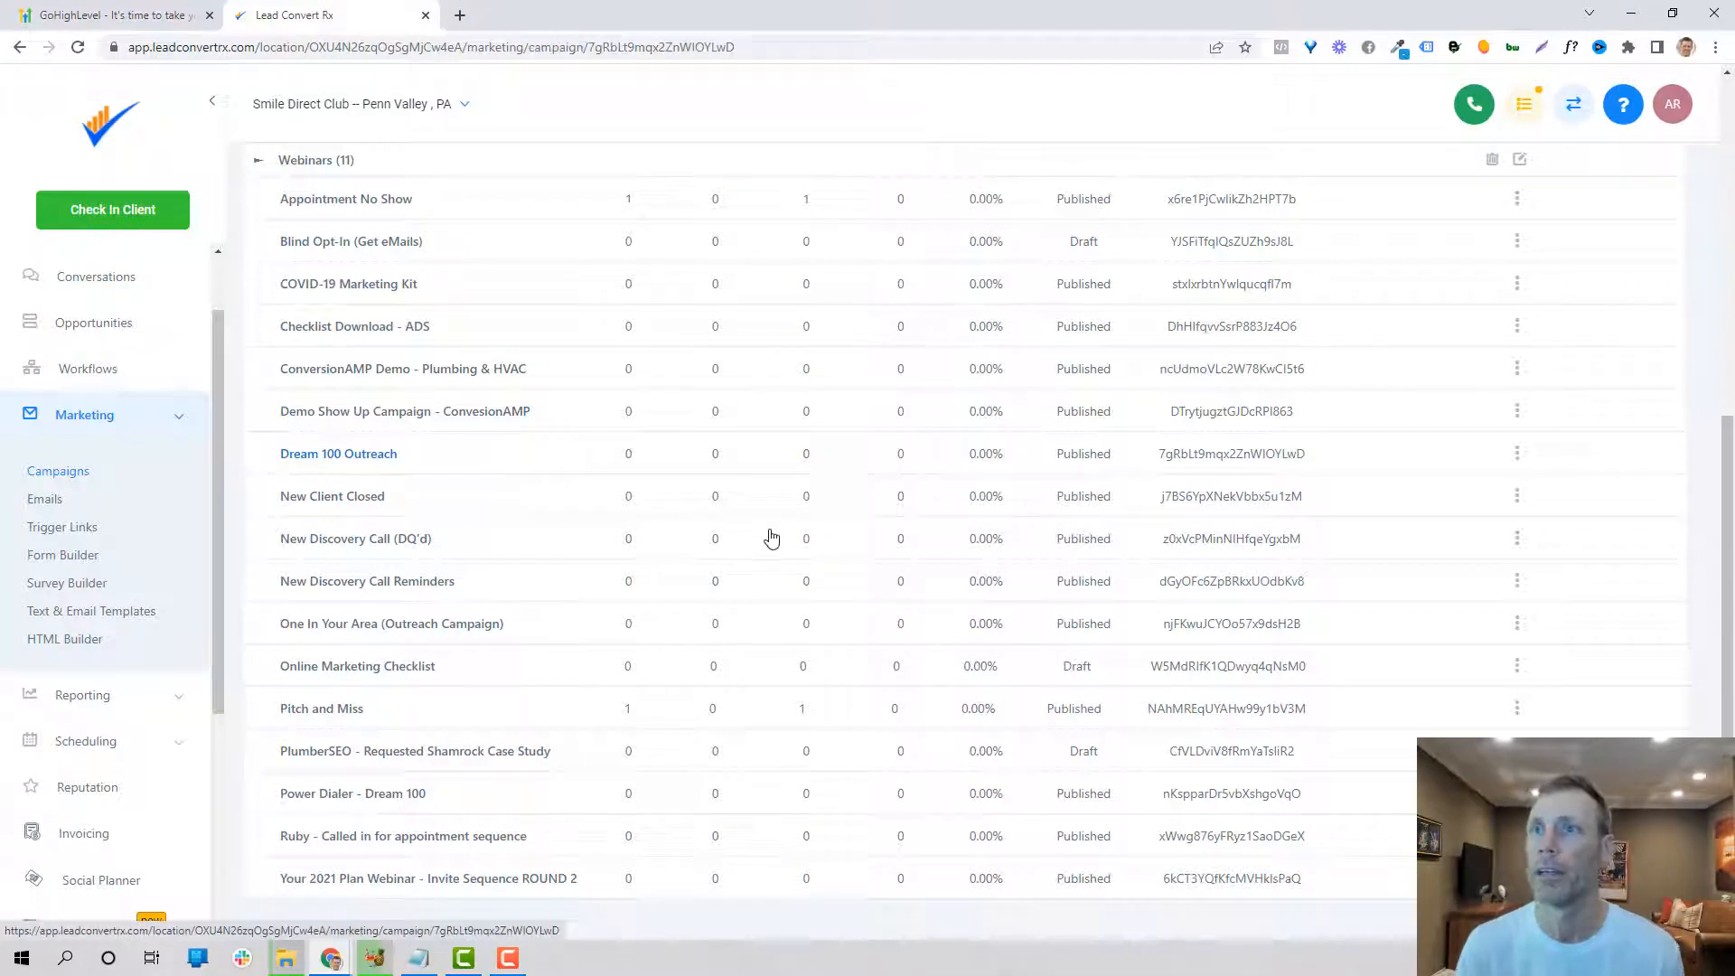
left_click(338, 452)
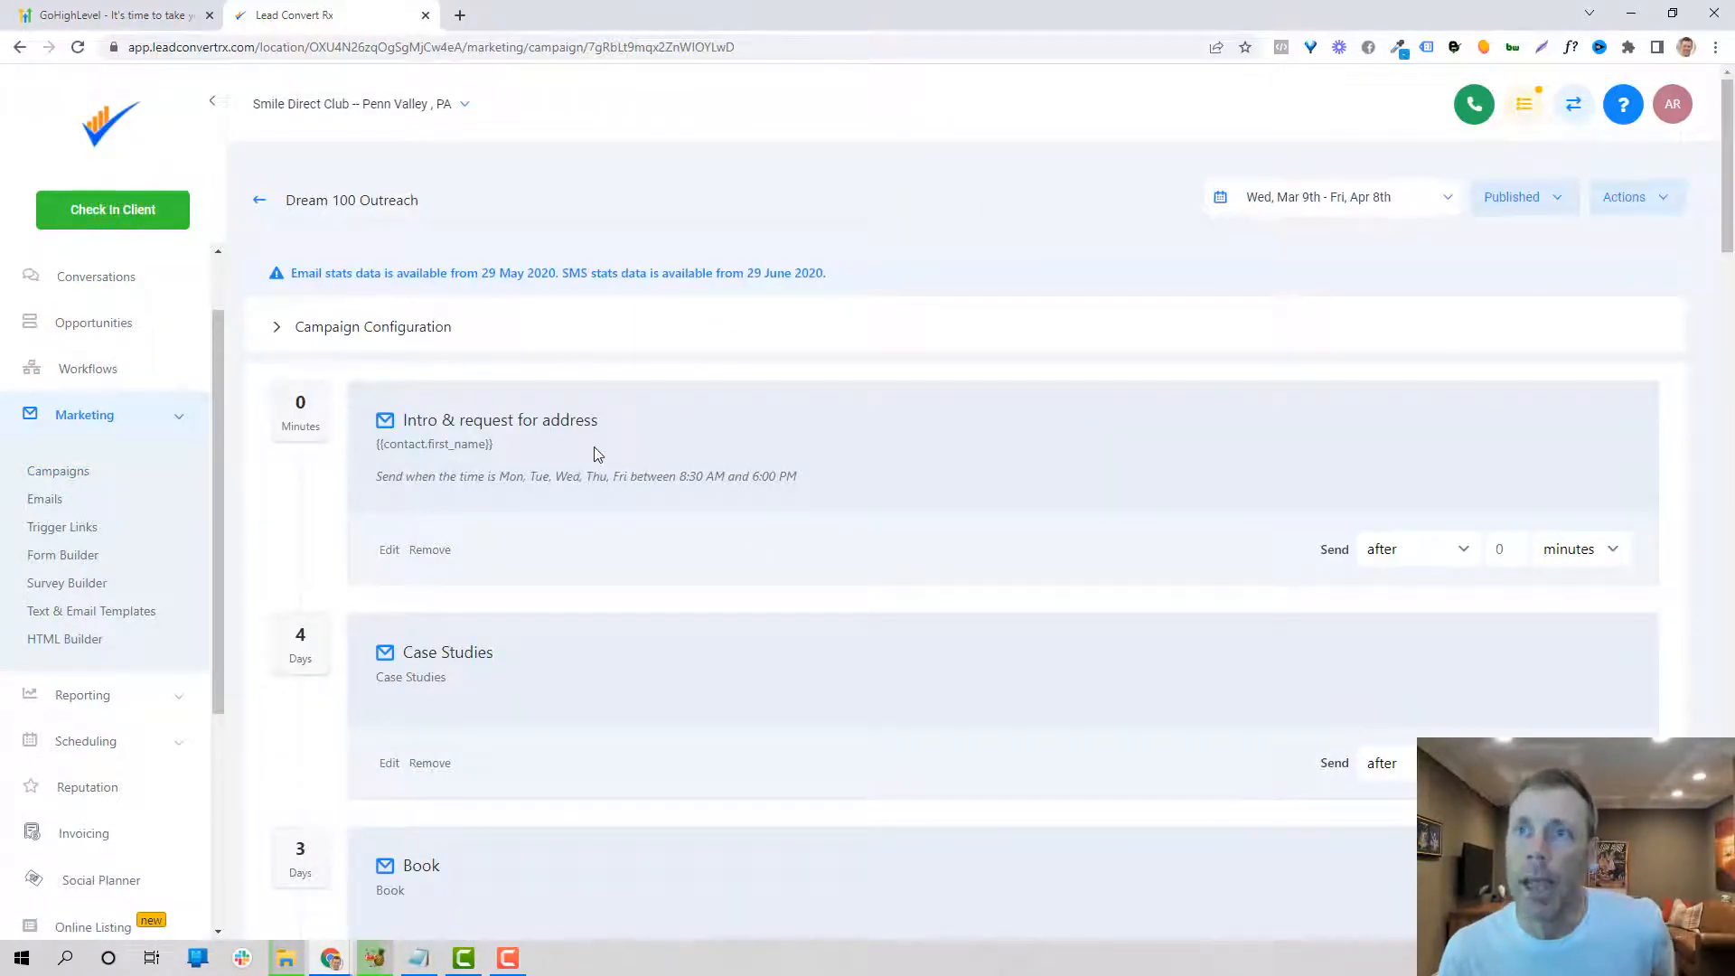
scroll("down", 3)
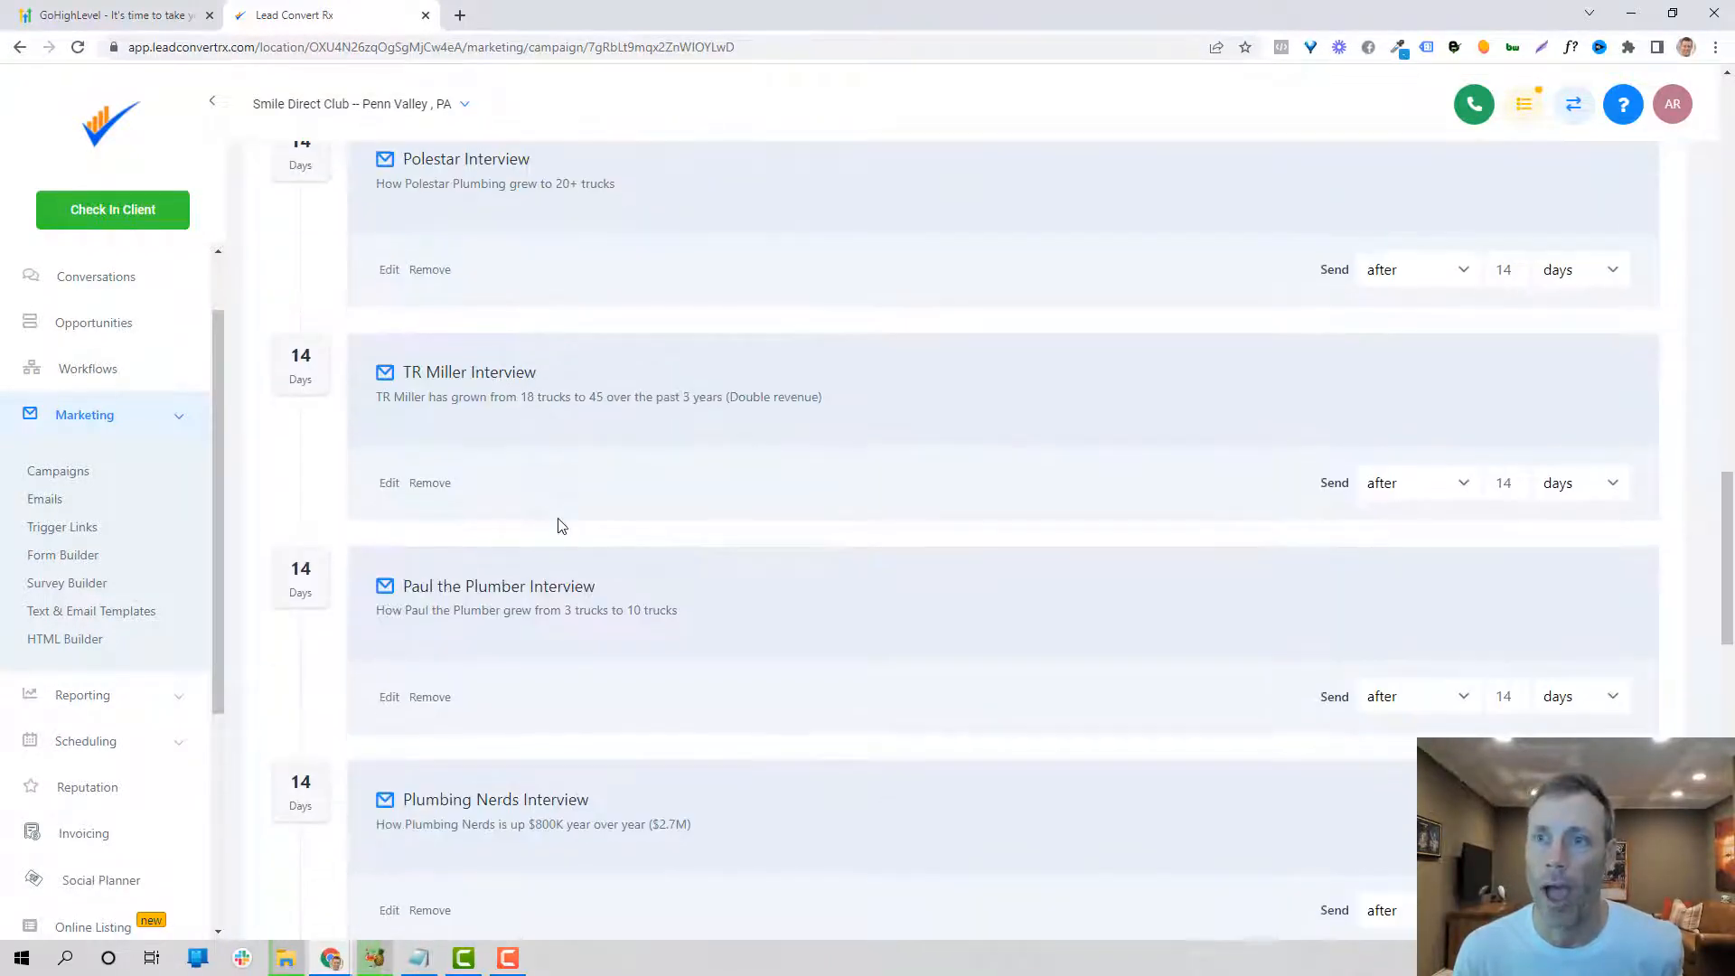
scroll("down", 3)
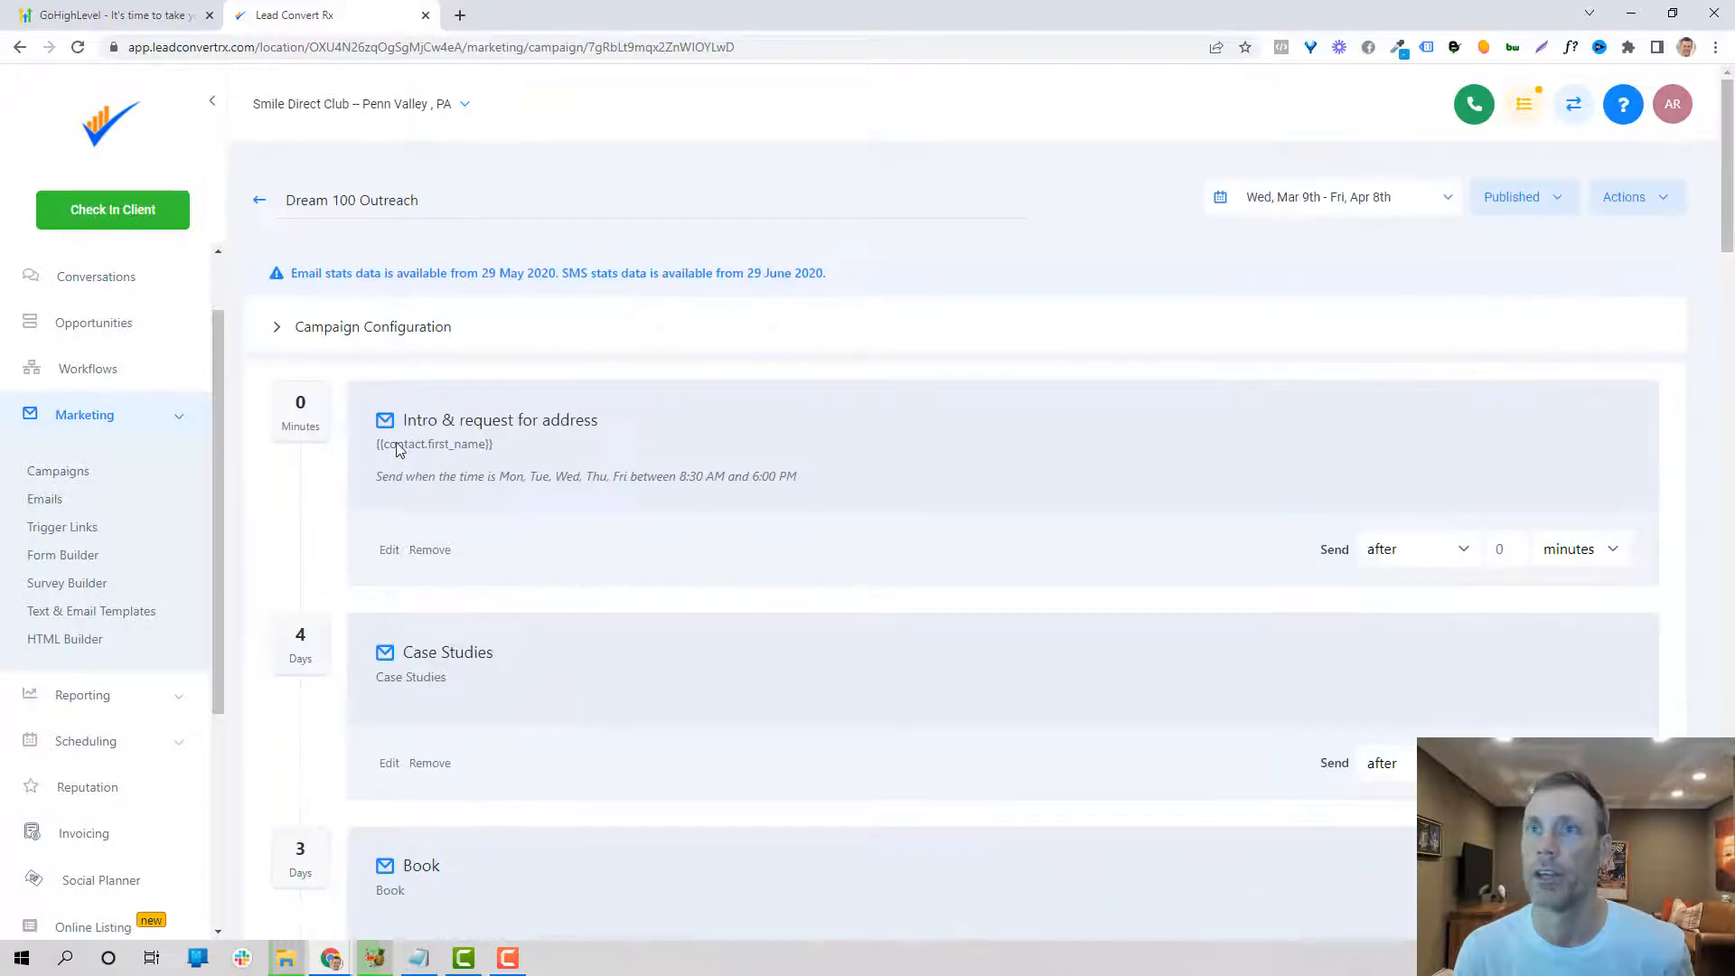
mouse_move(620, 674)
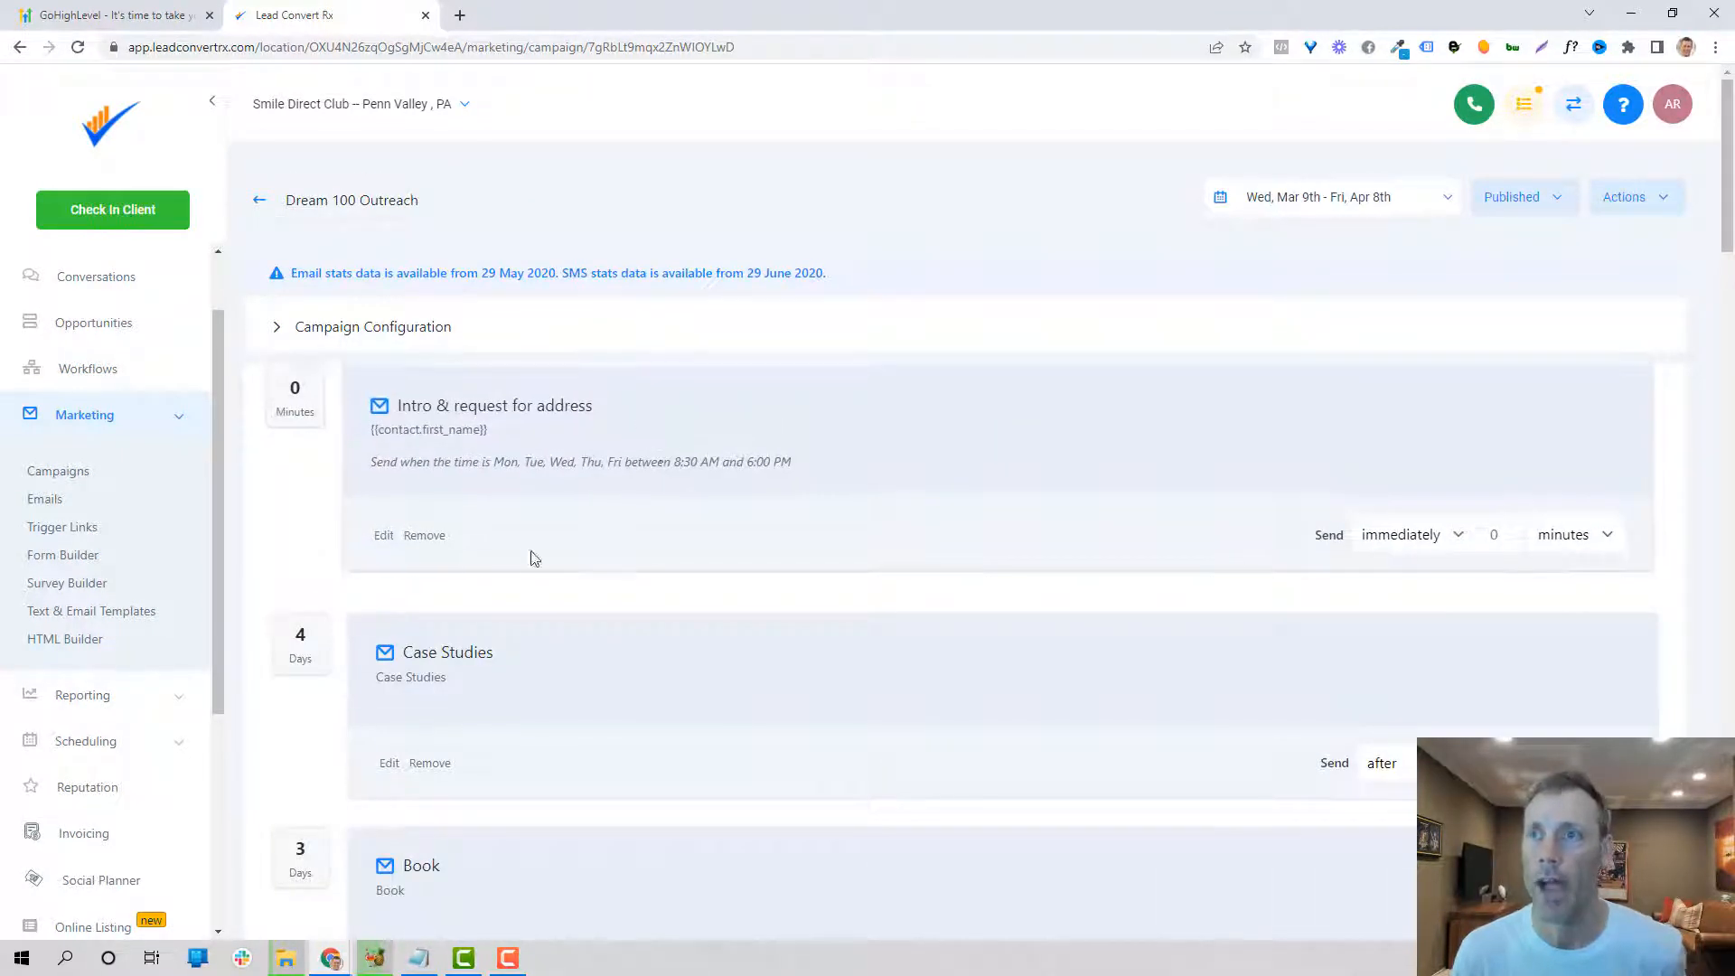
left_click(1412, 535)
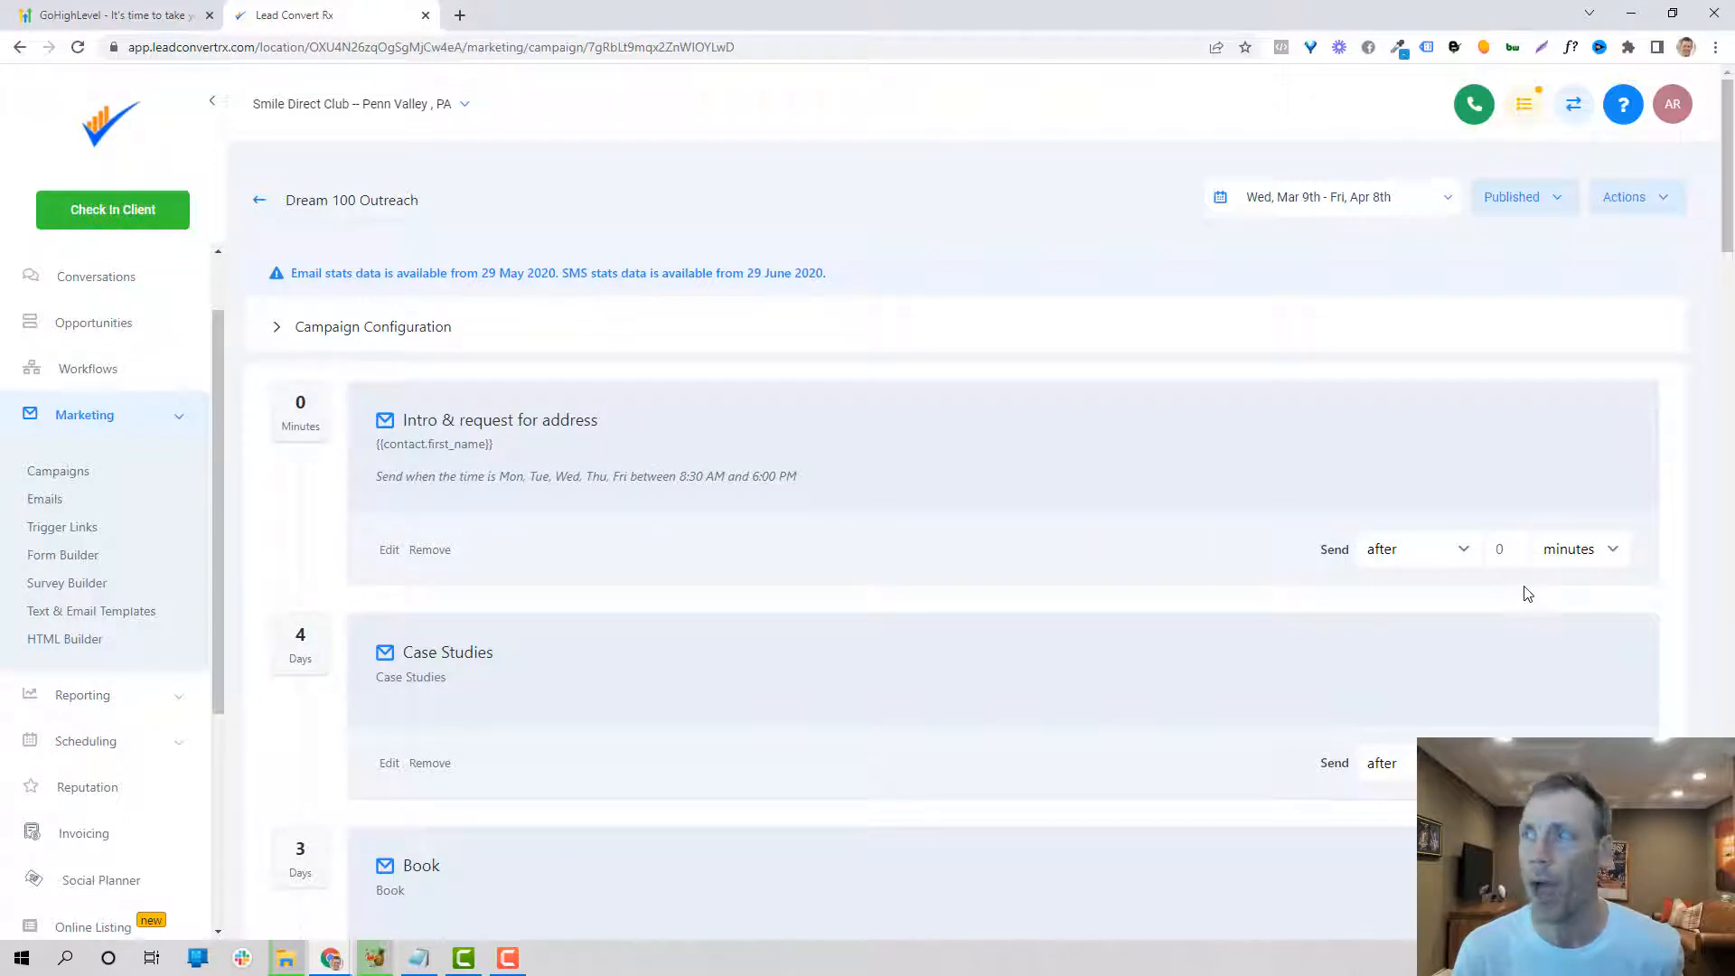
mouse_move(855, 465)
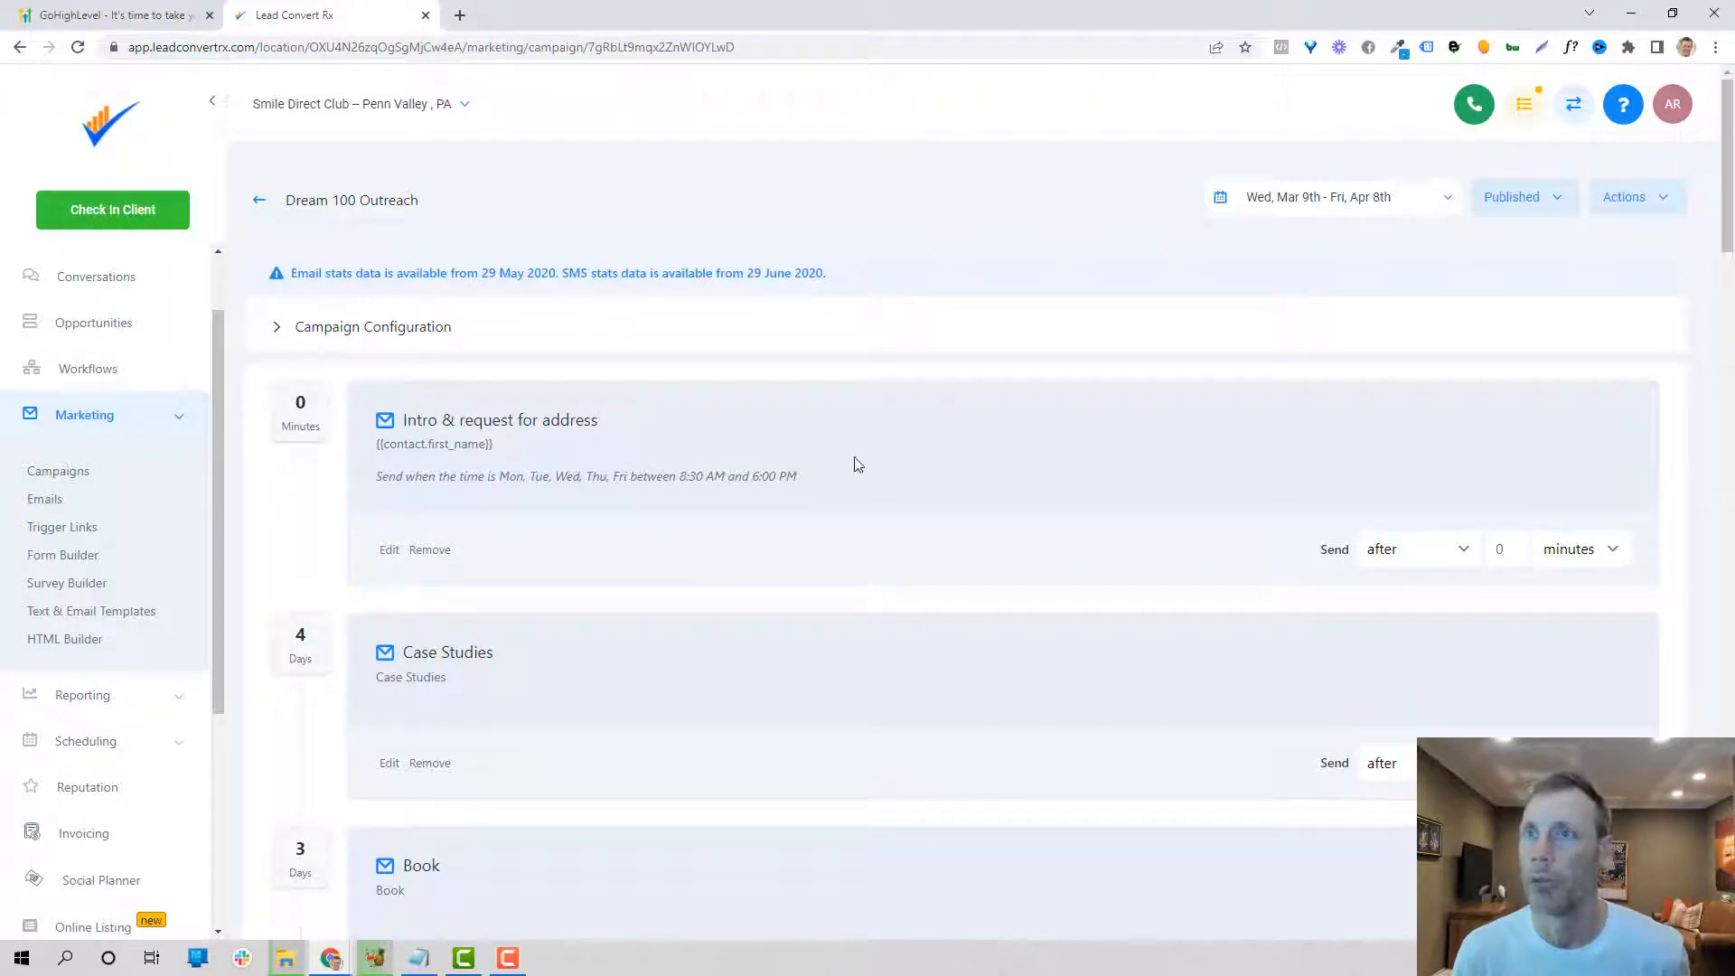
scroll("down", 3)
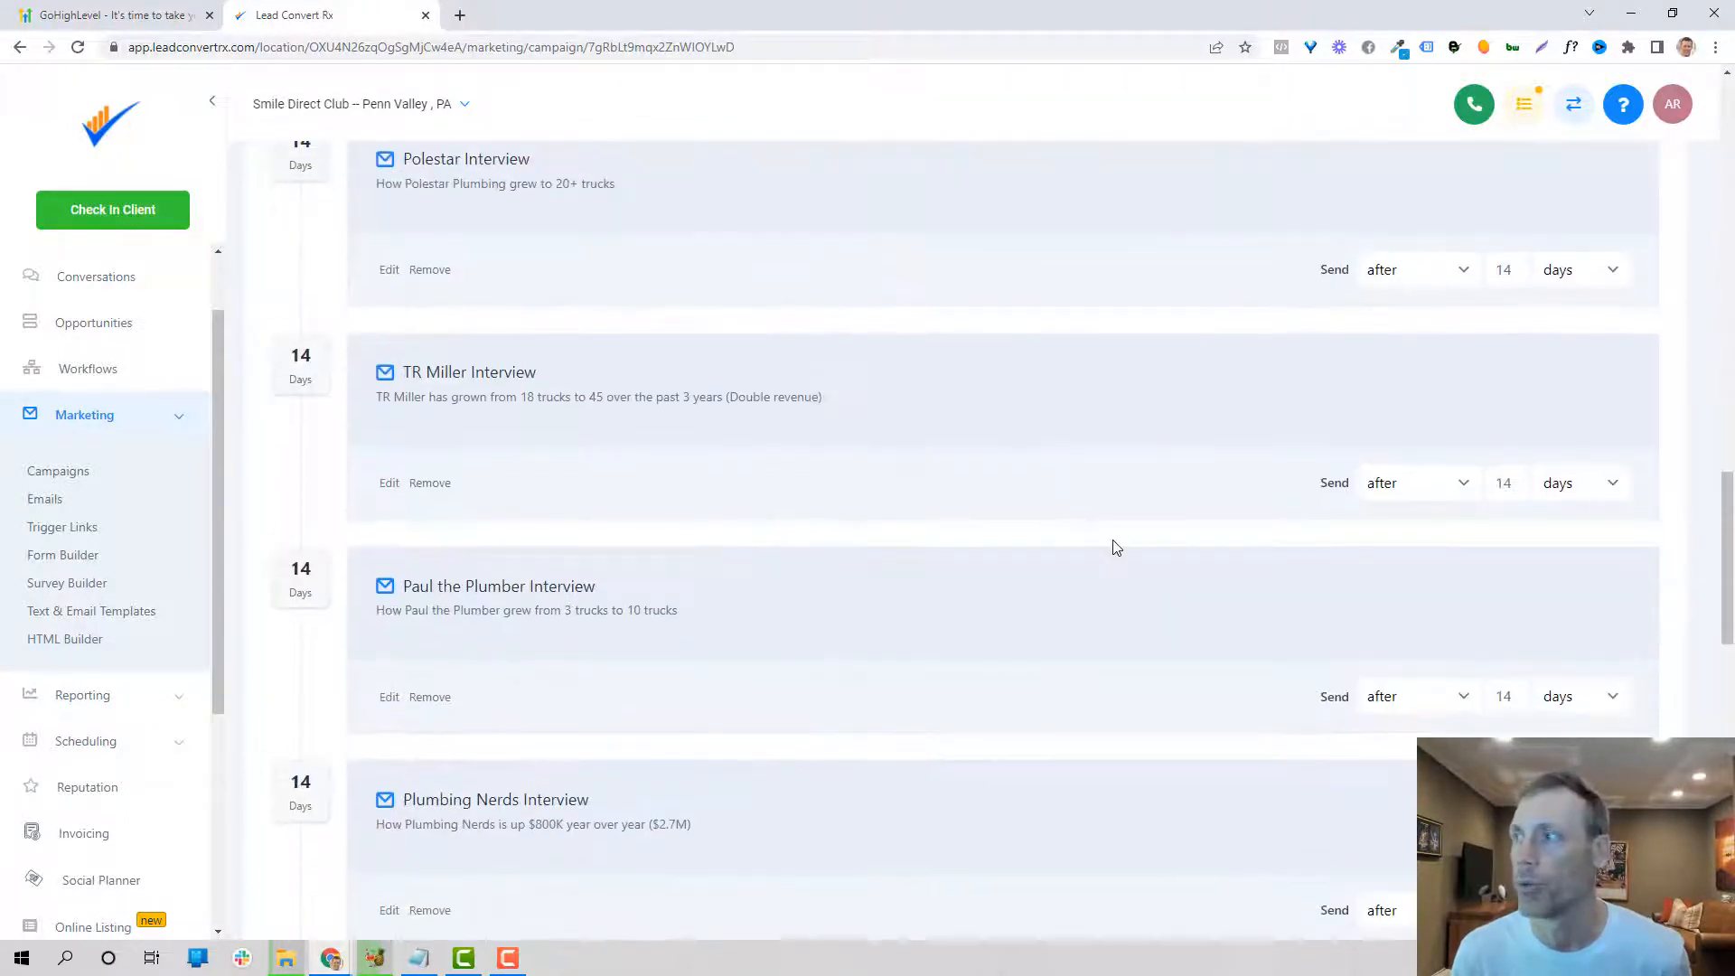
Step: Scroll to the bottom of the Dream 100 Outreach campaign events
scroll("down", 3)
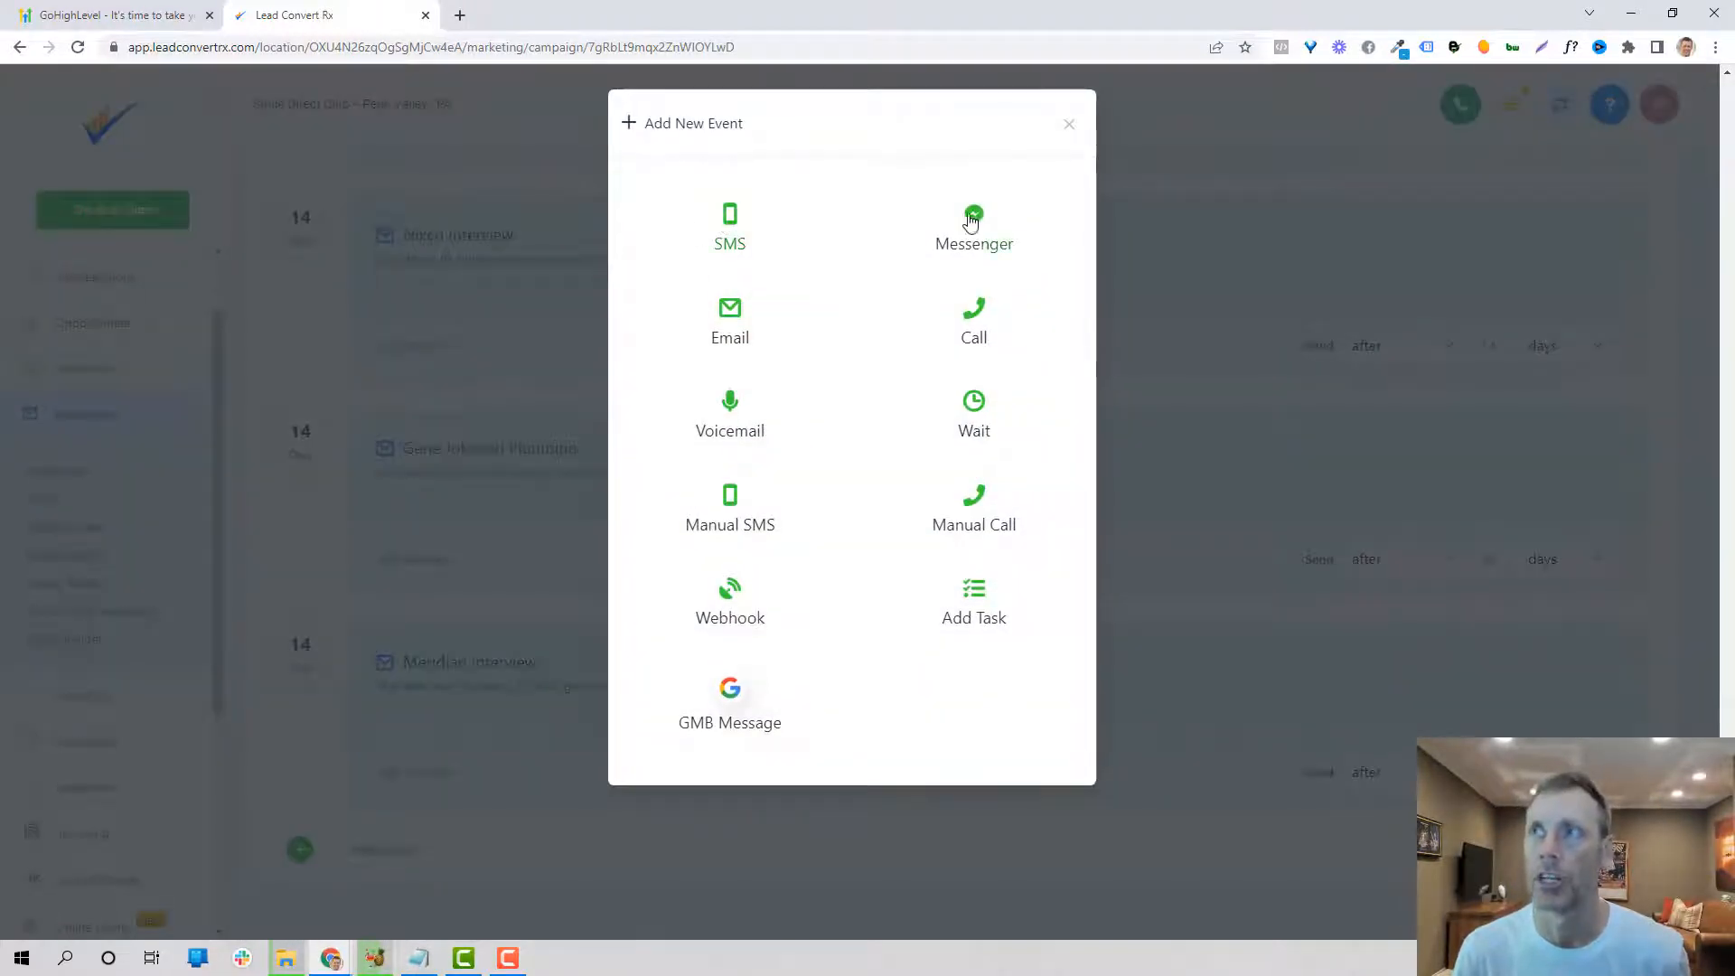
mouse_move(996, 318)
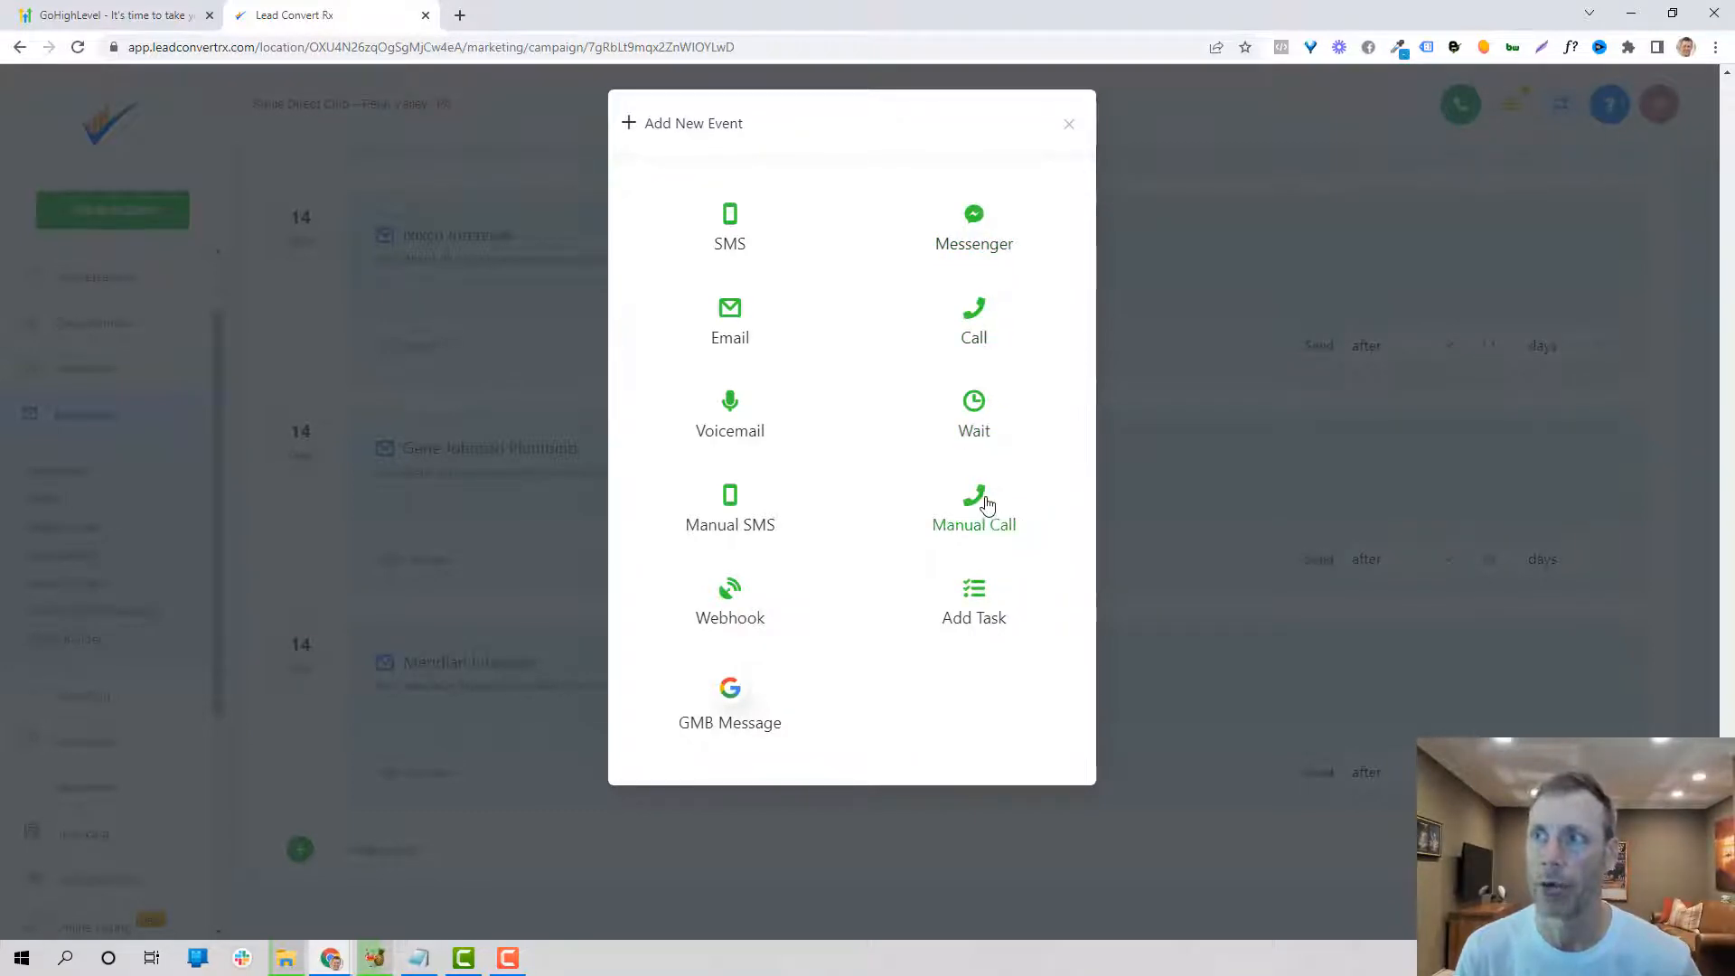
mouse_move(797, 624)
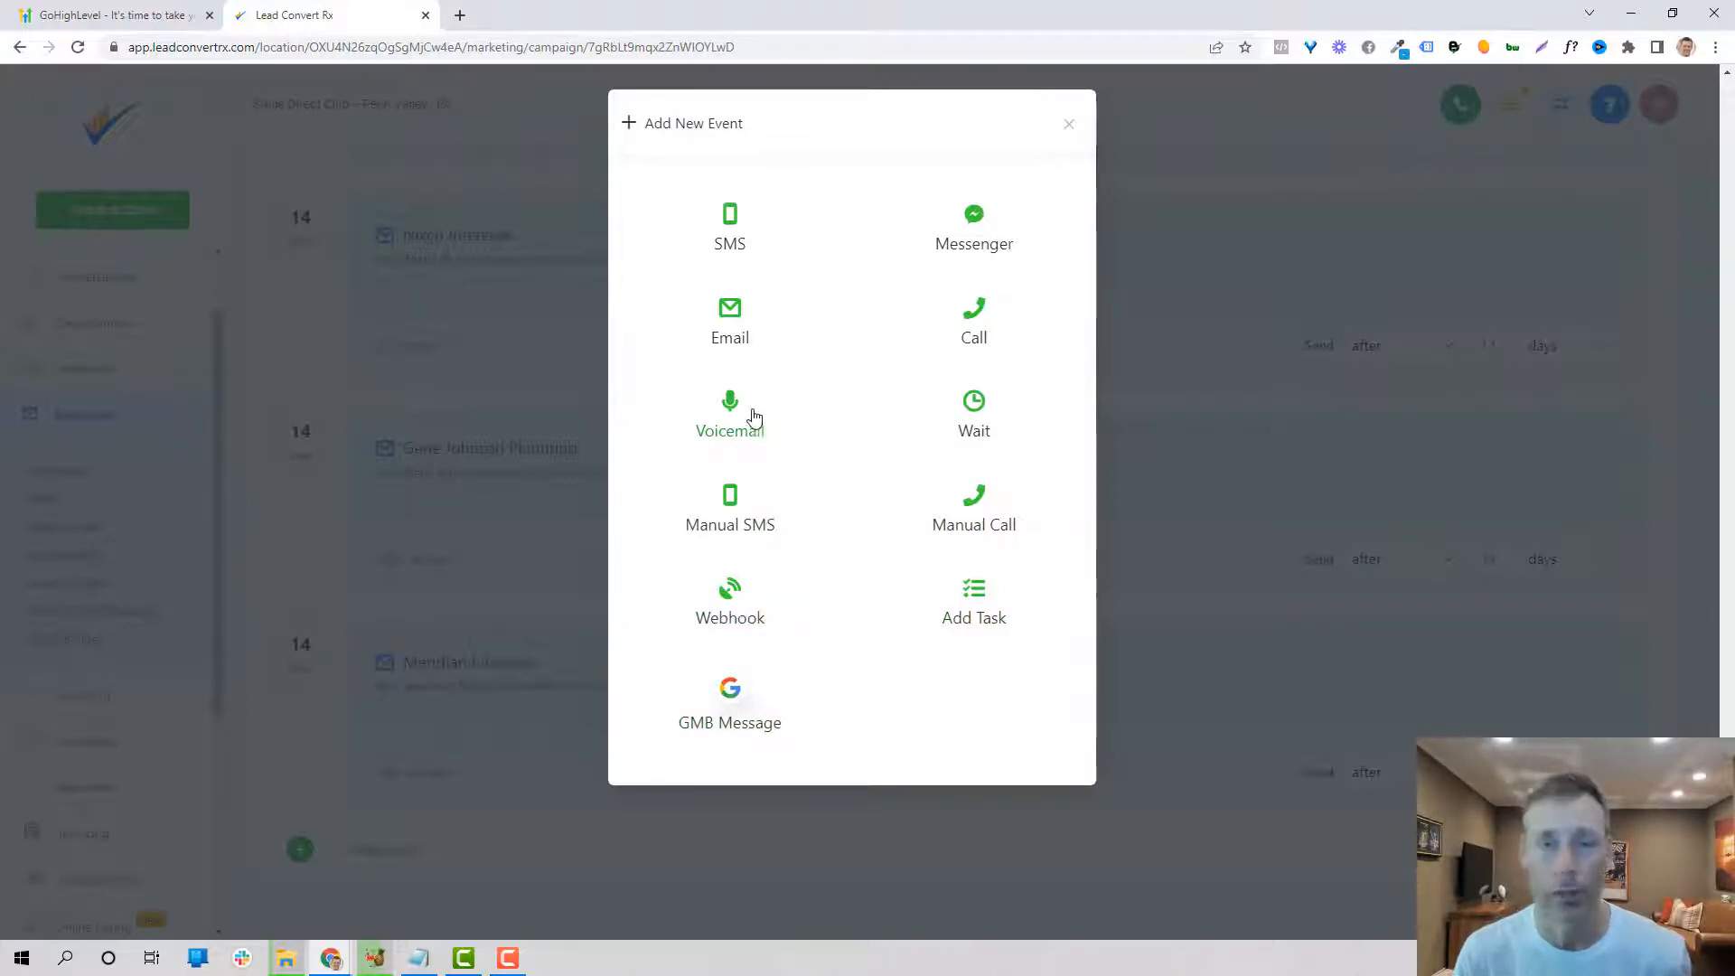
mouse_move(758, 318)
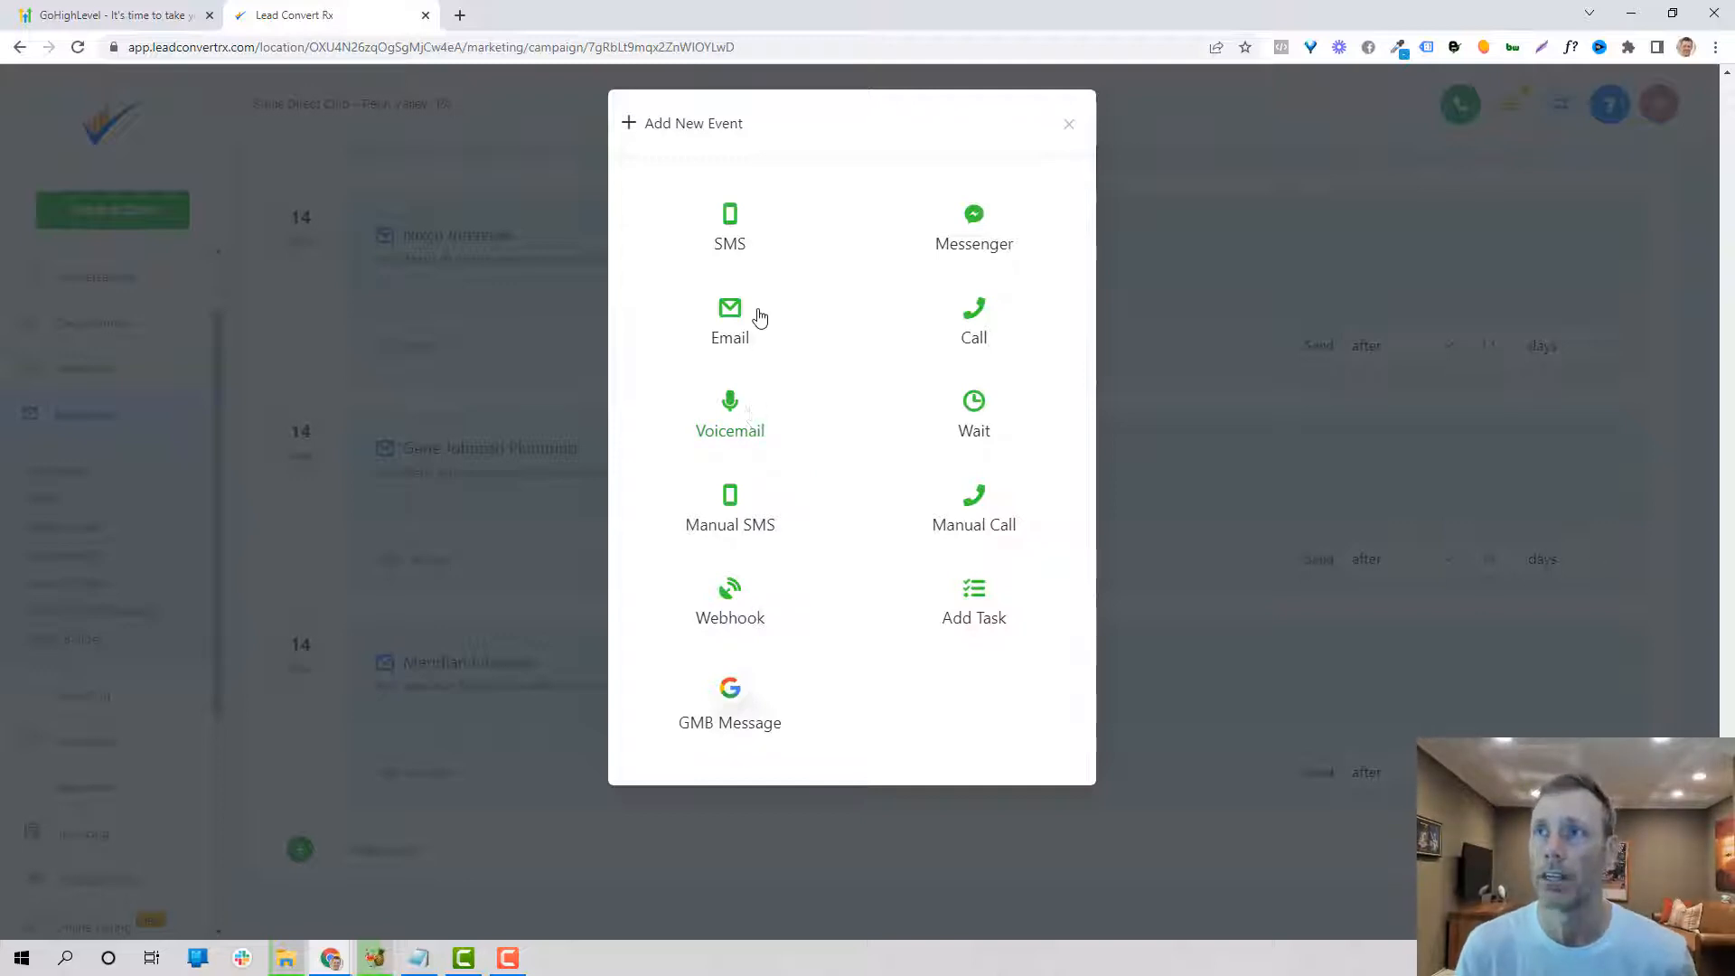
mouse_move(777, 497)
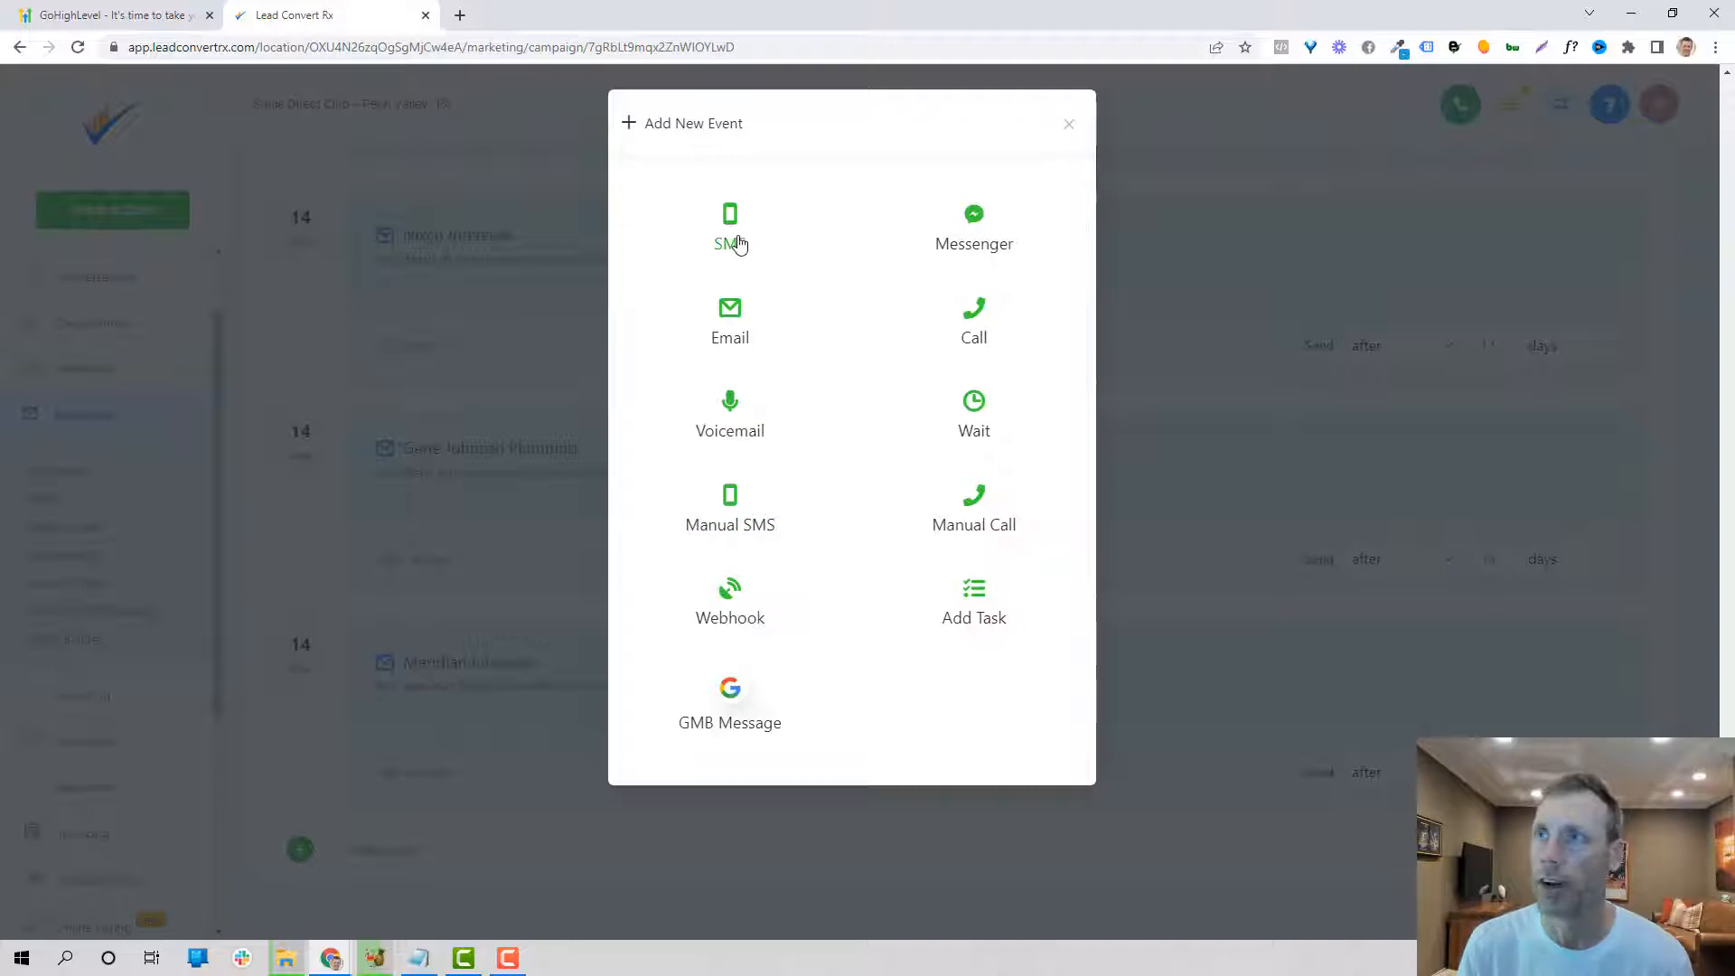
Step: Add a Voicemail 1 step with a custom send window of 8:00 AM to 5:00 PM
left_click(728, 416)
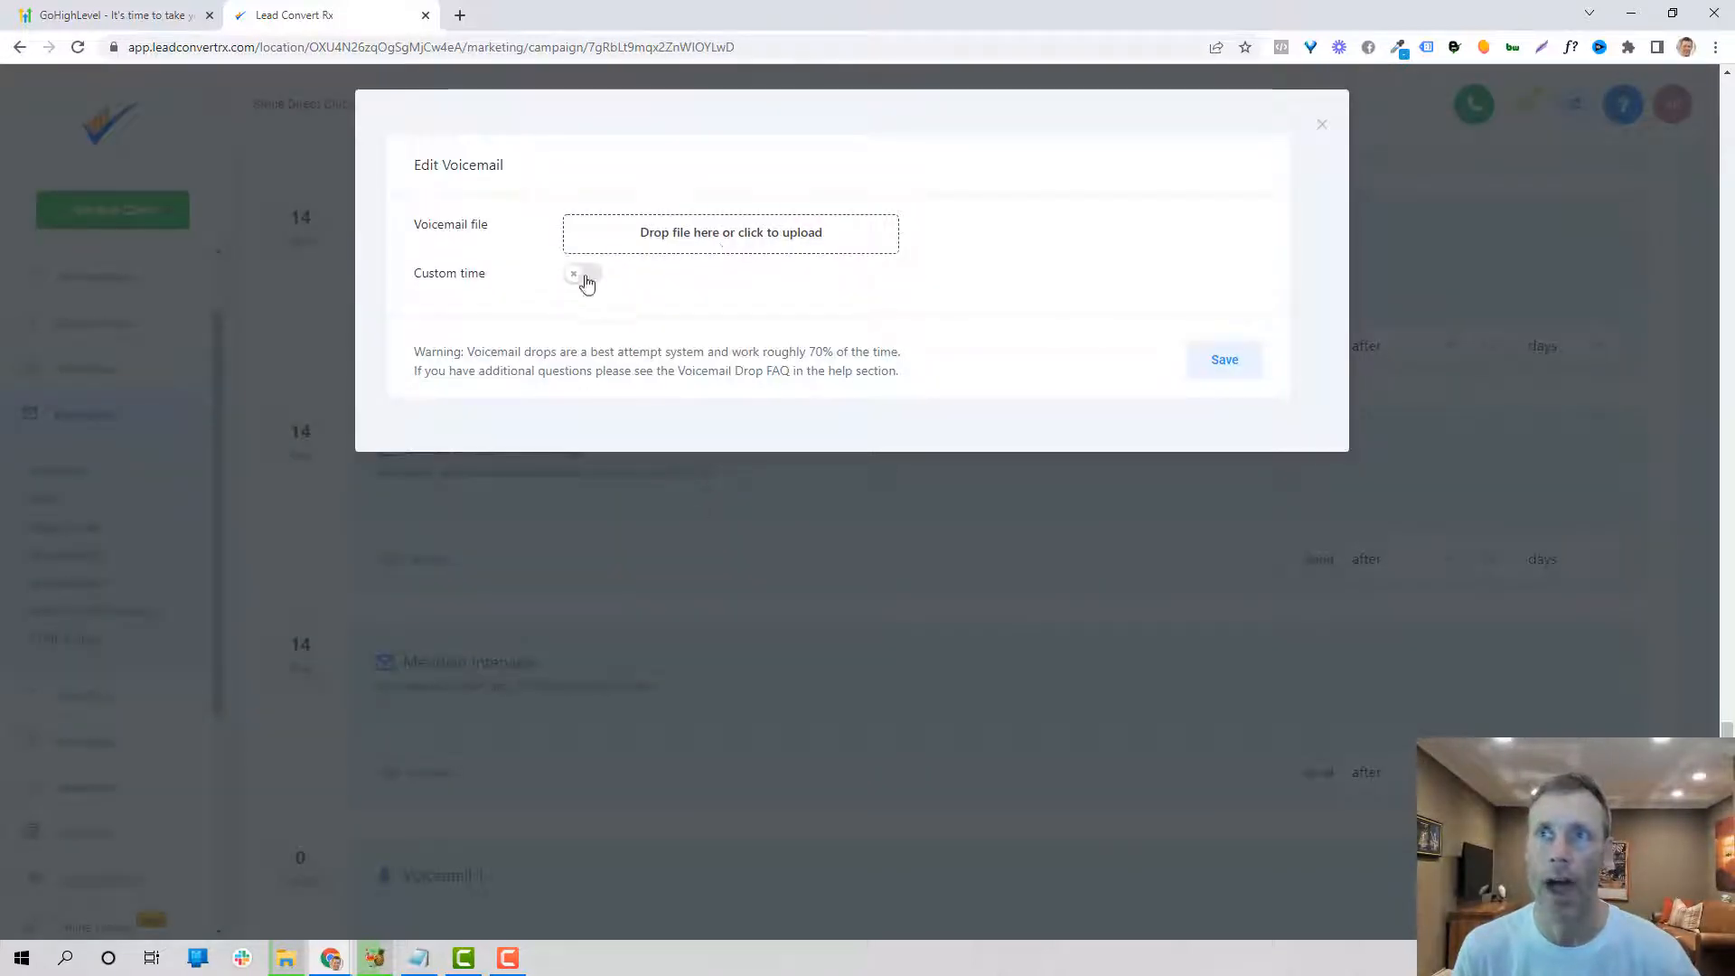
left_click(583, 273)
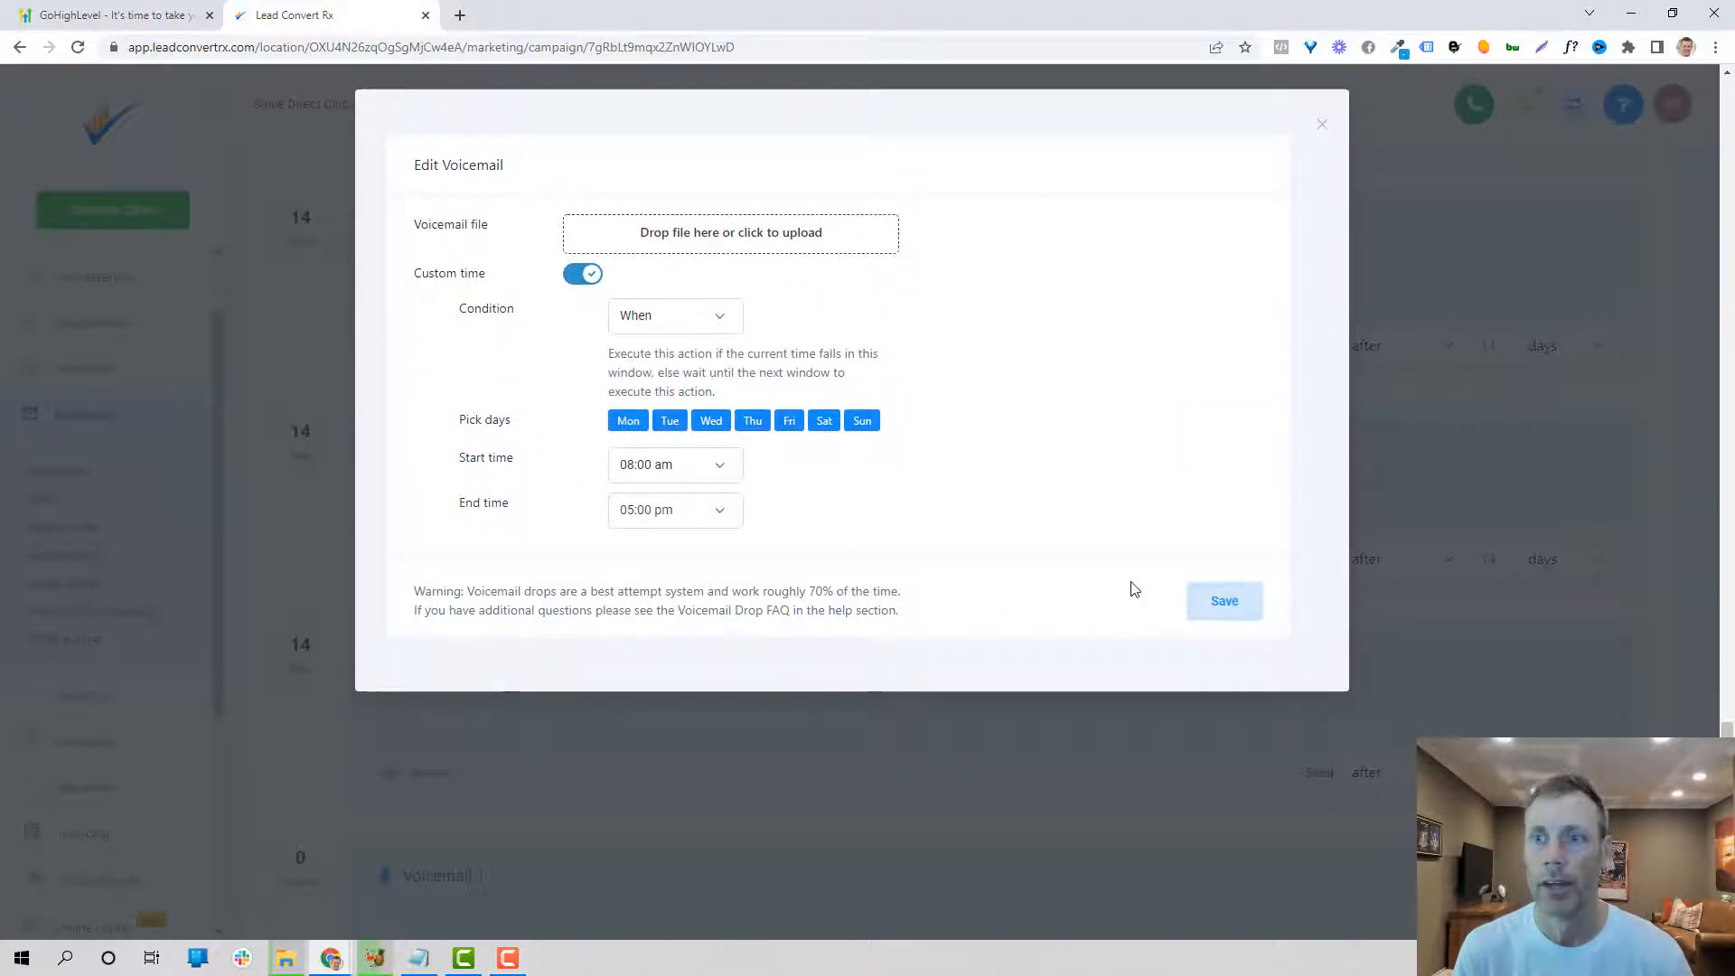
left_click(1224, 601)
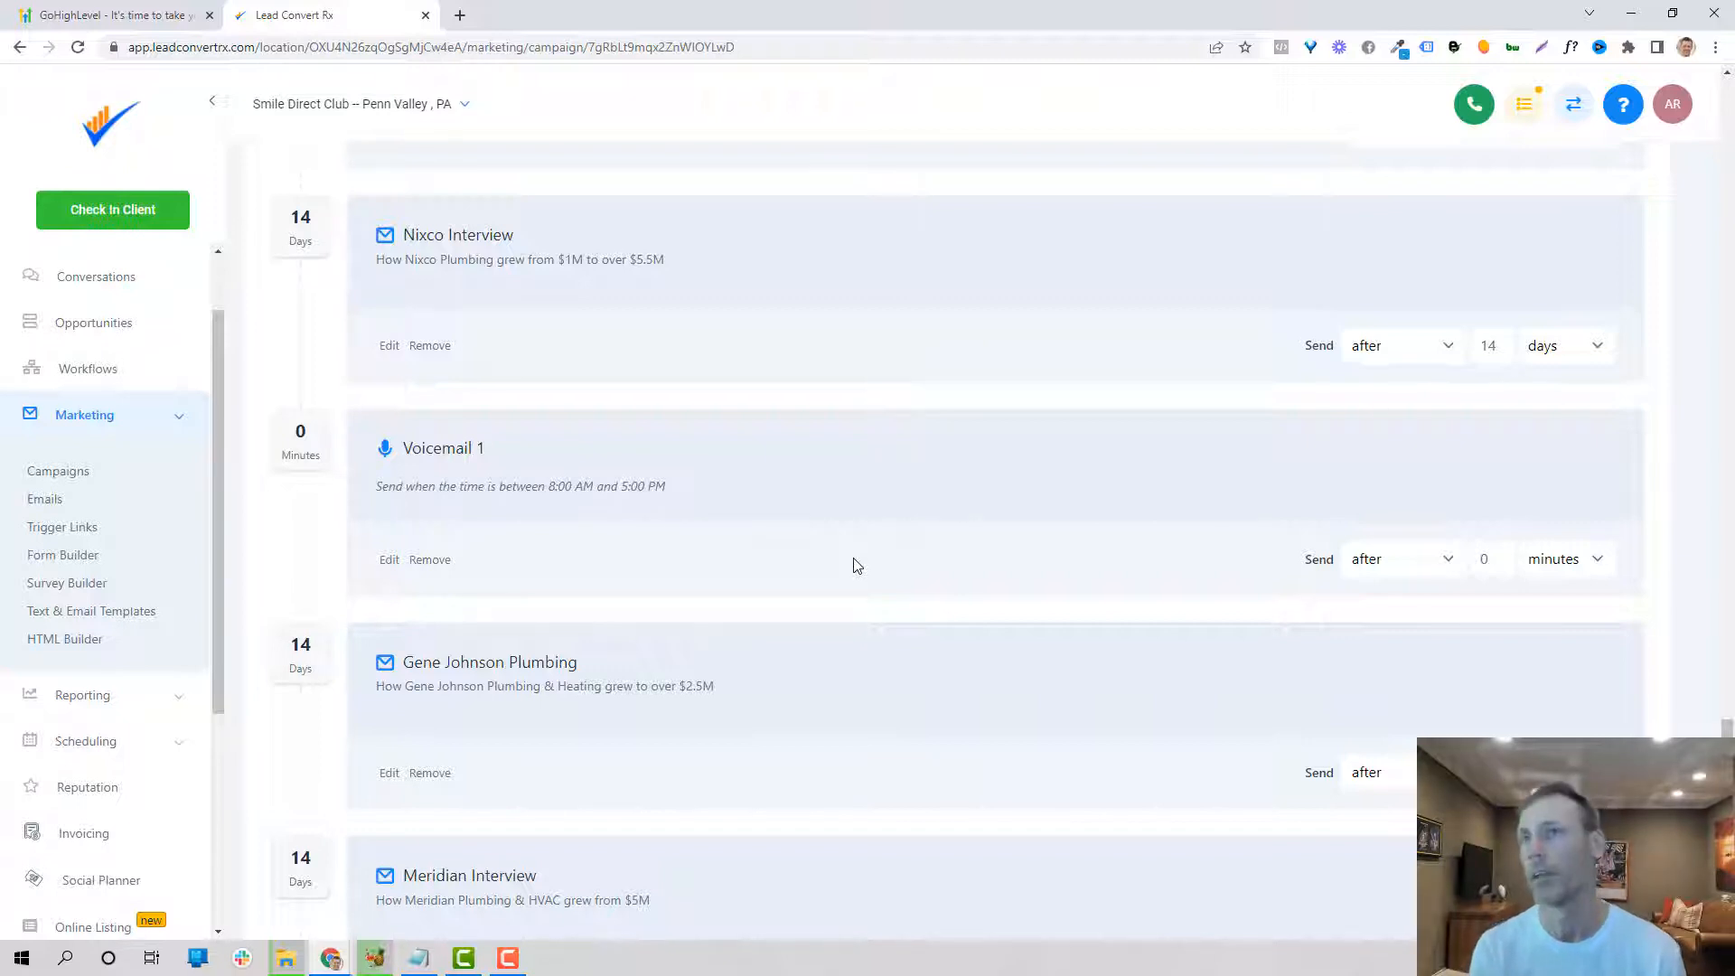
mouse_move(781, 499)
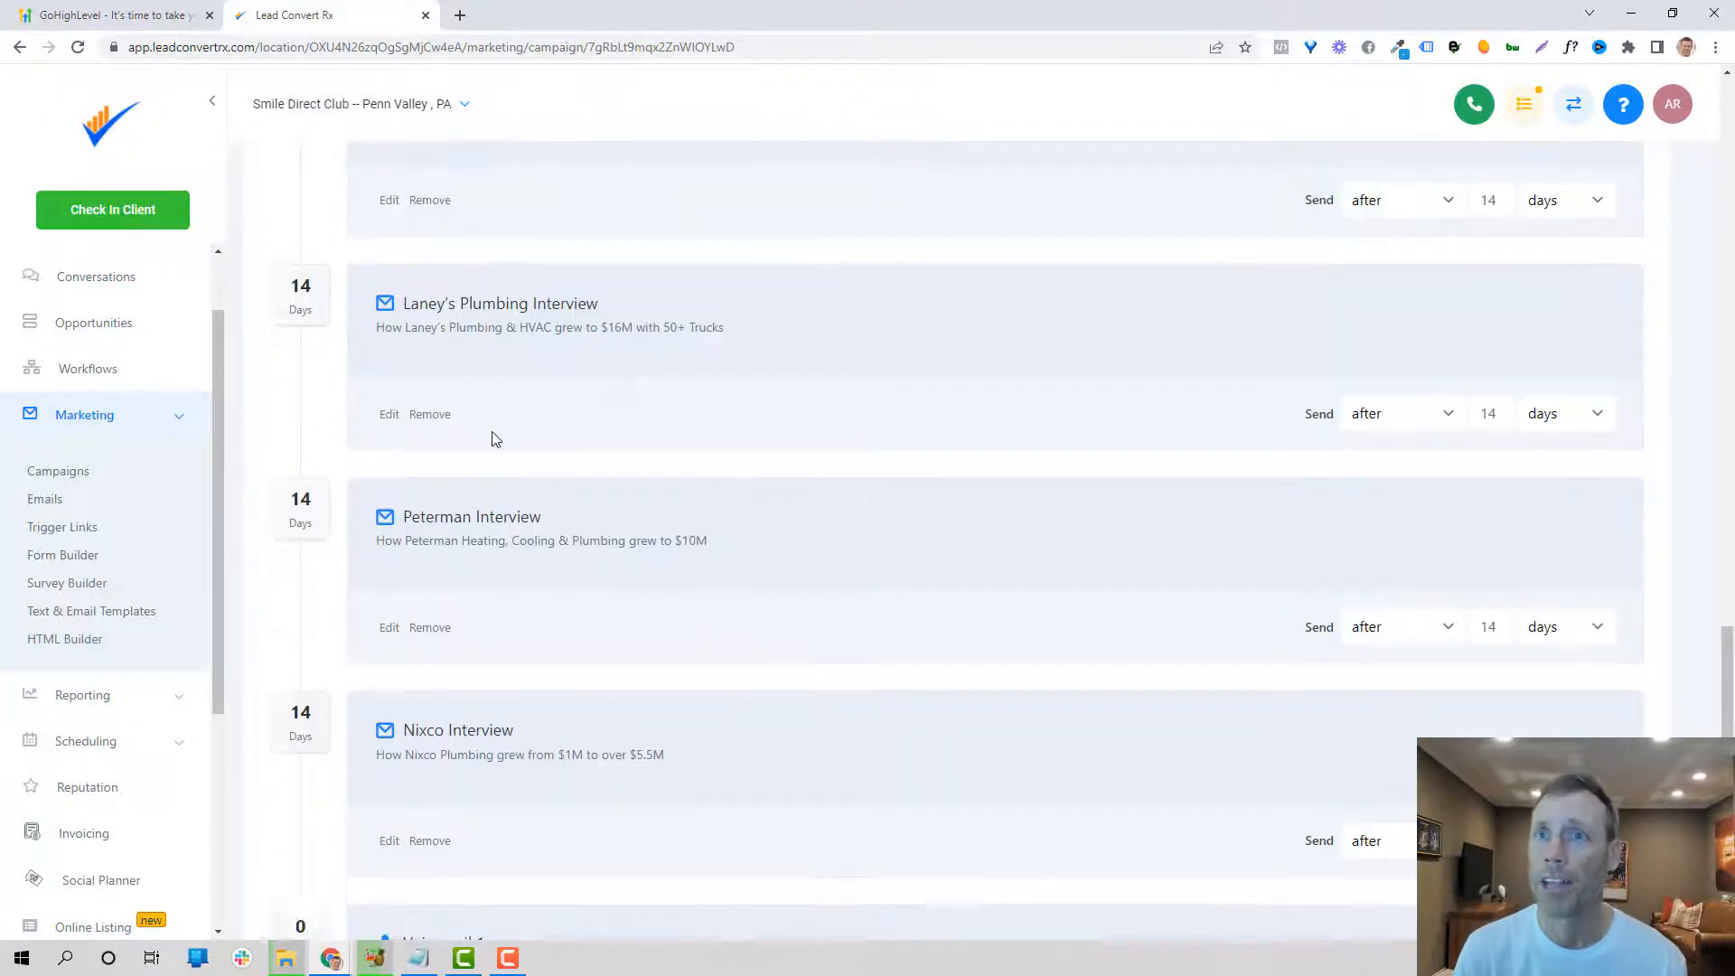
Step: Show the Phone Numbers settings with Twilio as SMS provider, dismissing the credentials error
scroll("down", 3)
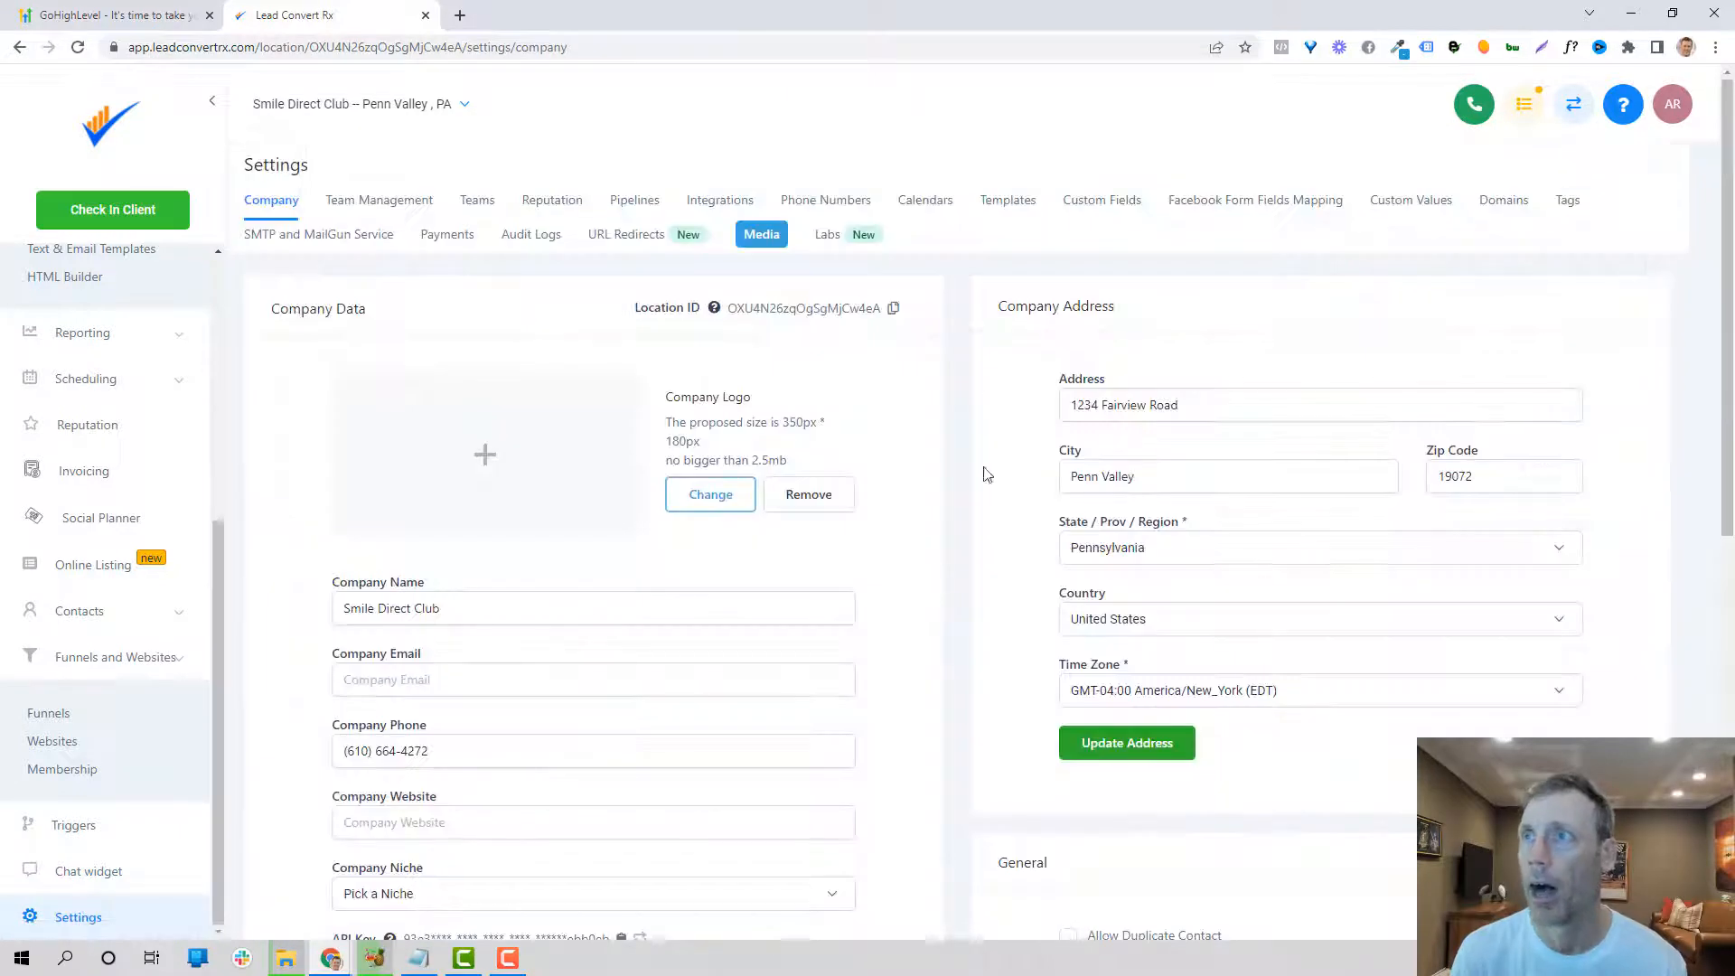
left_click(826, 201)
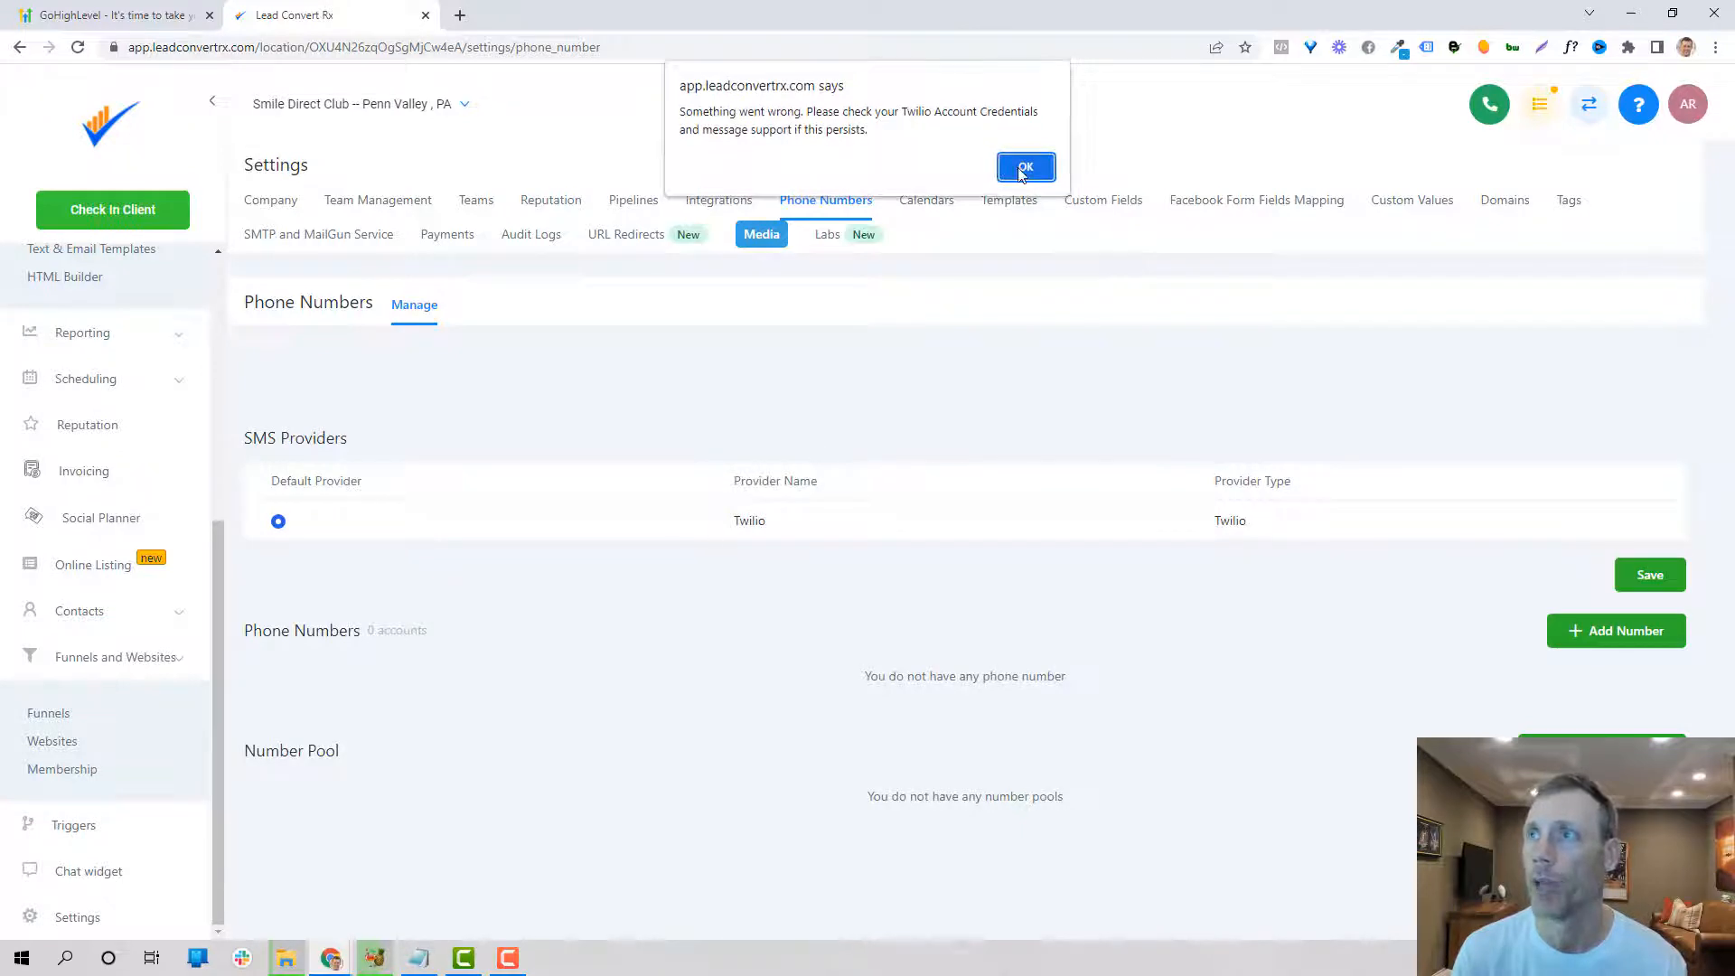
left_click(1025, 166)
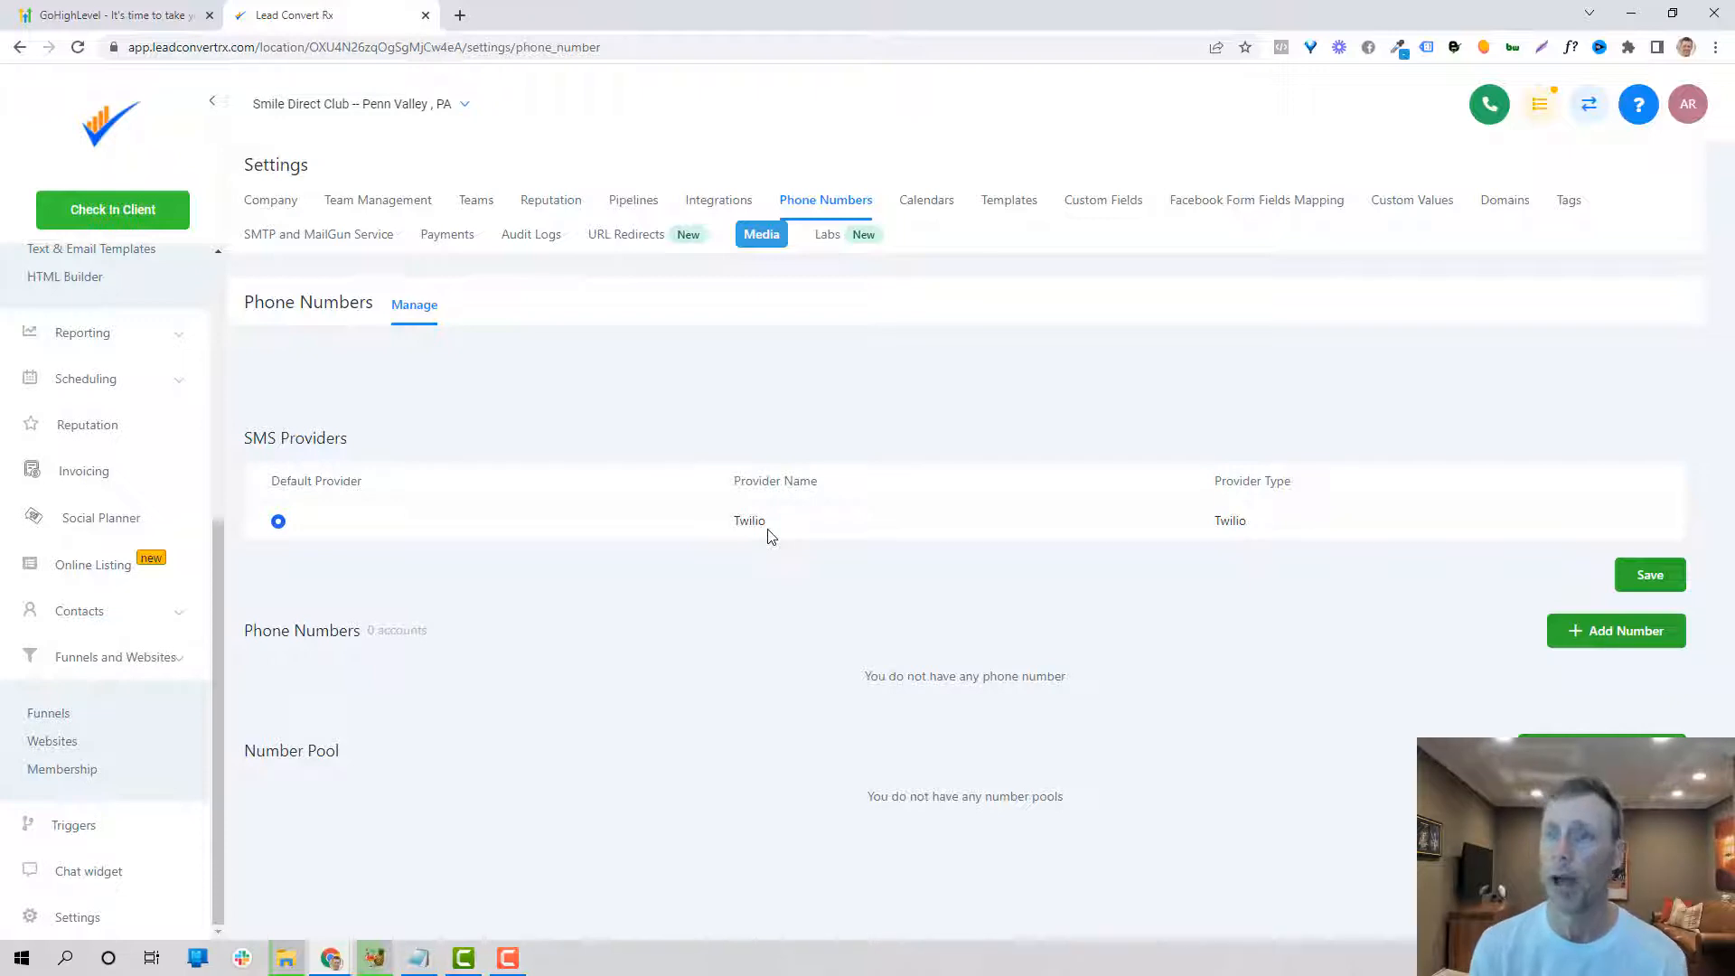
mouse_move(493, 734)
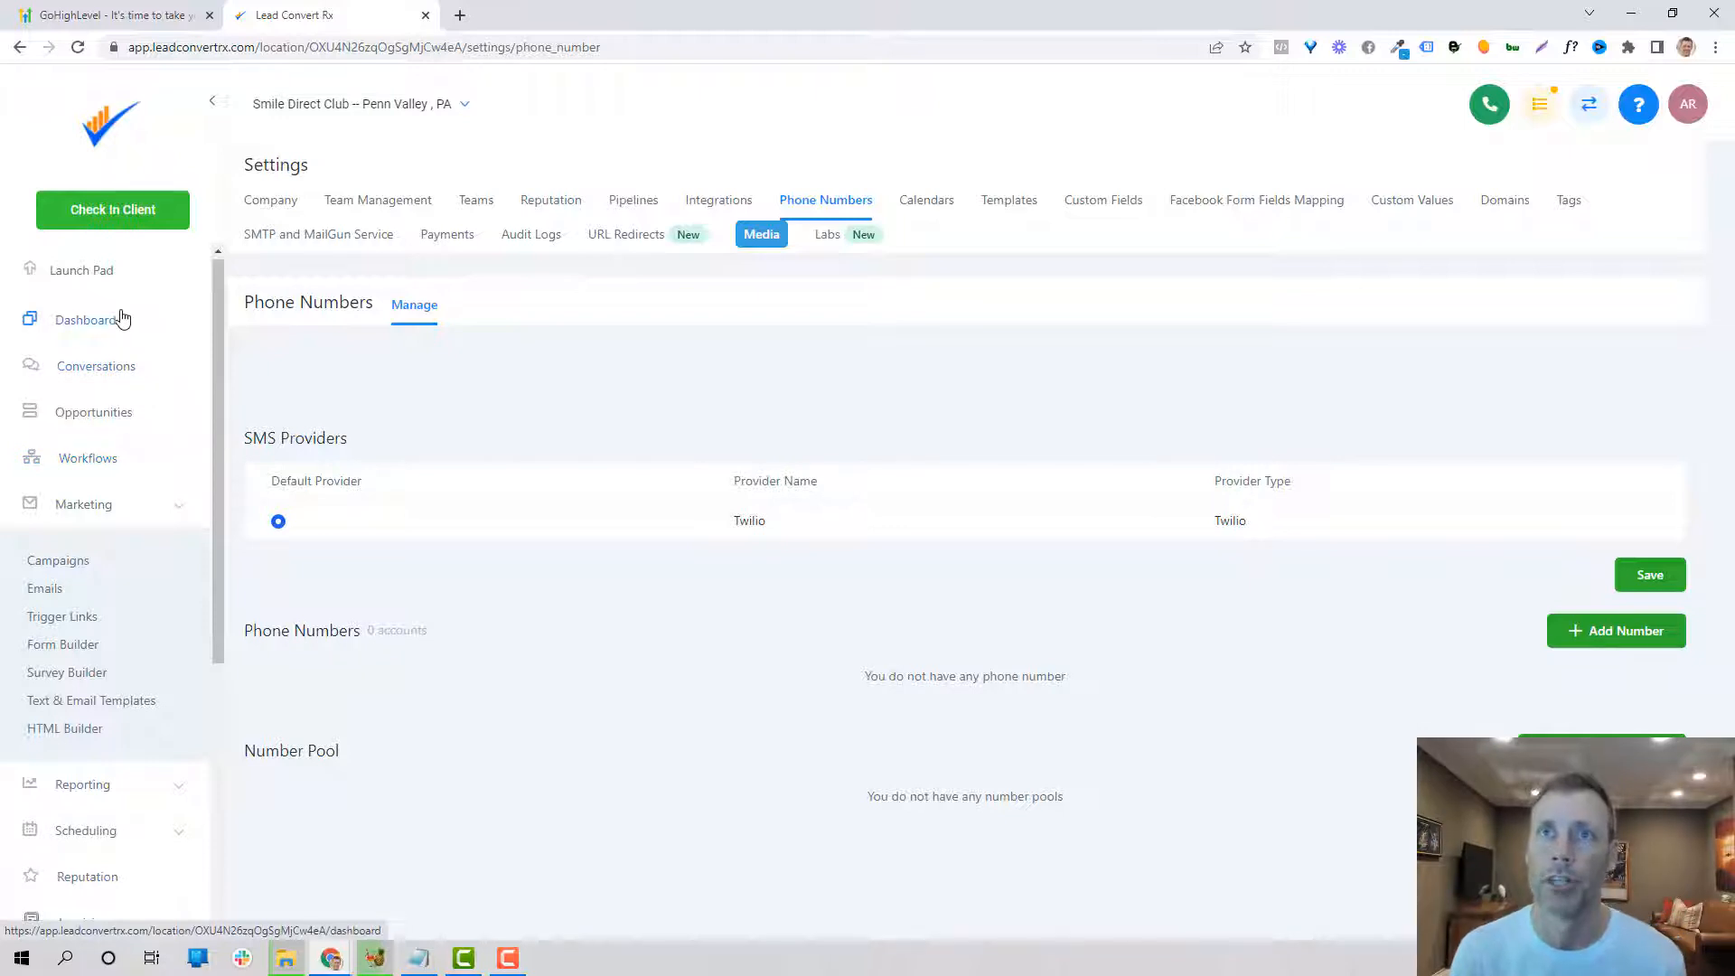
Step: Go to the location dashboard, then head to the Opportunities pipeline
left_click(85, 320)
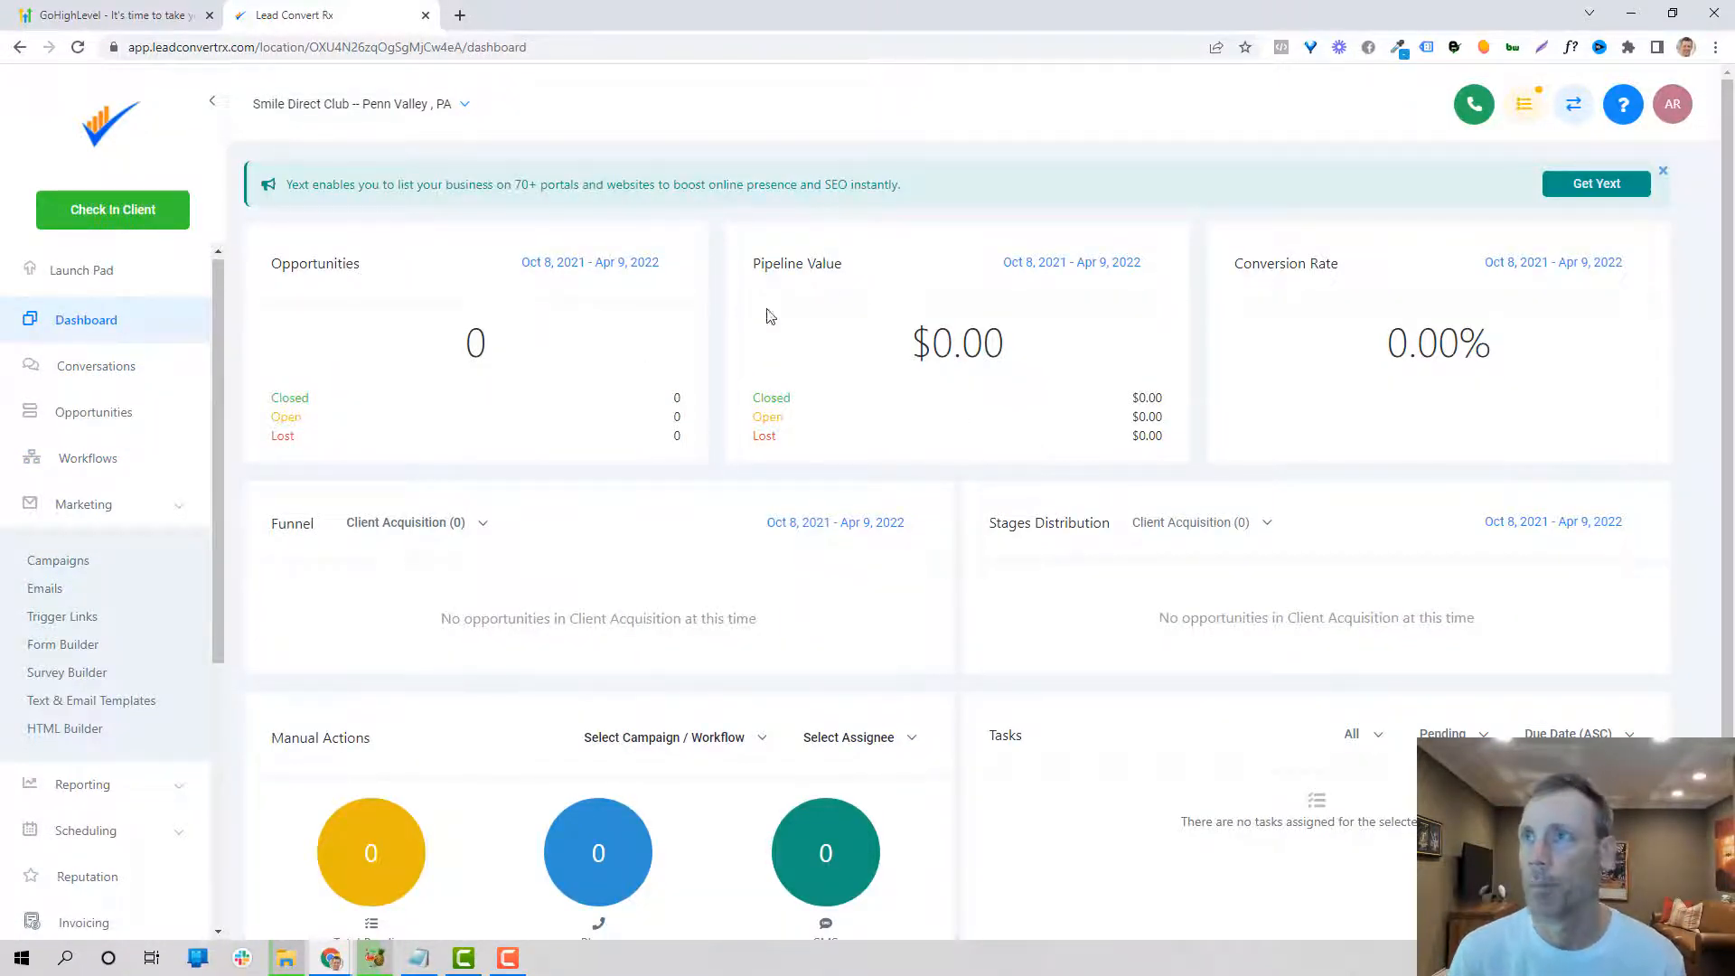
mouse_move(1369, 342)
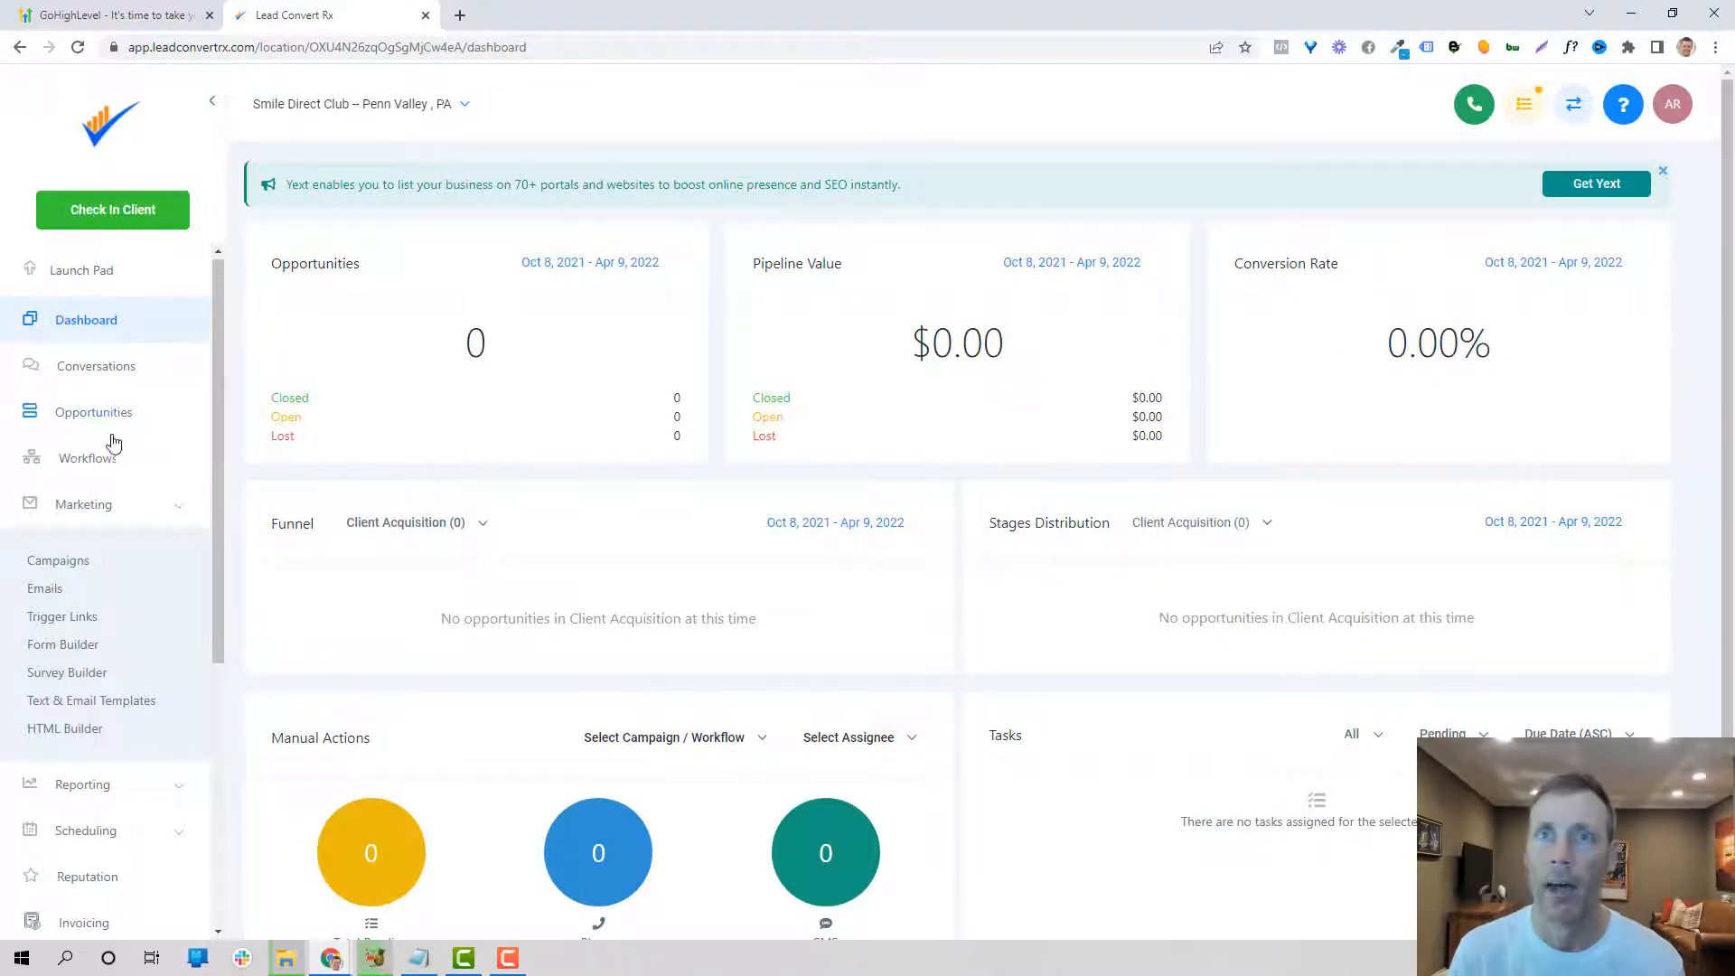
left_click(94, 412)
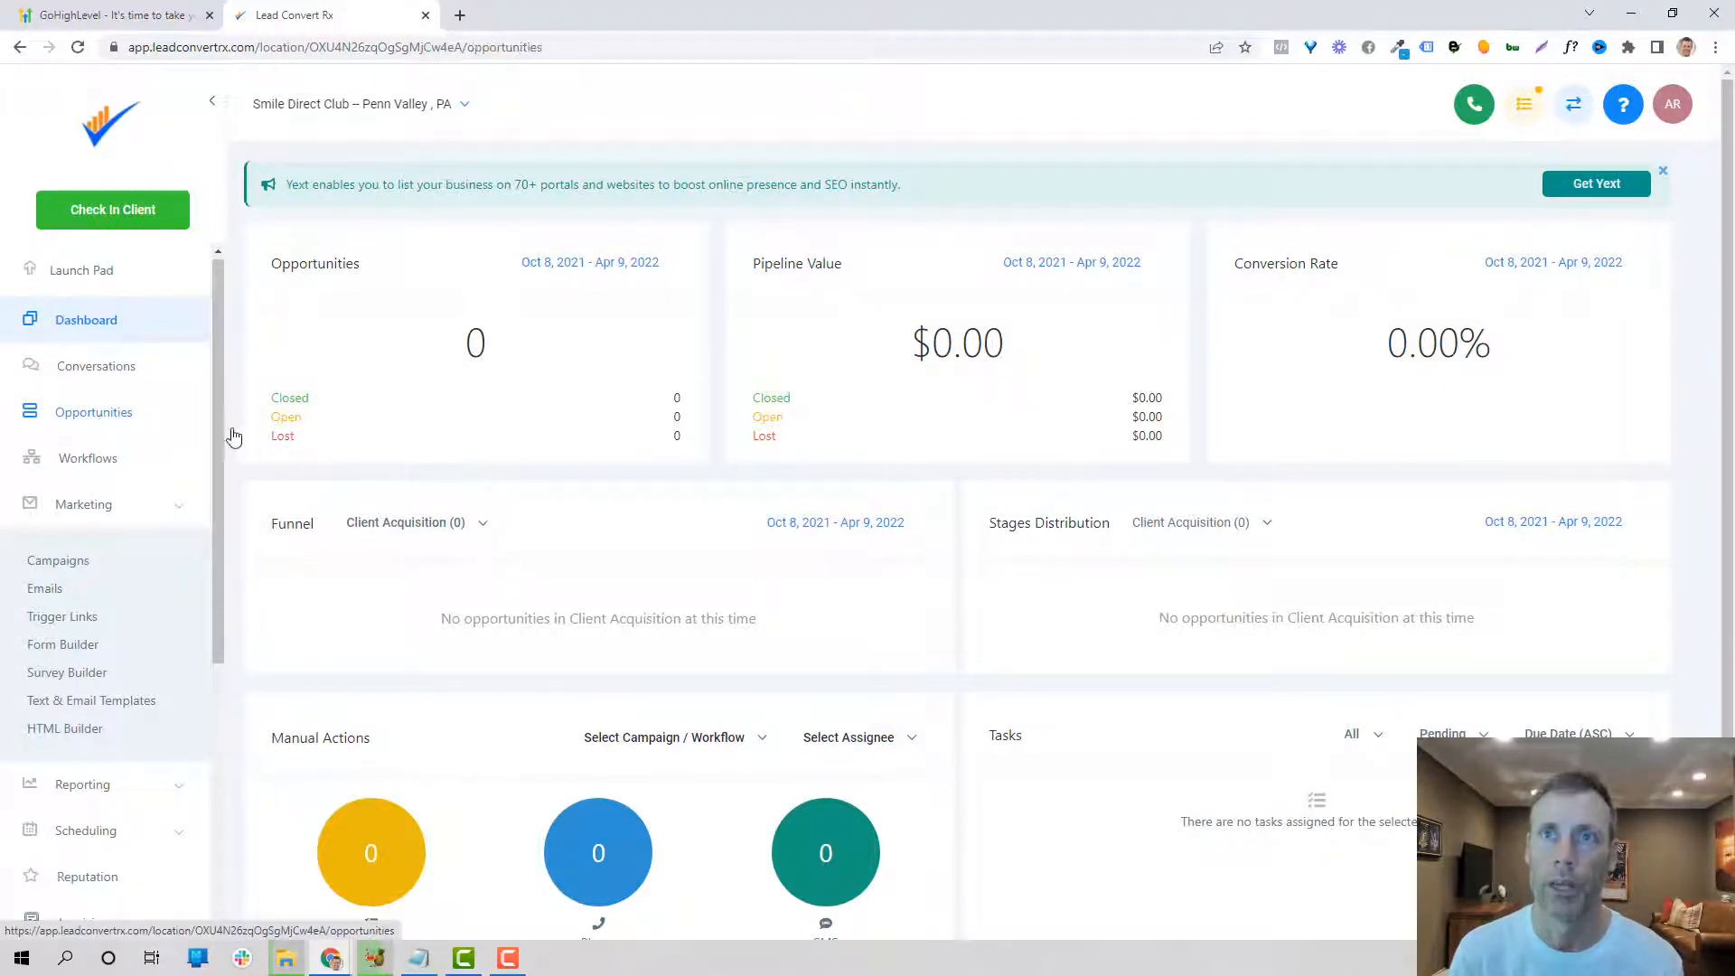
Step: Load the Opportunities board showing stages from Opted In to No Show with zero leads
left_click(94, 412)
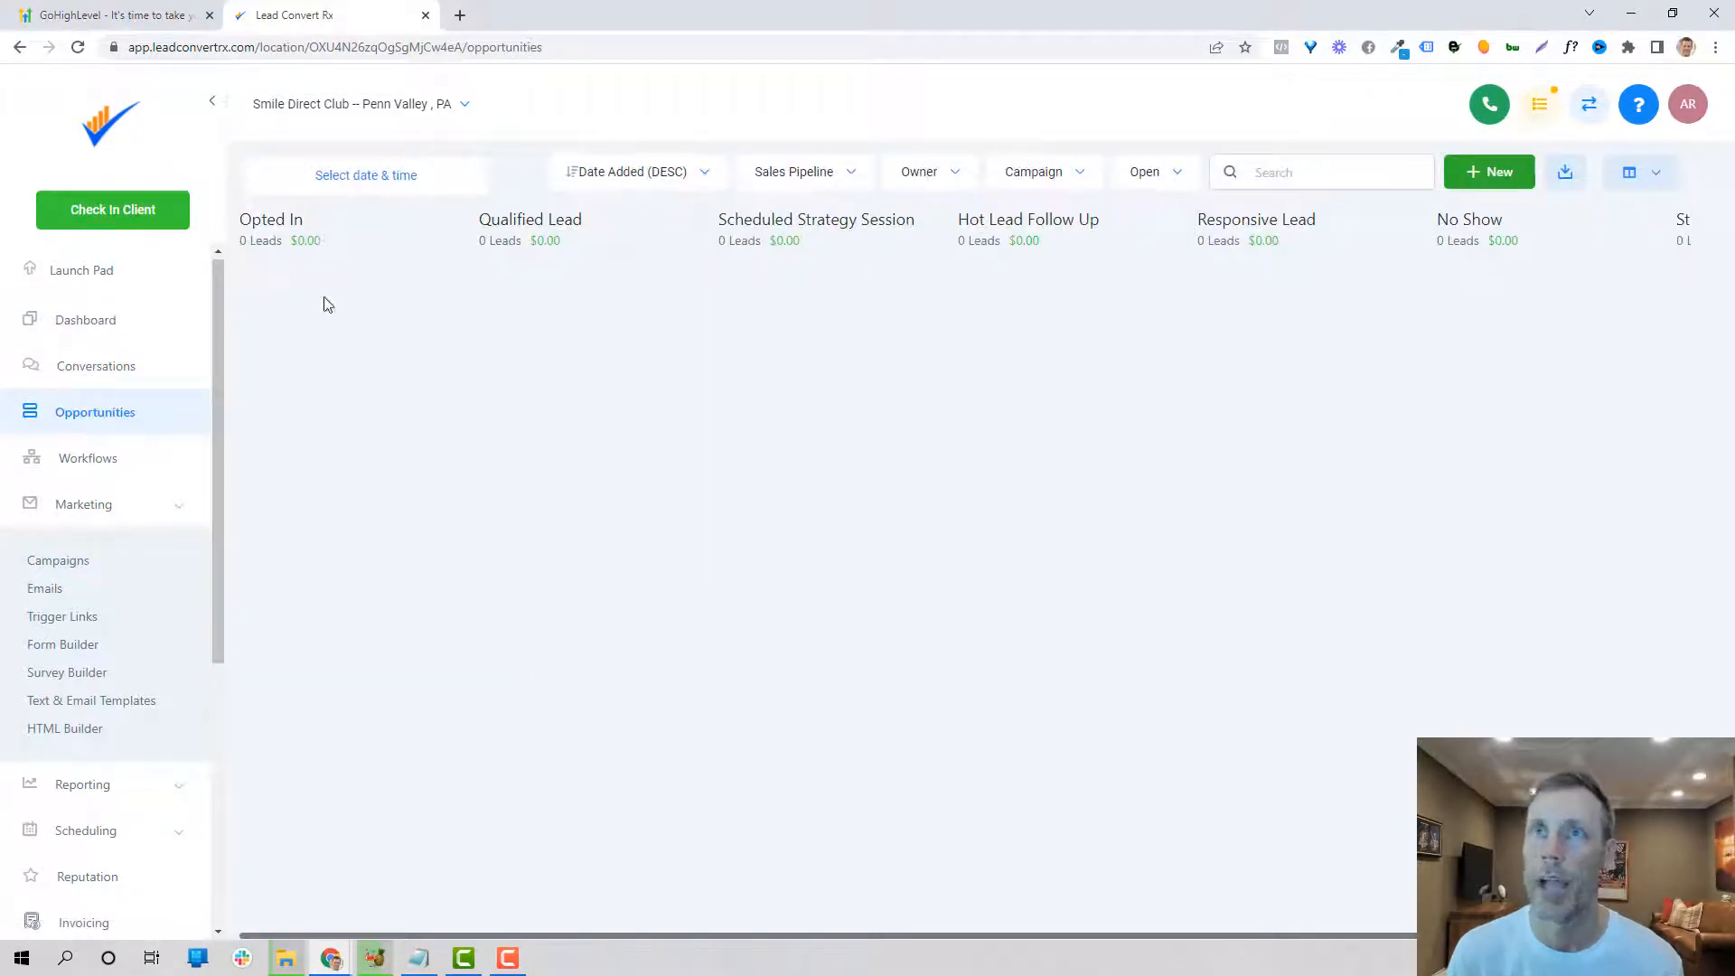
mouse_move(369, 389)
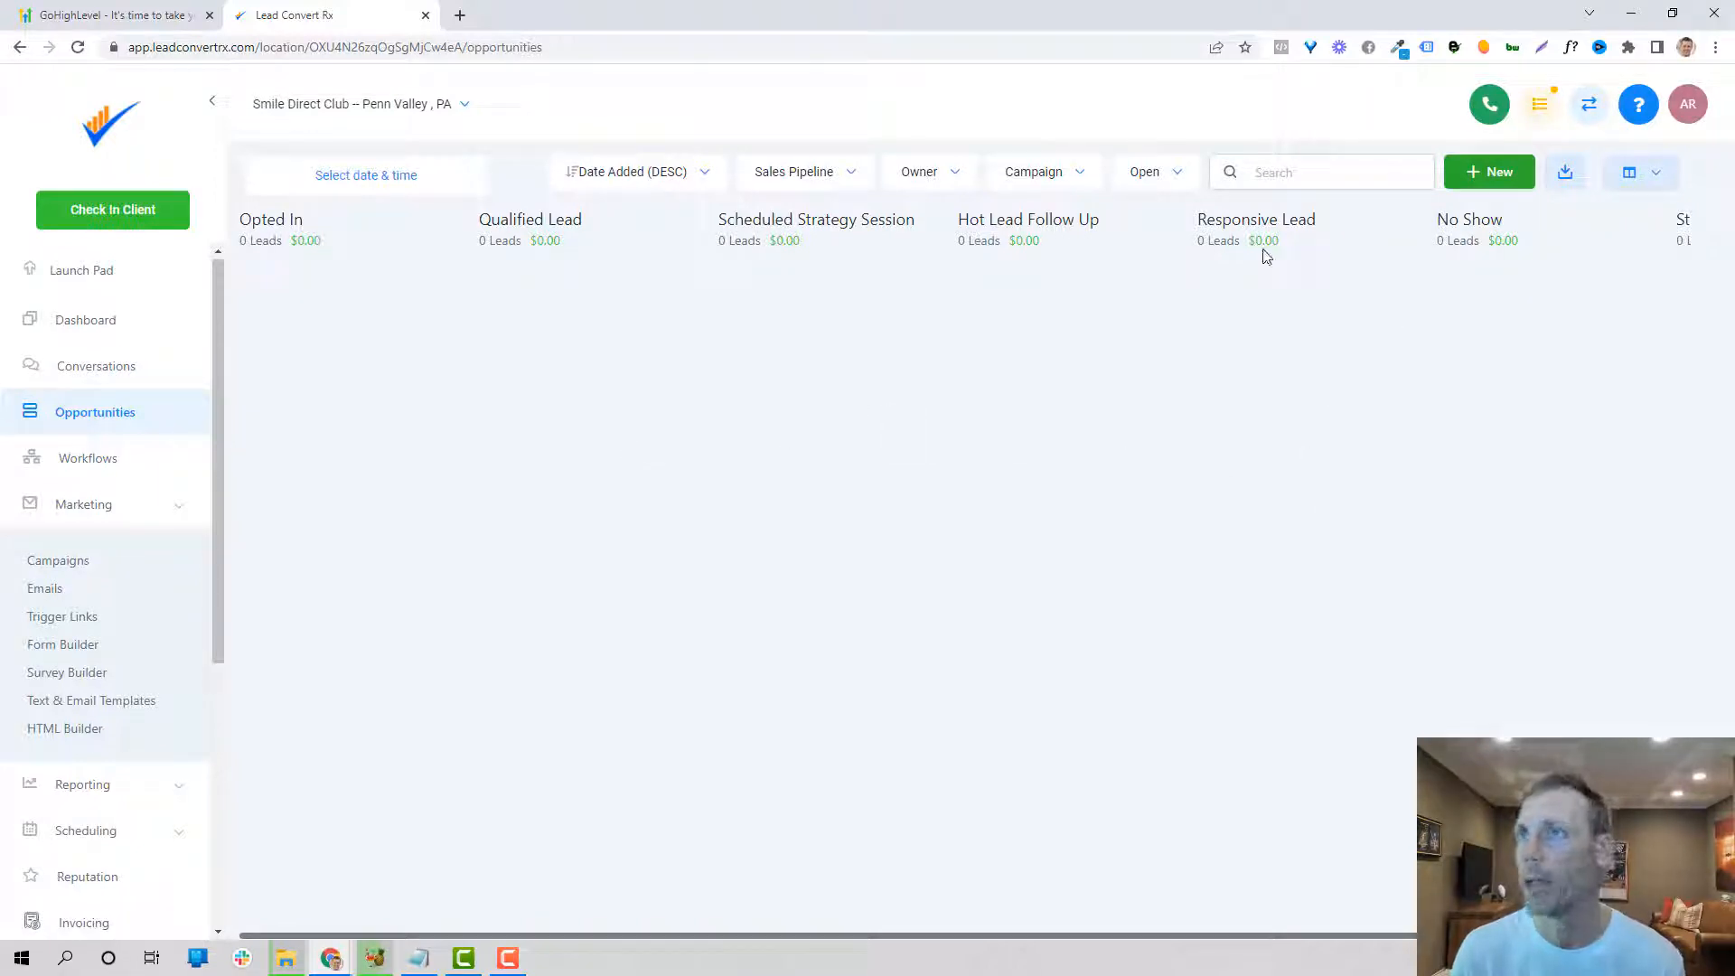
mouse_move(403, 376)
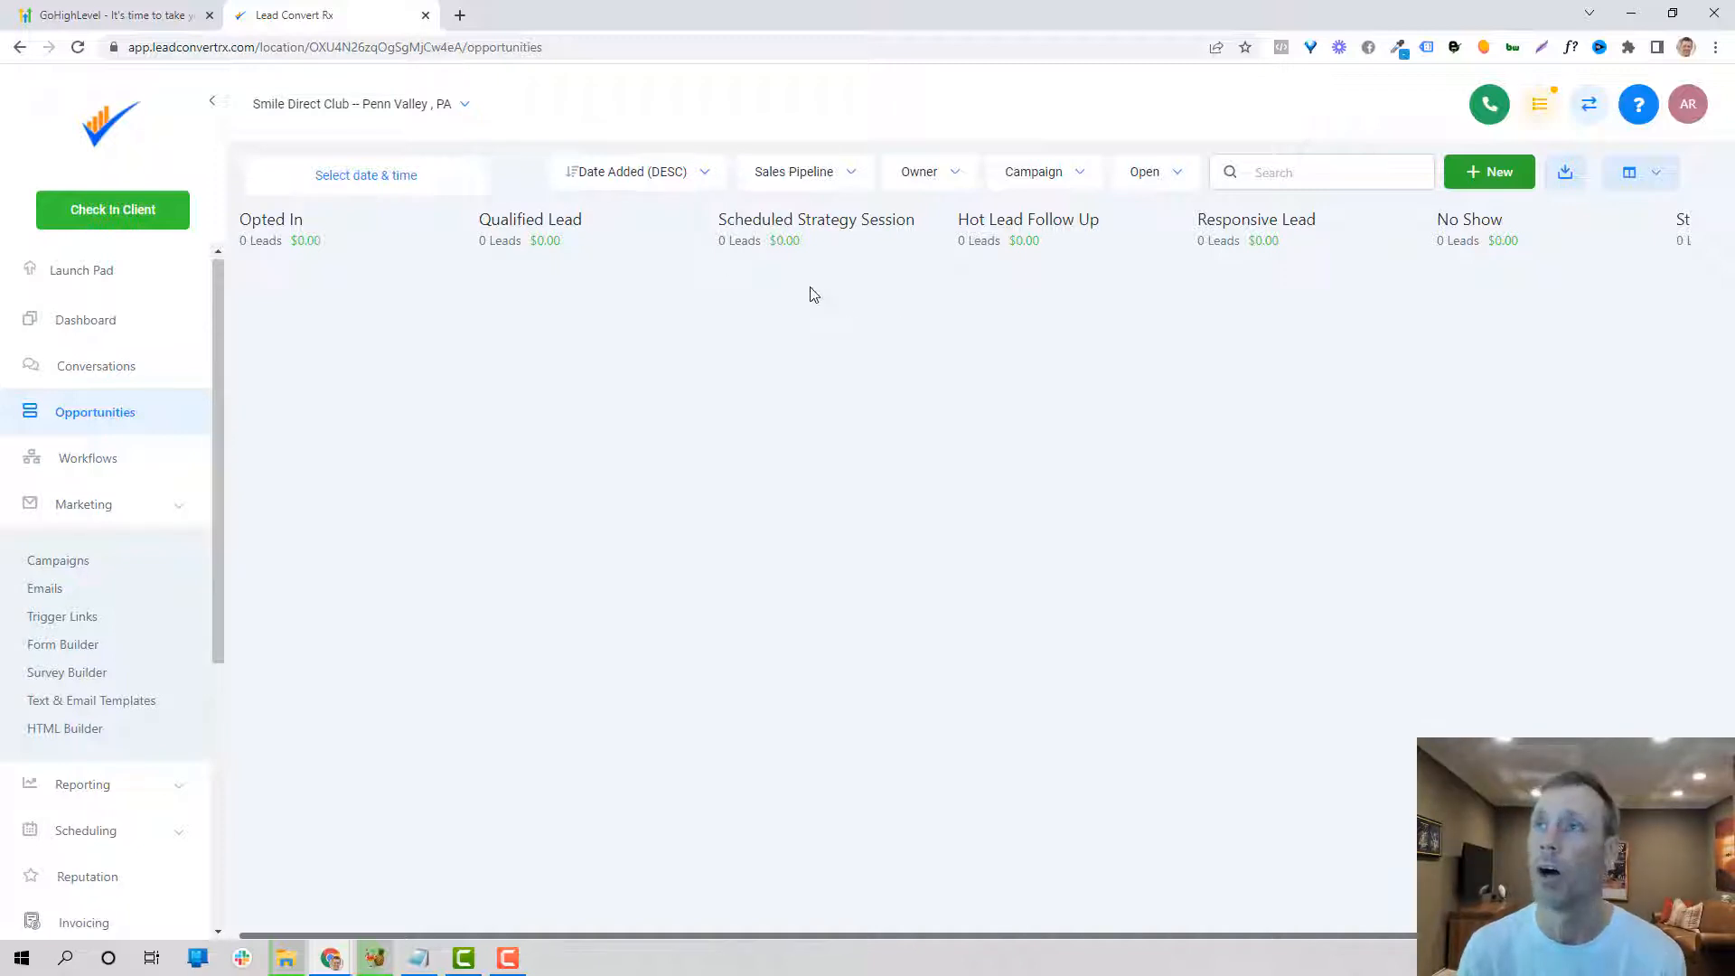
mouse_move(1425, 280)
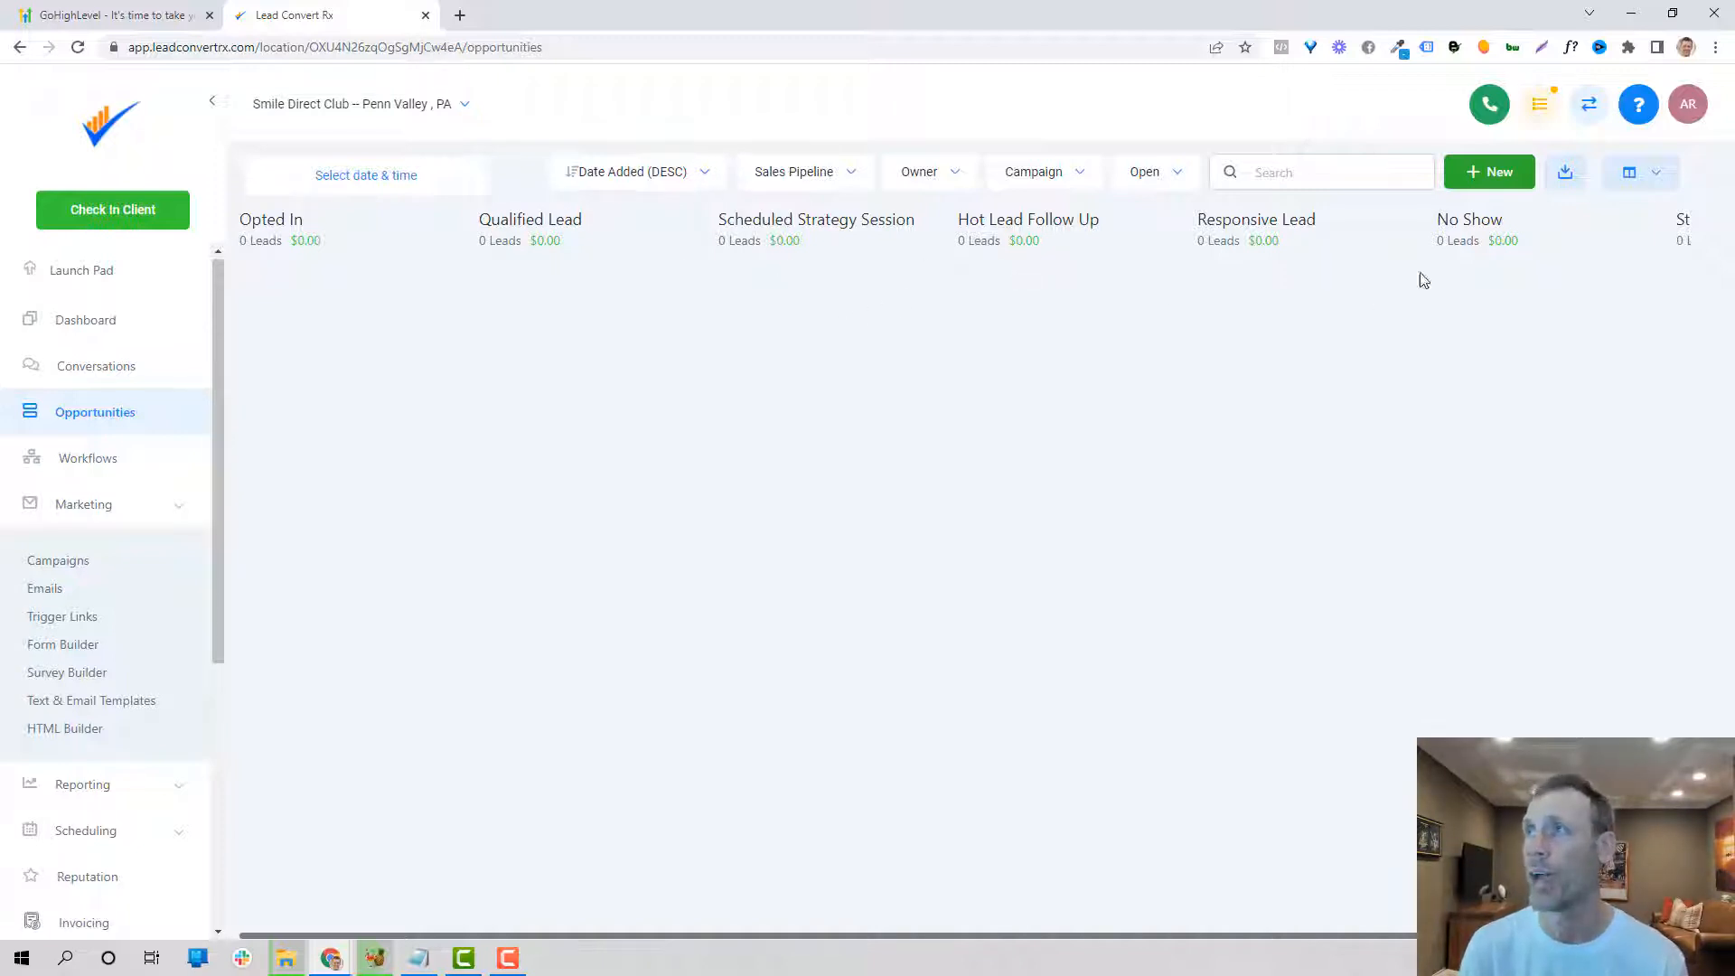
mouse_move(1282, 260)
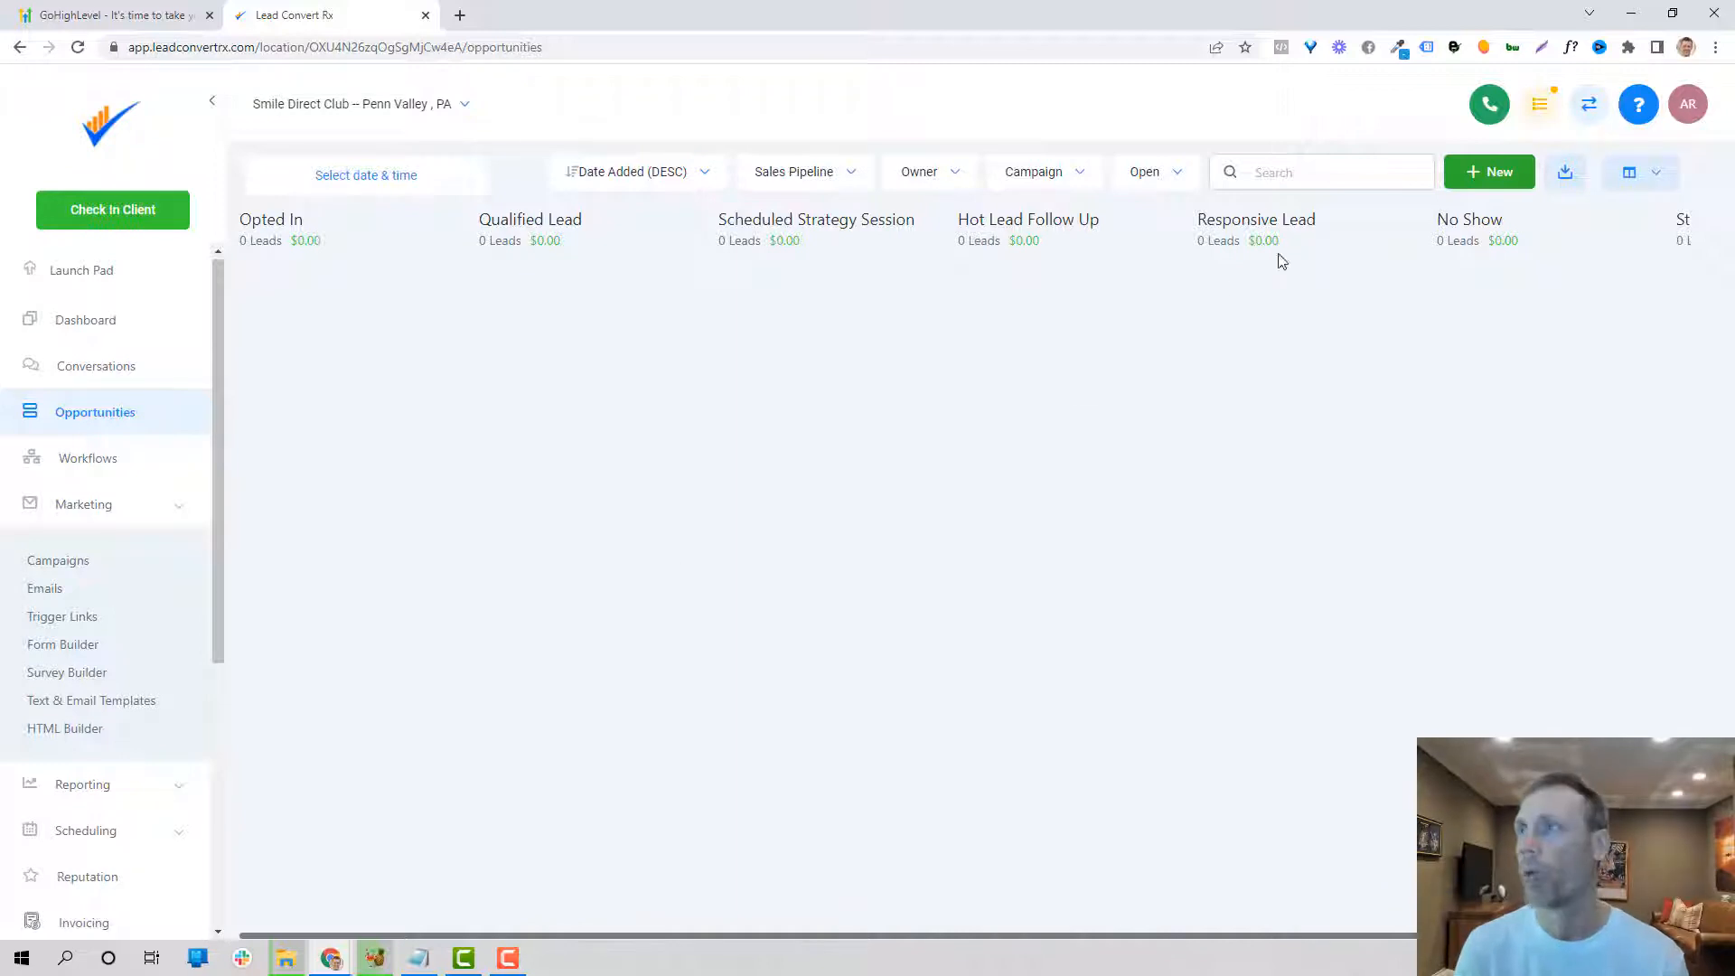
mouse_move(1375, 396)
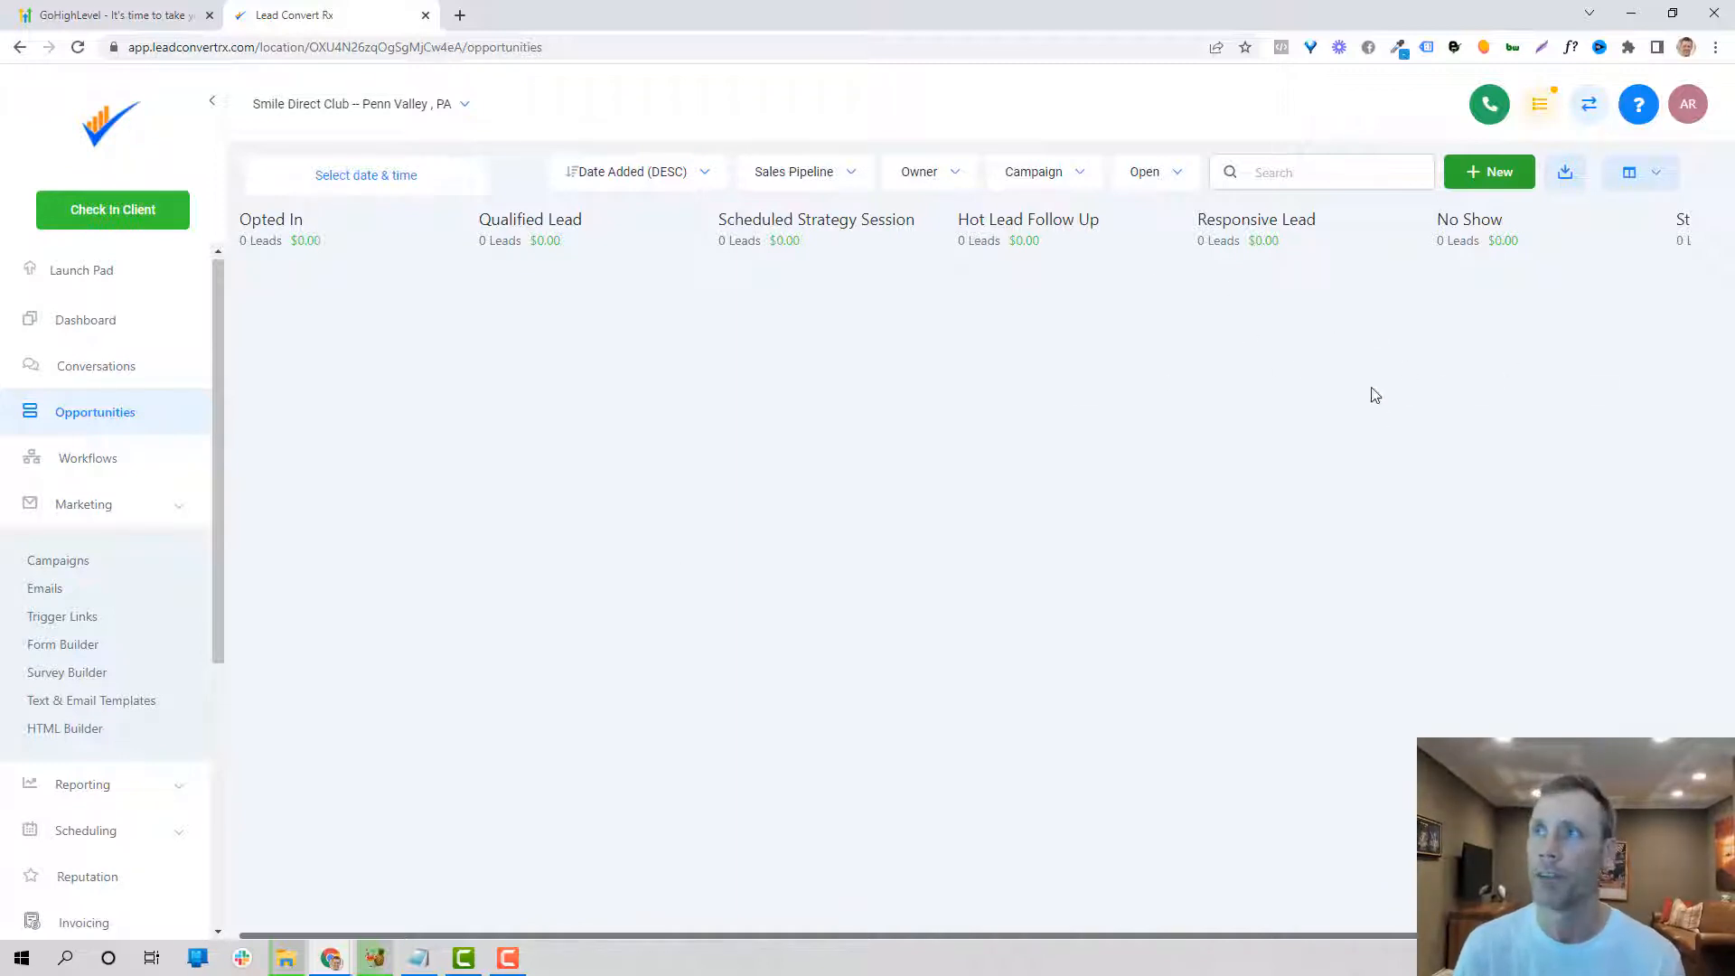
scroll("down", 3)
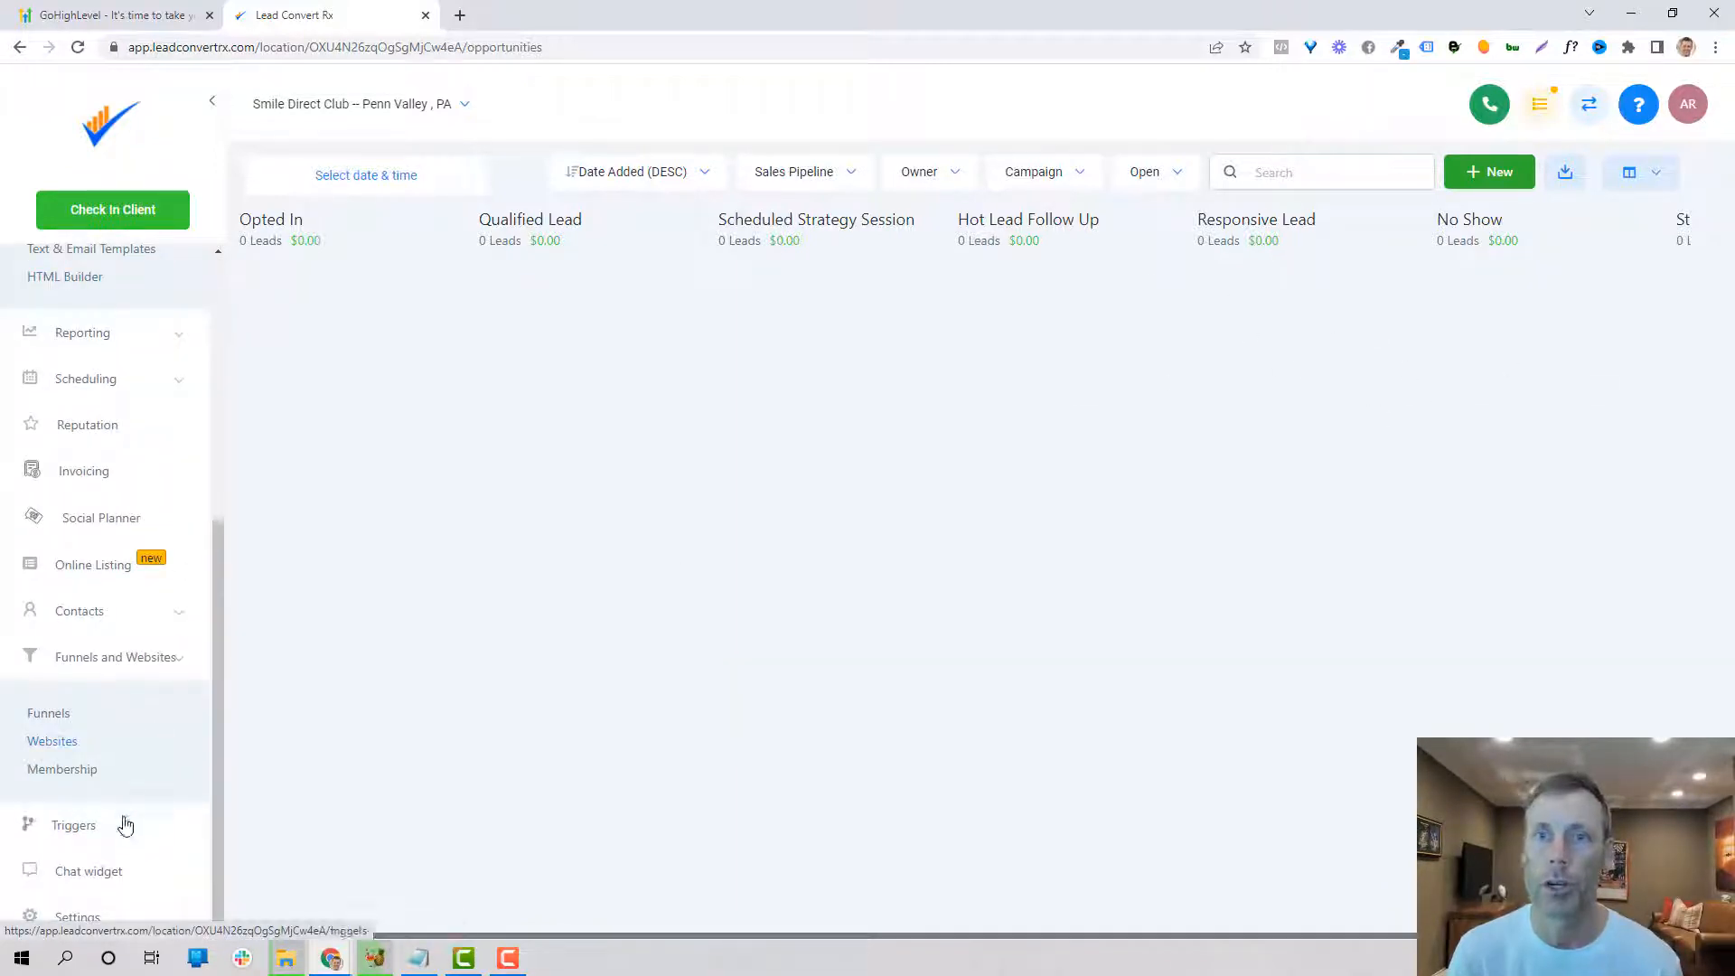
Step: Show the Triggers page with folders Appointment Funnel, Nurture and Webinars
left_click(73, 824)
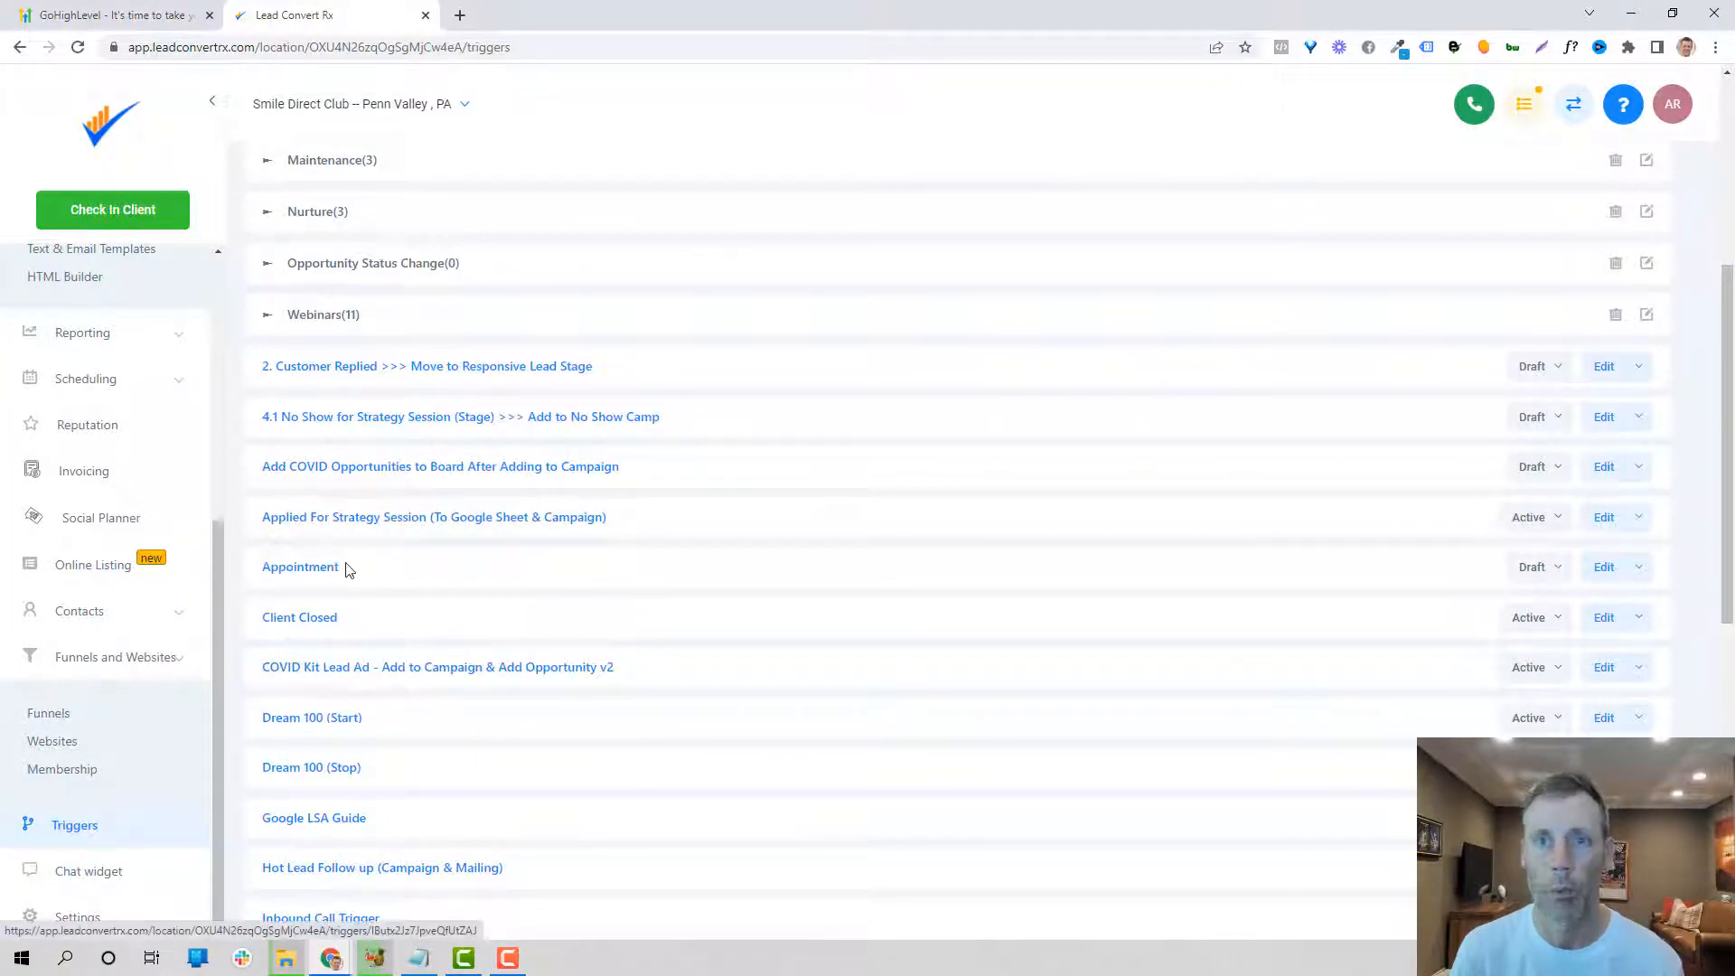
left_click(83, 505)
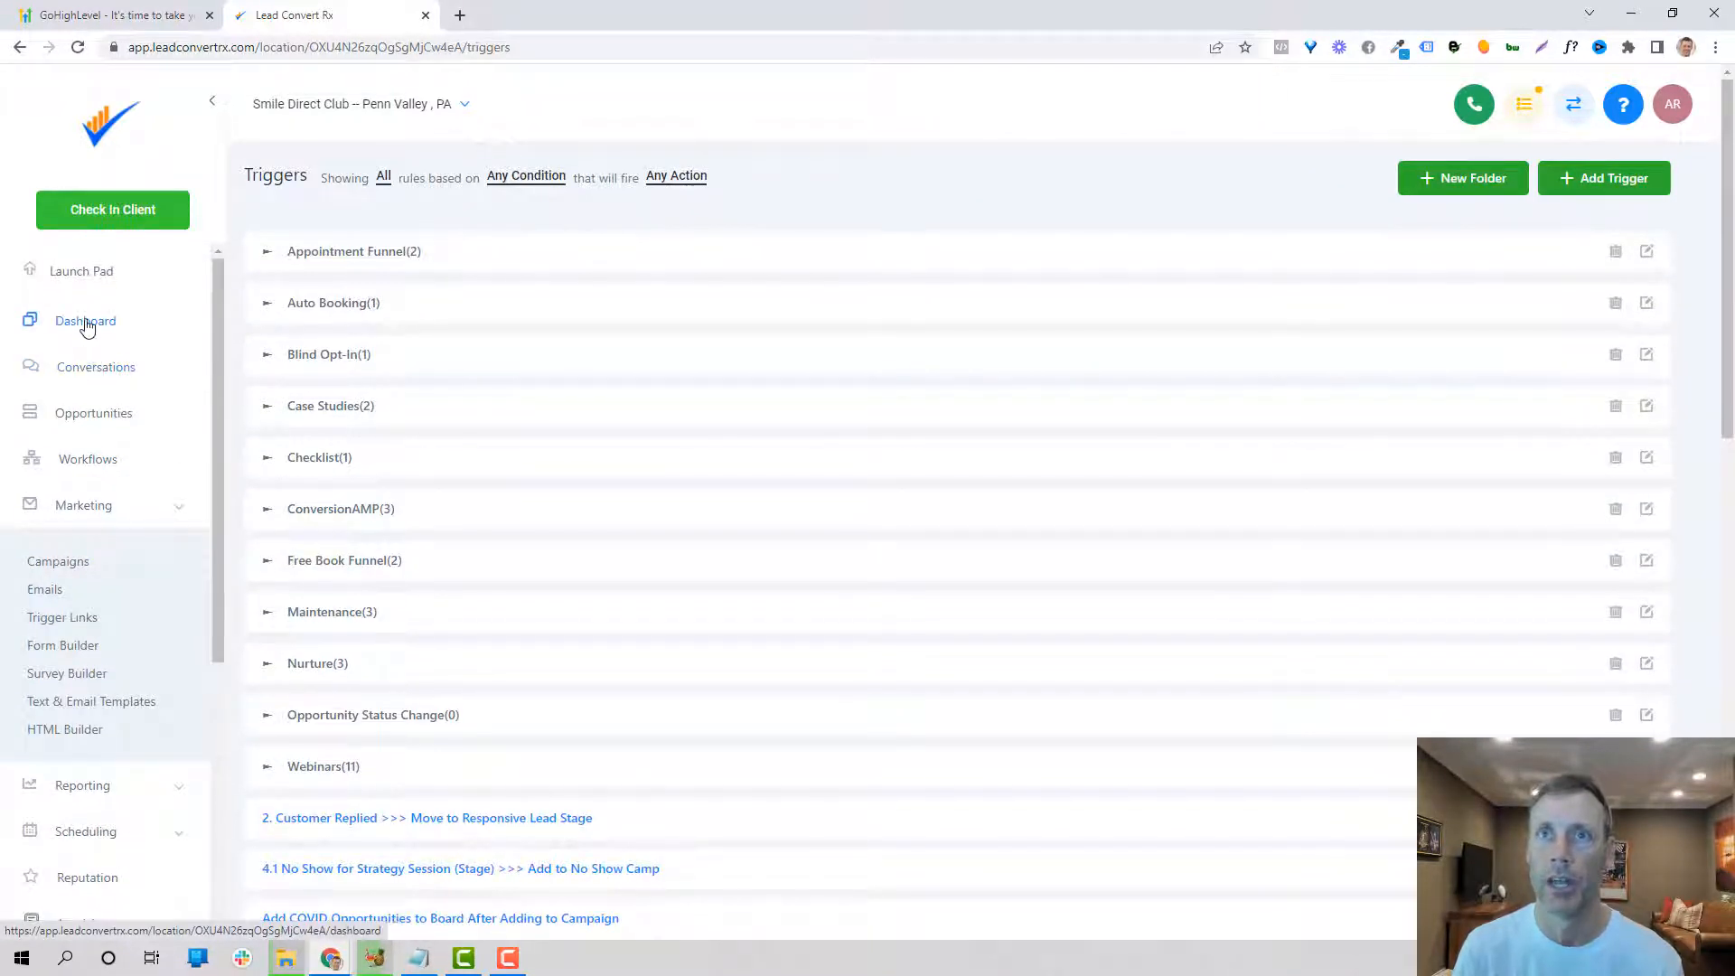
Step: Return to the Opportunities board with its empty stages
left_click(94, 412)
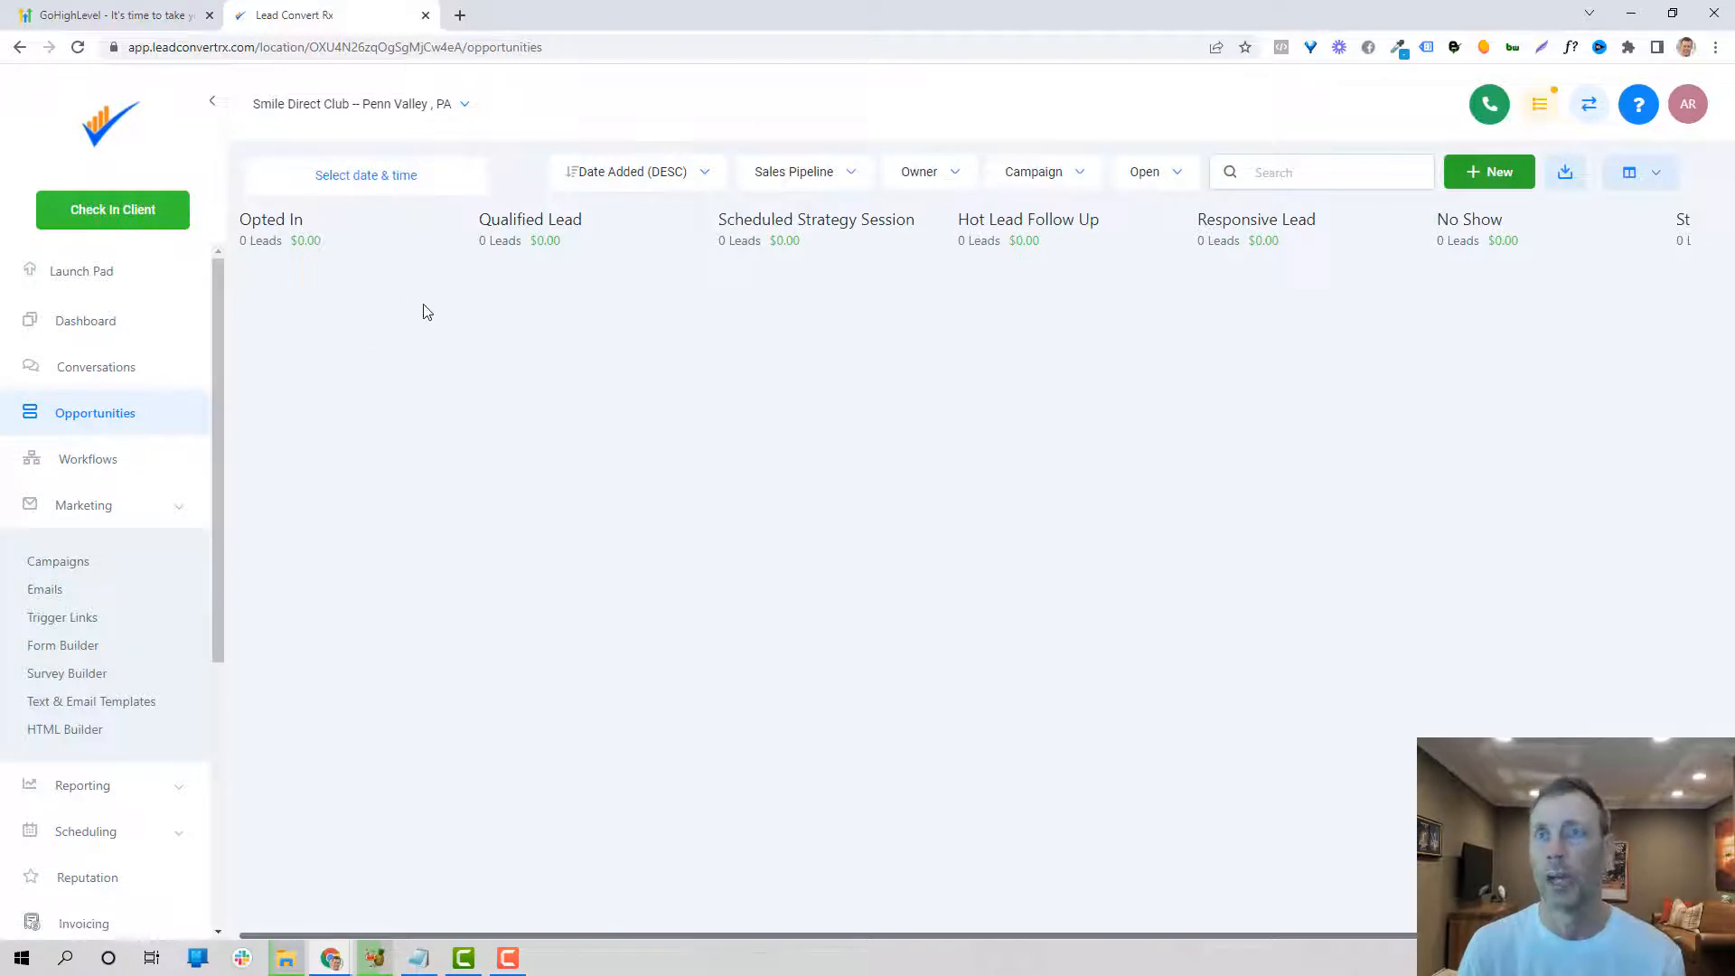
mouse_move(402, 373)
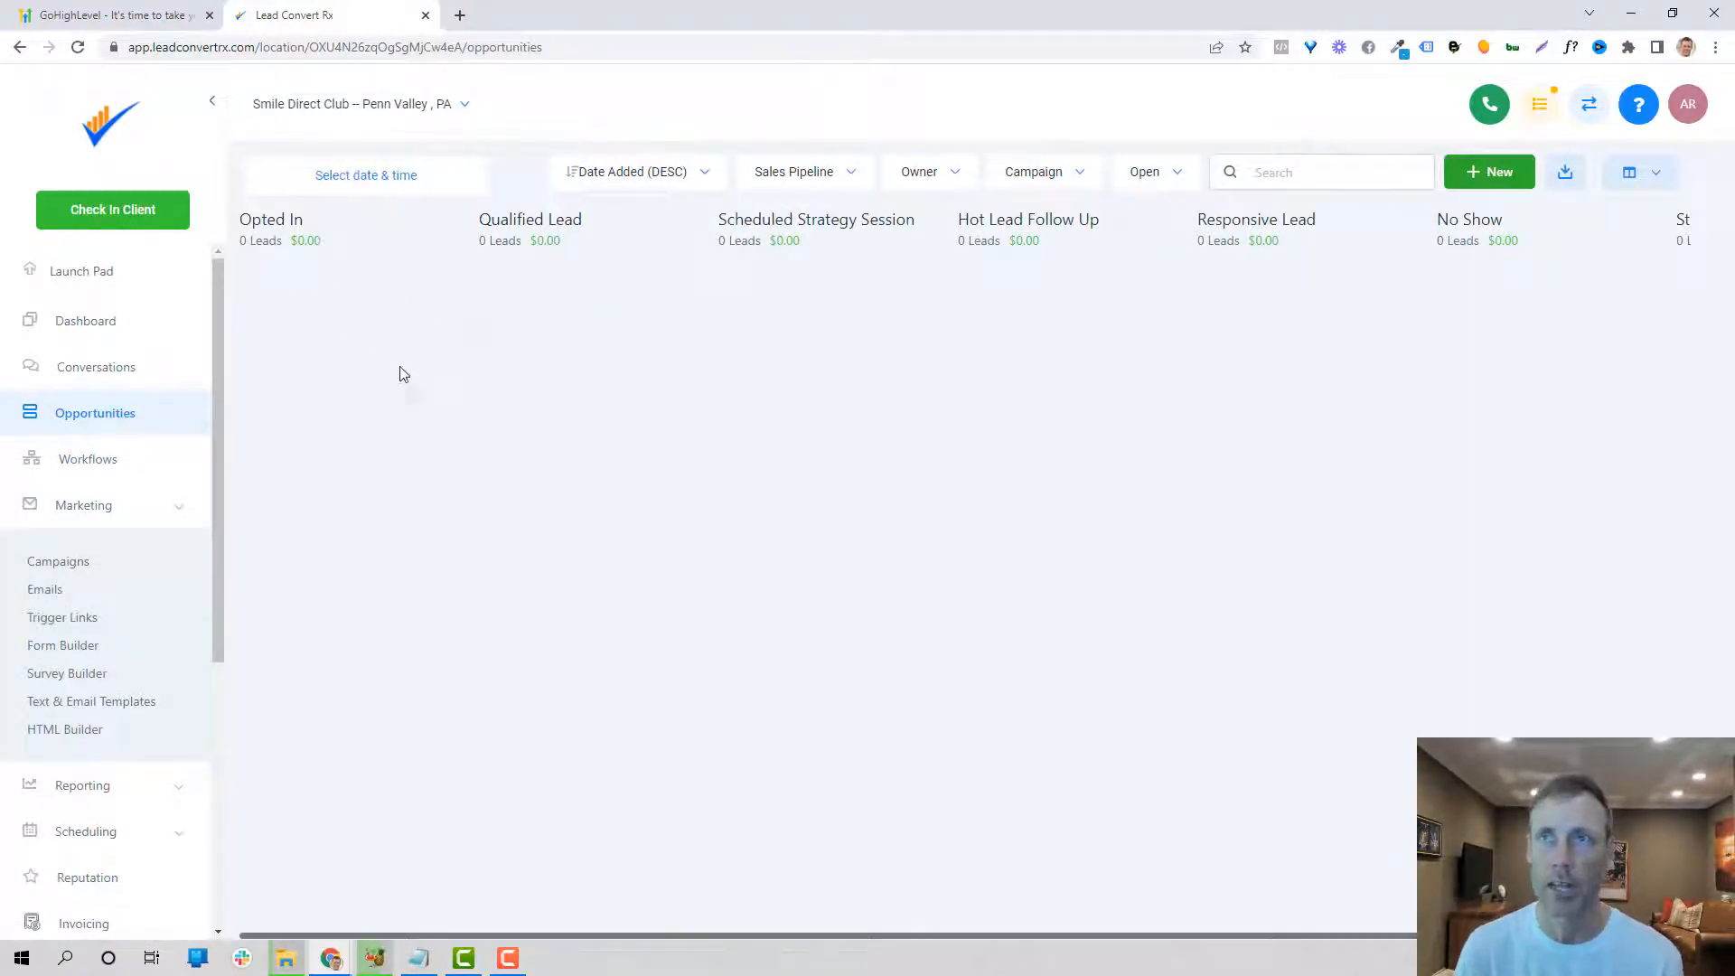
mouse_move(322, 320)
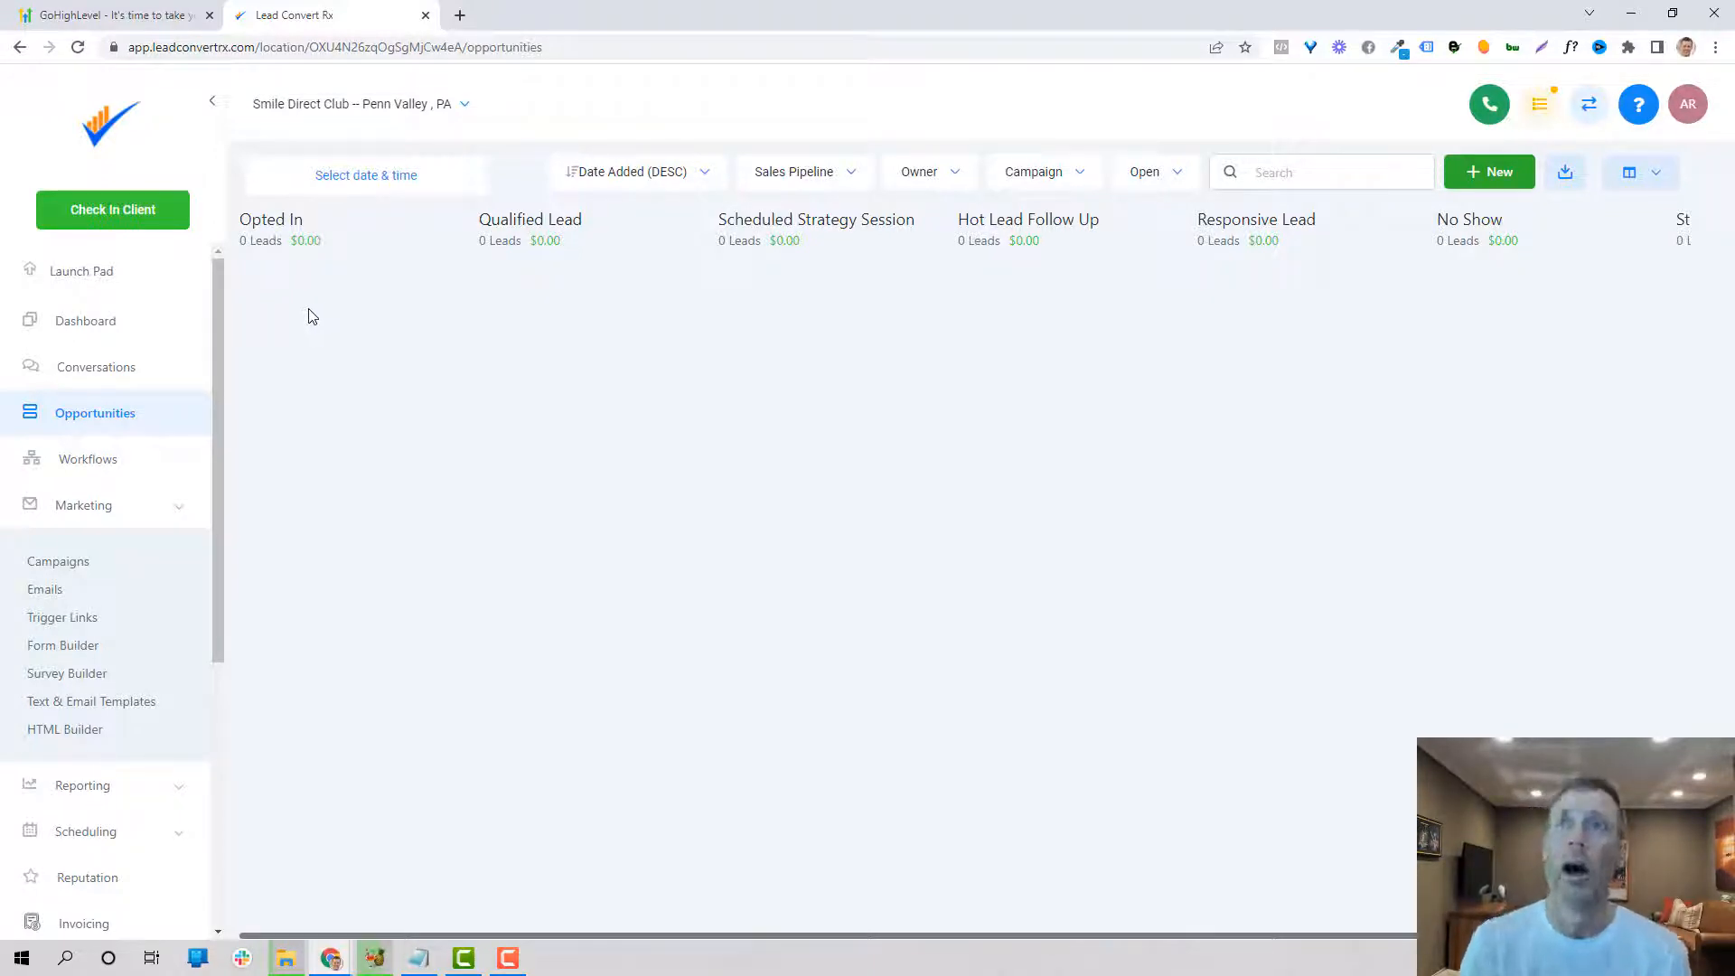
mouse_move(689, 351)
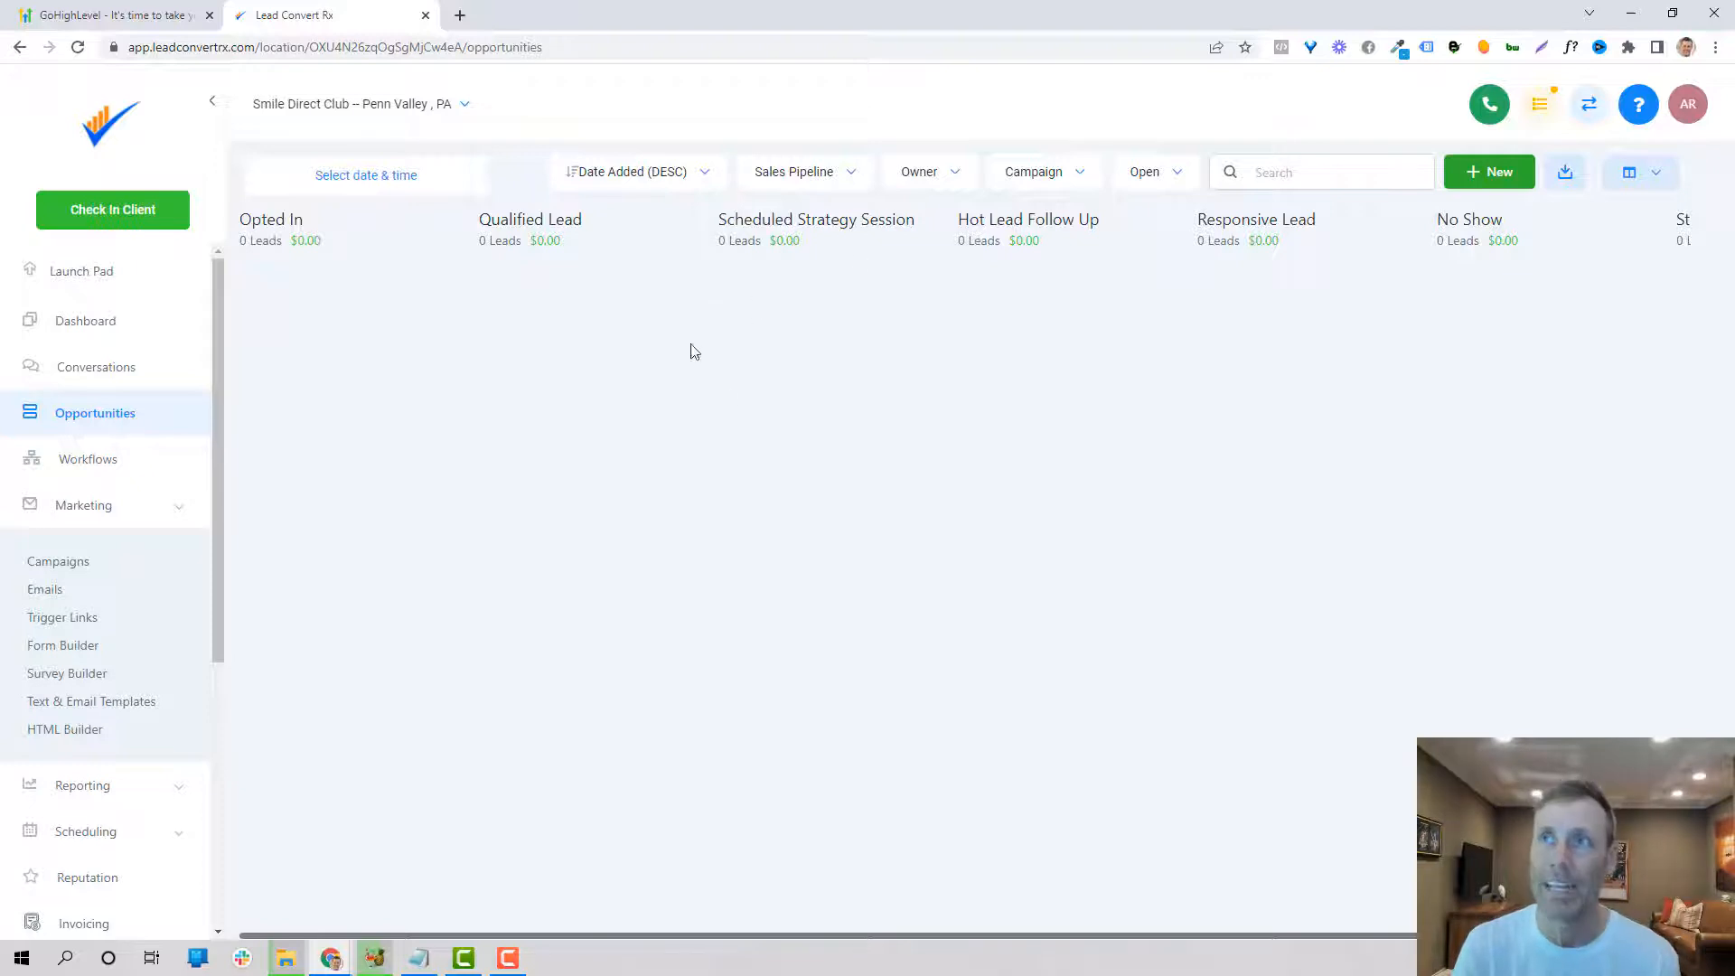
mouse_move(808, 299)
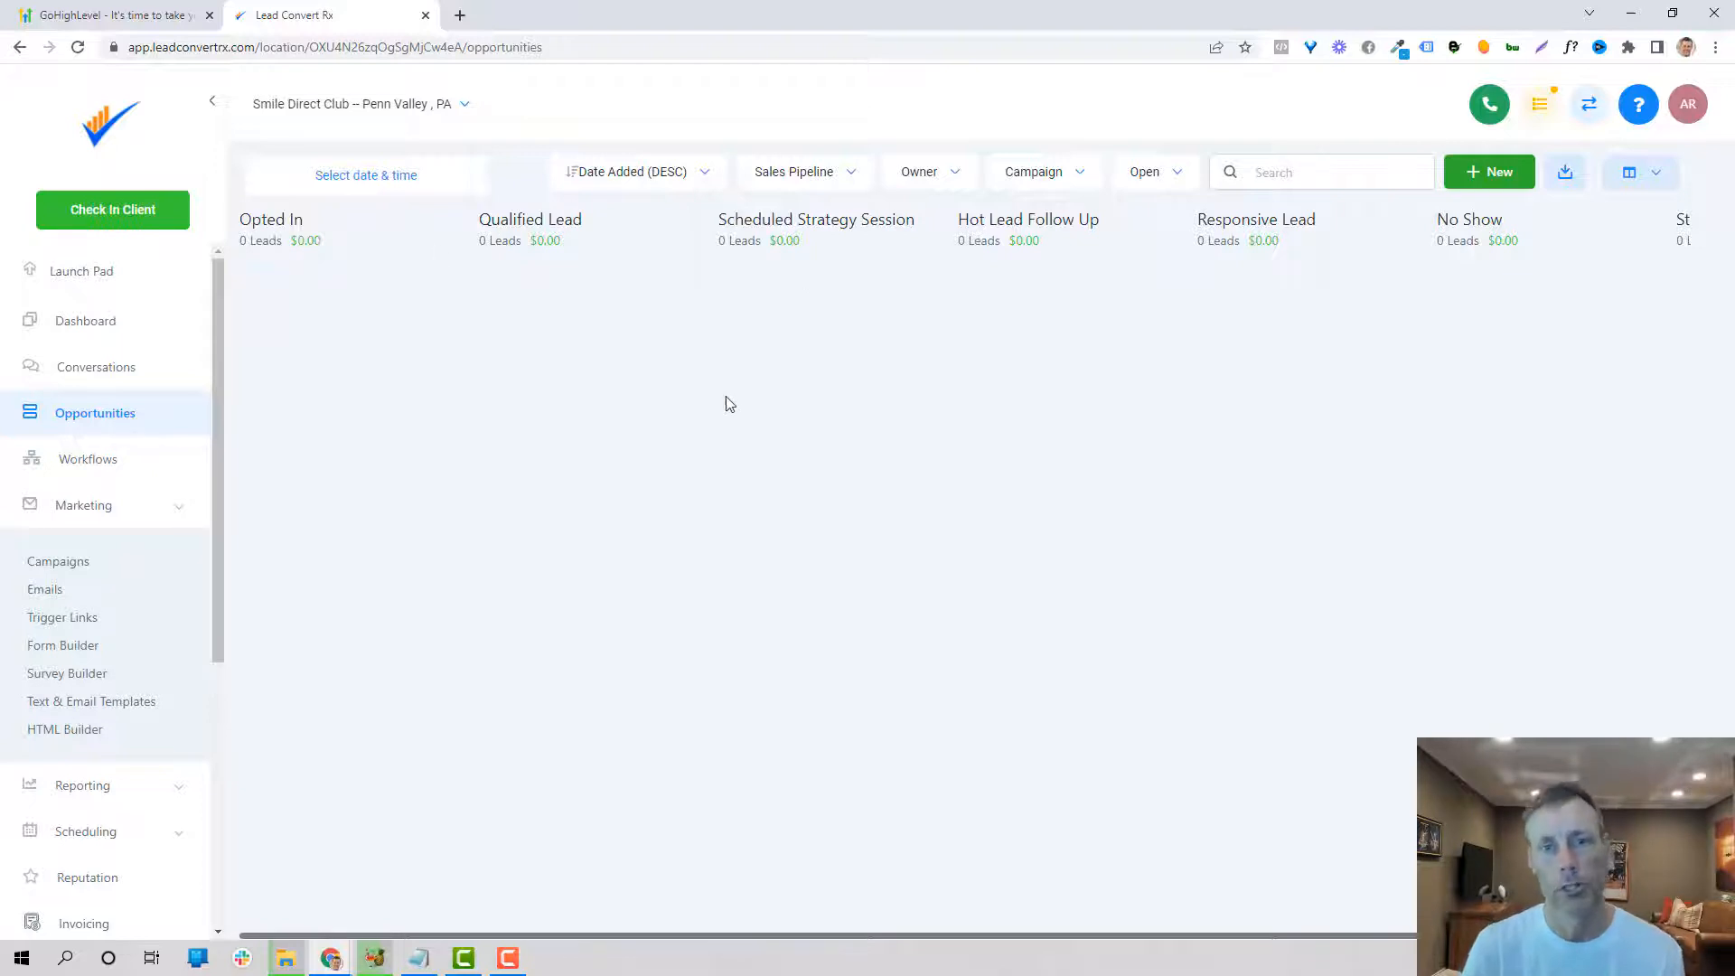
mouse_move(101, 336)
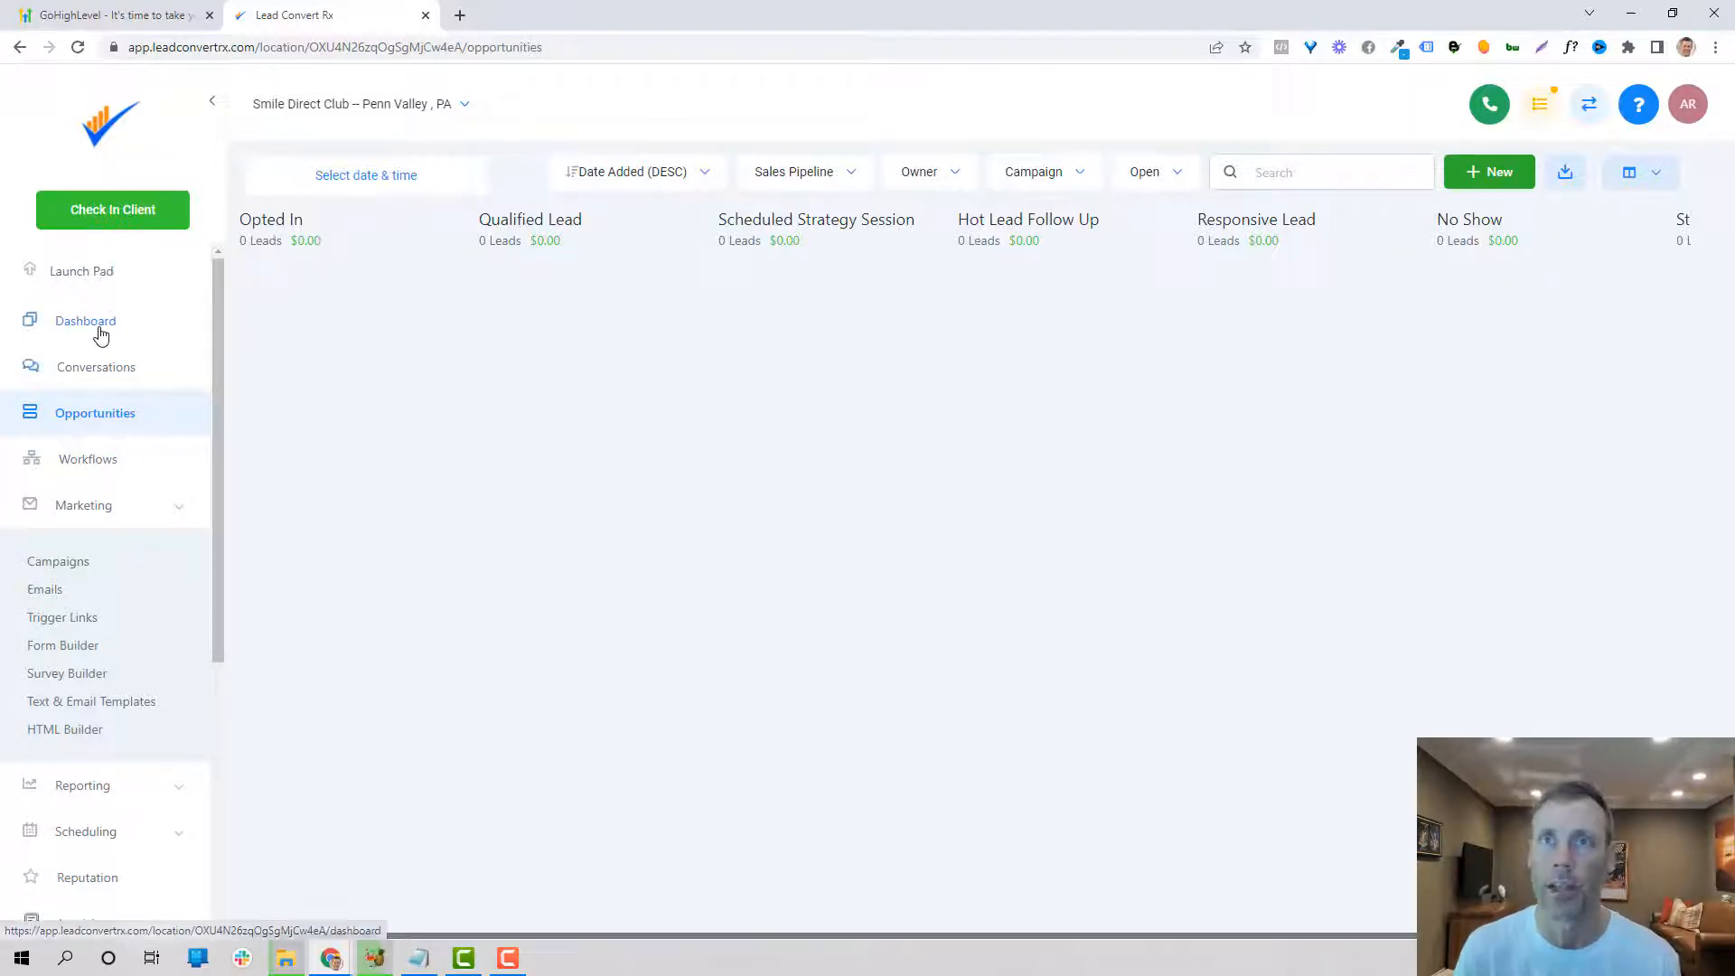
Step: Go back to the location dashboard showing zero opportunities and $0.00 pipeline value
left_click(85, 320)
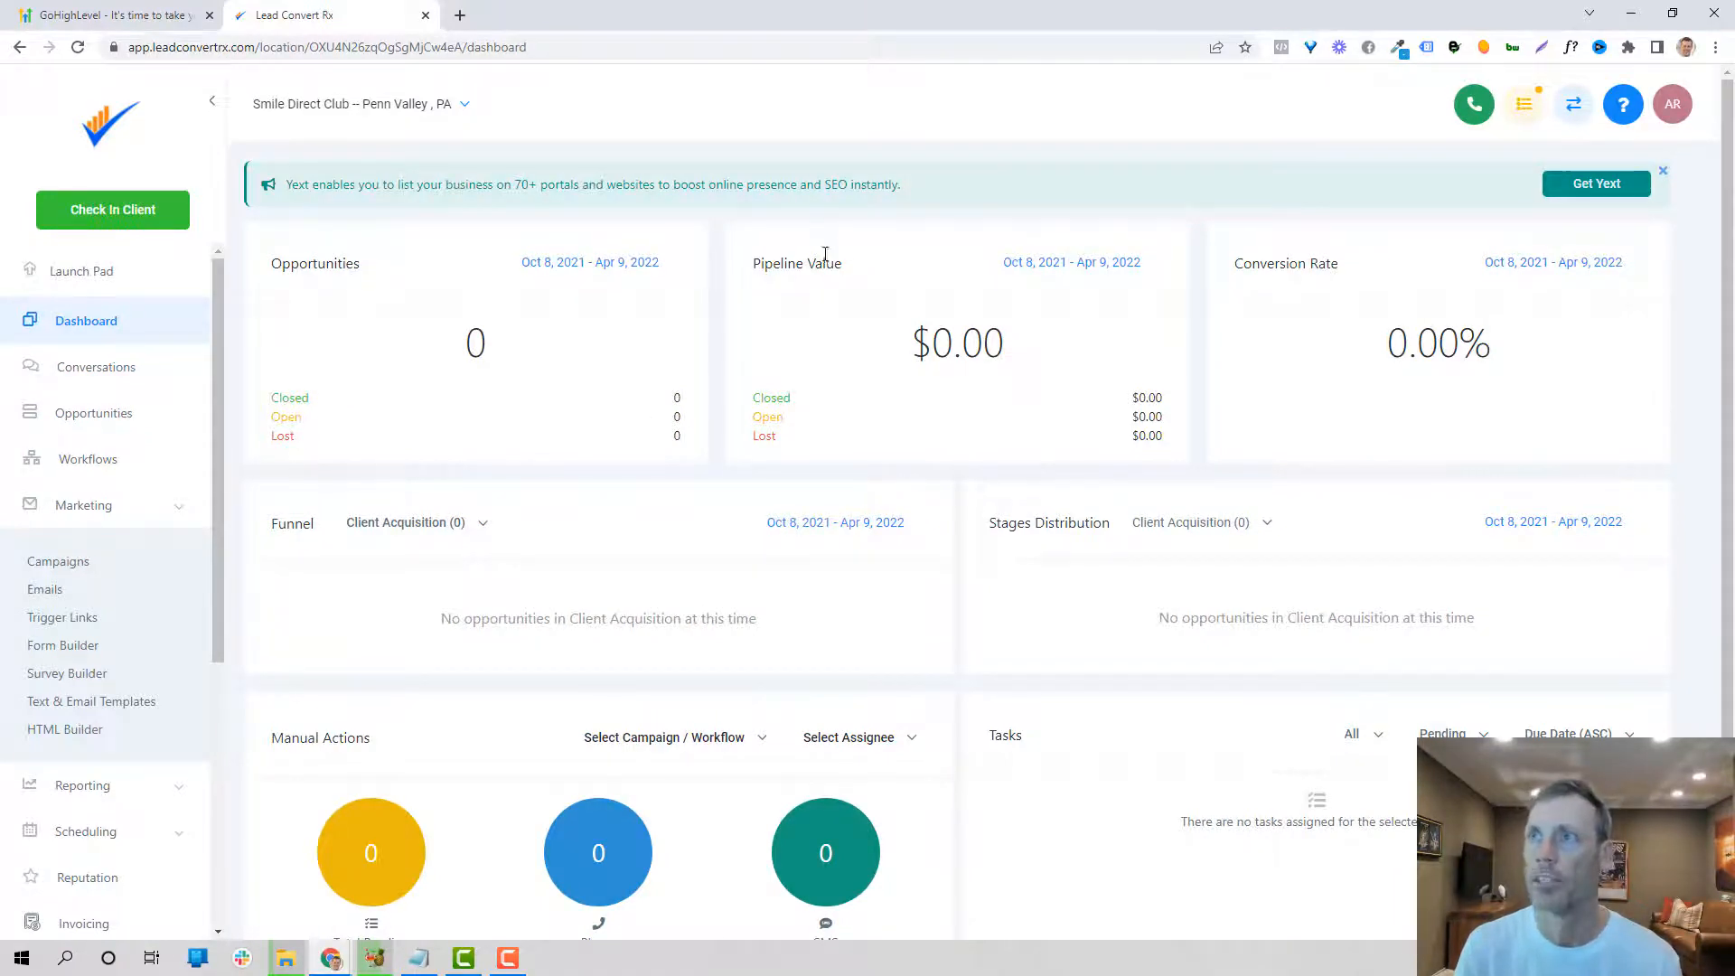
mouse_move(1347, 306)
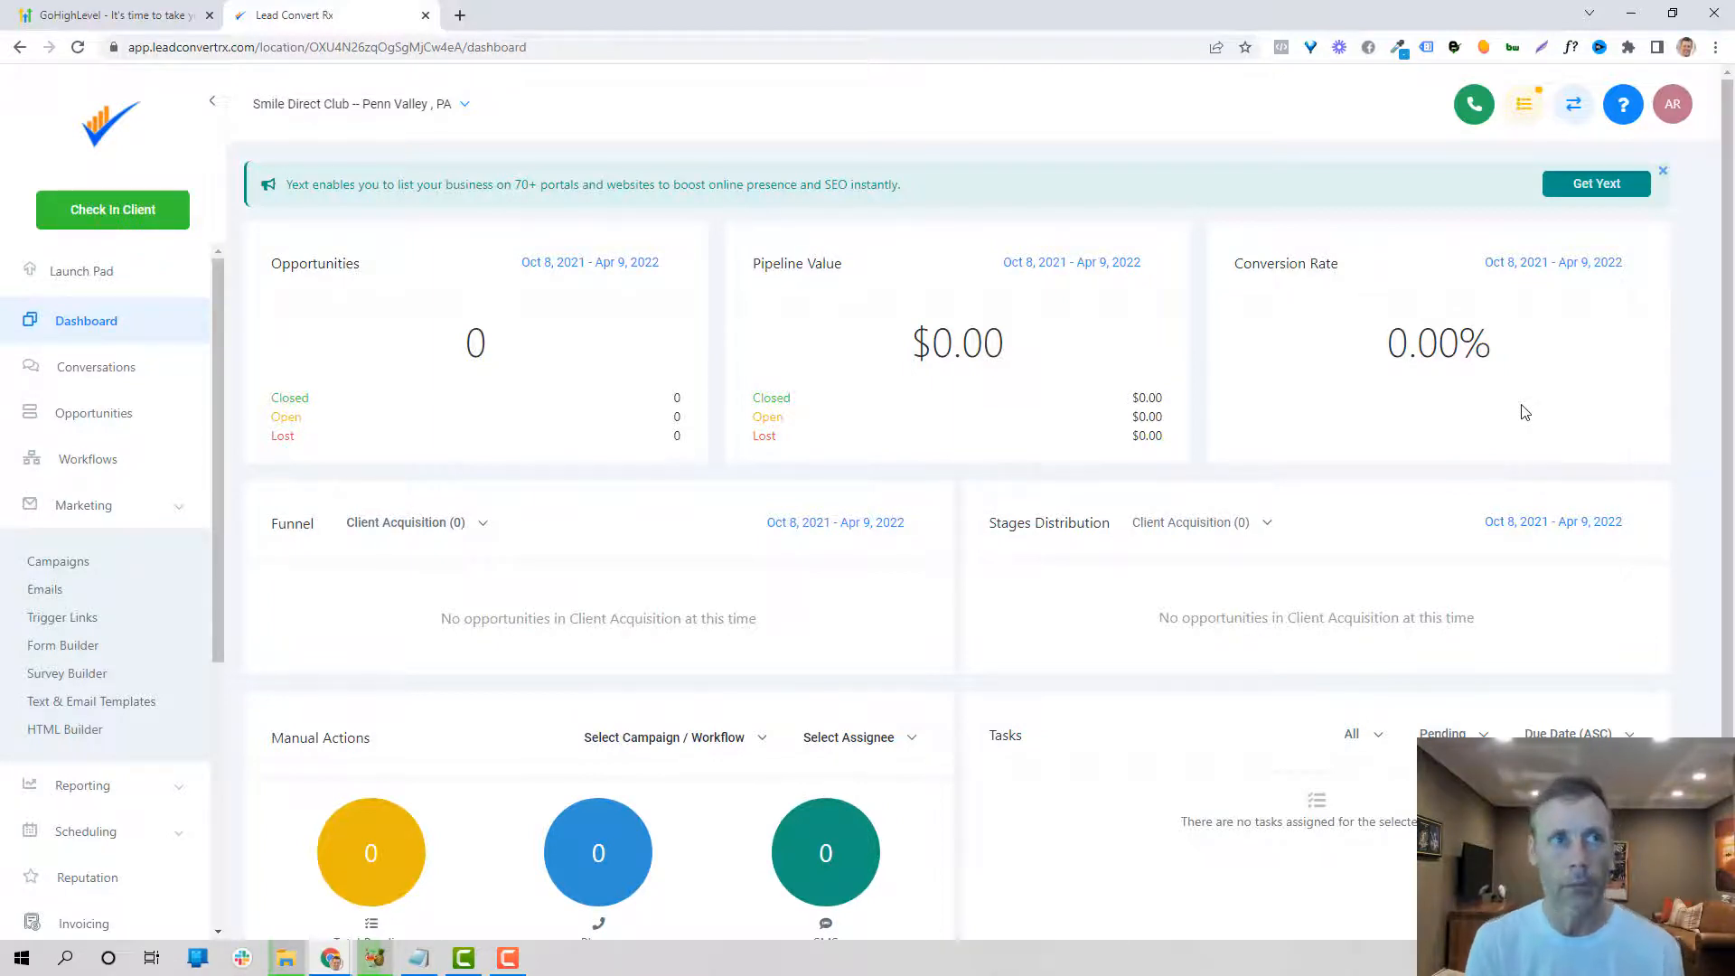
mouse_move(63, 618)
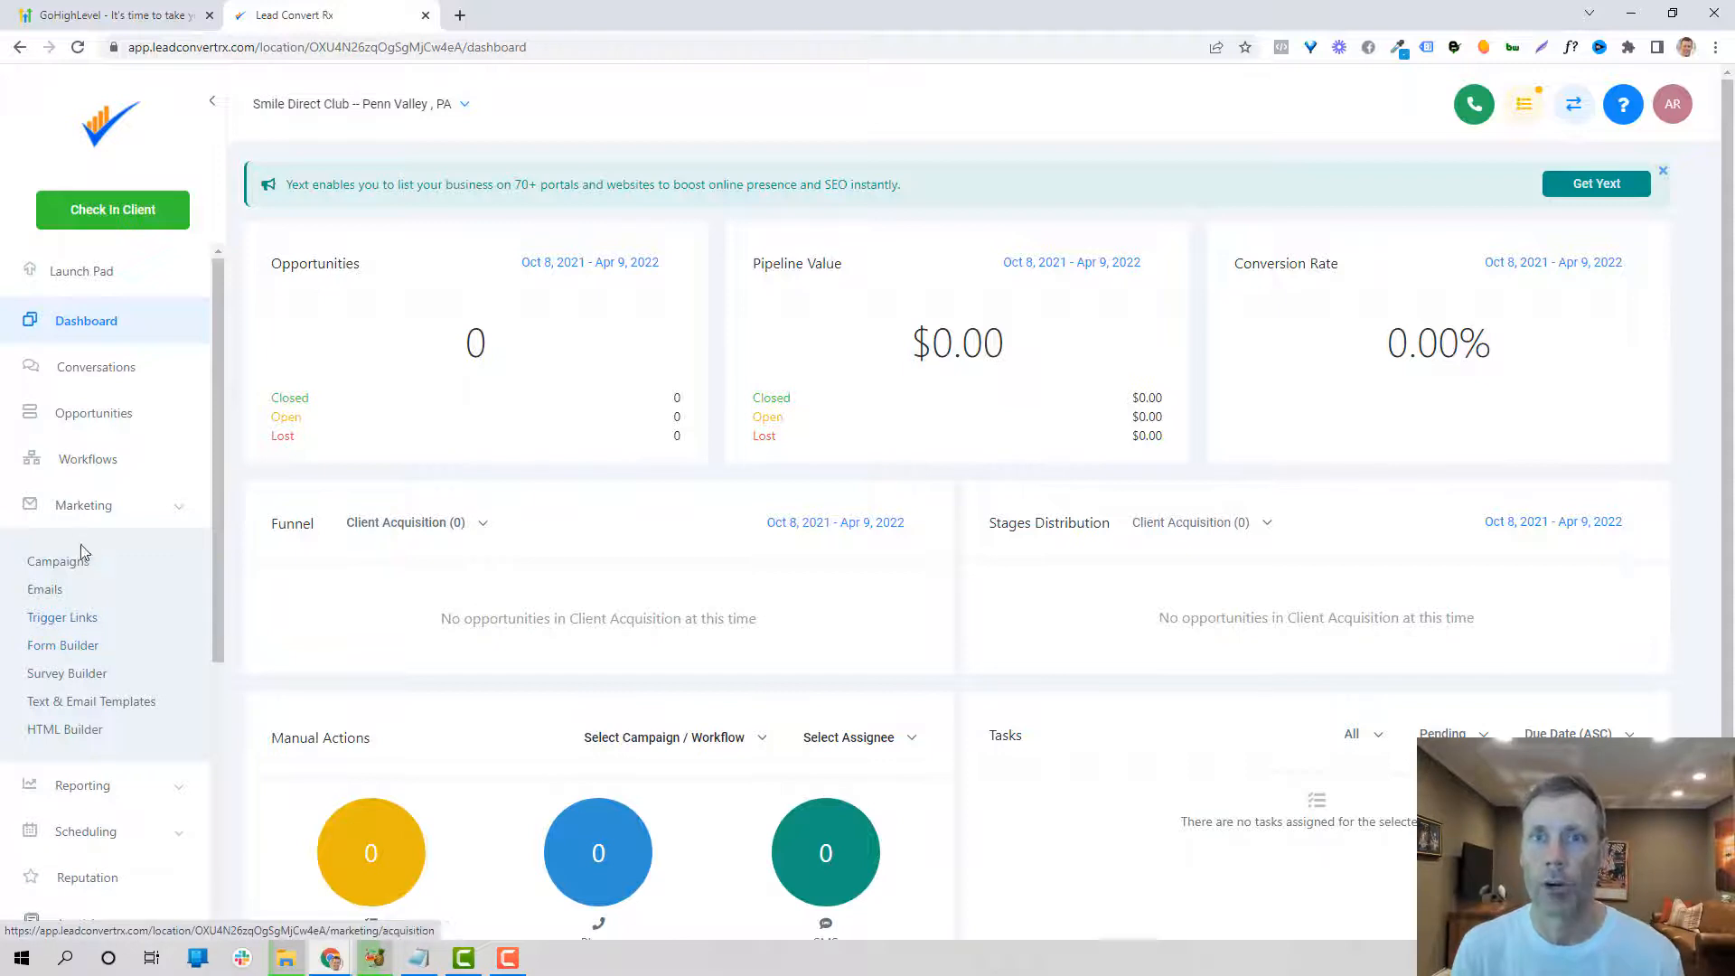
mouse_move(87, 600)
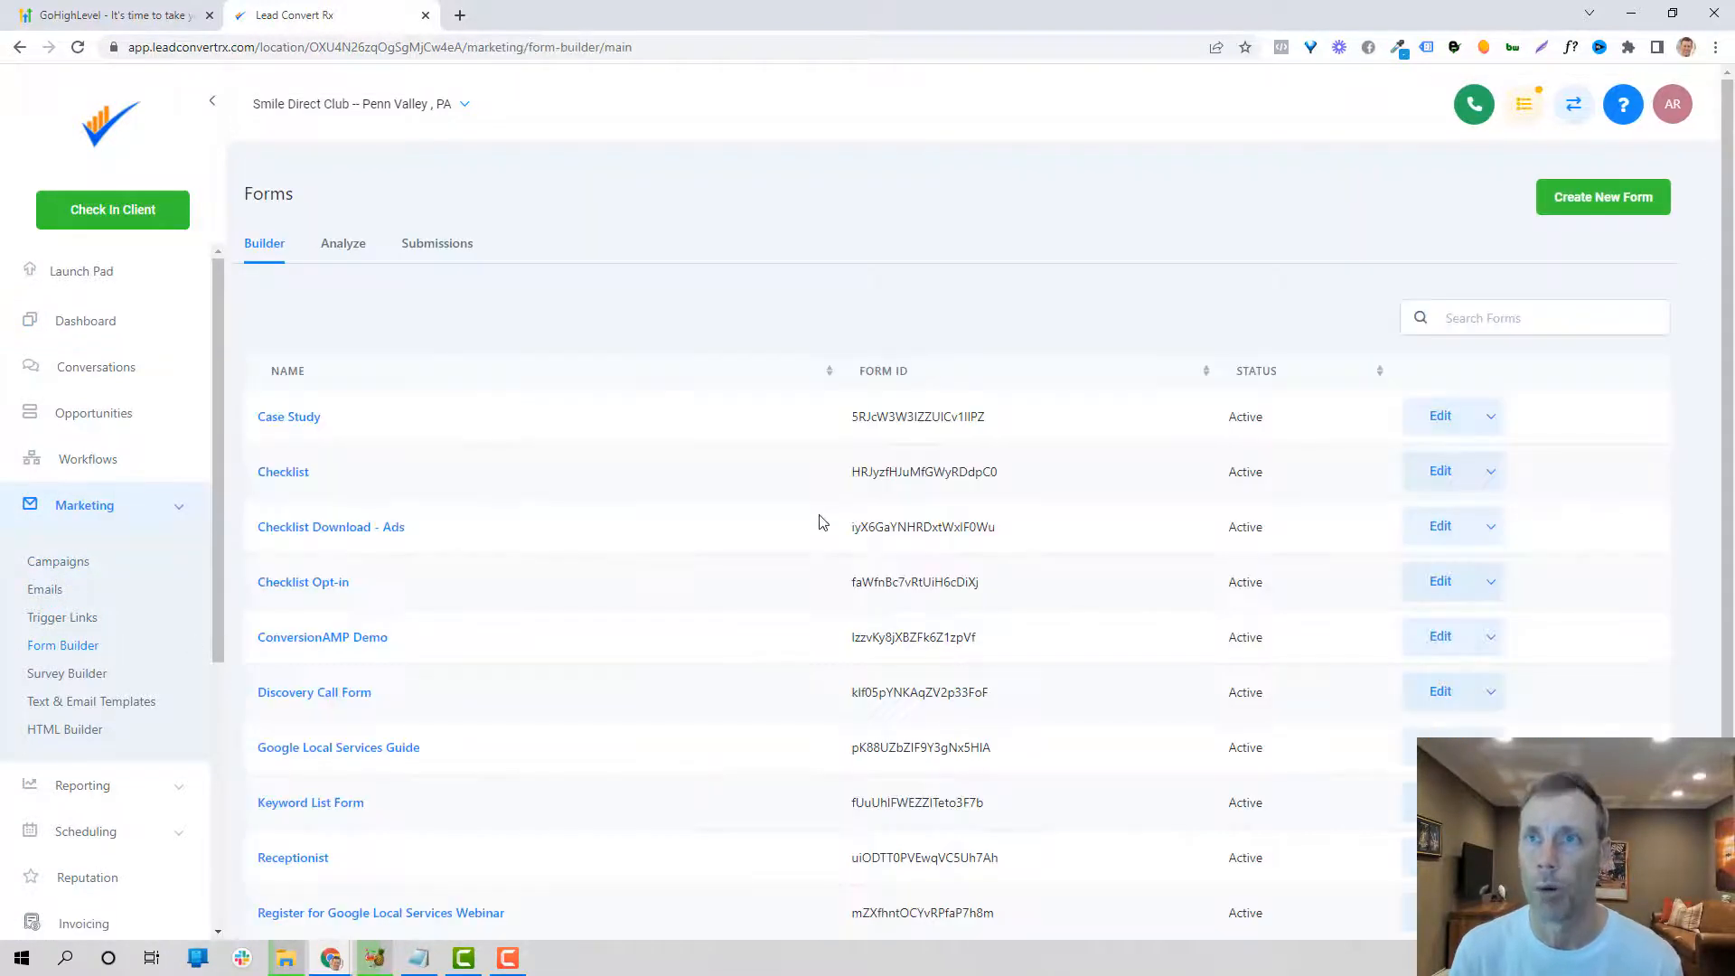
Step: Load the Register for Google Local Services Webinar form in the builder, staying past the prompt
scroll("down", 3)
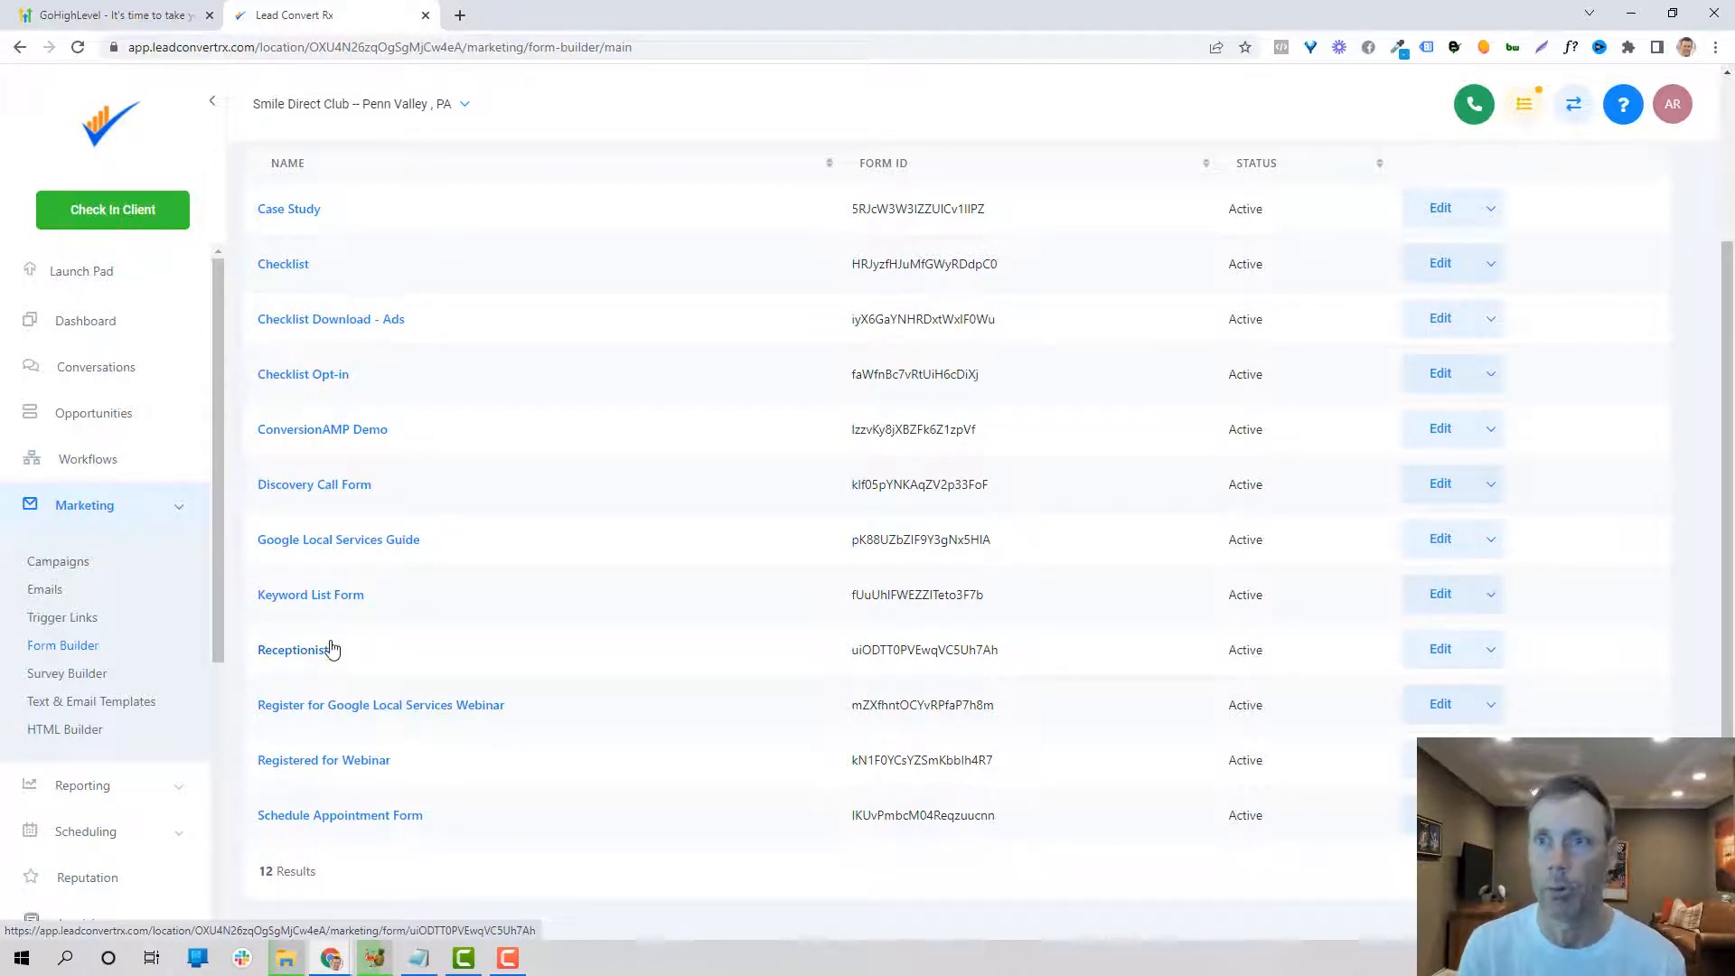
left_click(380, 705)
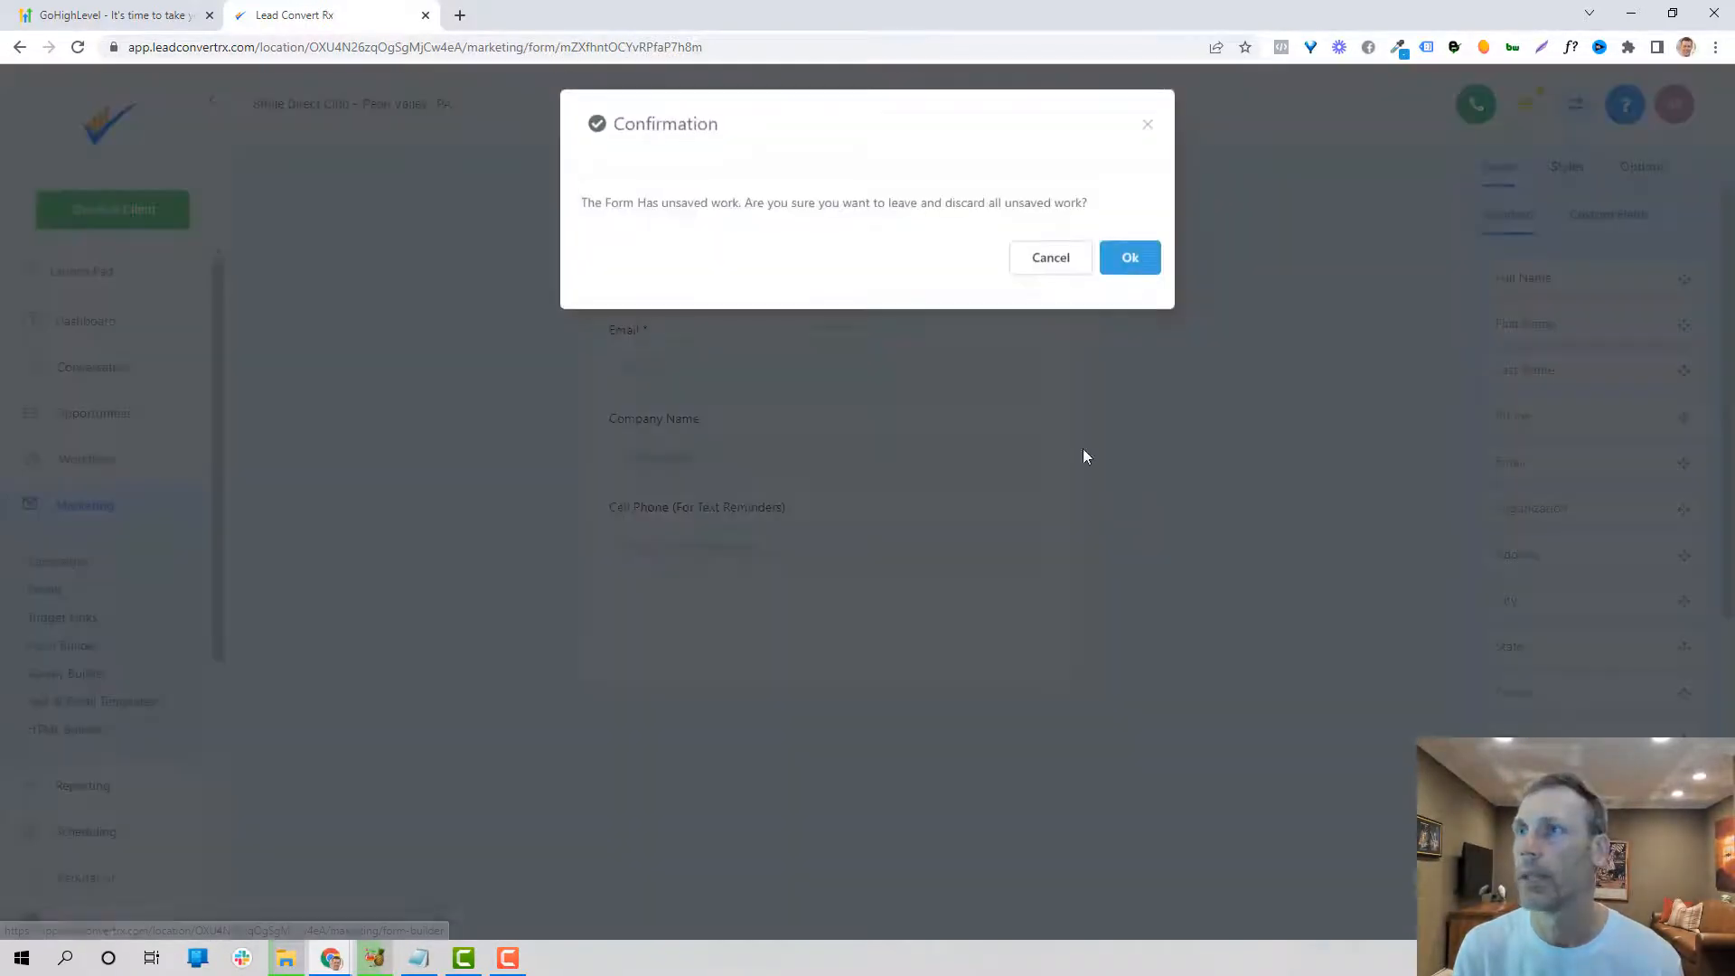
left_click(1048, 257)
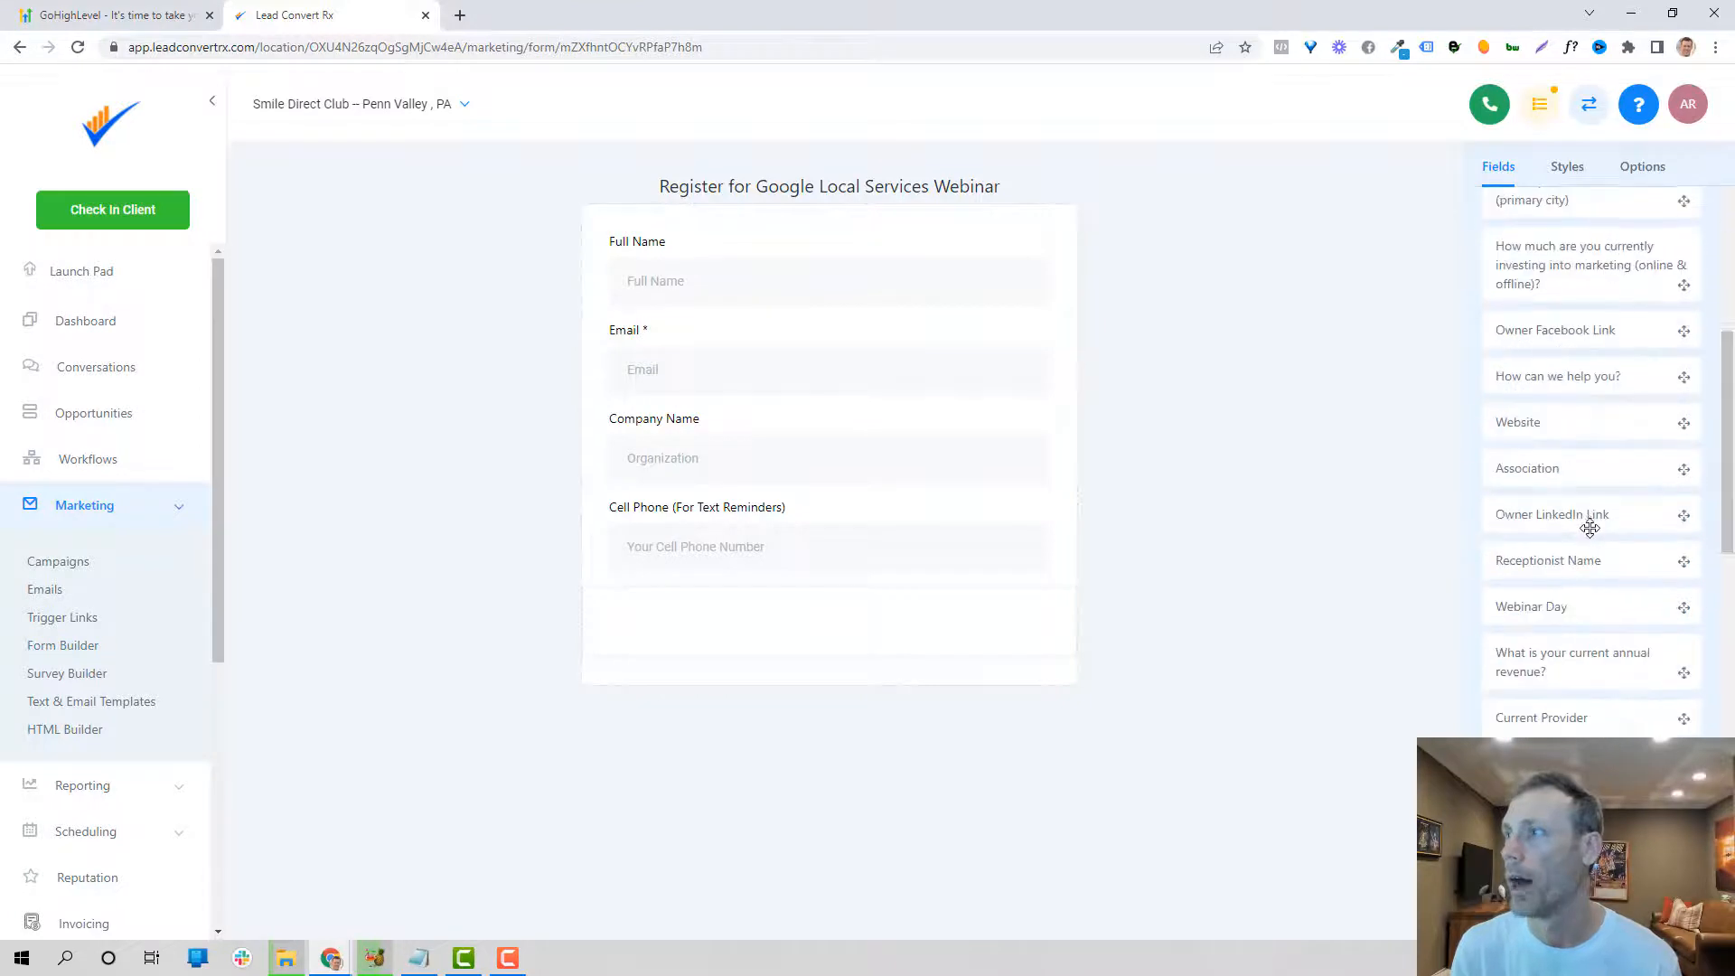
Step: Review the form's Styles and Options, then its embed code and shareable direct link
left_click(1565, 166)
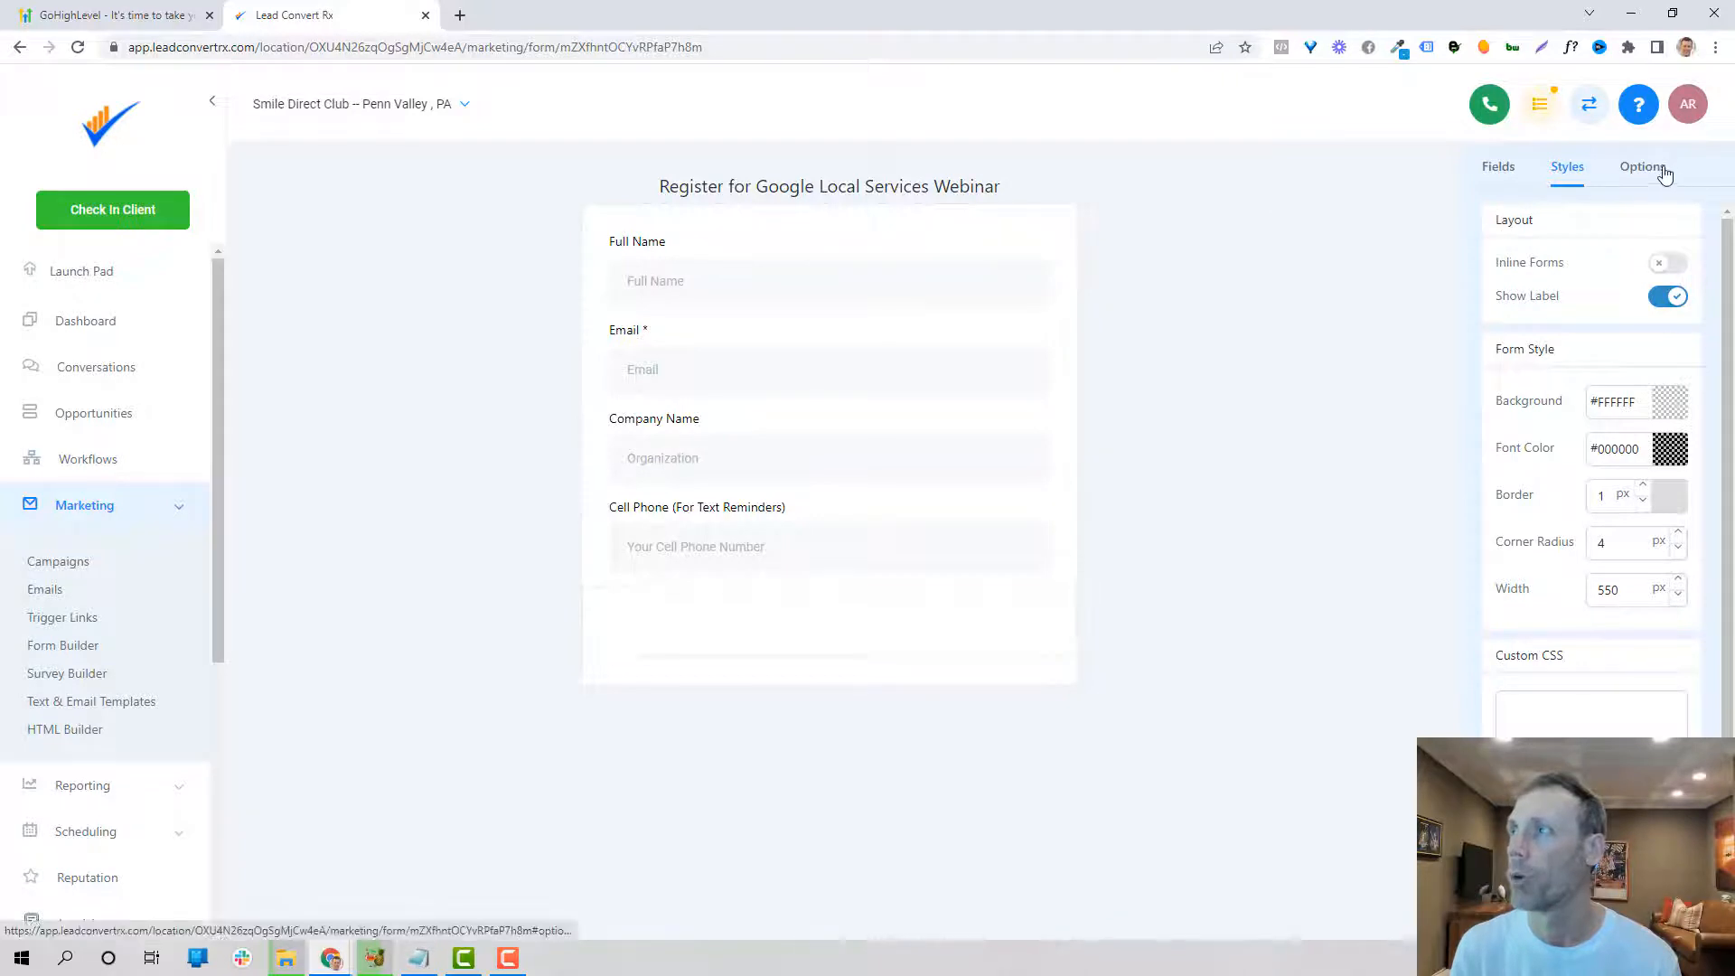
left_click(1644, 166)
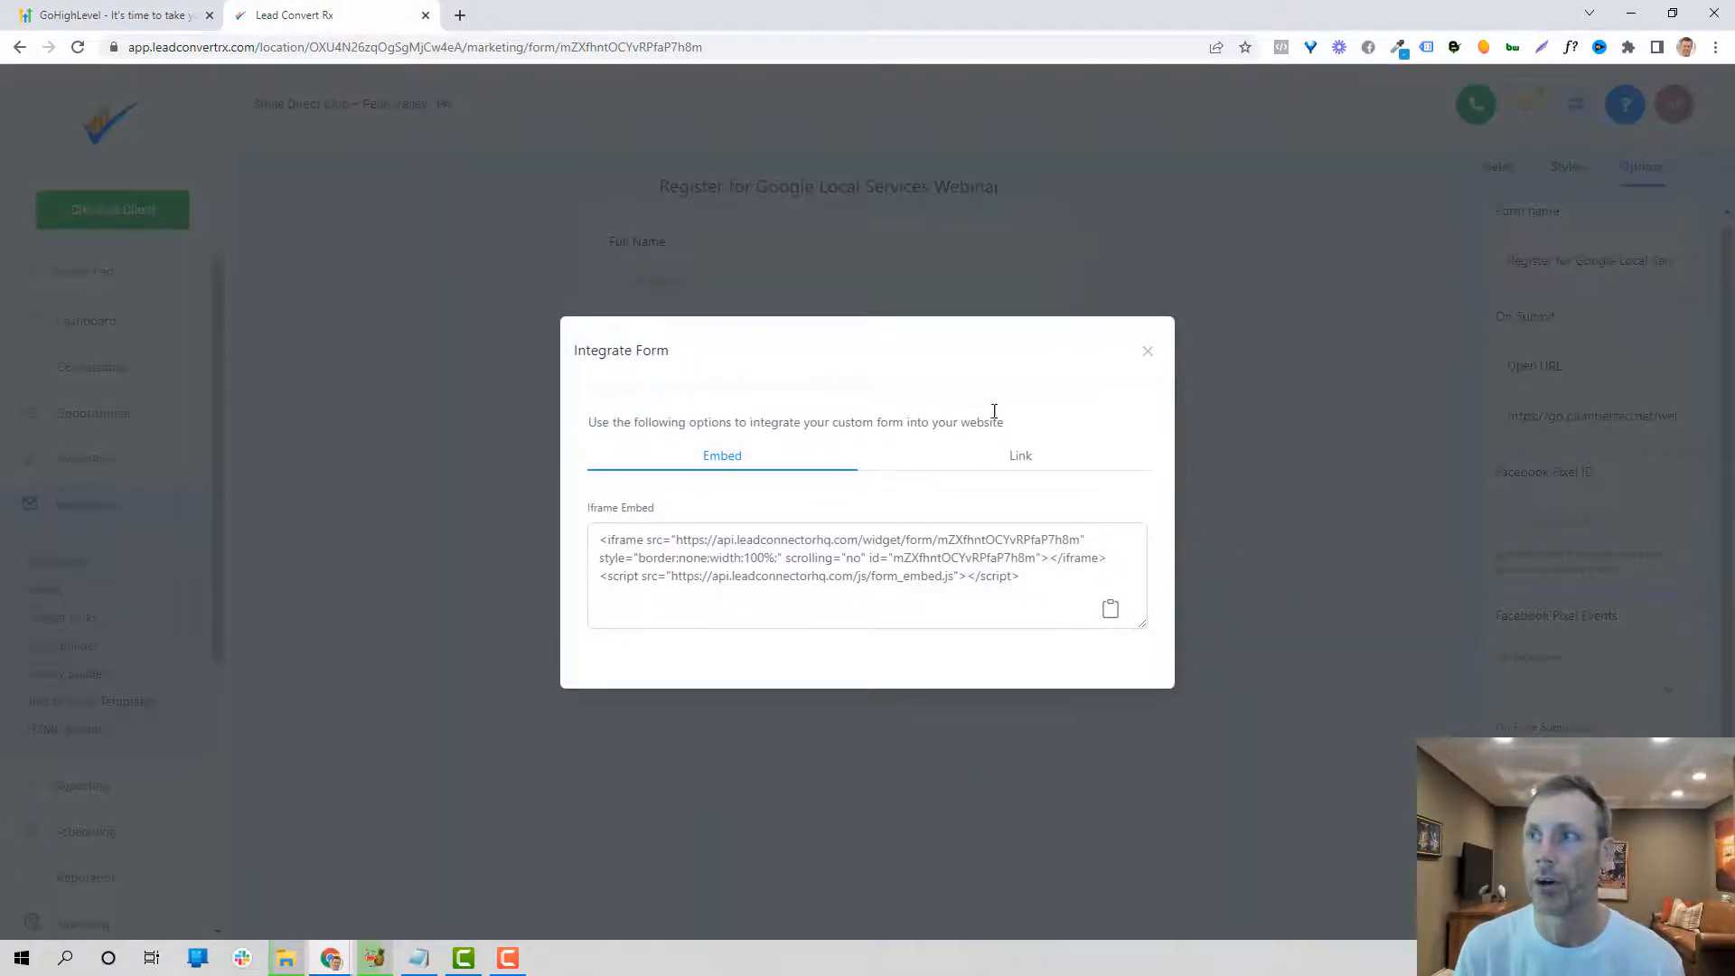
left_click(1020, 456)
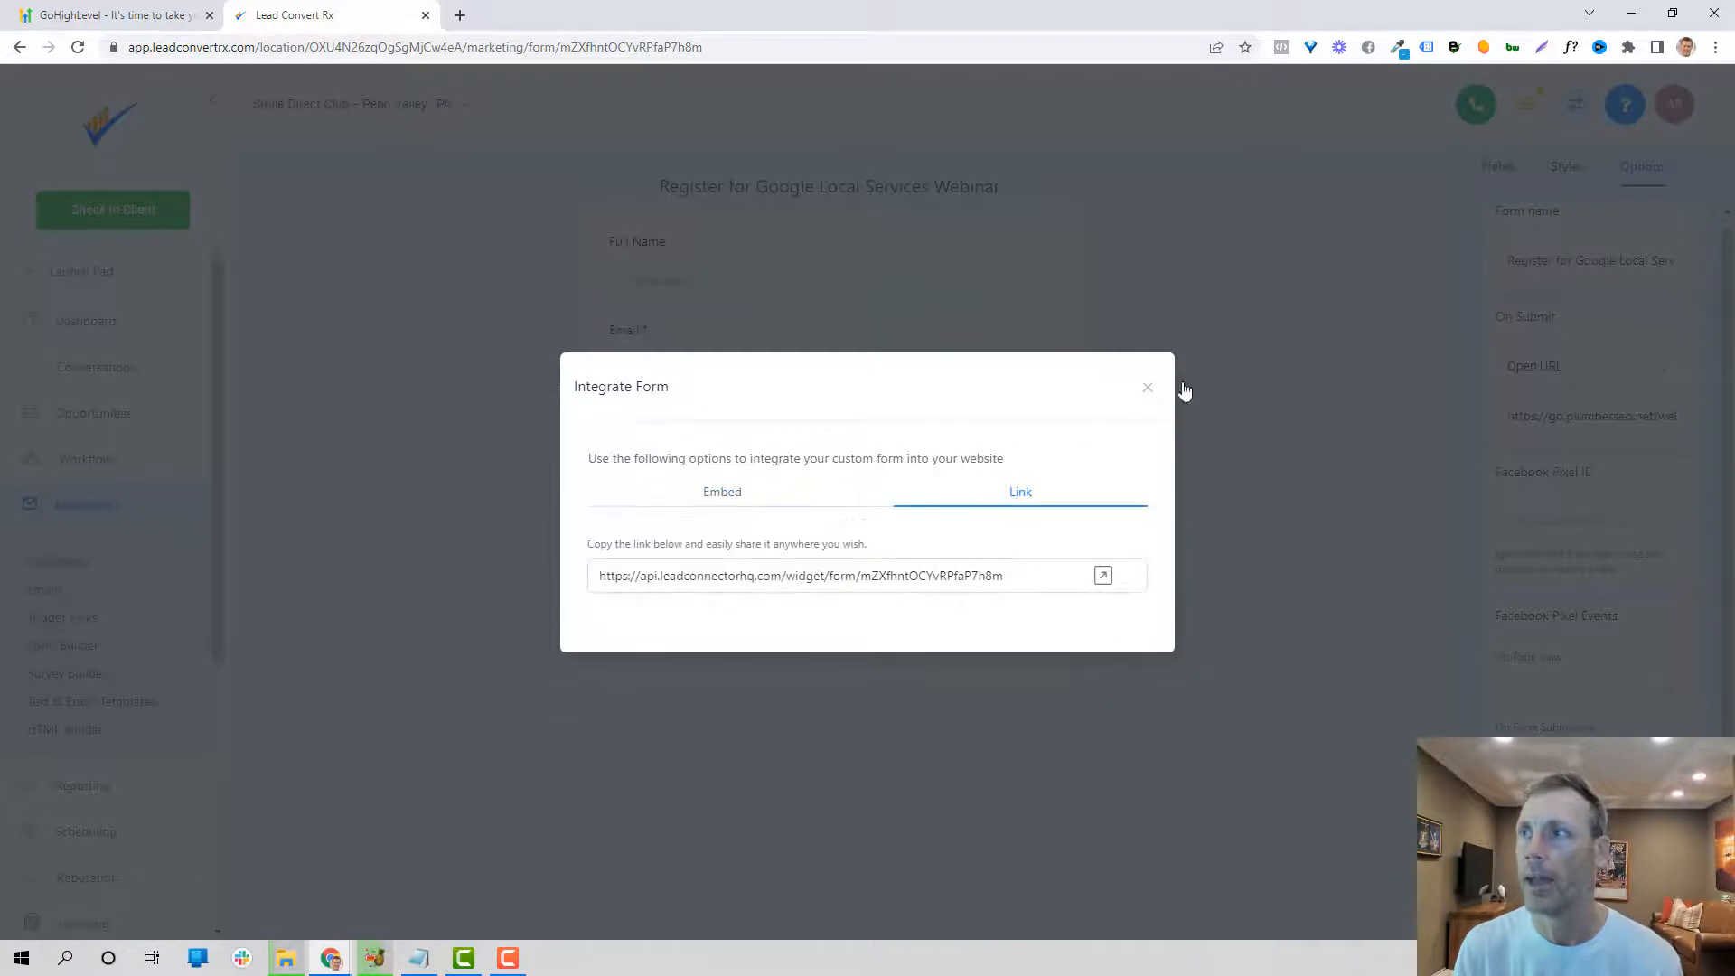
left_click(1148, 388)
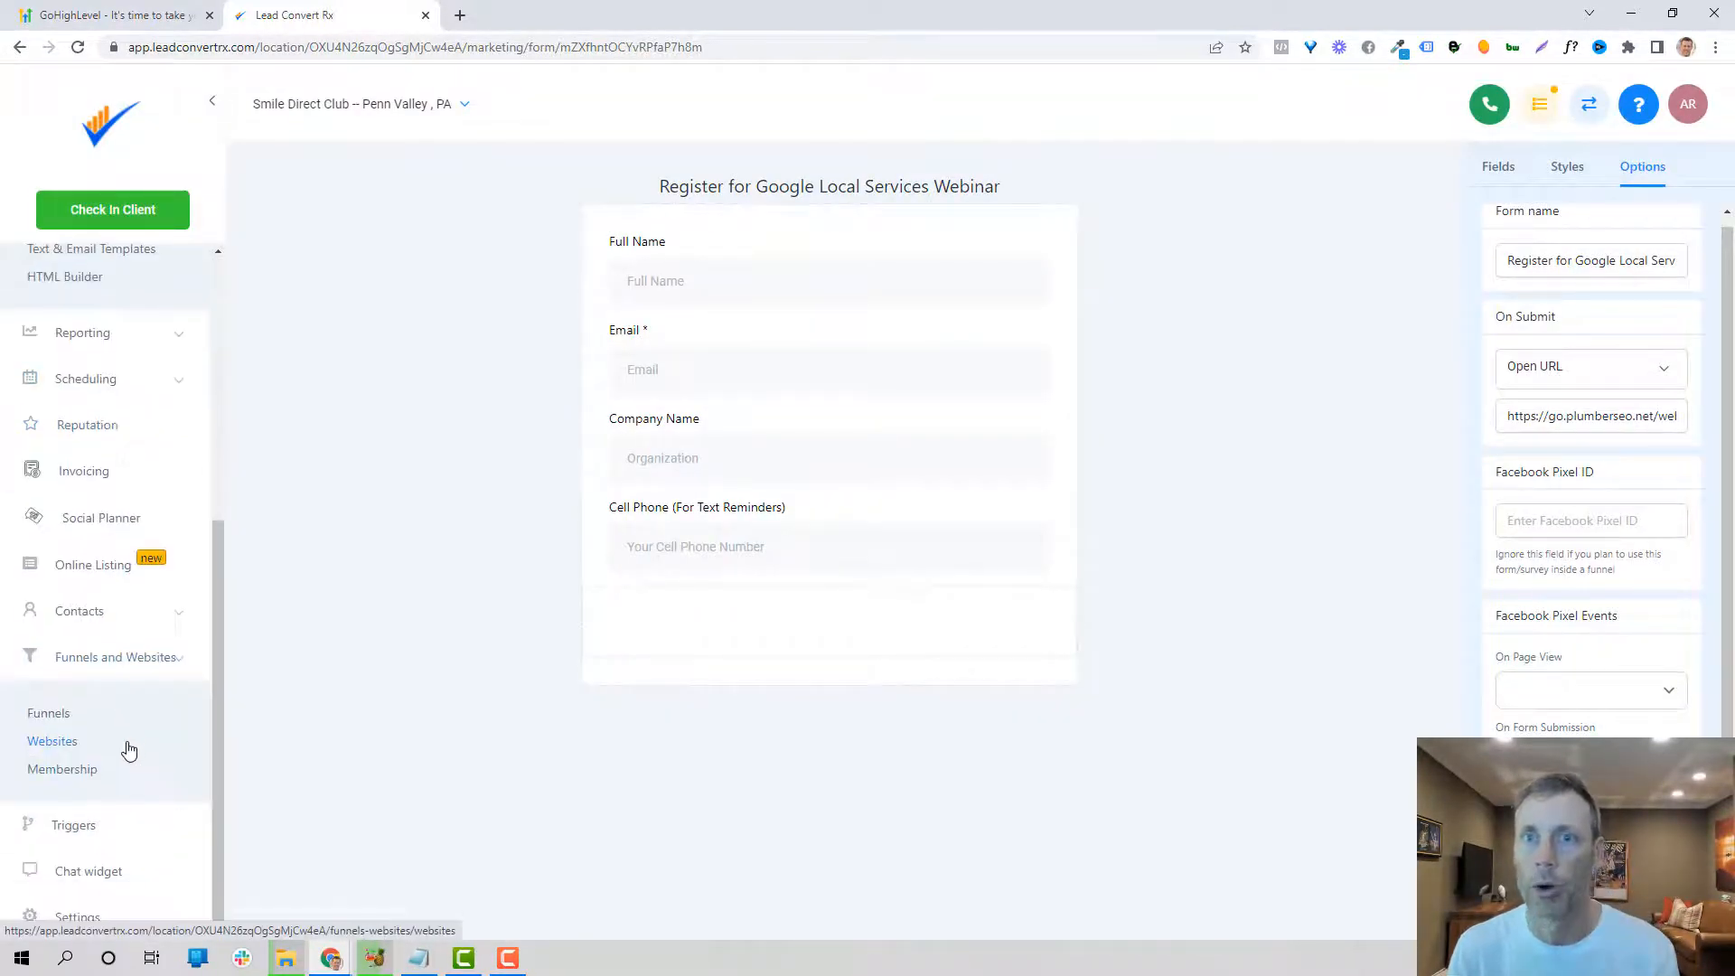
Step: From the Websites list, show the Marketing Agency Template's home and About pages
left_click(53, 741)
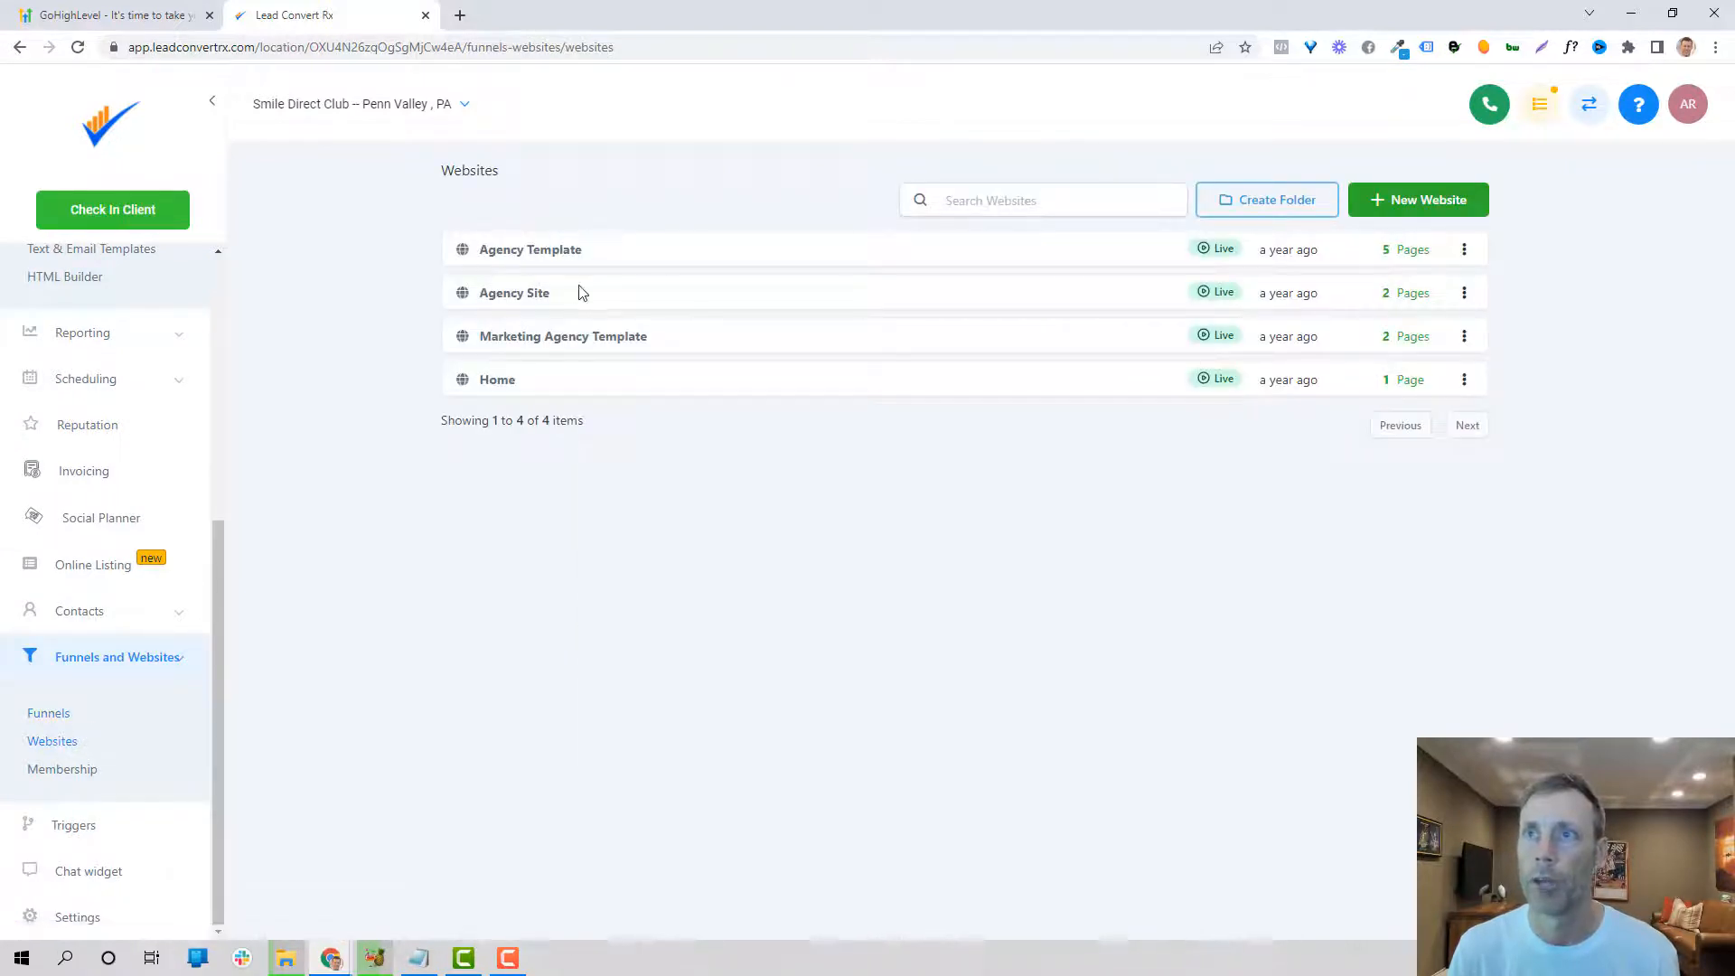
left_click(515, 293)
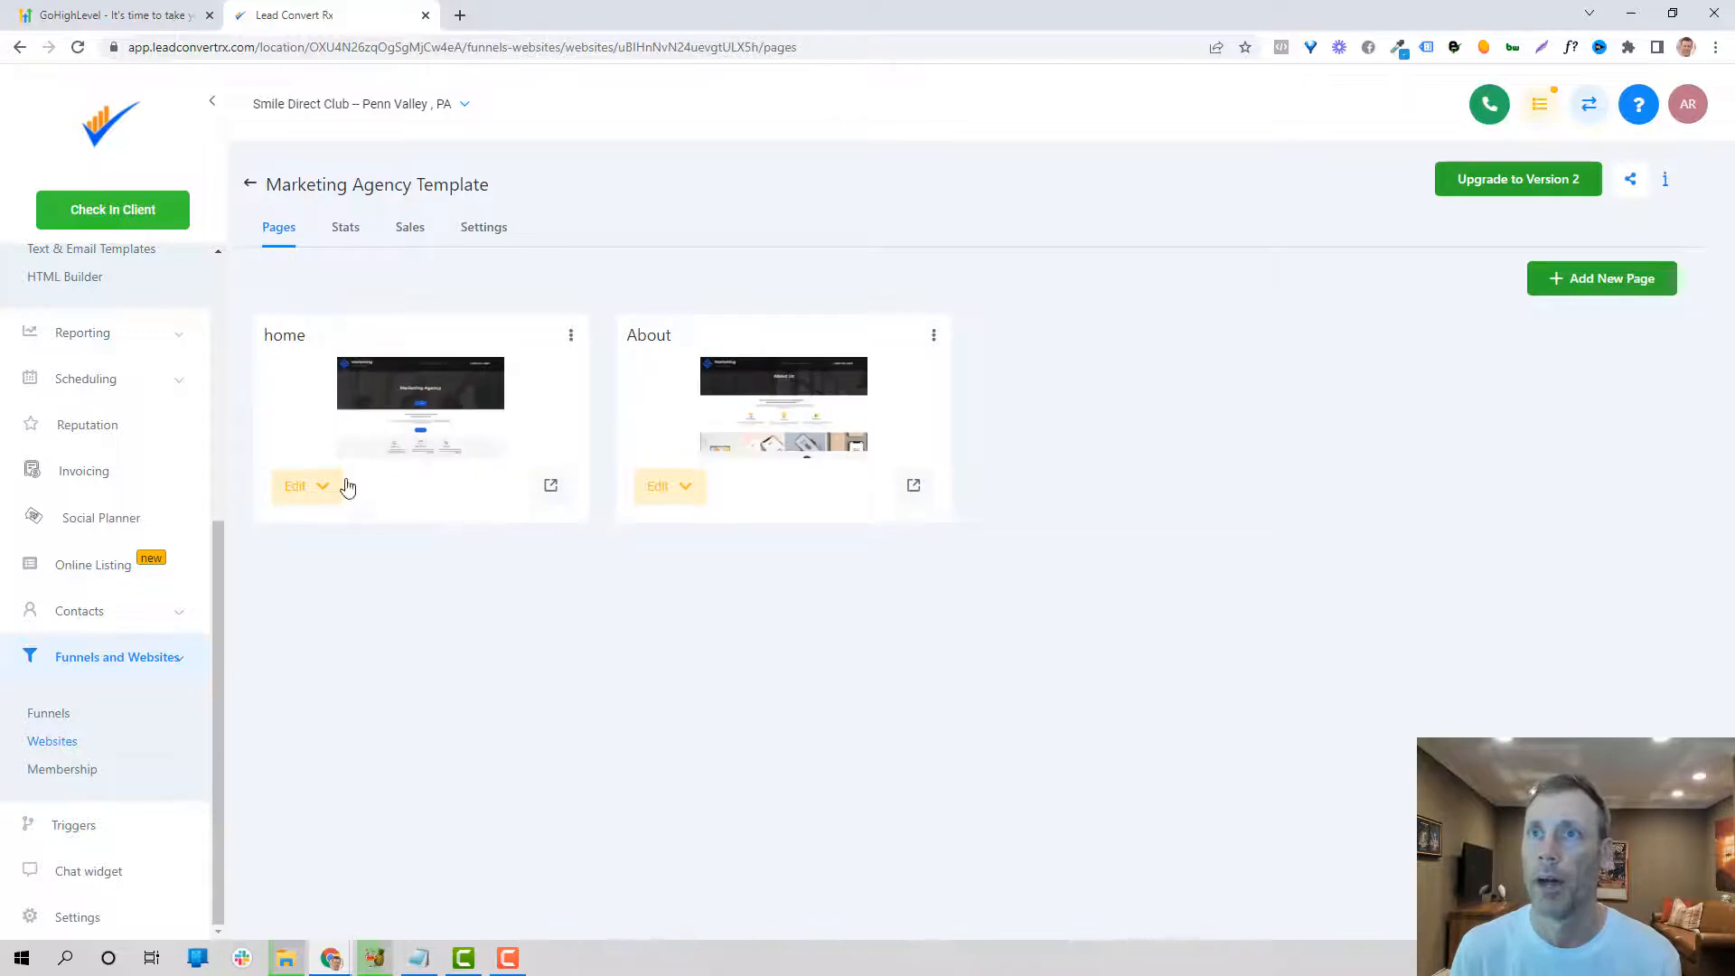
left_click(295, 486)
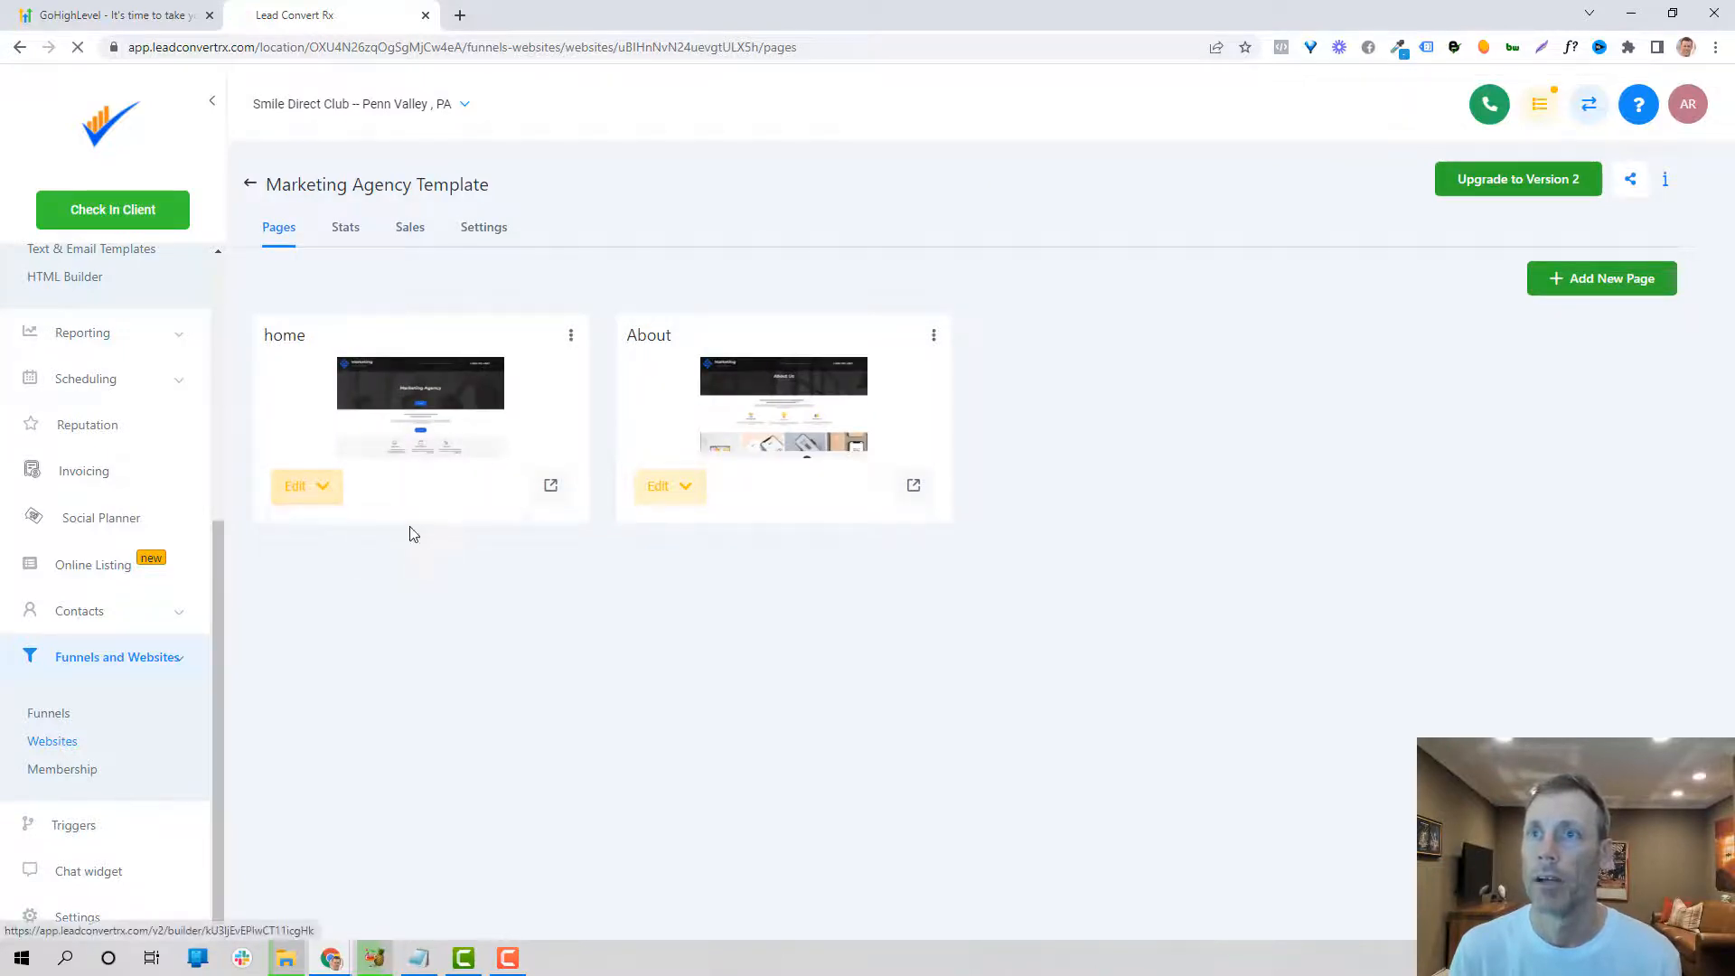
Step: Edit the home page and add a form element beneath the Marketing Companies heading
left_click(295, 486)
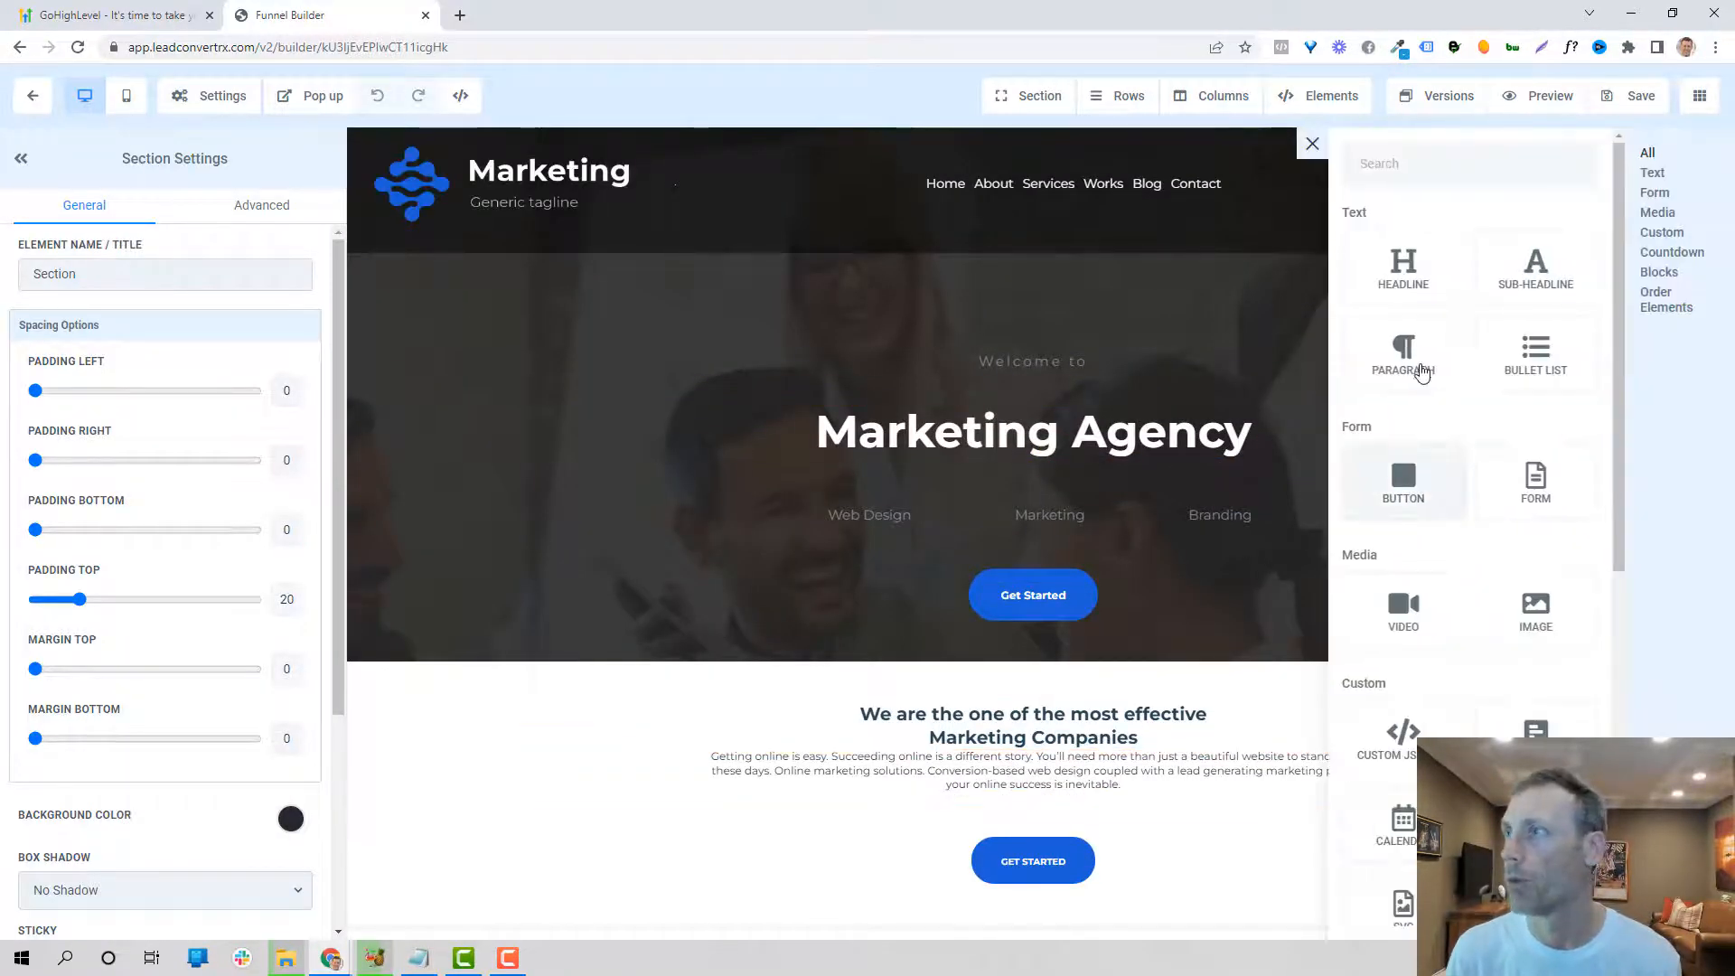
mouse_move(1495, 625)
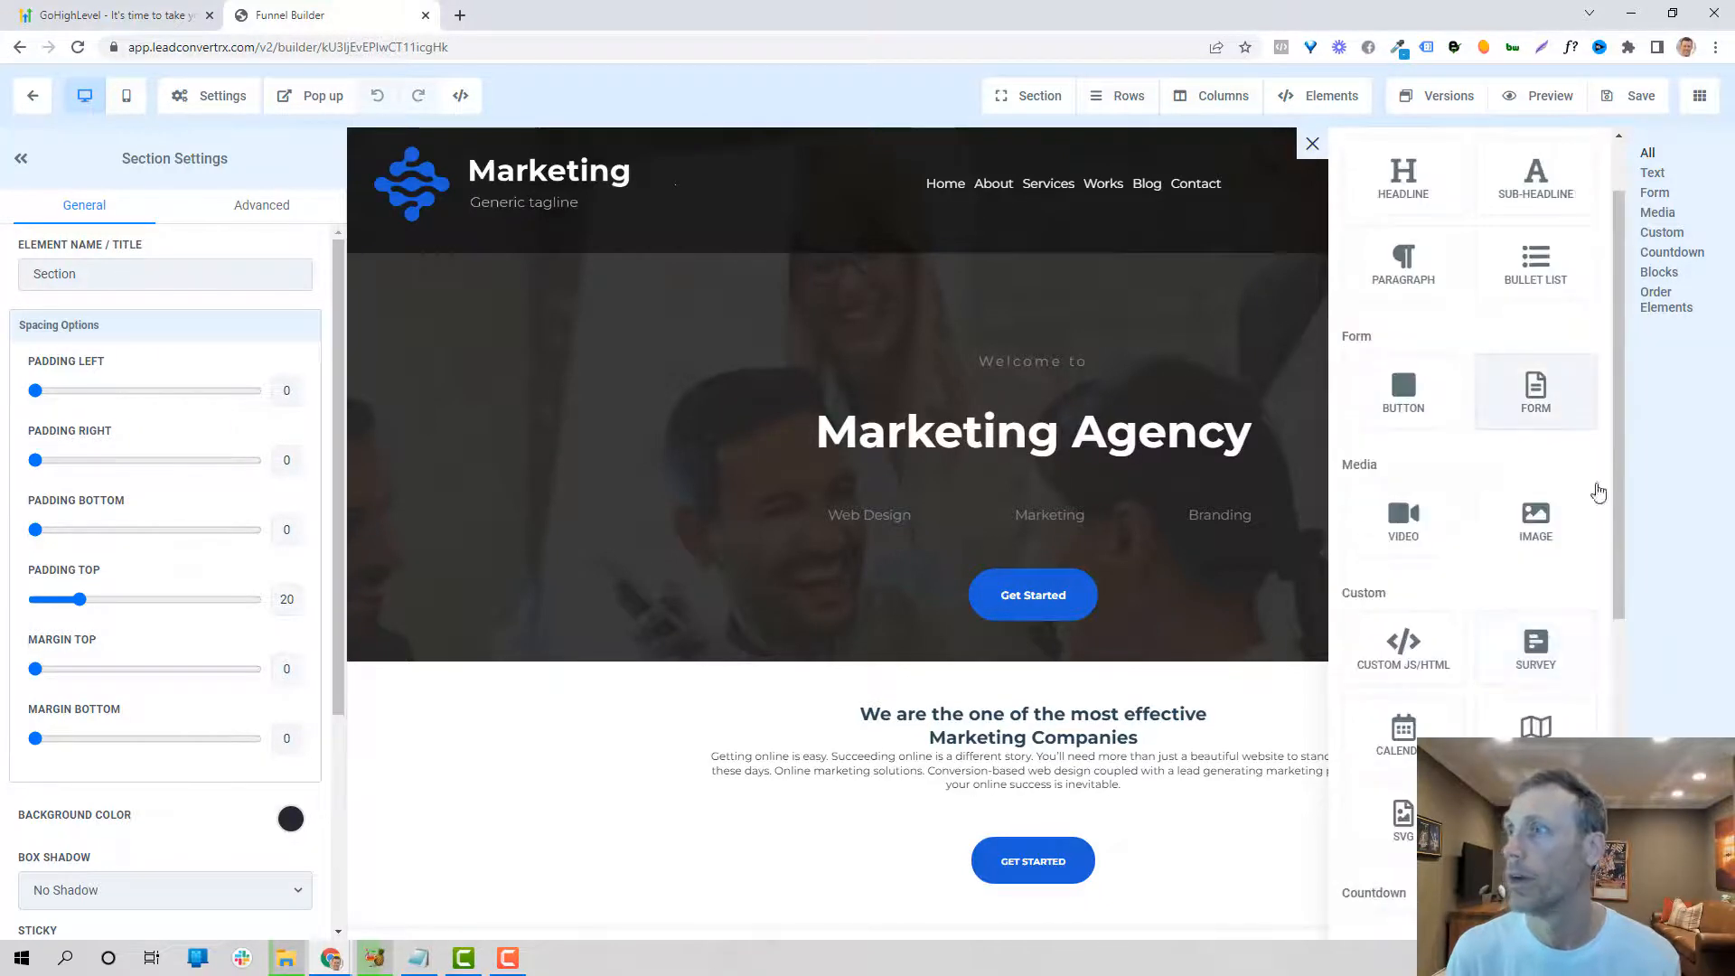
left_click(1535, 391)
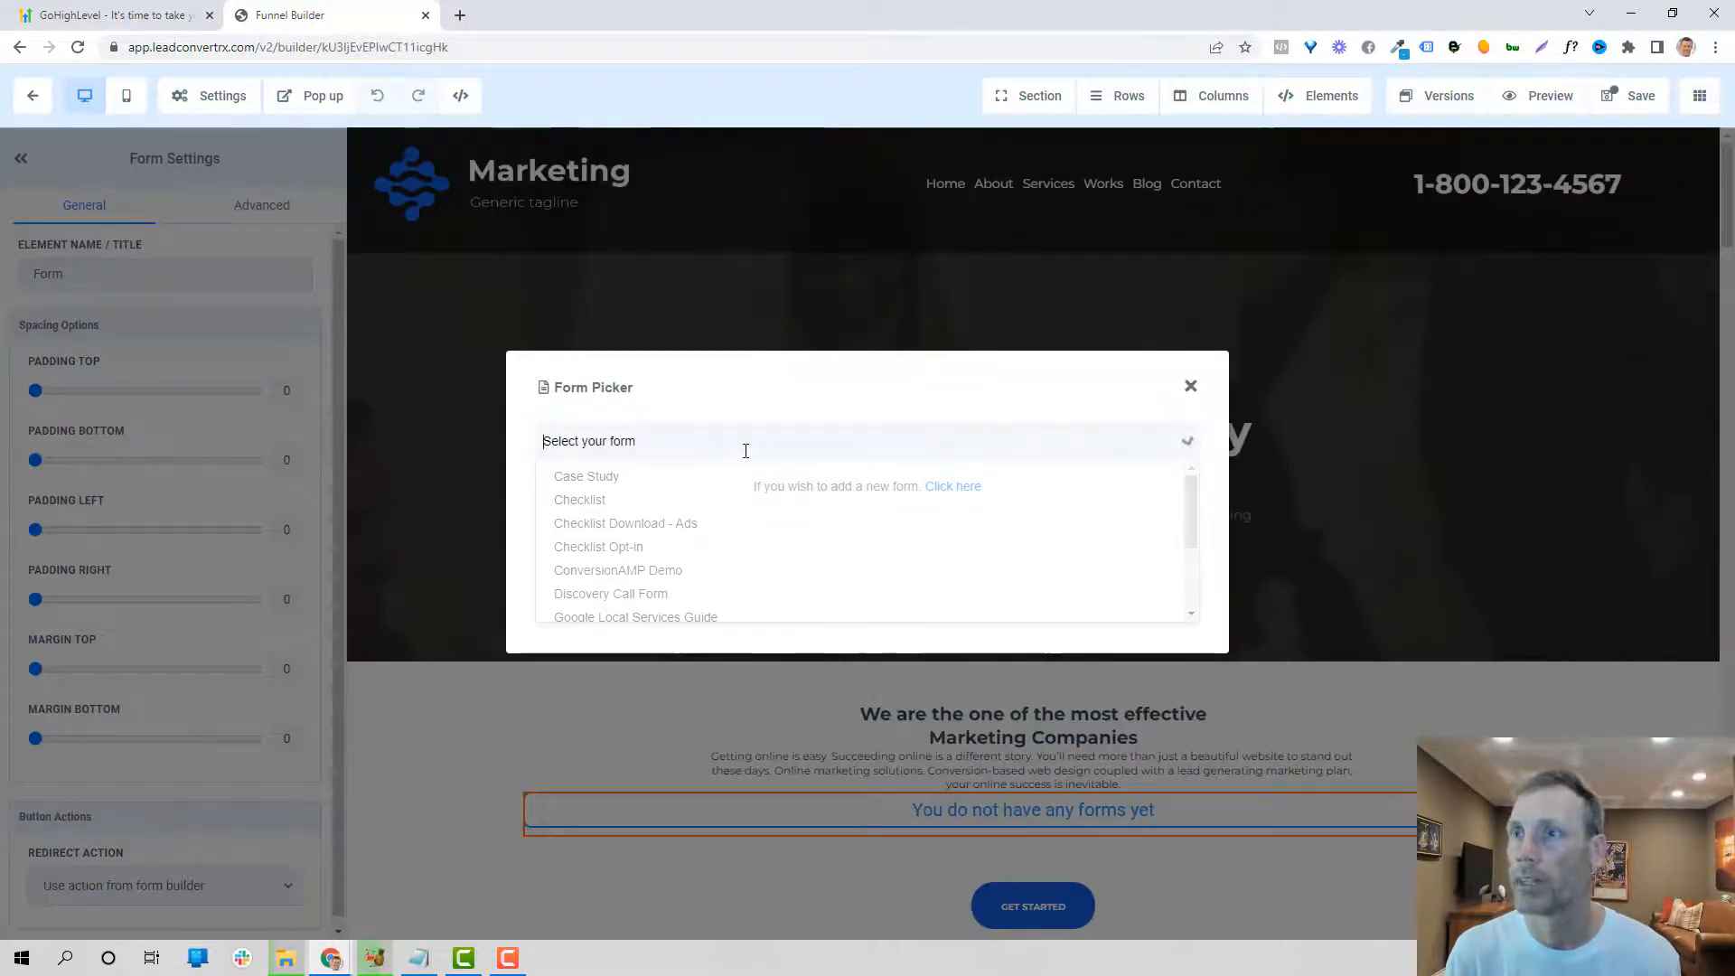
left_click(586, 476)
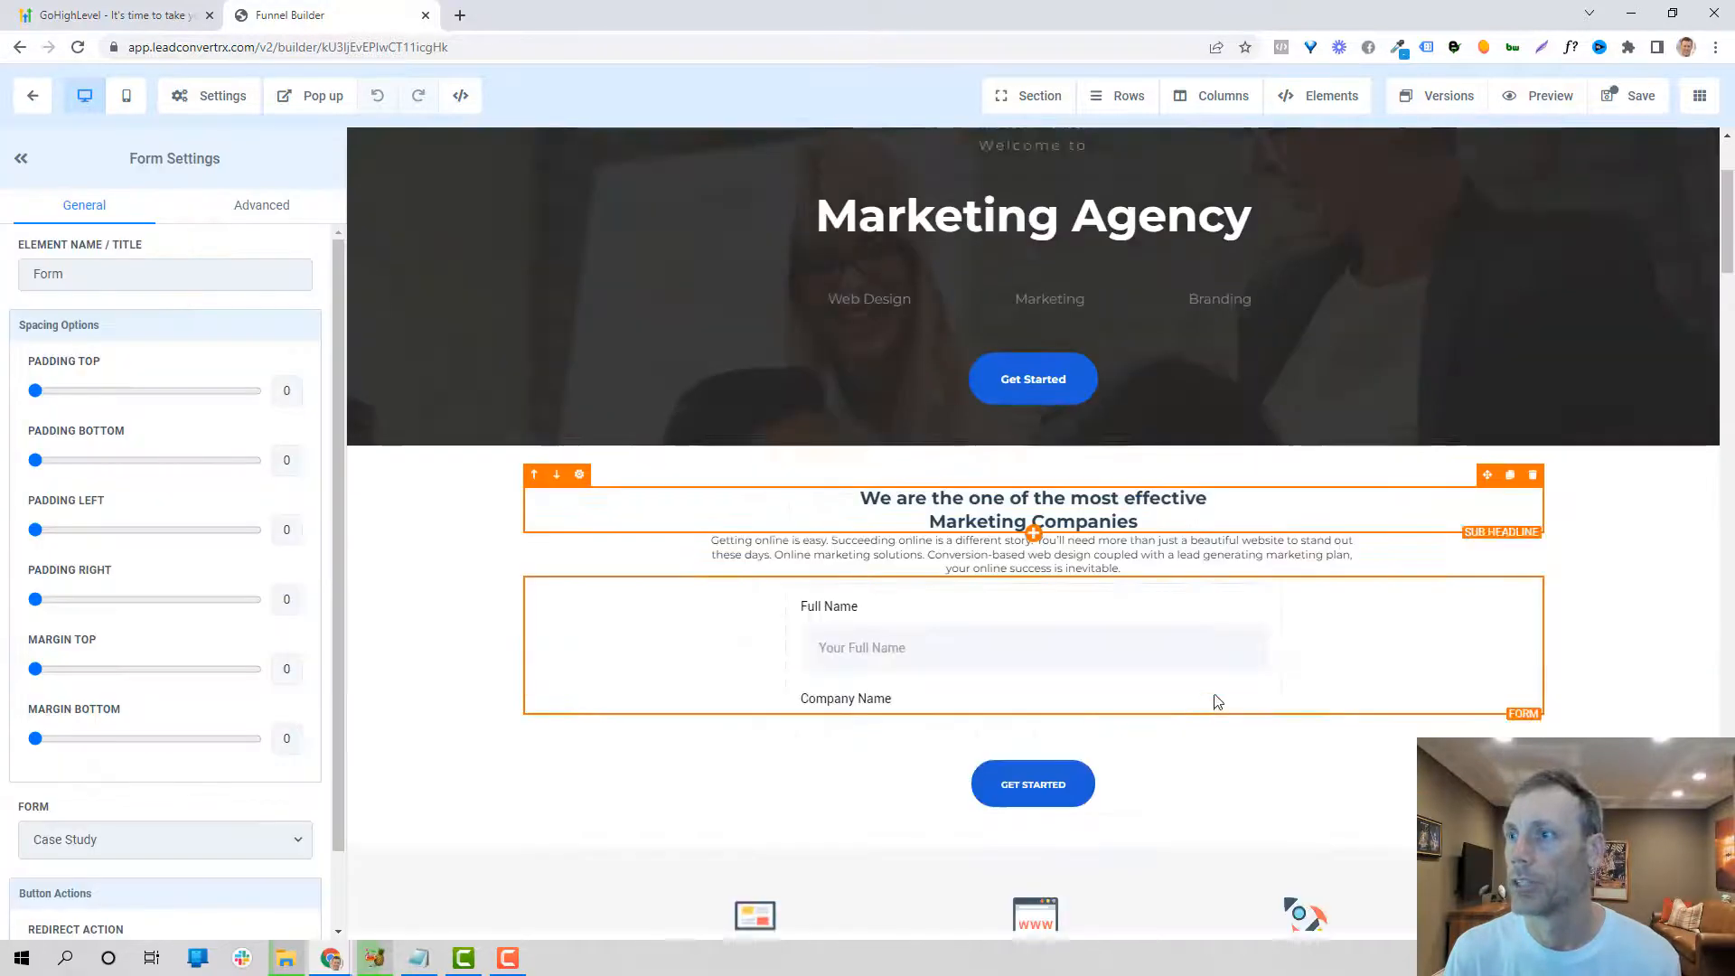
scroll("down", 3)
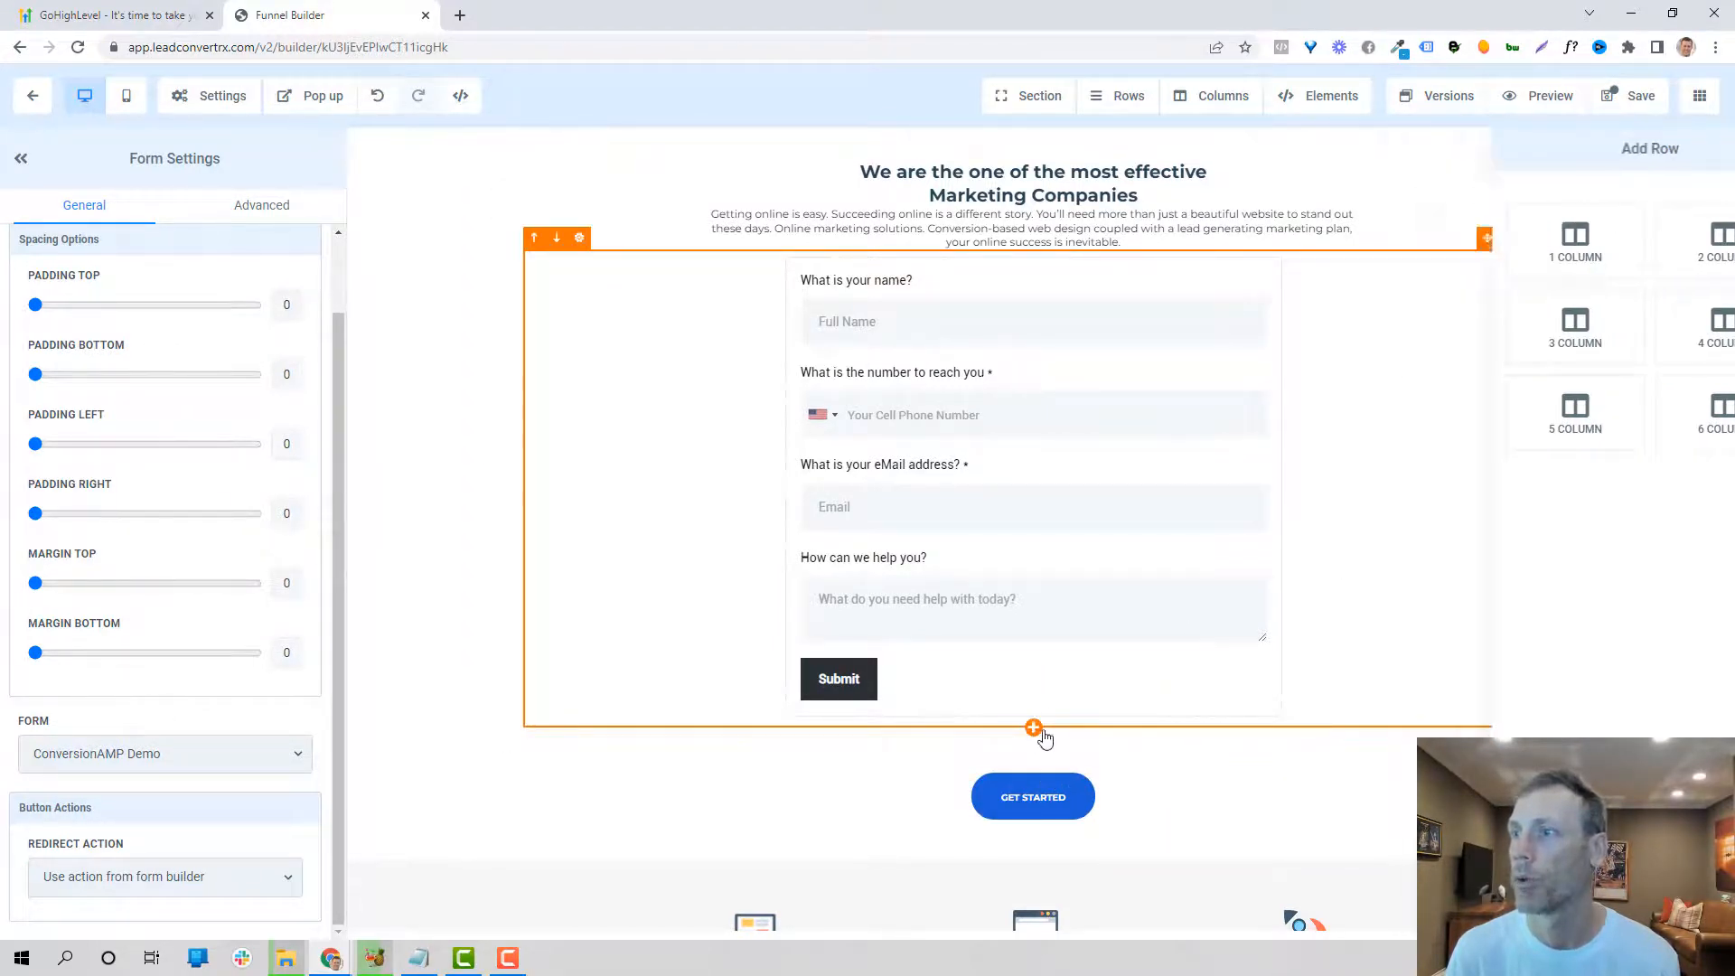
Step: Add an Onboarding Welcome Call calendar below the form, then go back to the pages list
left_click(1318, 96)
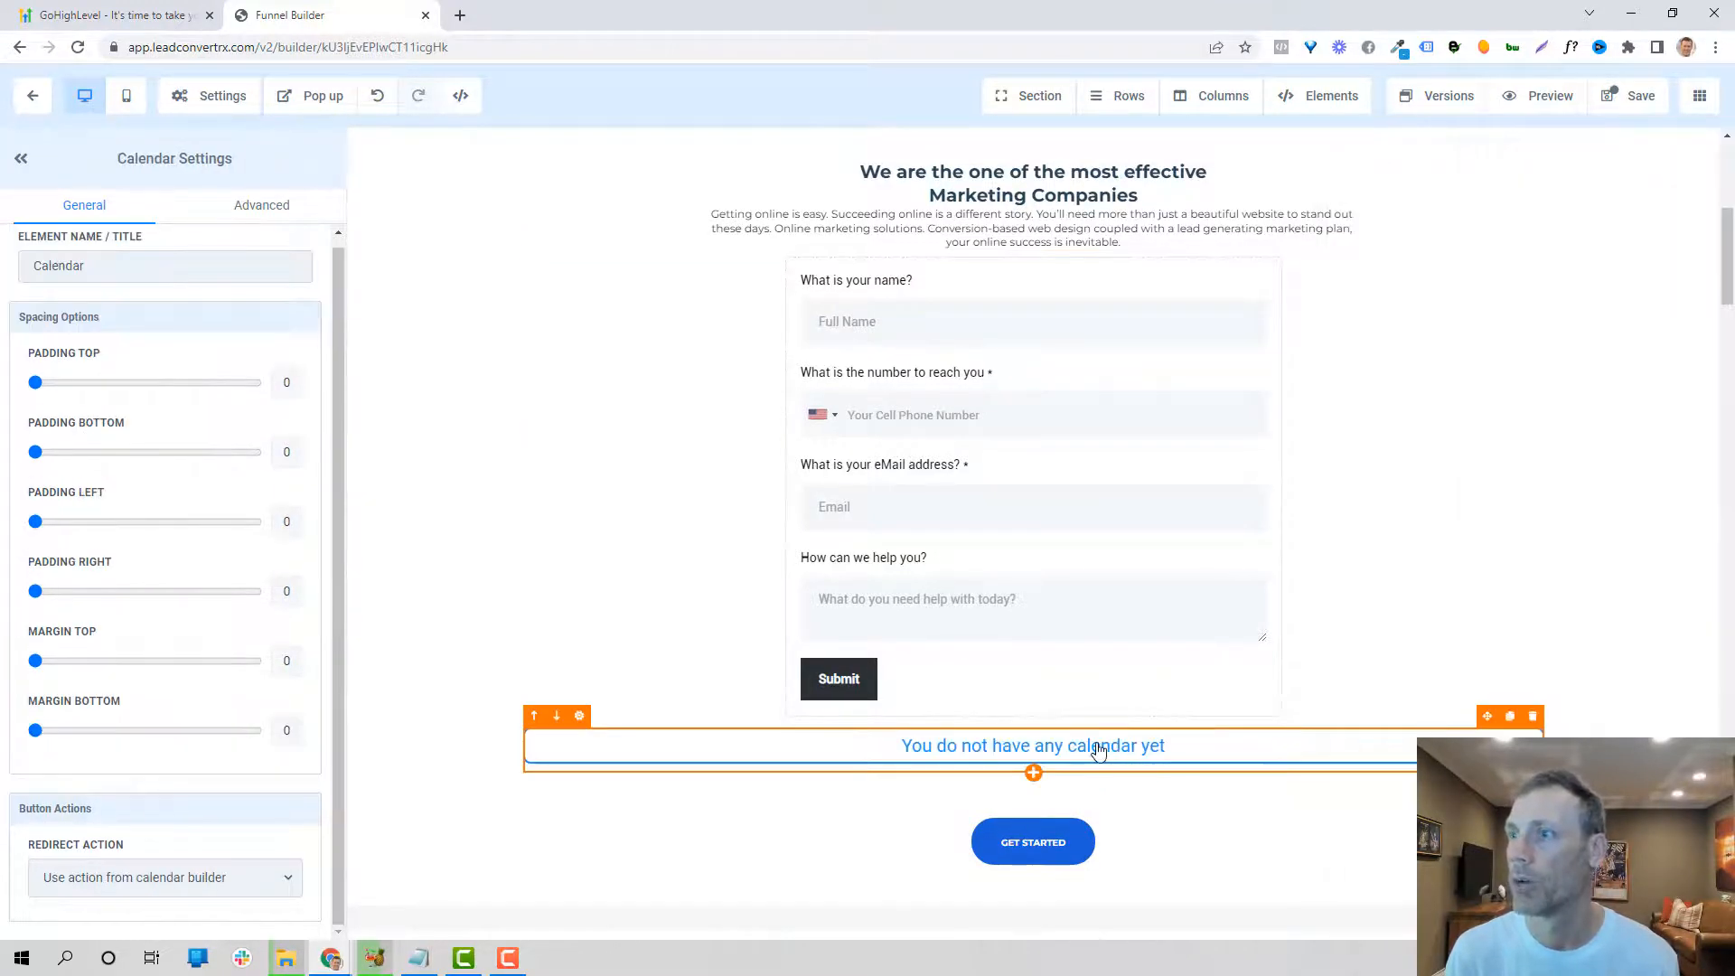
left_click(1032, 745)
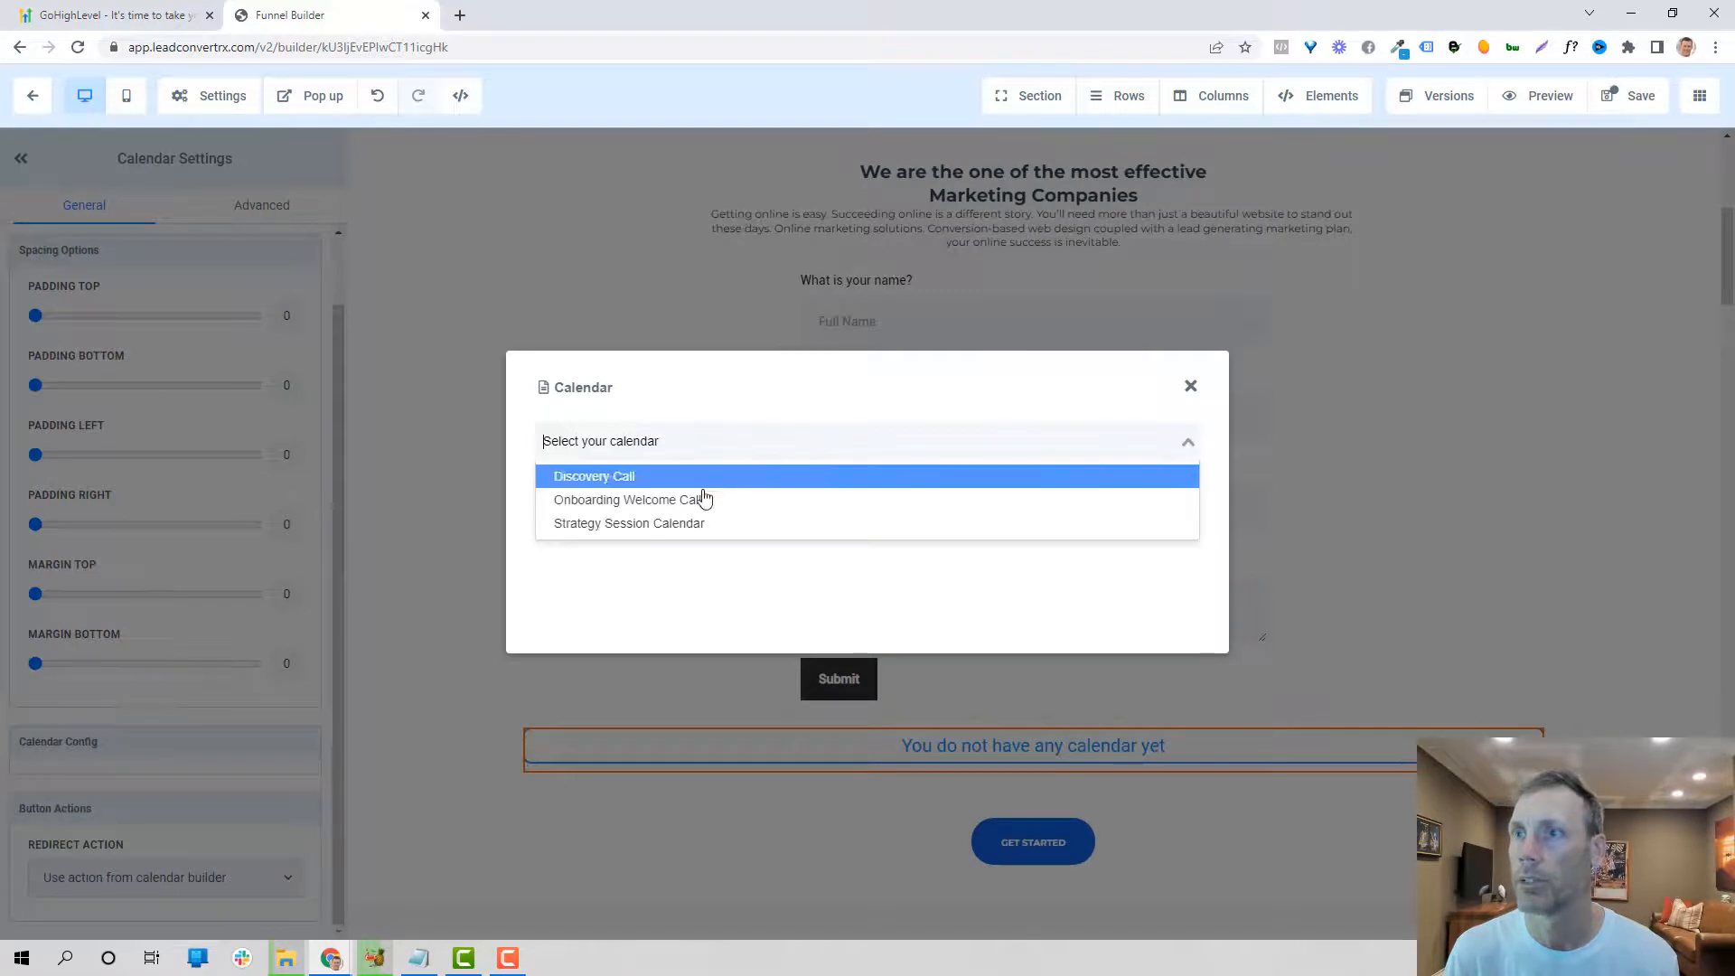
left_click(627, 499)
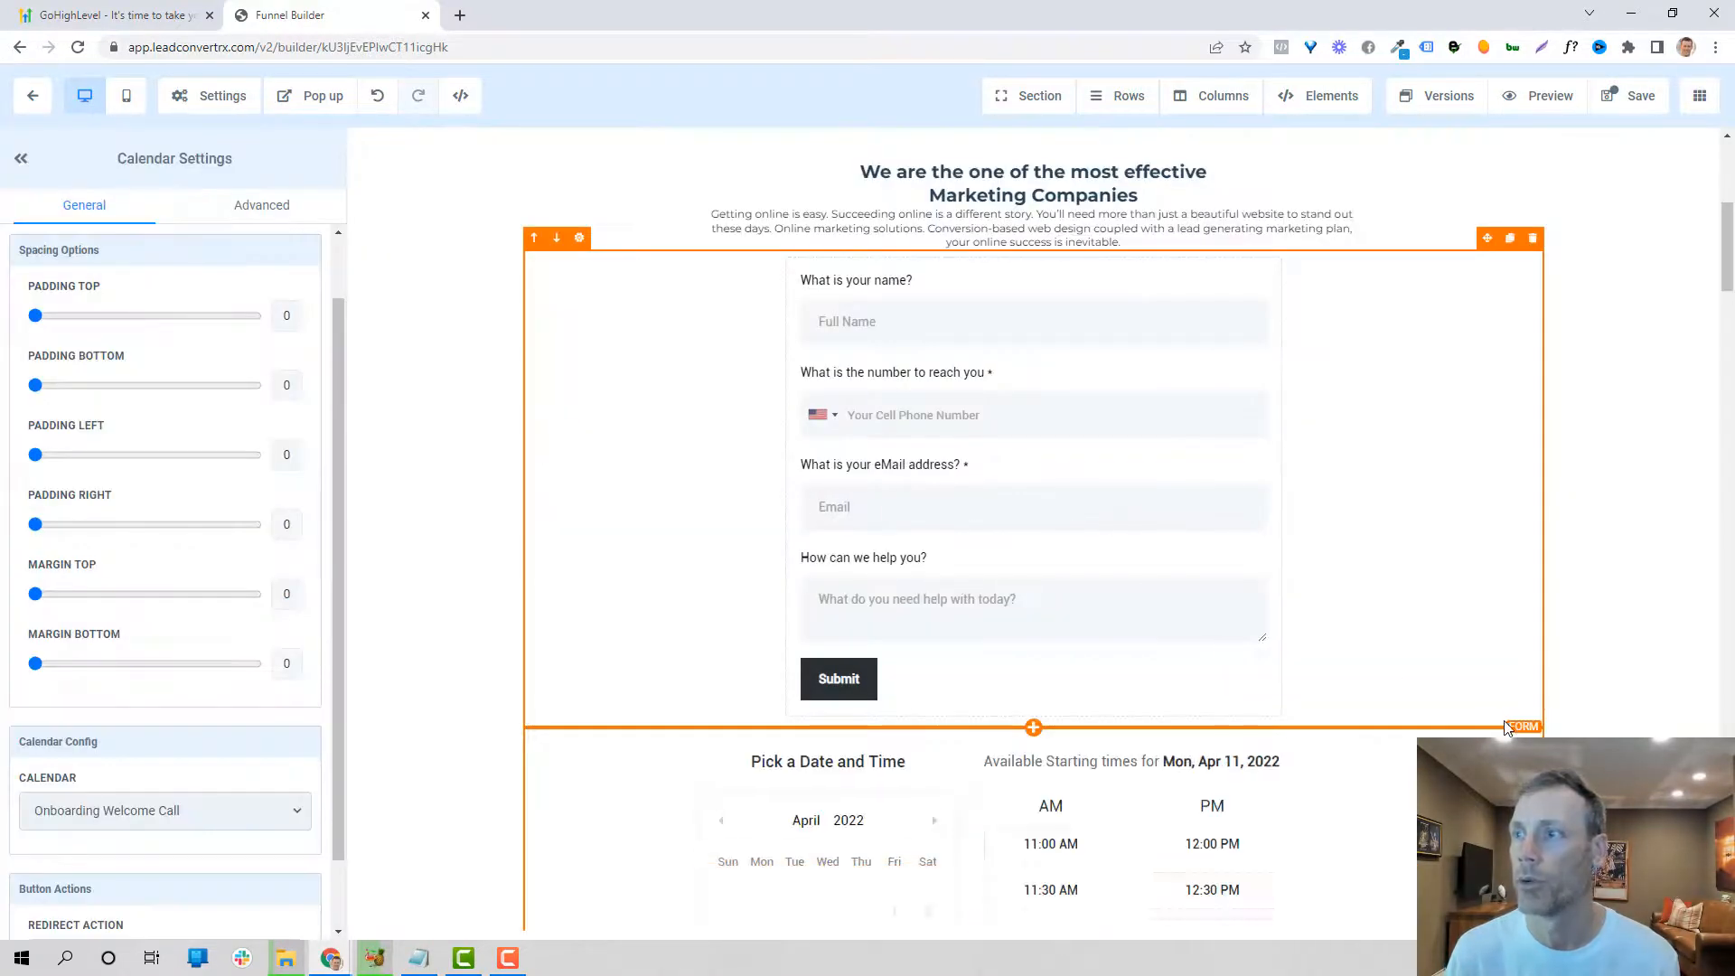
scroll("down", 3)
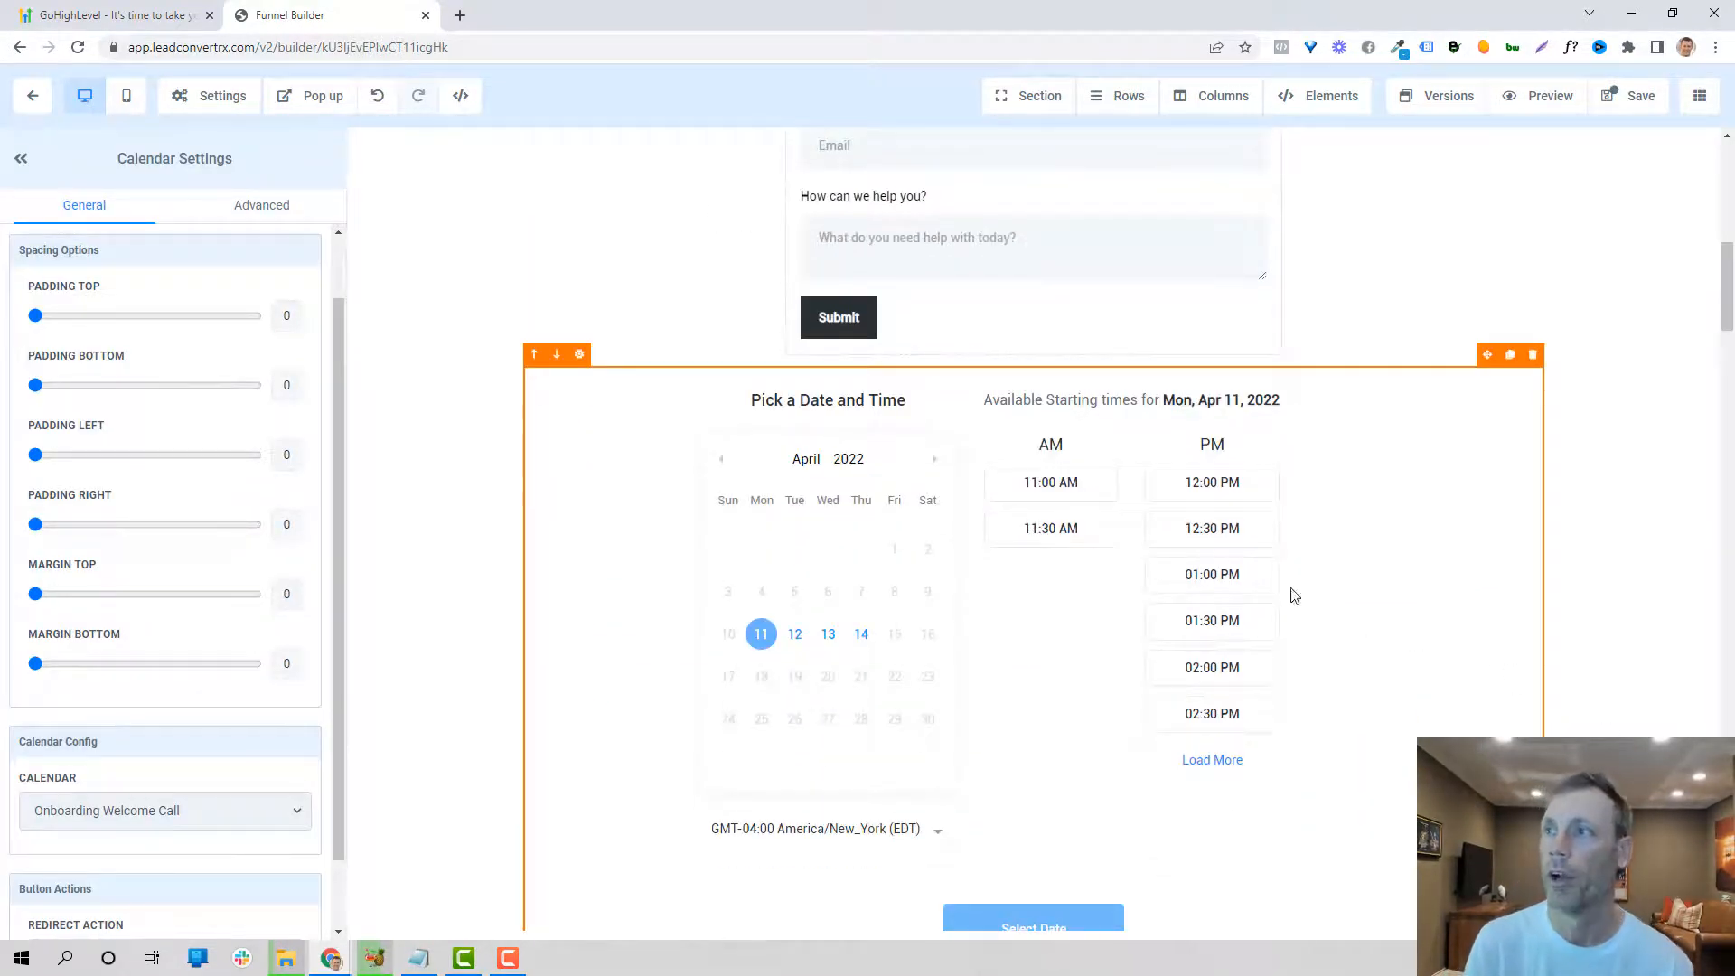
mouse_move(835, 640)
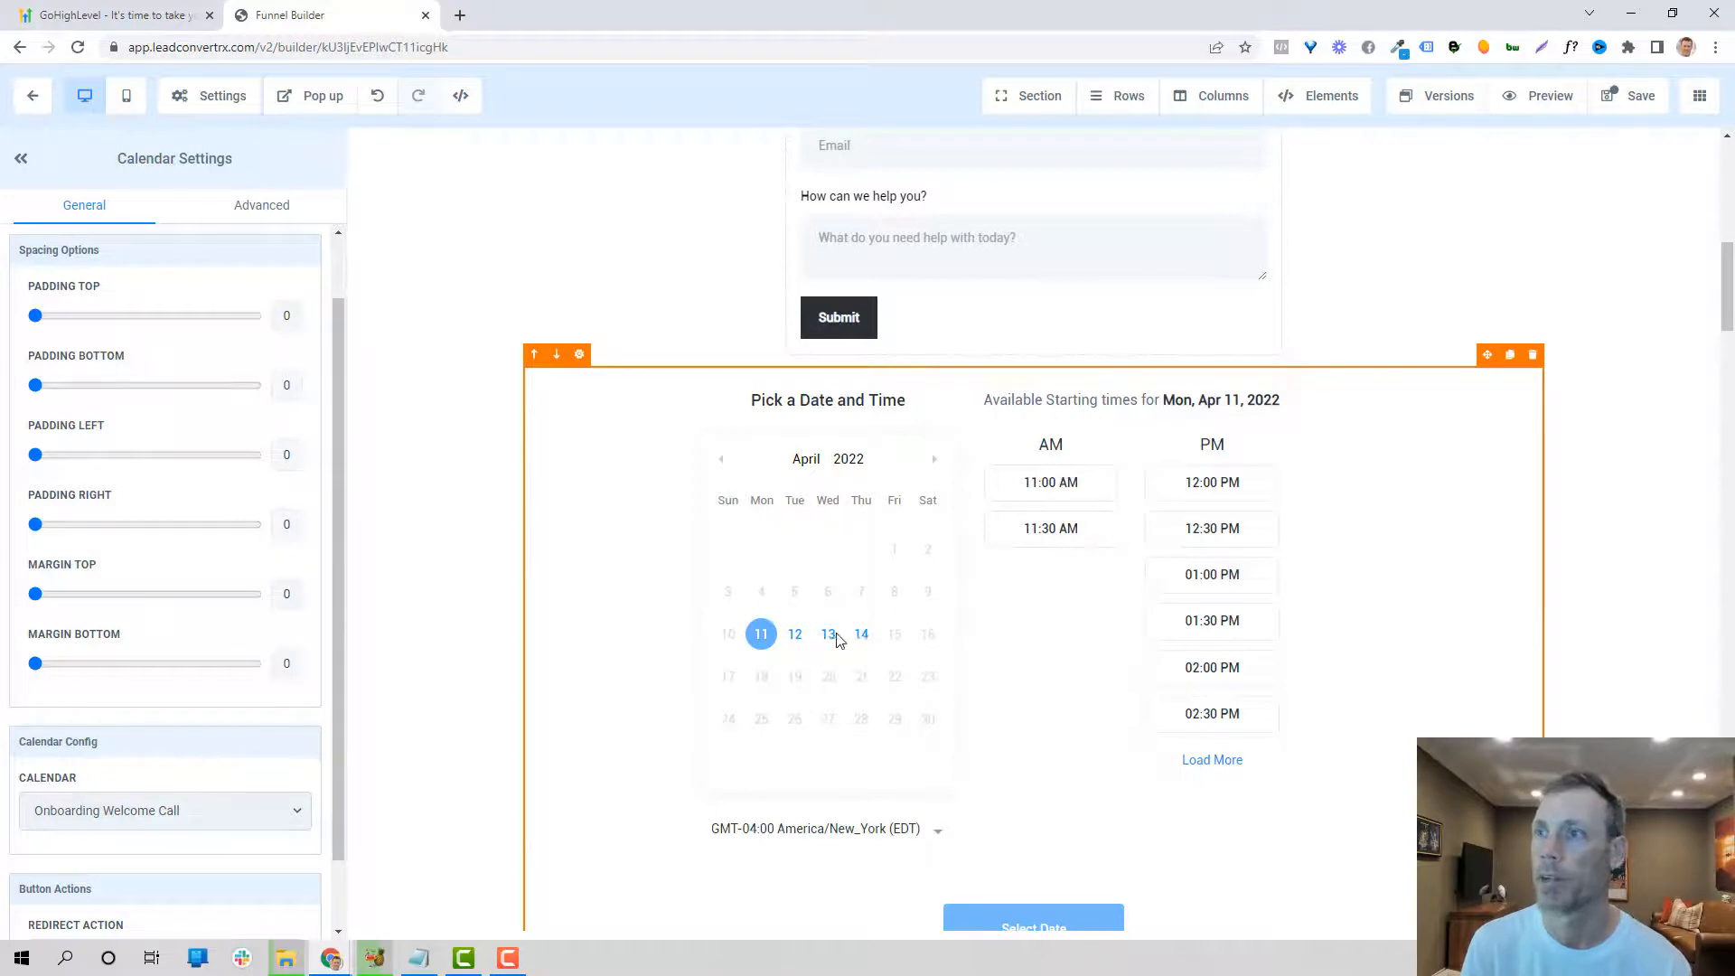
scroll("down", 3)
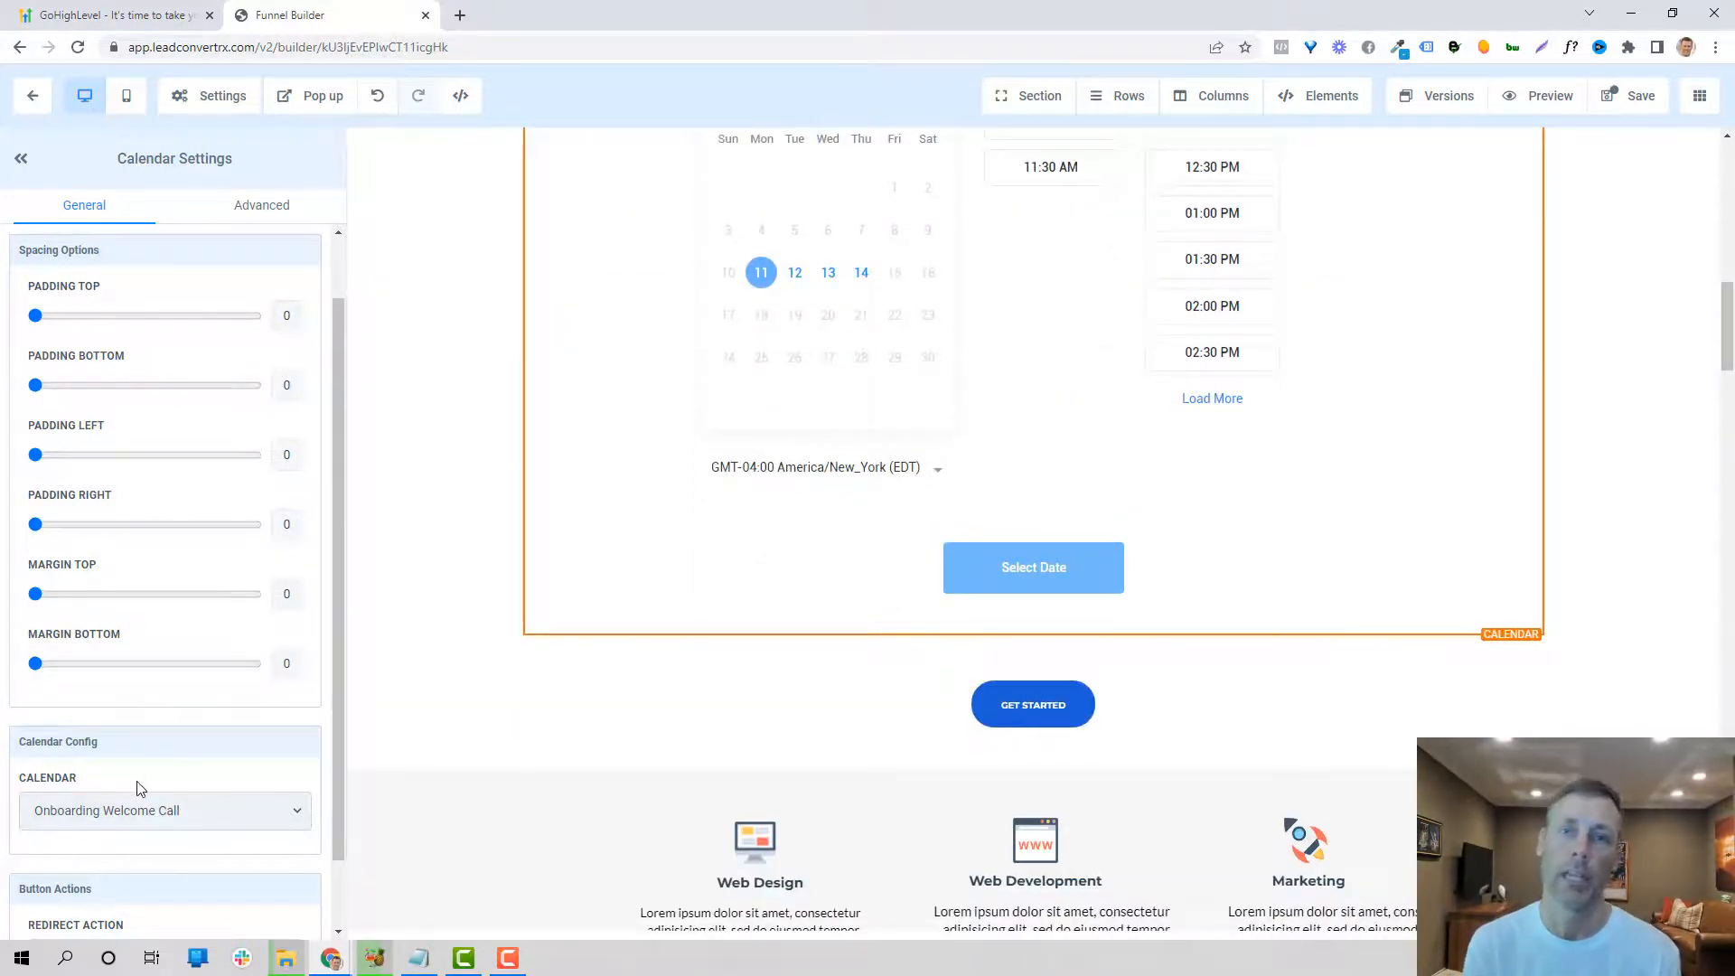
scroll("down", 3)
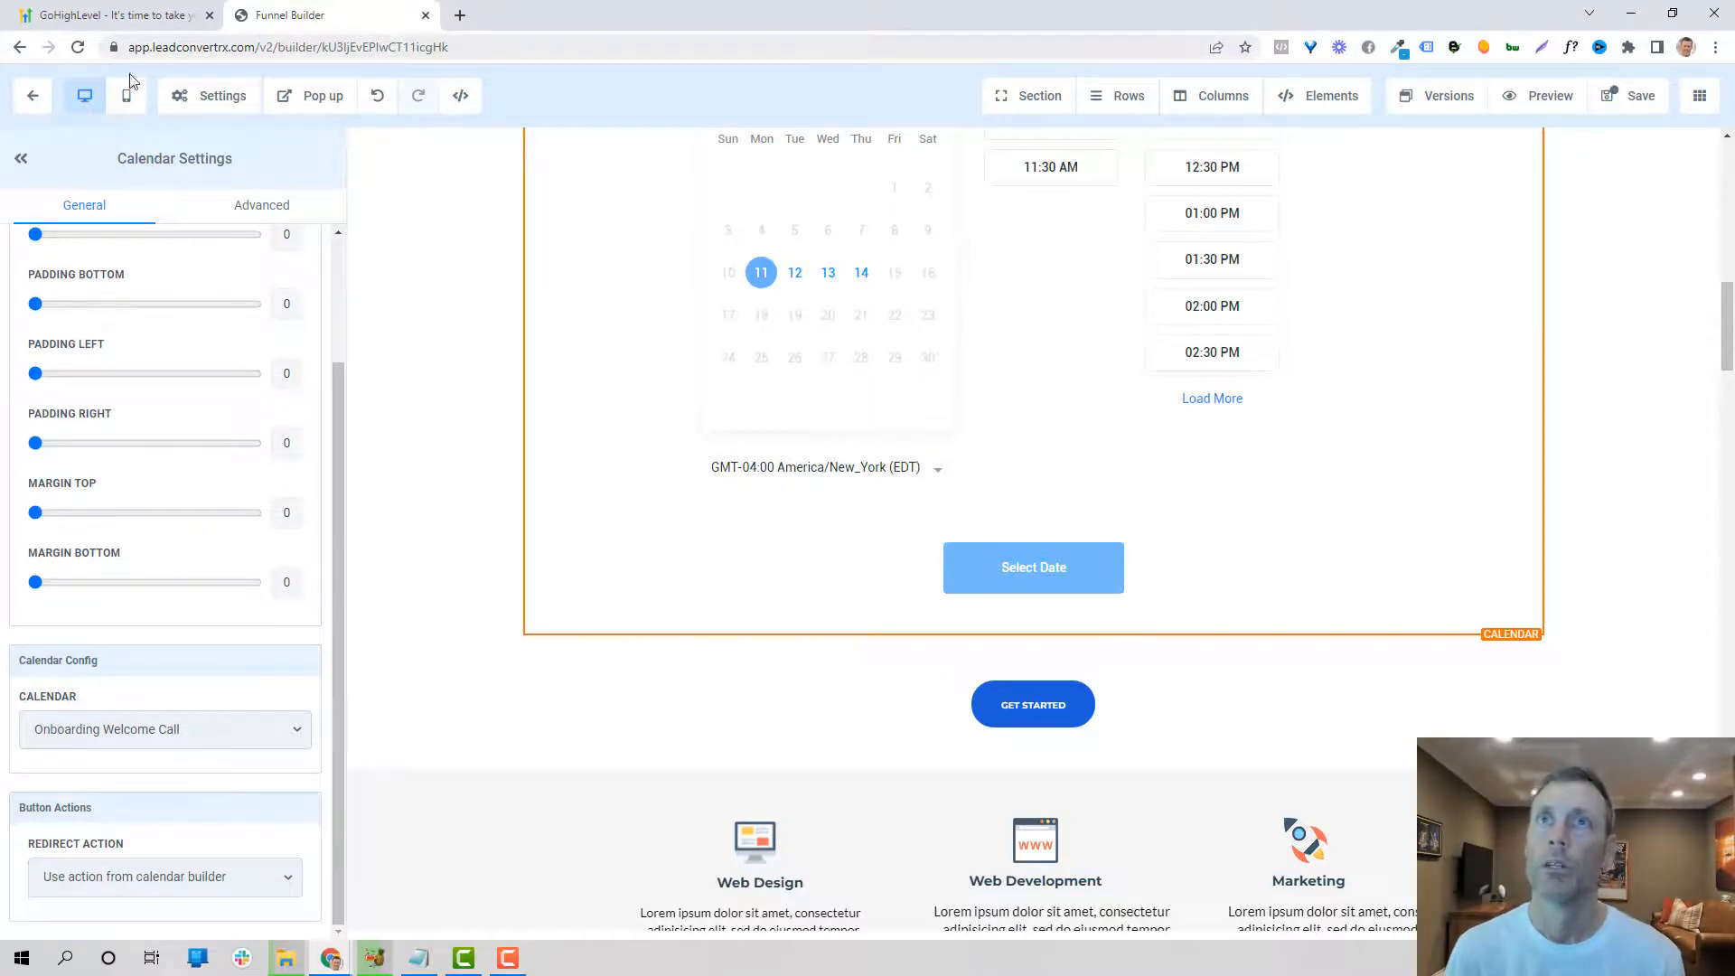
left_click(32, 96)
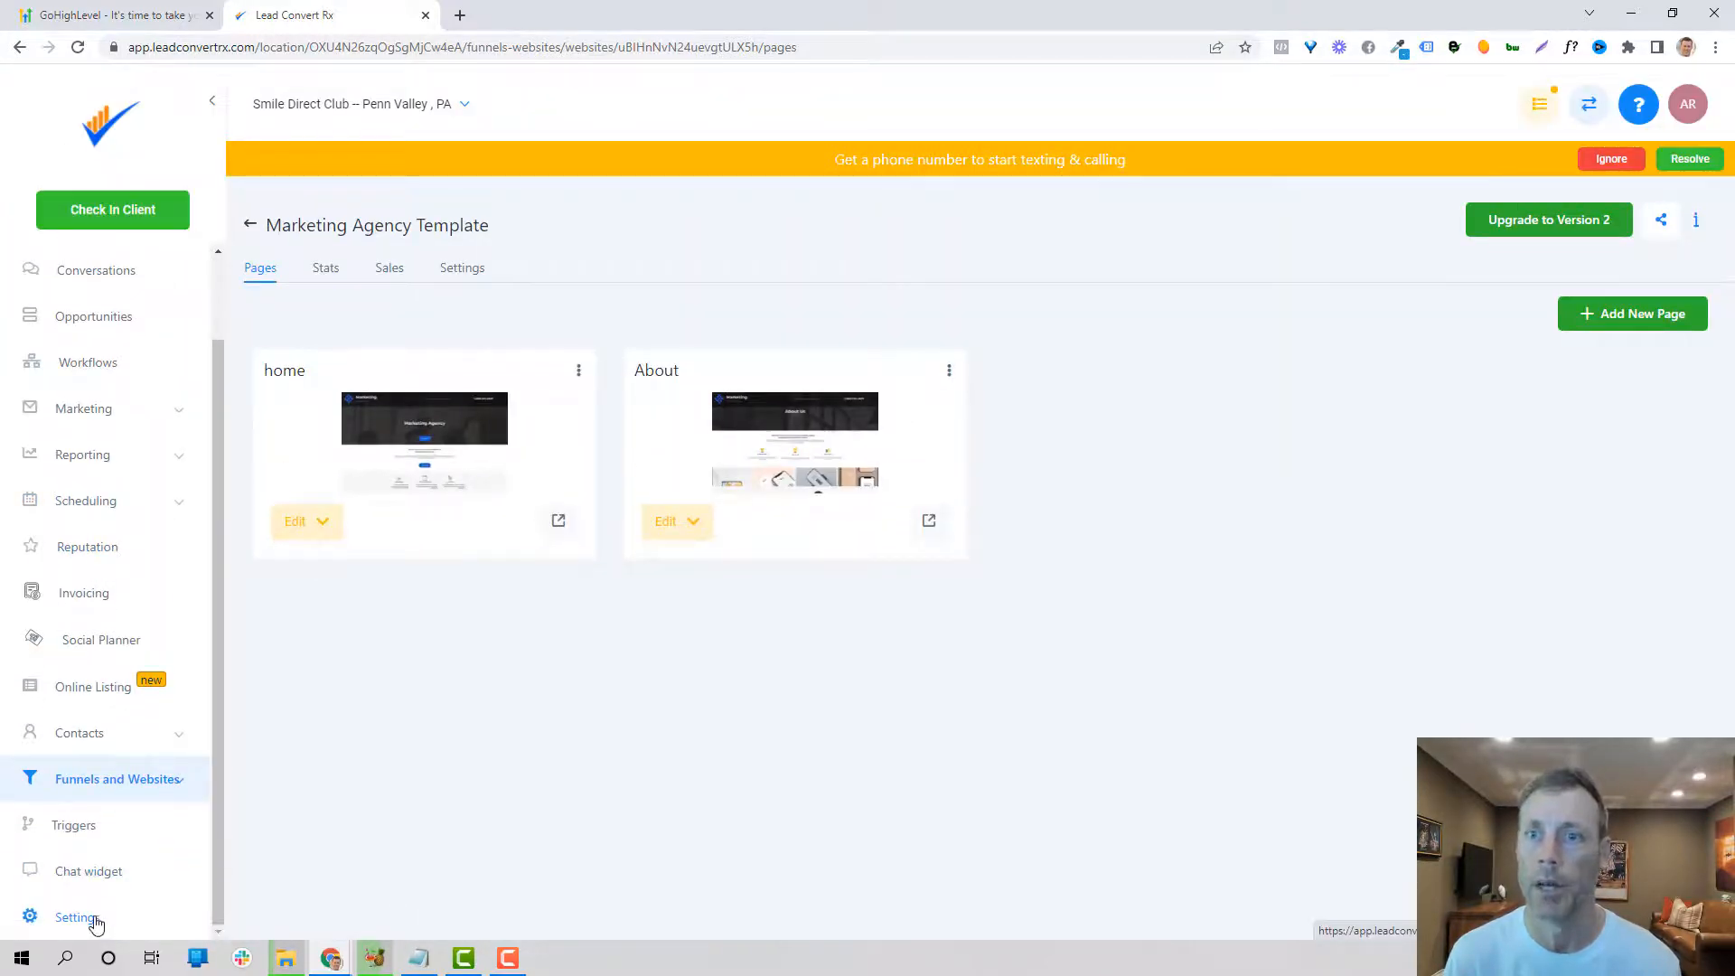
Step: Review the chat bubble and widget window settings and dismiss the phone-number notice
left_click(87, 872)
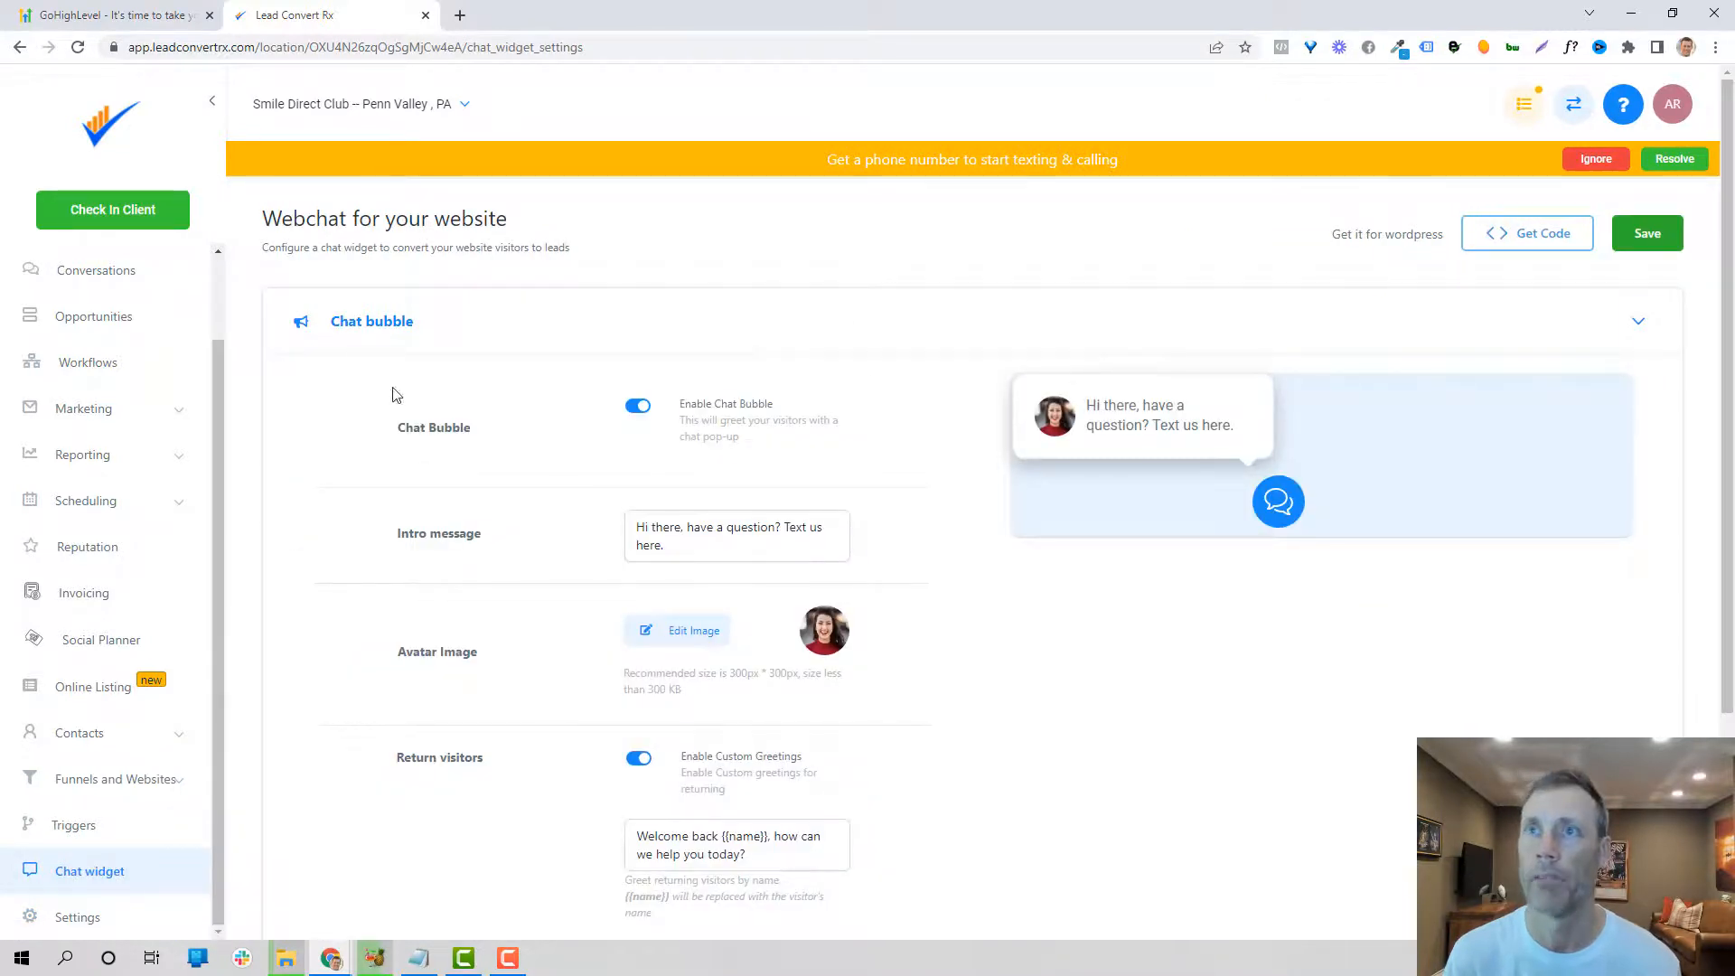
mouse_move(1217, 441)
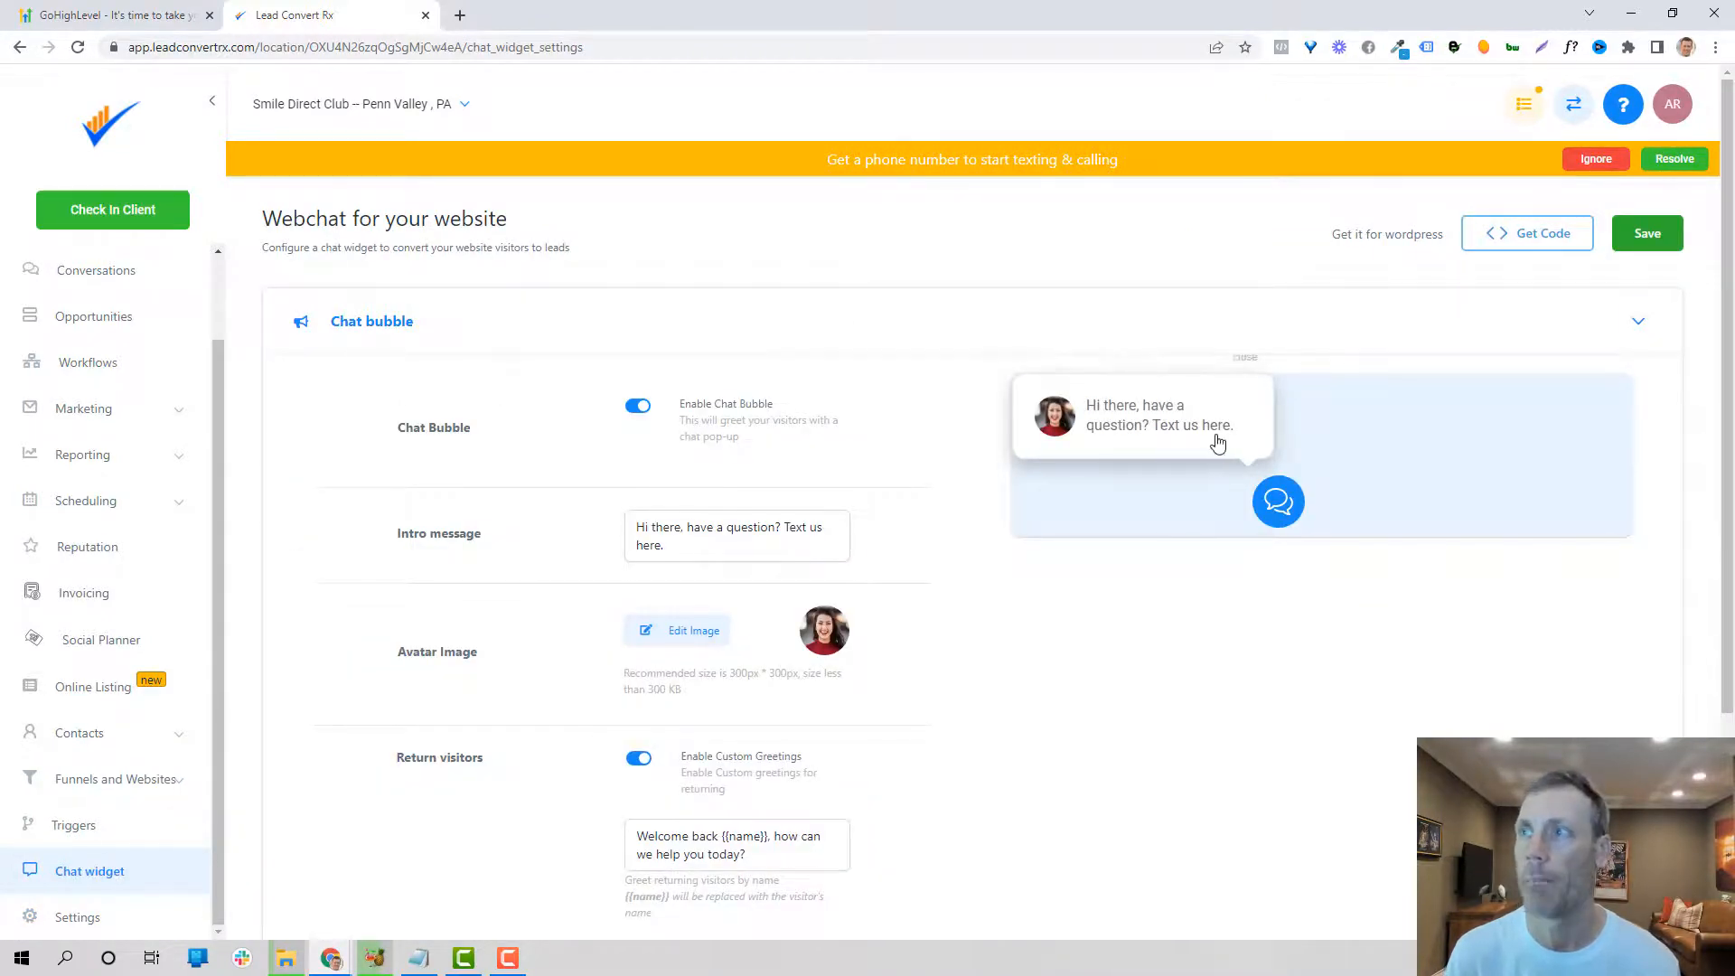
scroll("down", 3)
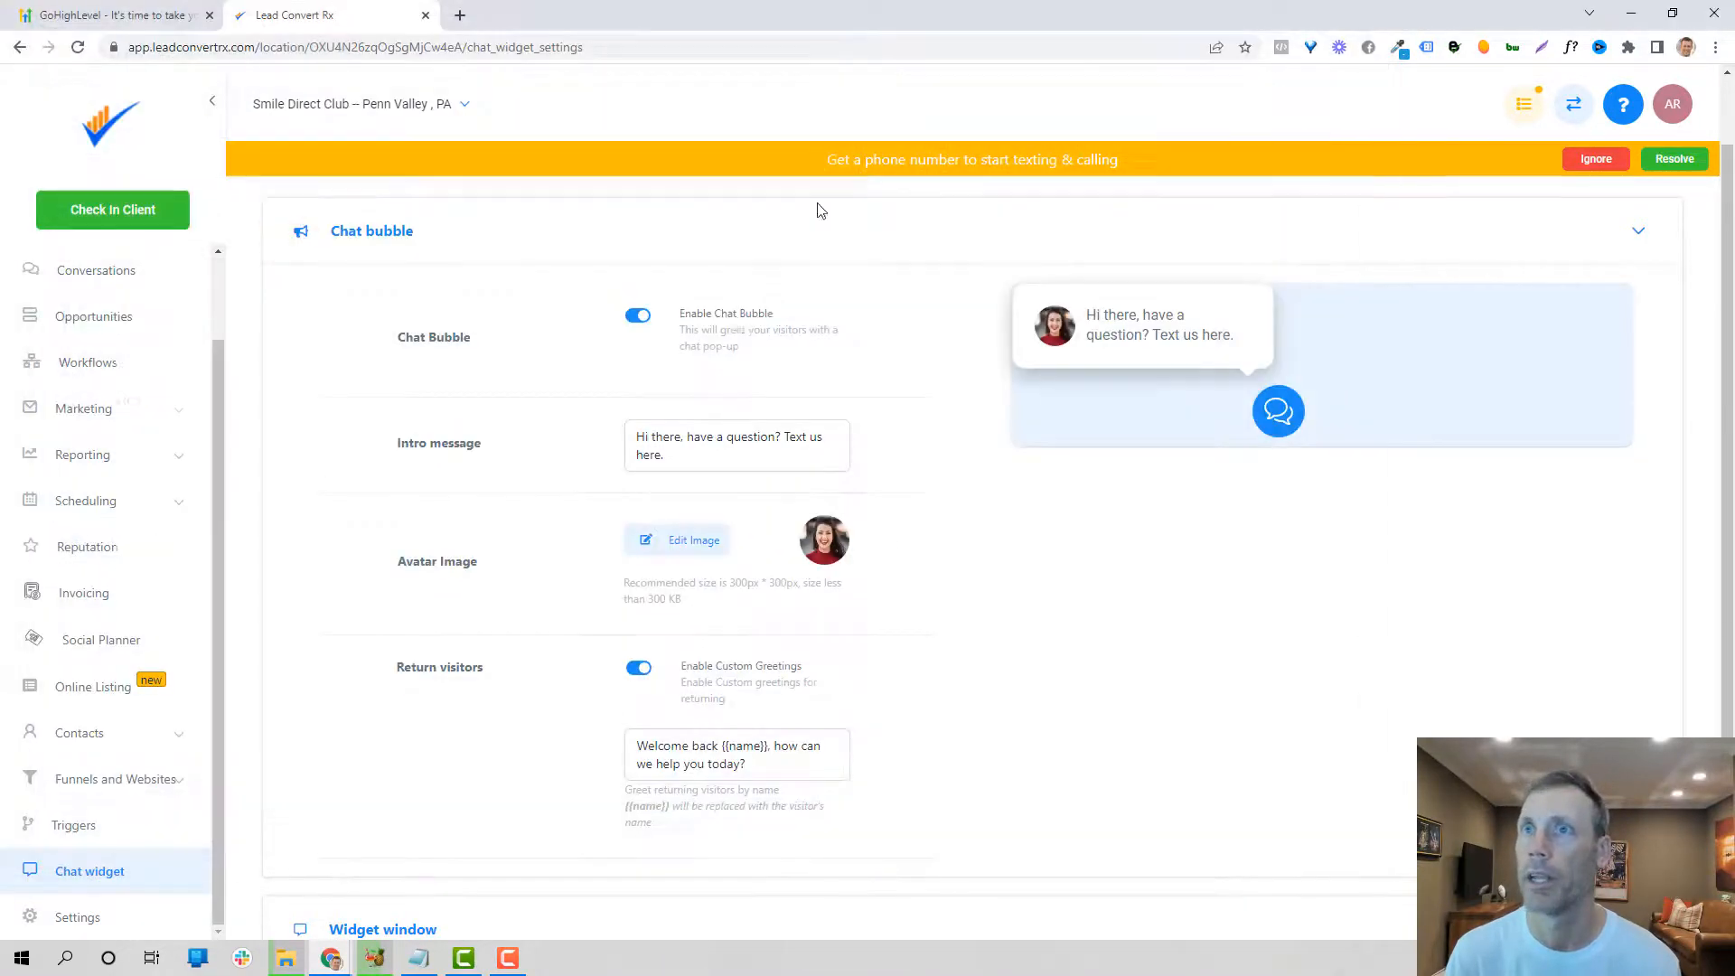
scroll("down", 3)
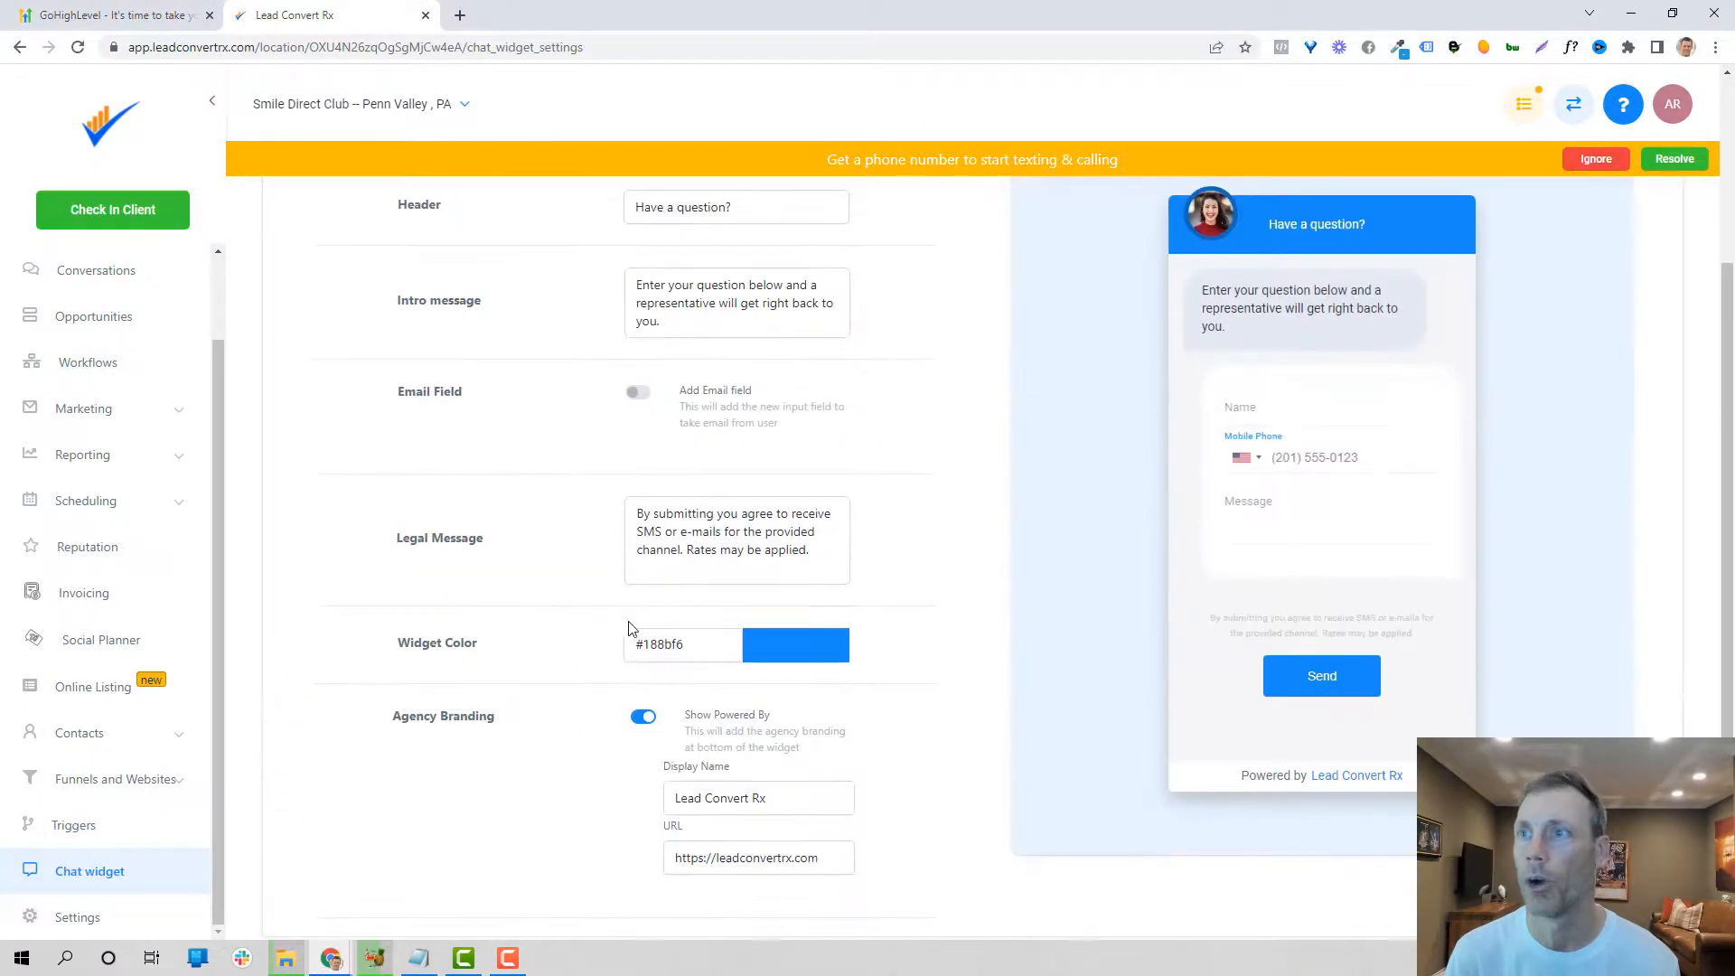
scroll("down", 3)
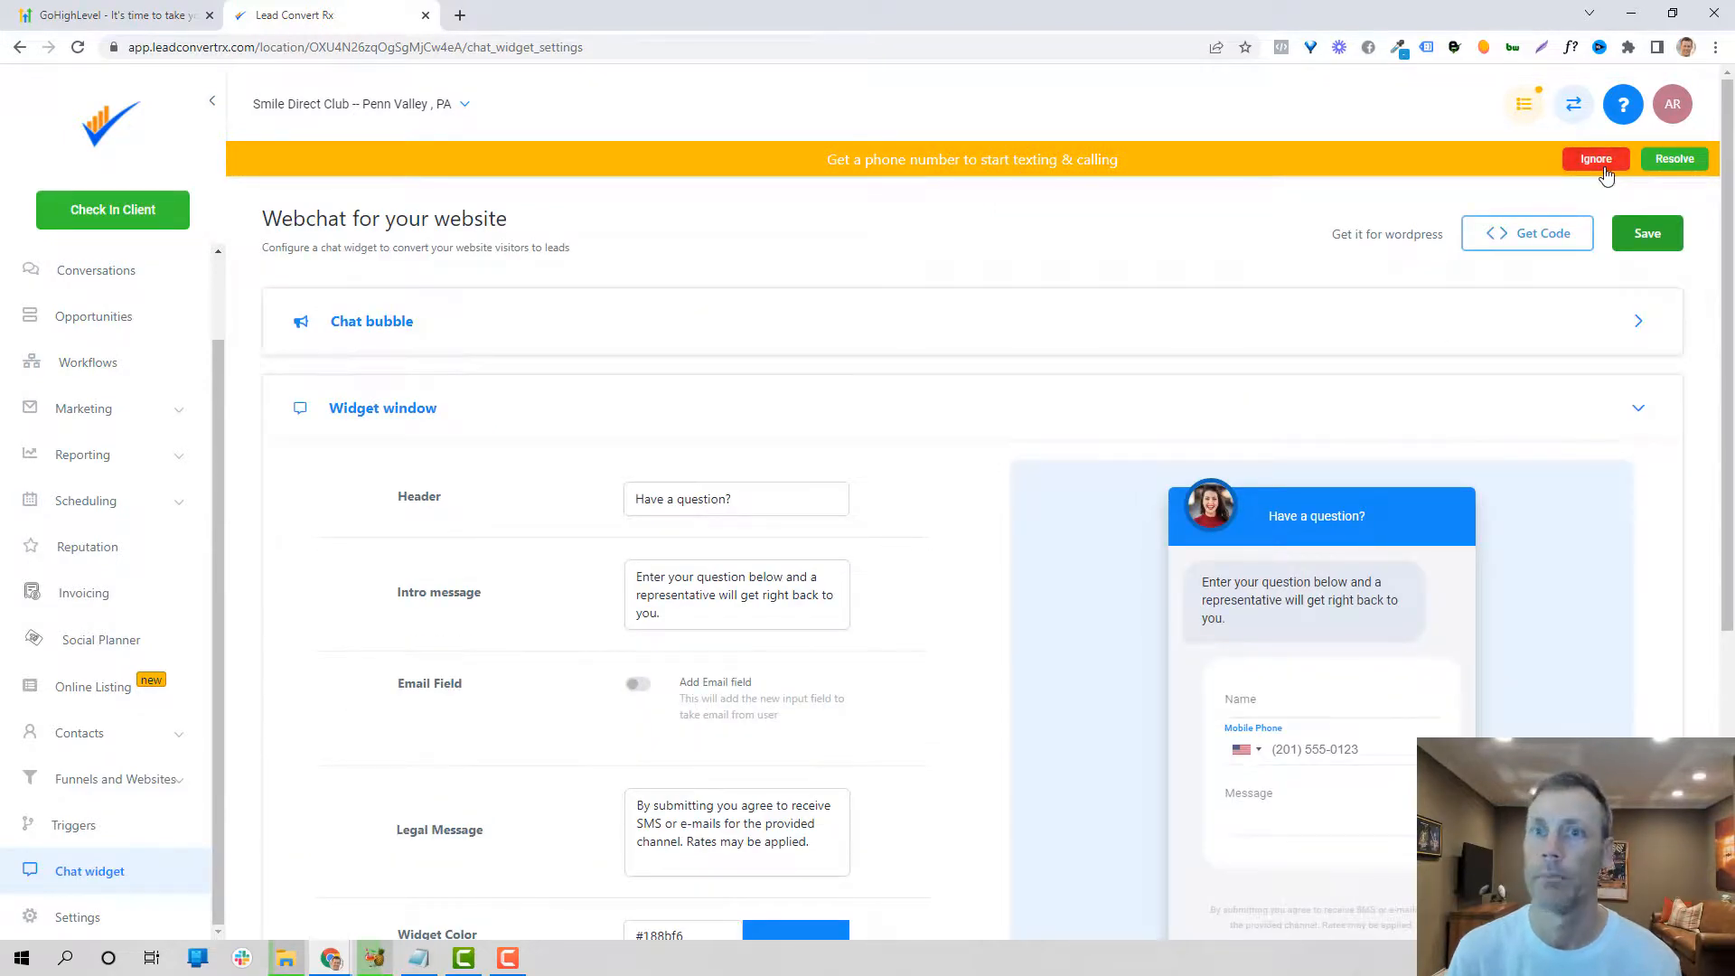
left_click(1597, 159)
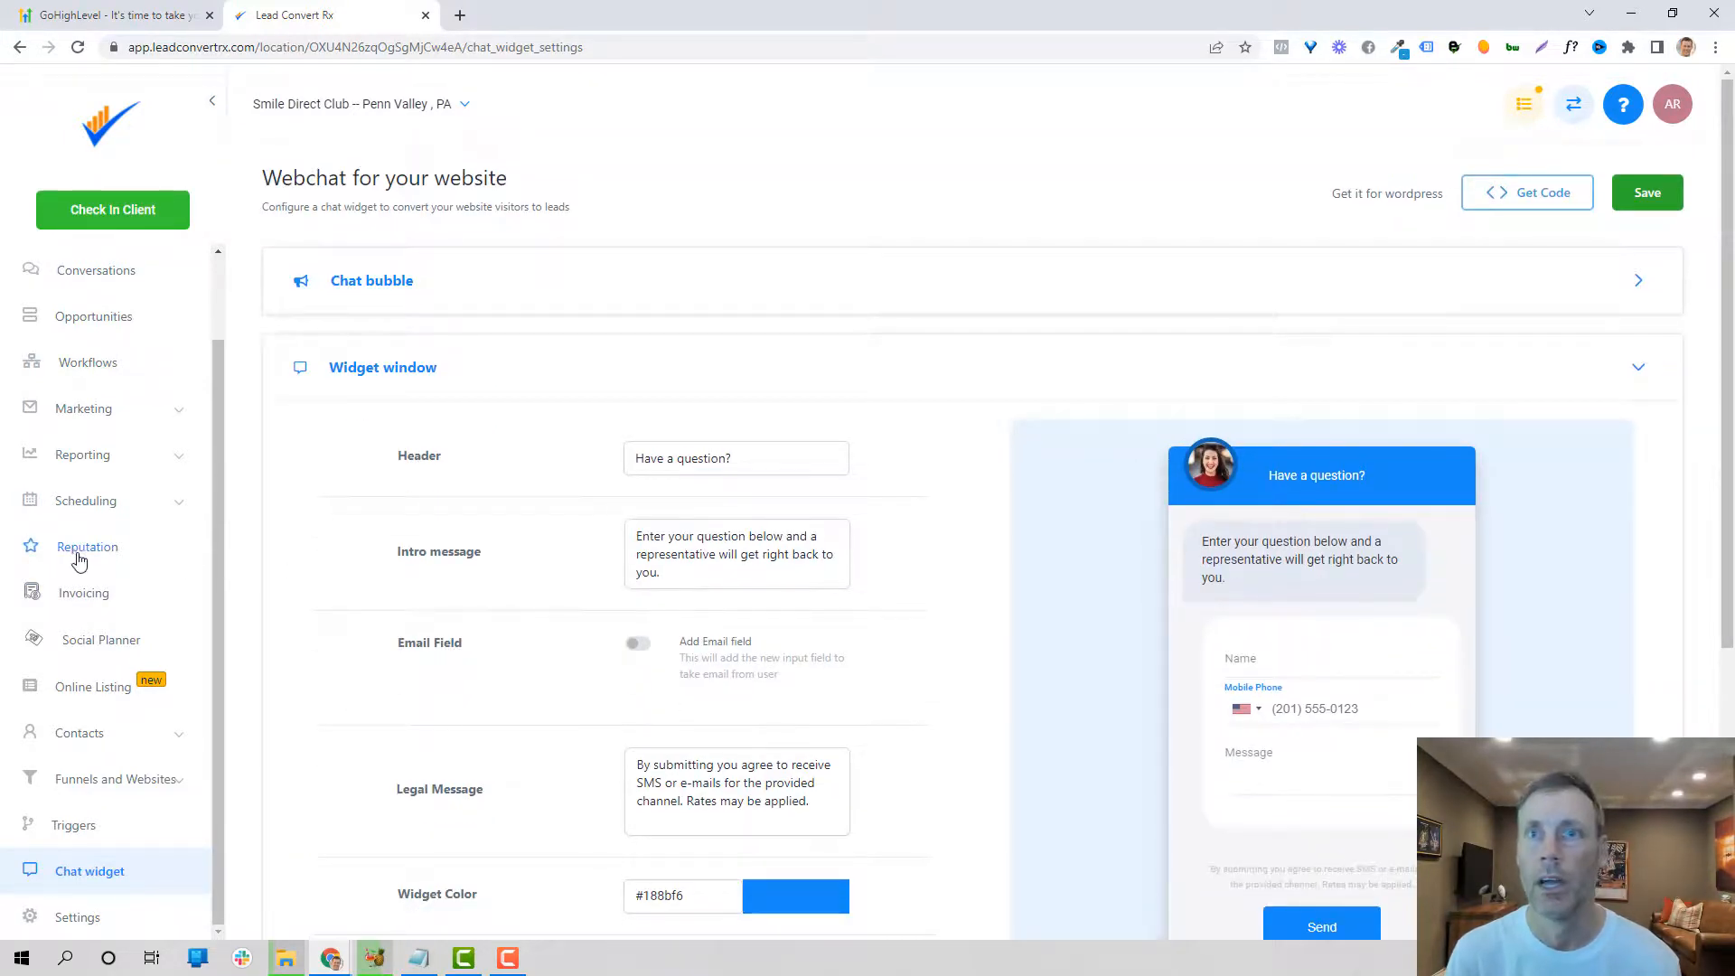
Step: Show the Invoicing upgrade page, then expand the Reporting submenu in the sidebar
left_click(83, 593)
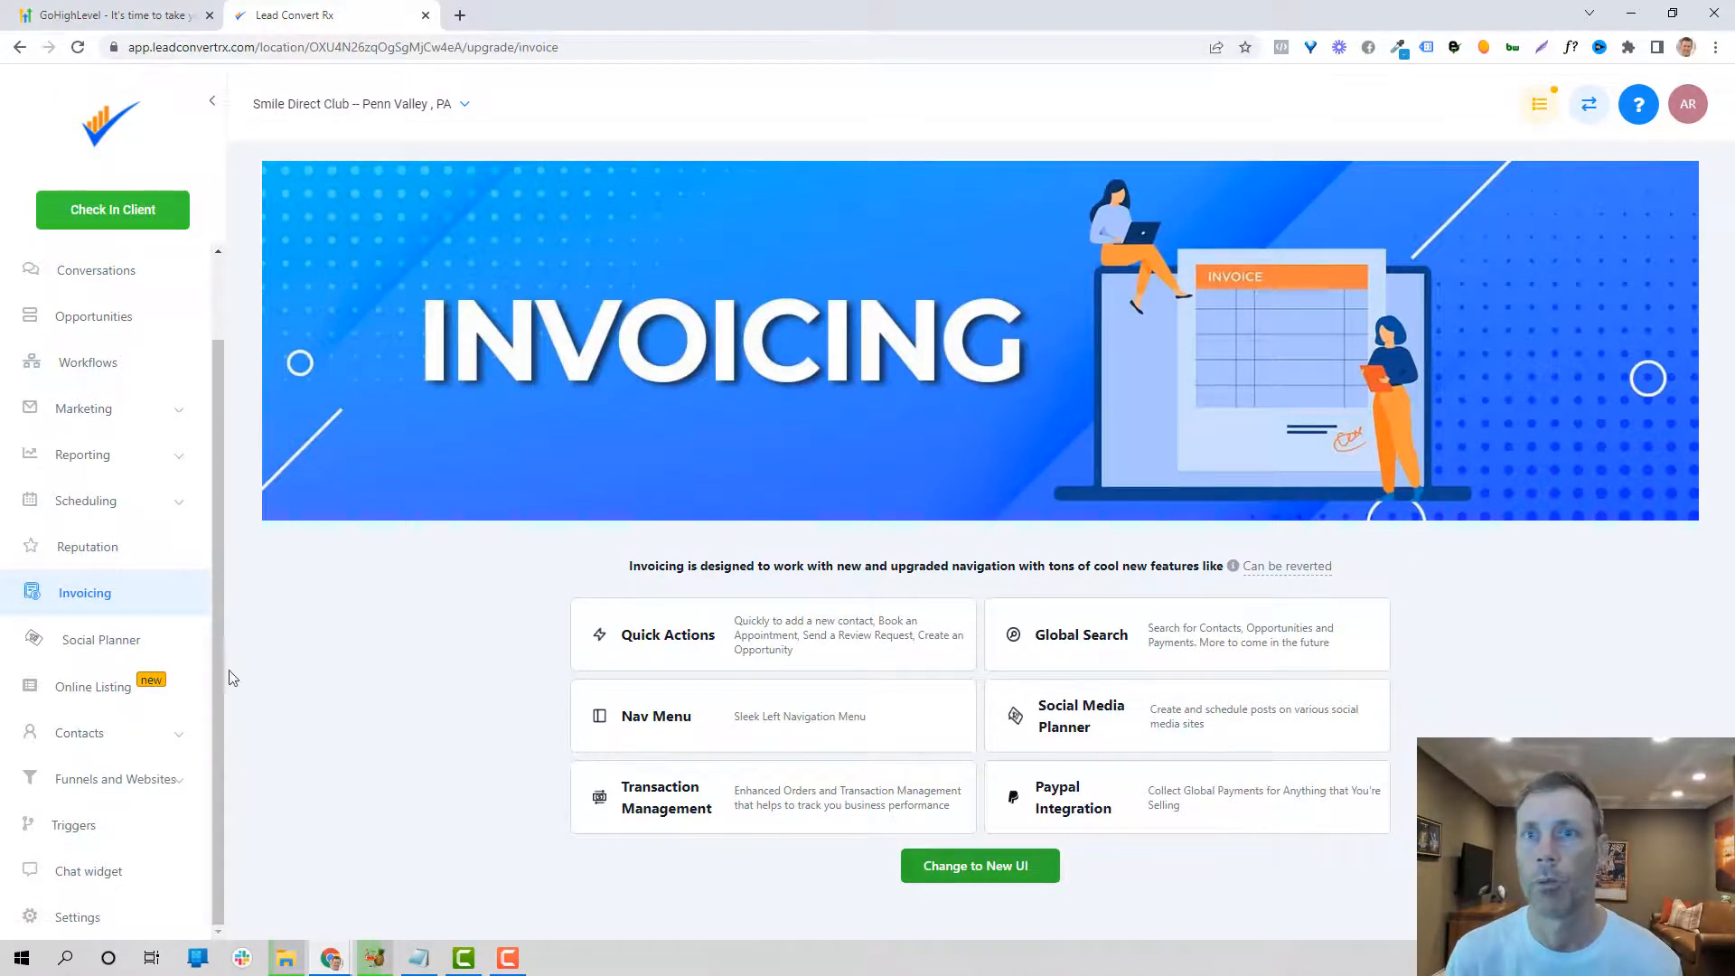
left_click(82, 454)
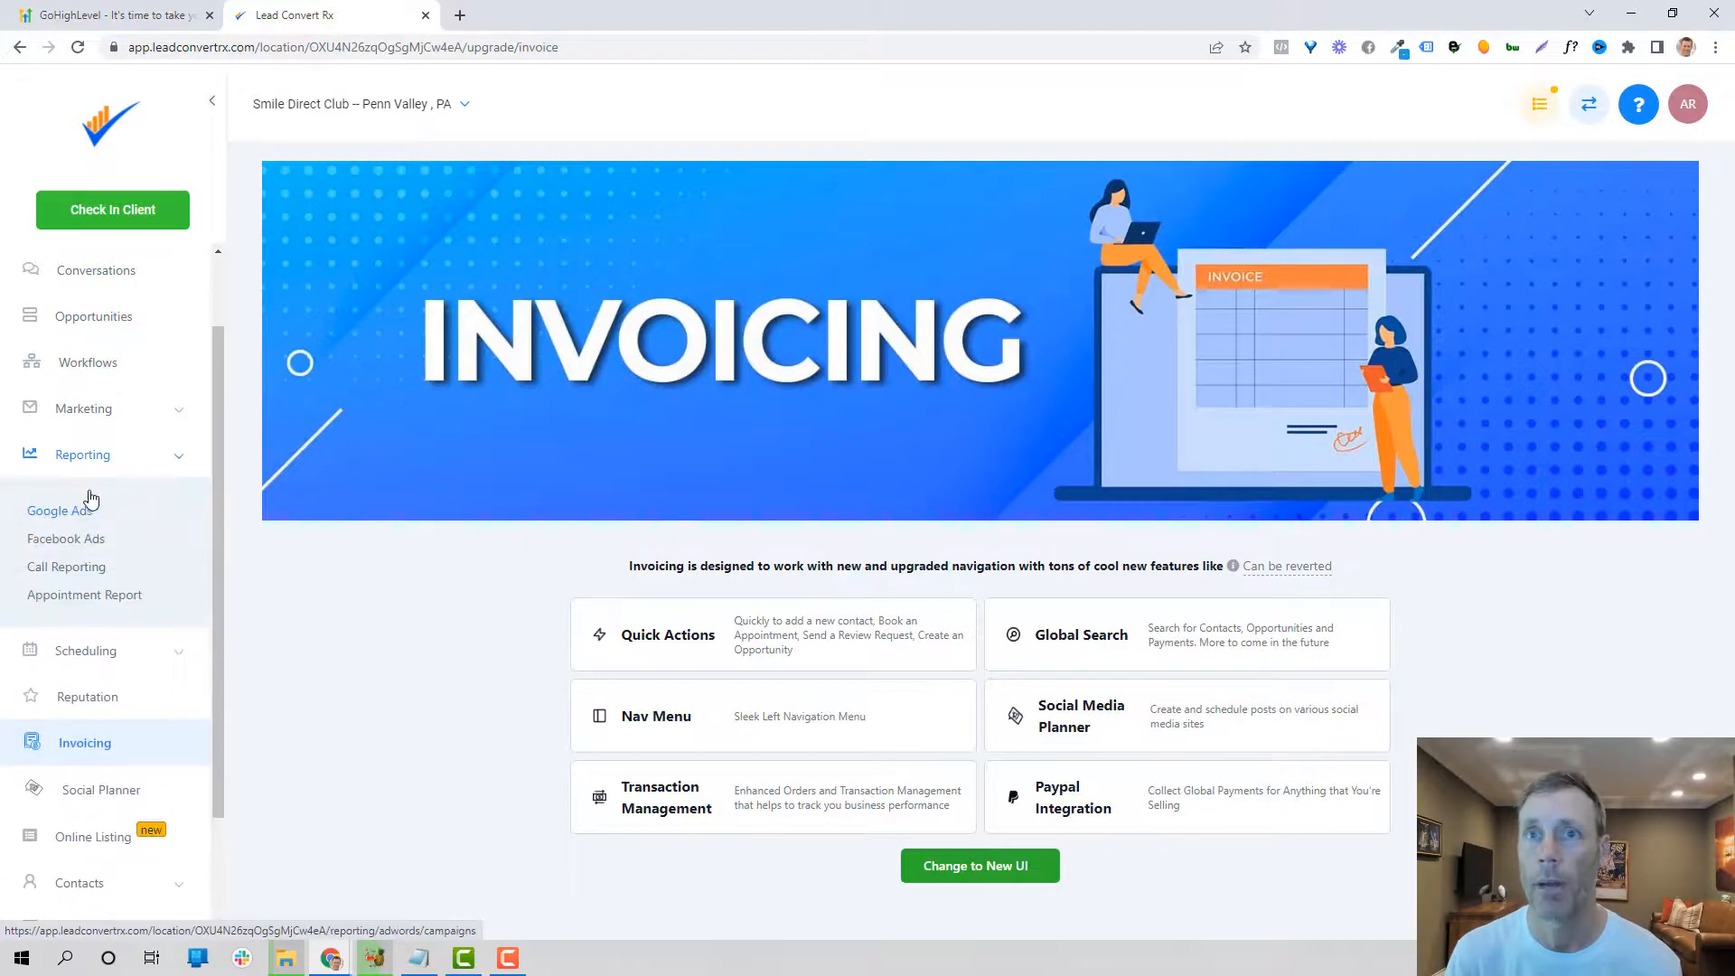
Step: View the sample Google Ads report, then the Call Stats report showing zero answered and missed calls
left_click(59, 510)
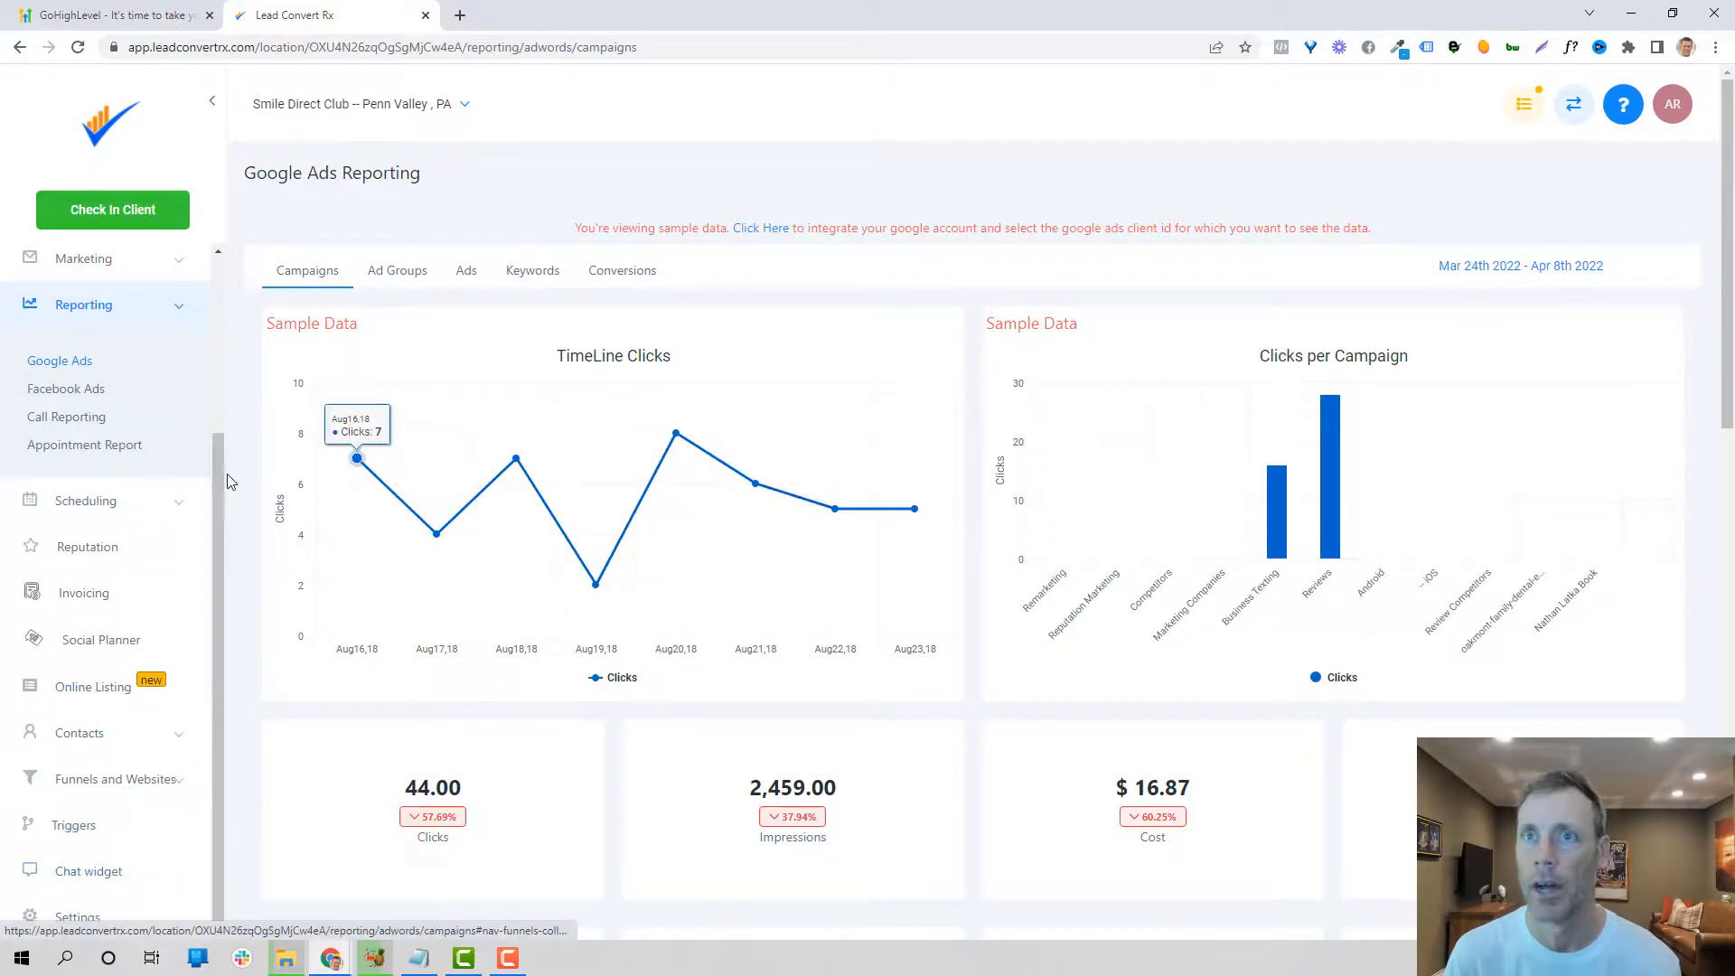
mouse_move(436, 531)
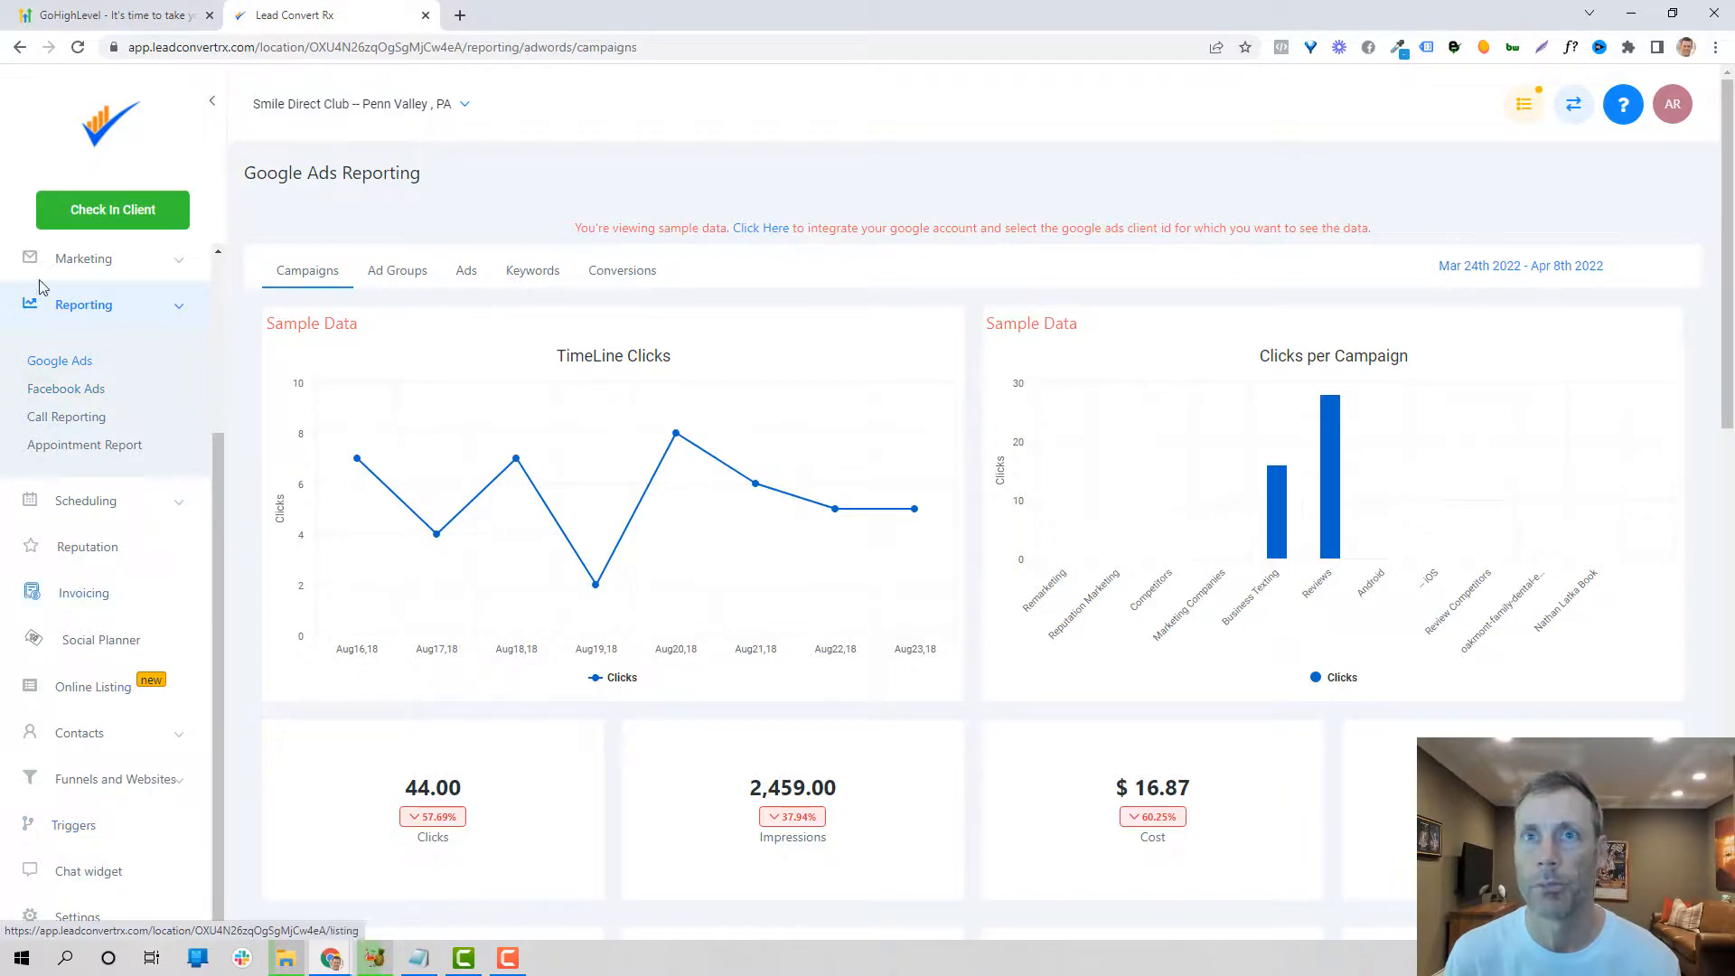
left_click(67, 416)
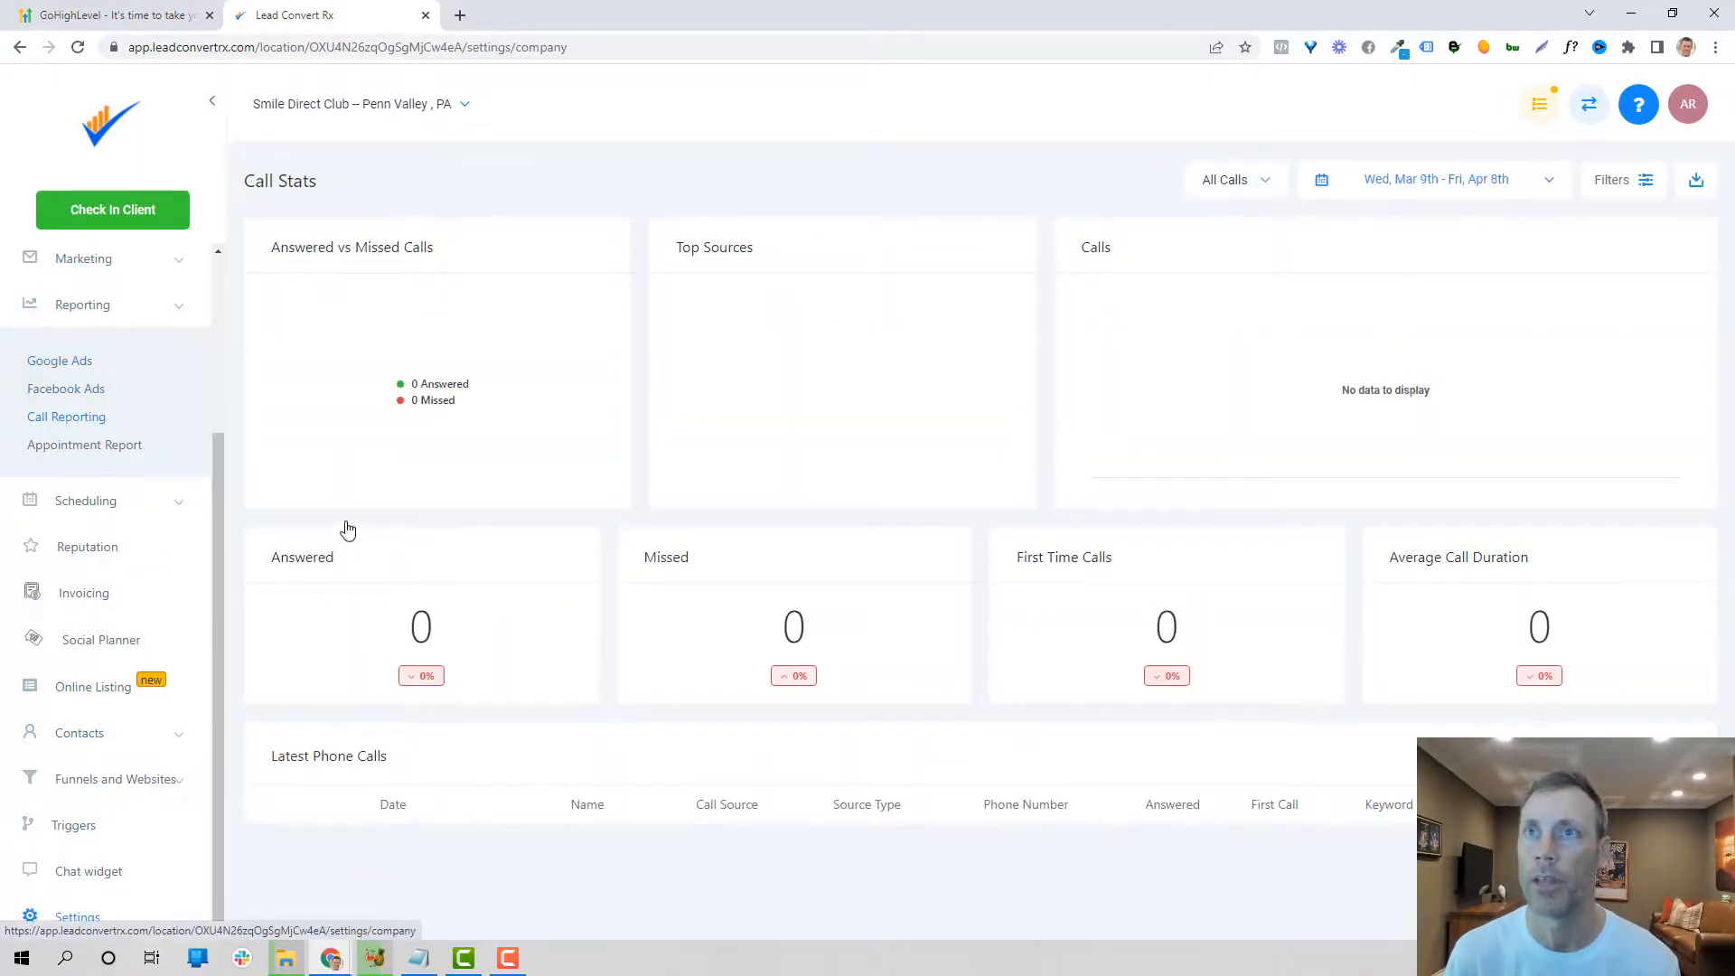
Step: Show the Integrations settings with Google, Facebook/Instagram, QuickBooks, Clio, Stripe and Shopify connections
left_click(78, 919)
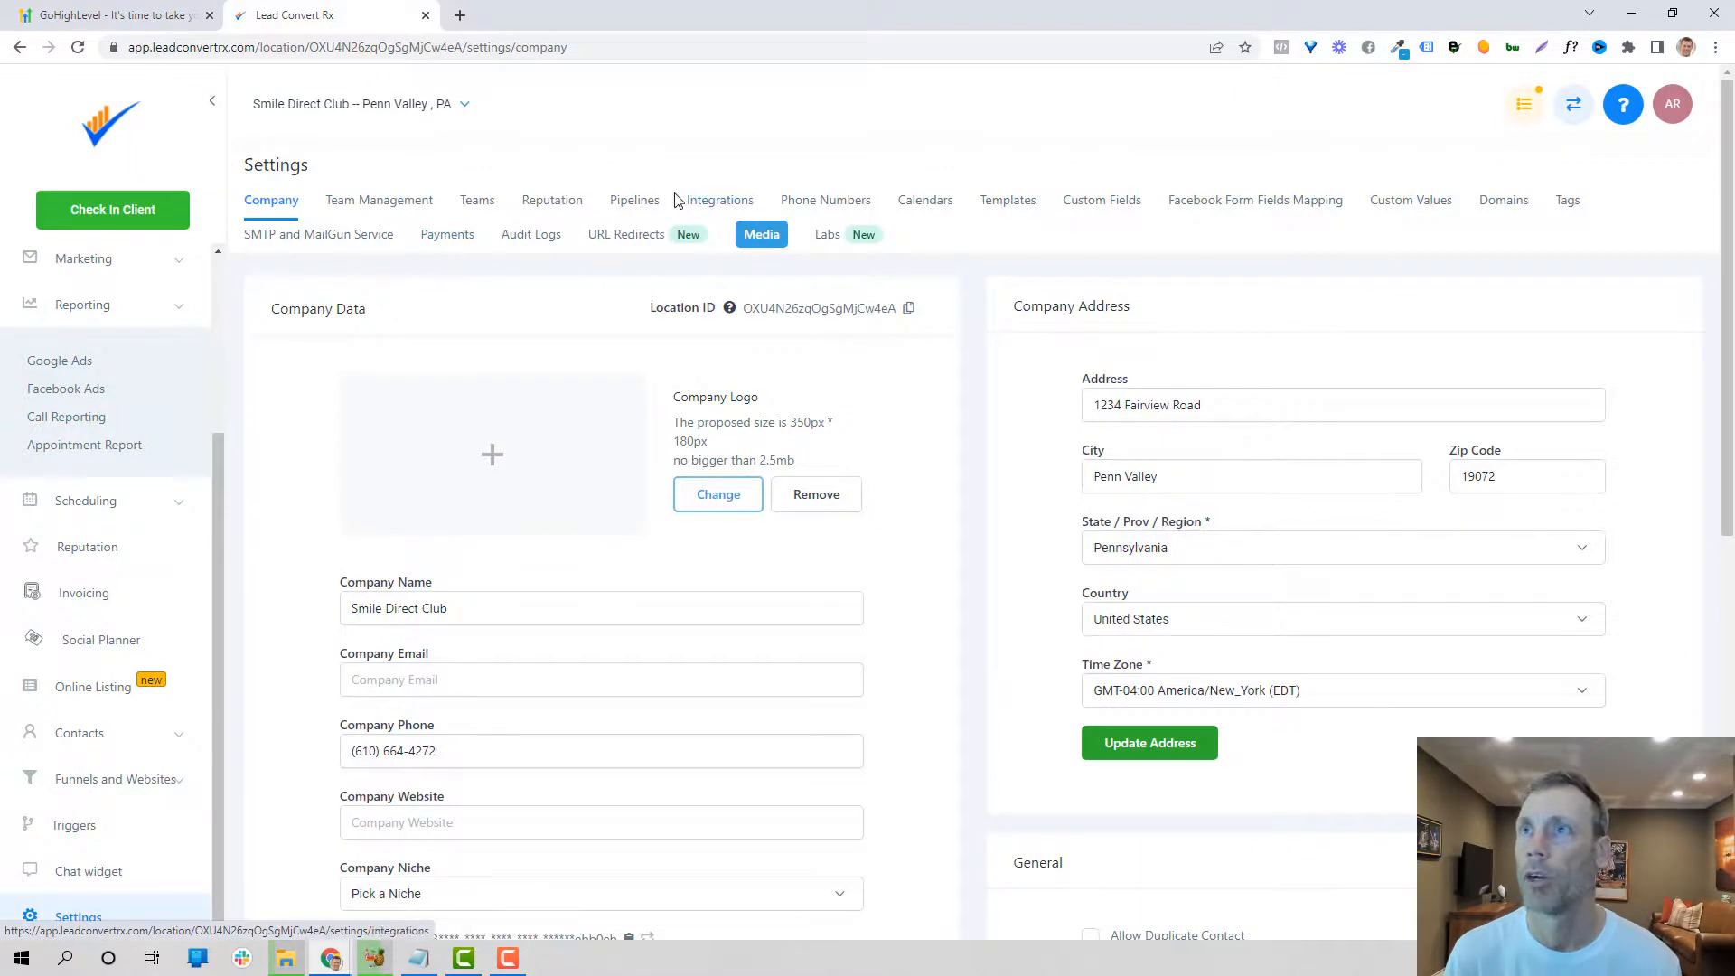
left_click(719, 200)
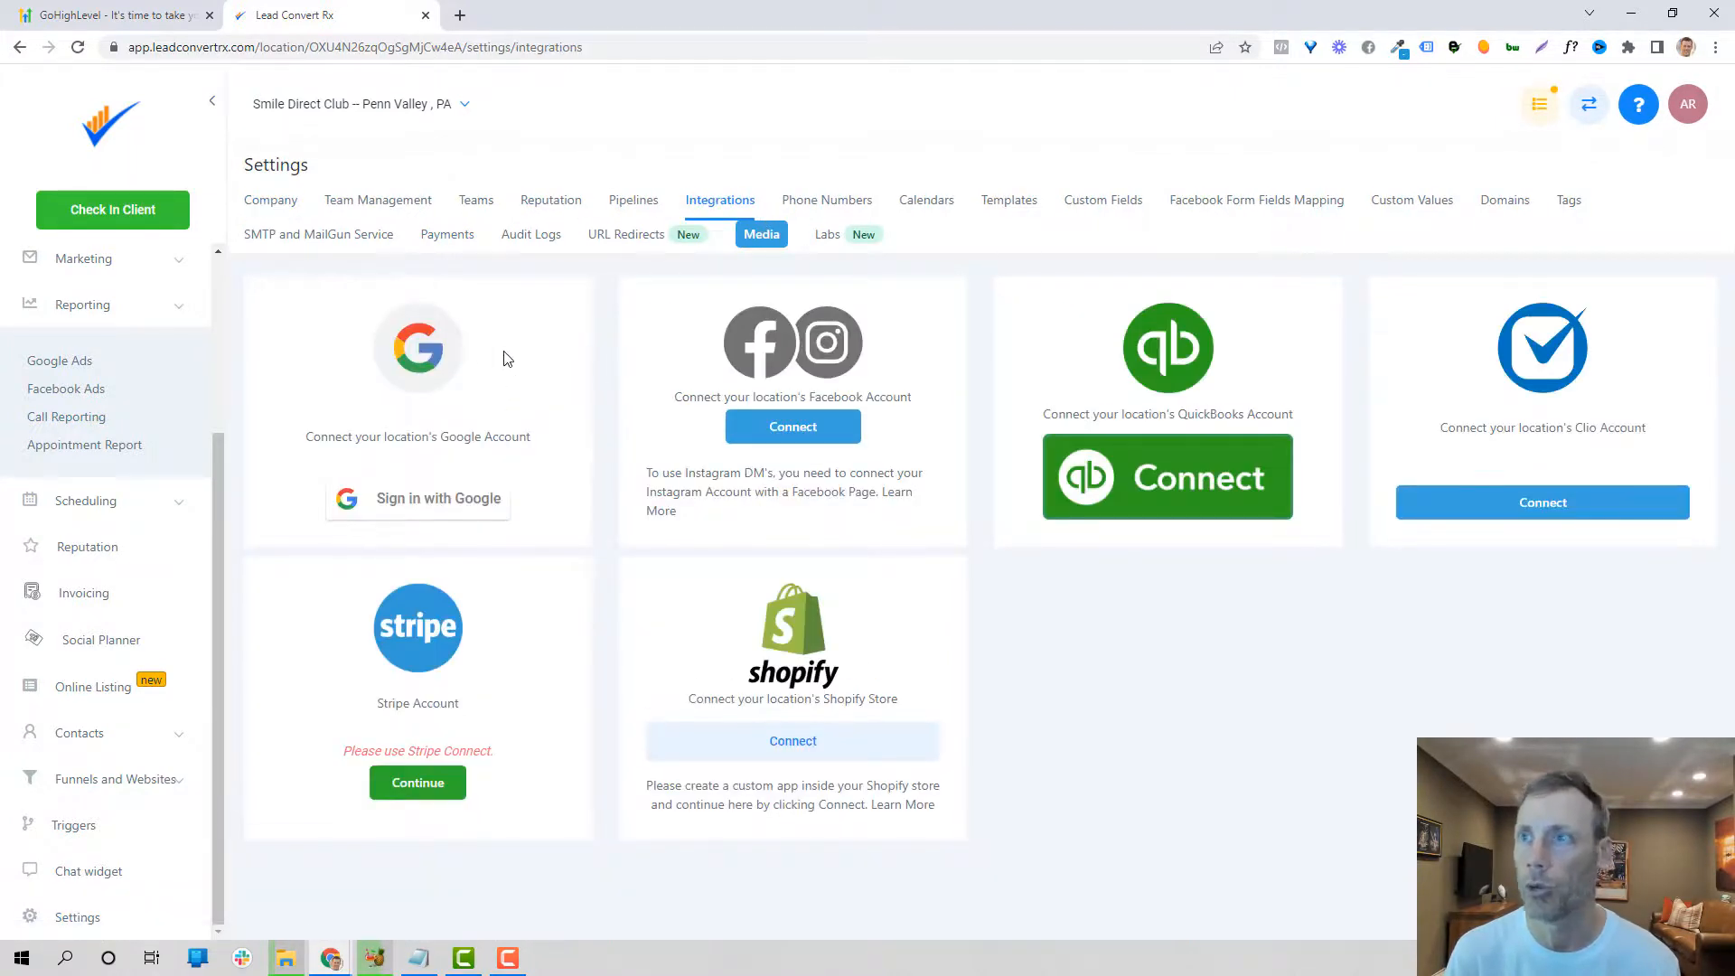
mouse_move(1217, 366)
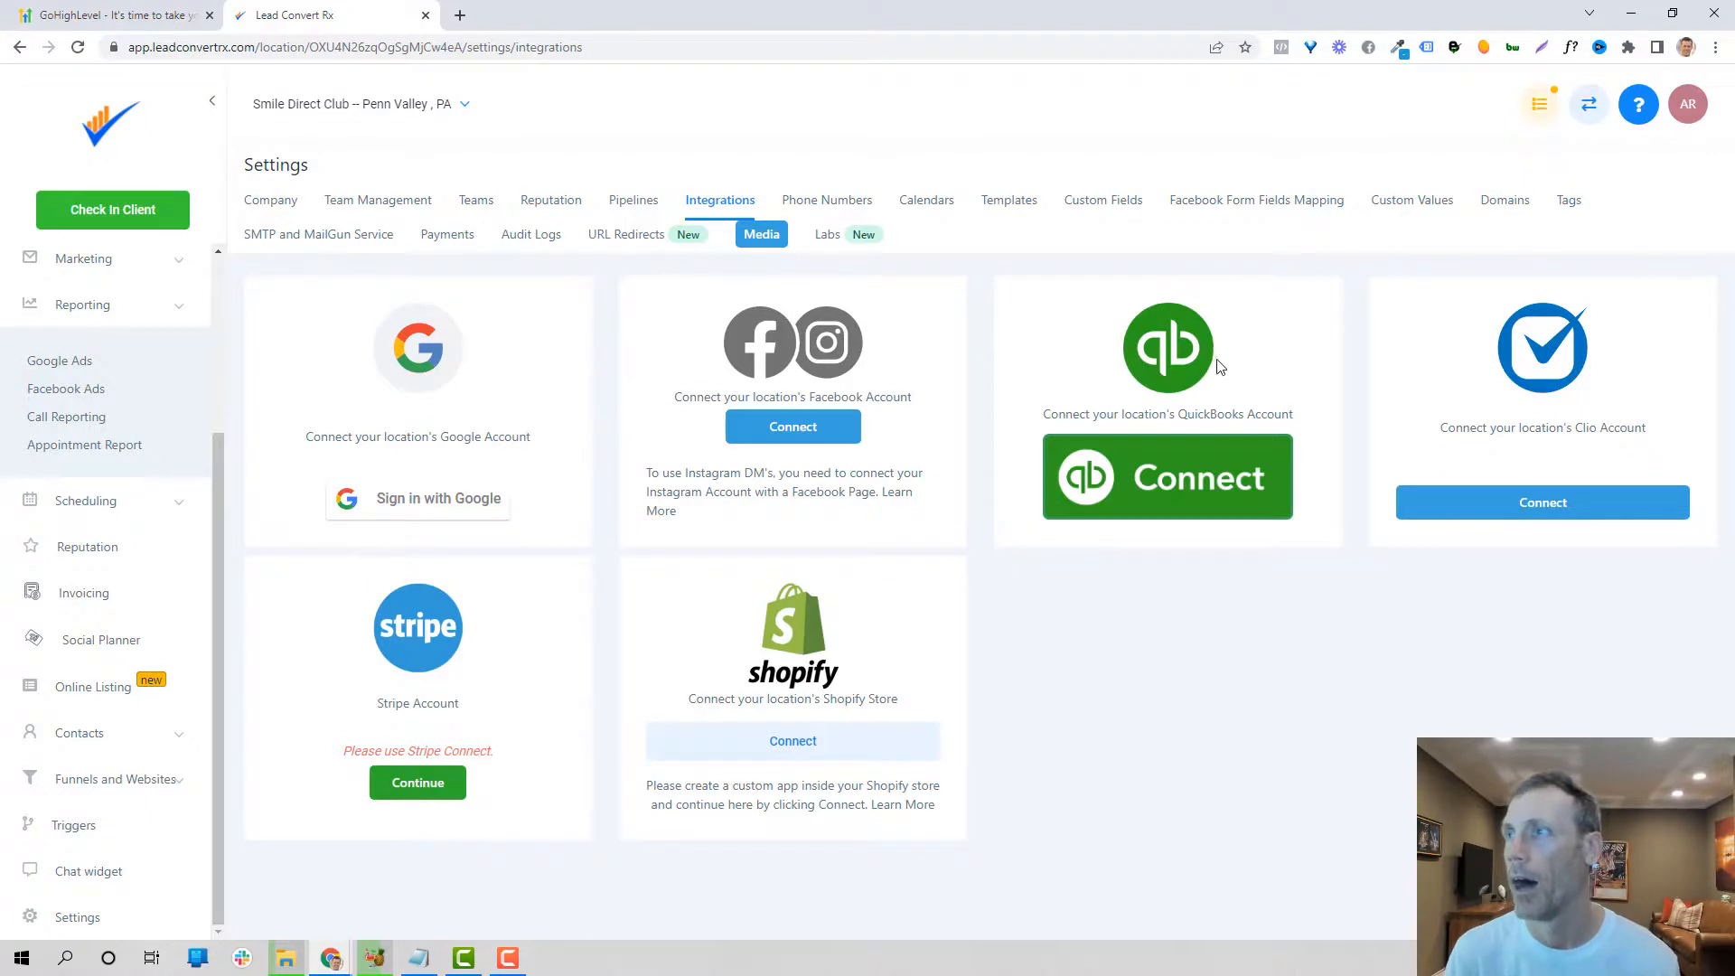